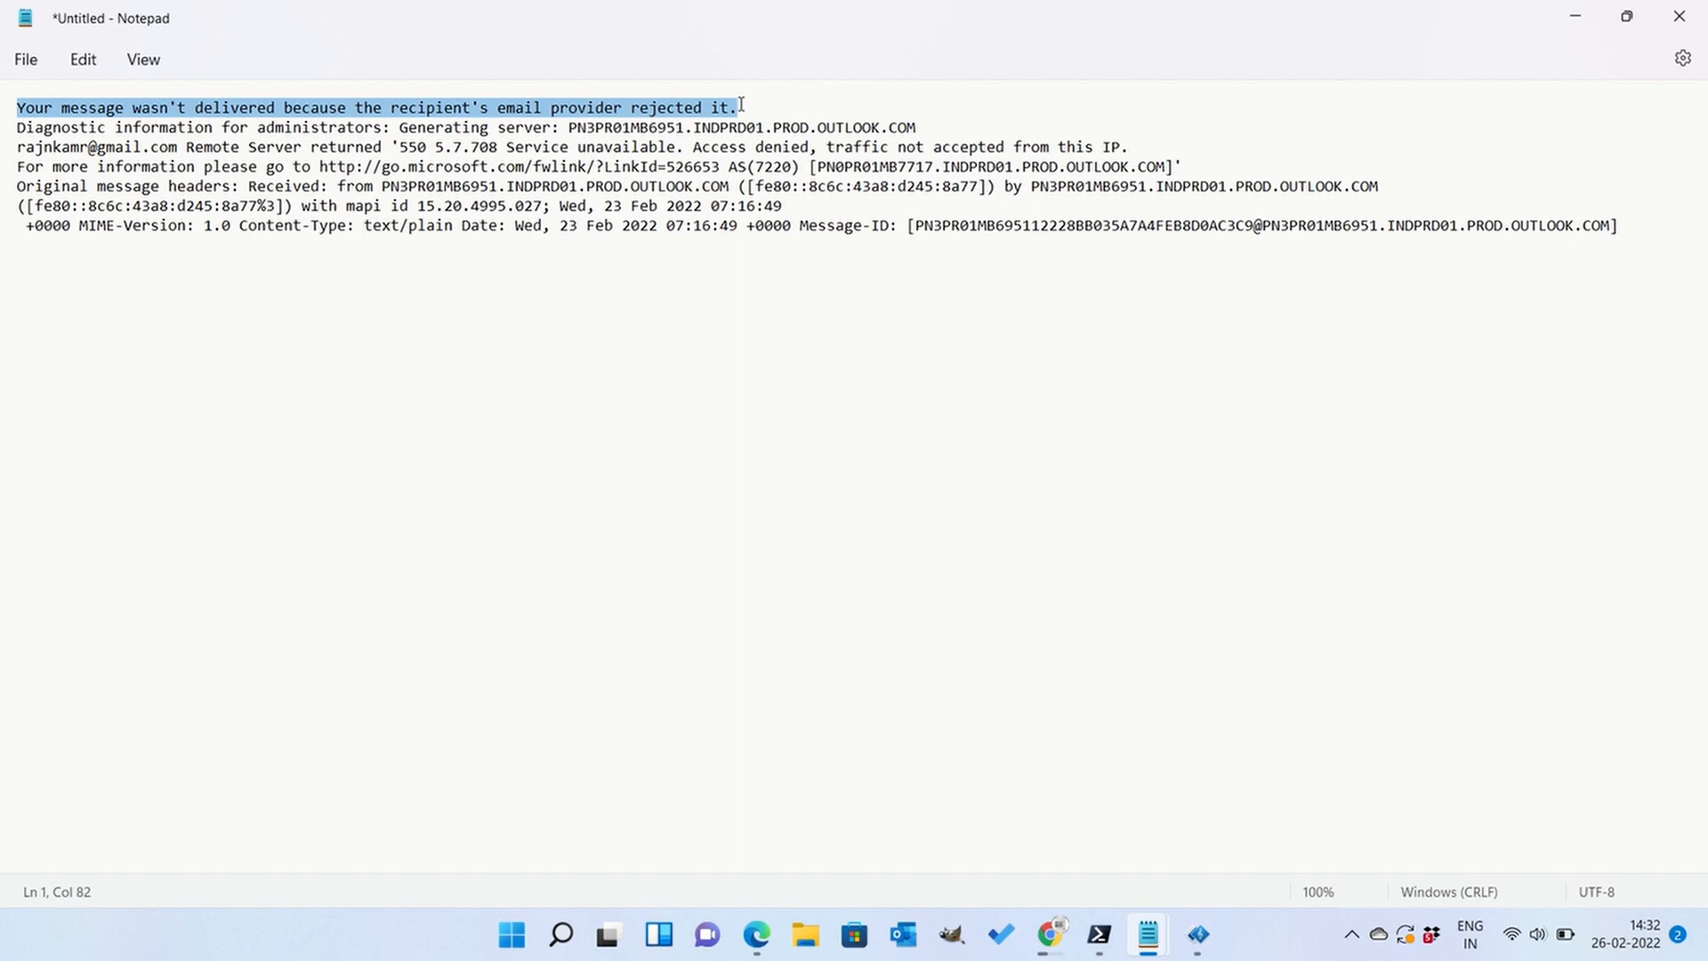
pyautogui.moveTo(82, 135)
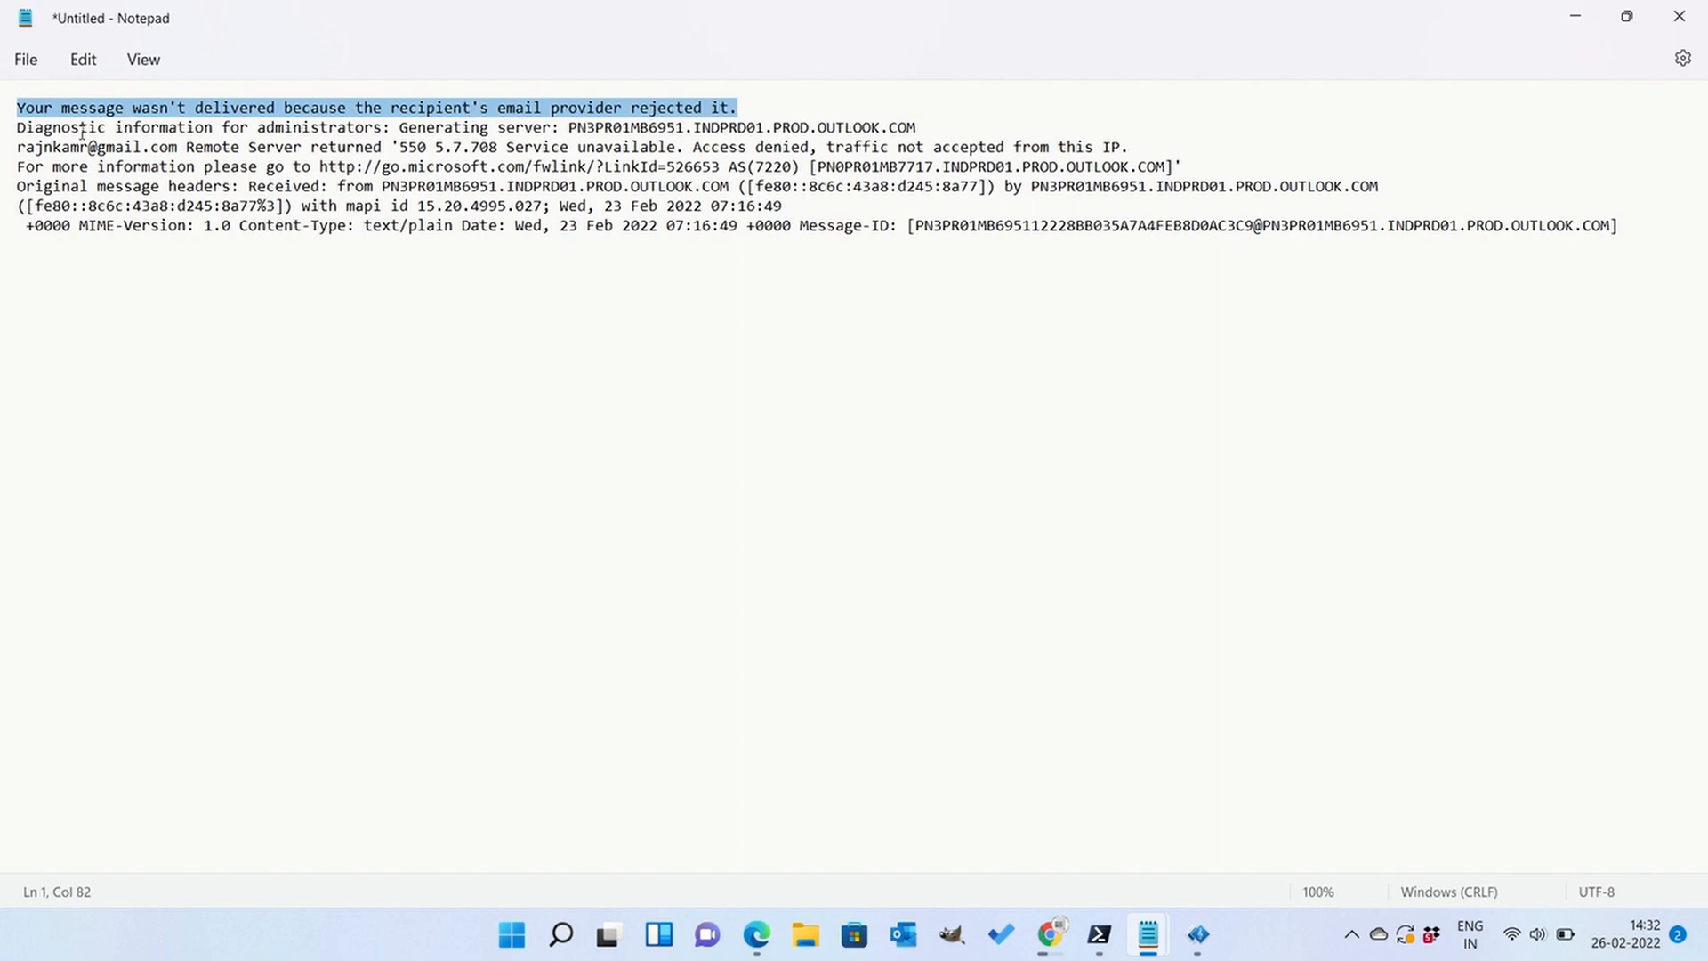
# - Pull up the Microsoft Support case email about the rejected delivery in Outlook on the web
pyautogui.doubleClick(441, 128)
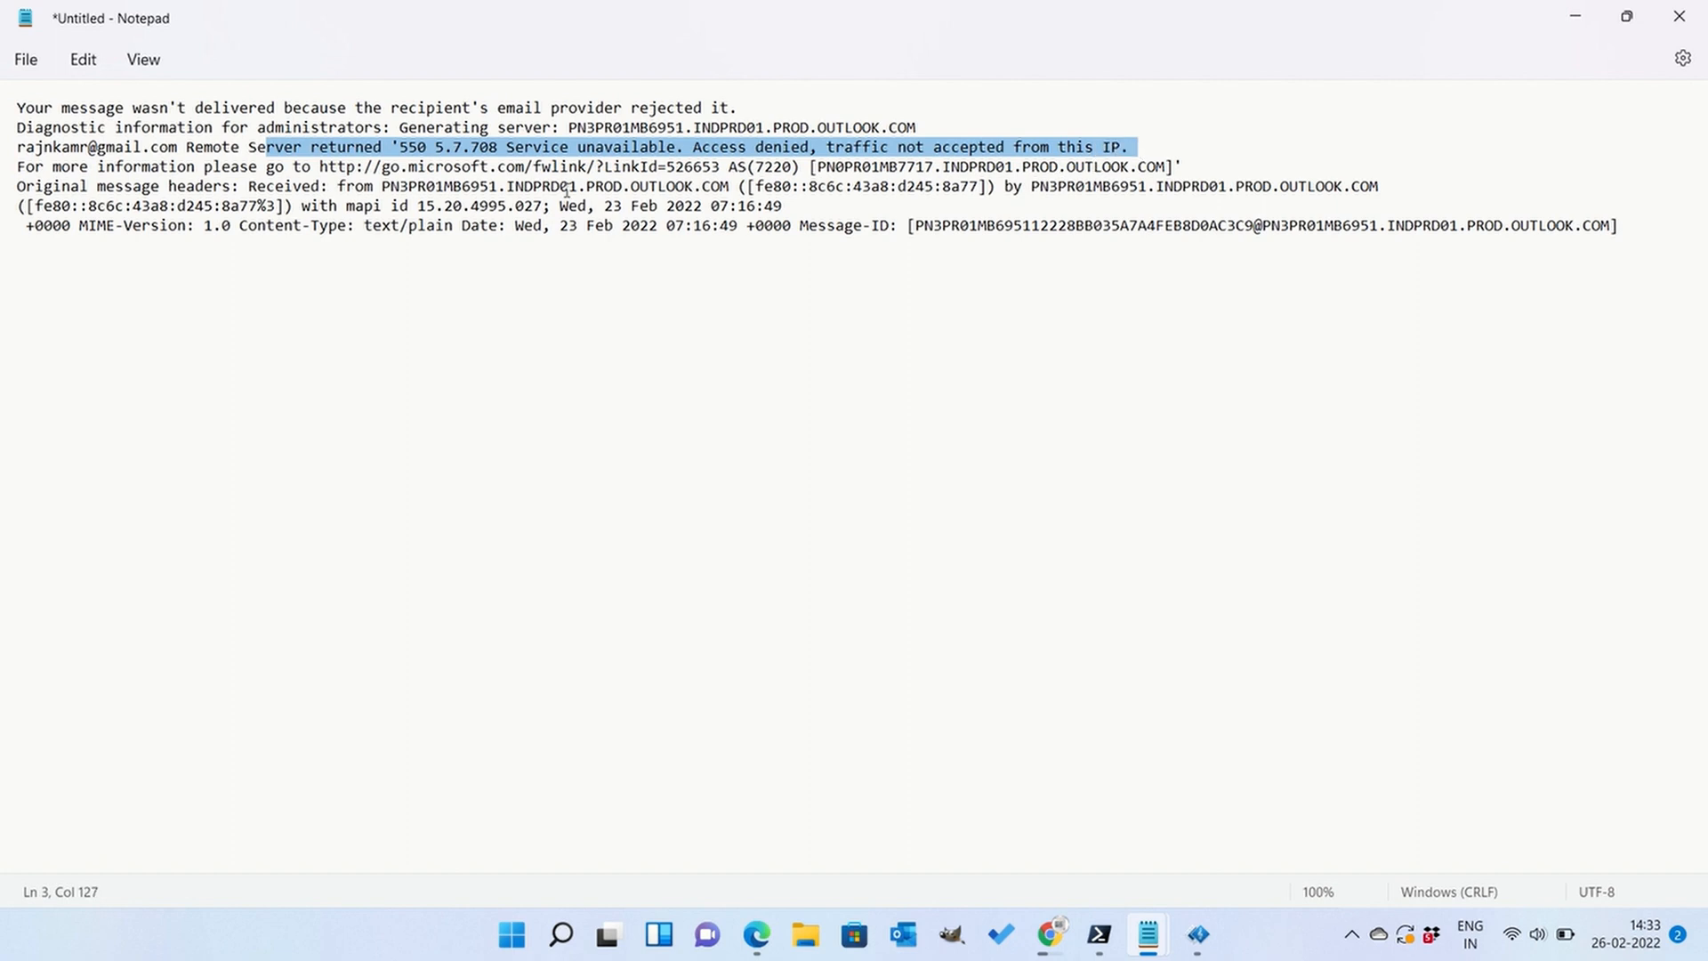
pyautogui.moveTo(883, 295)
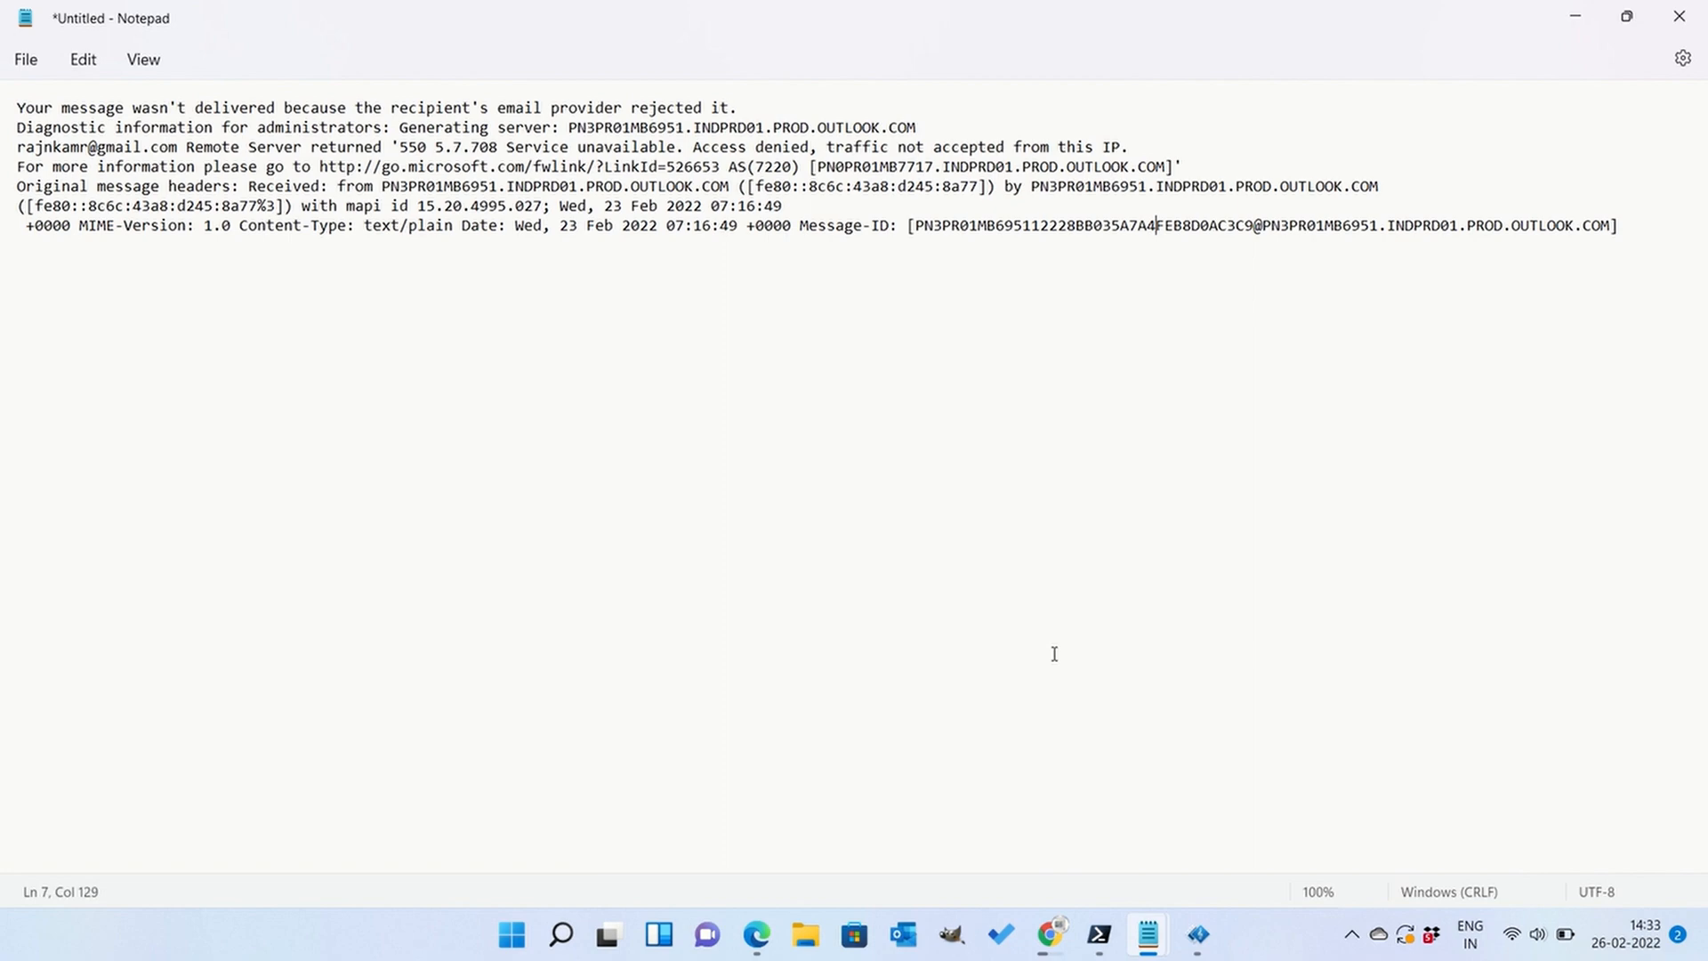
pyautogui.moveTo(954, 860)
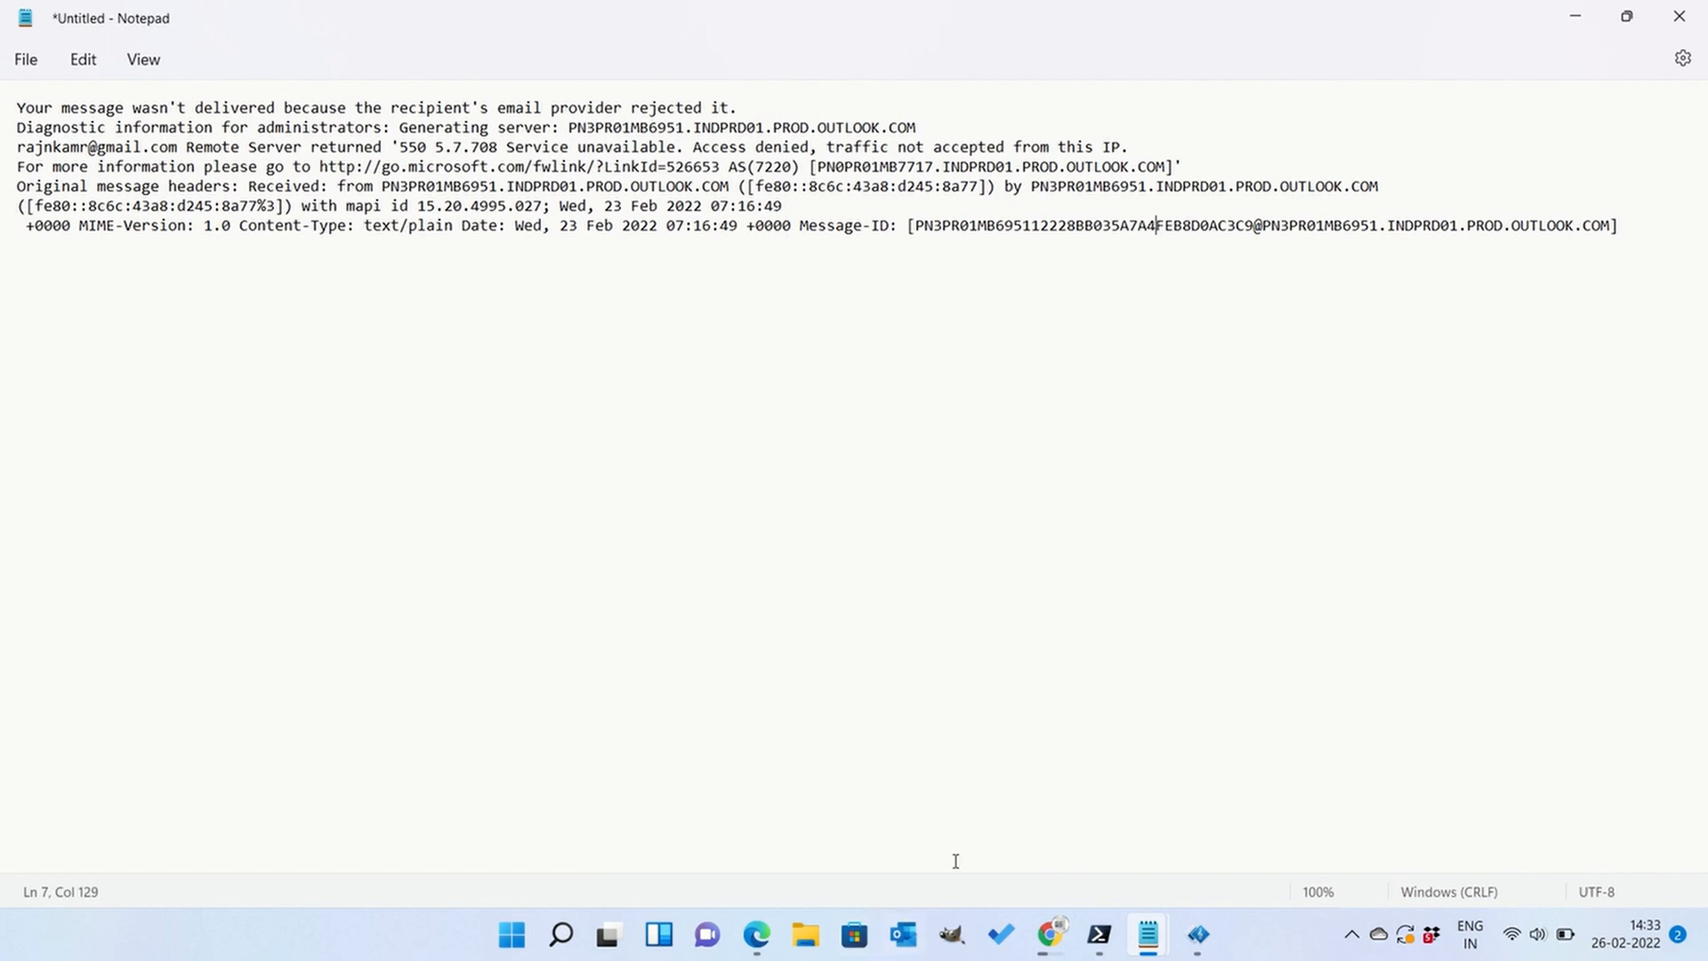
pyautogui.moveTo(1036, 908)
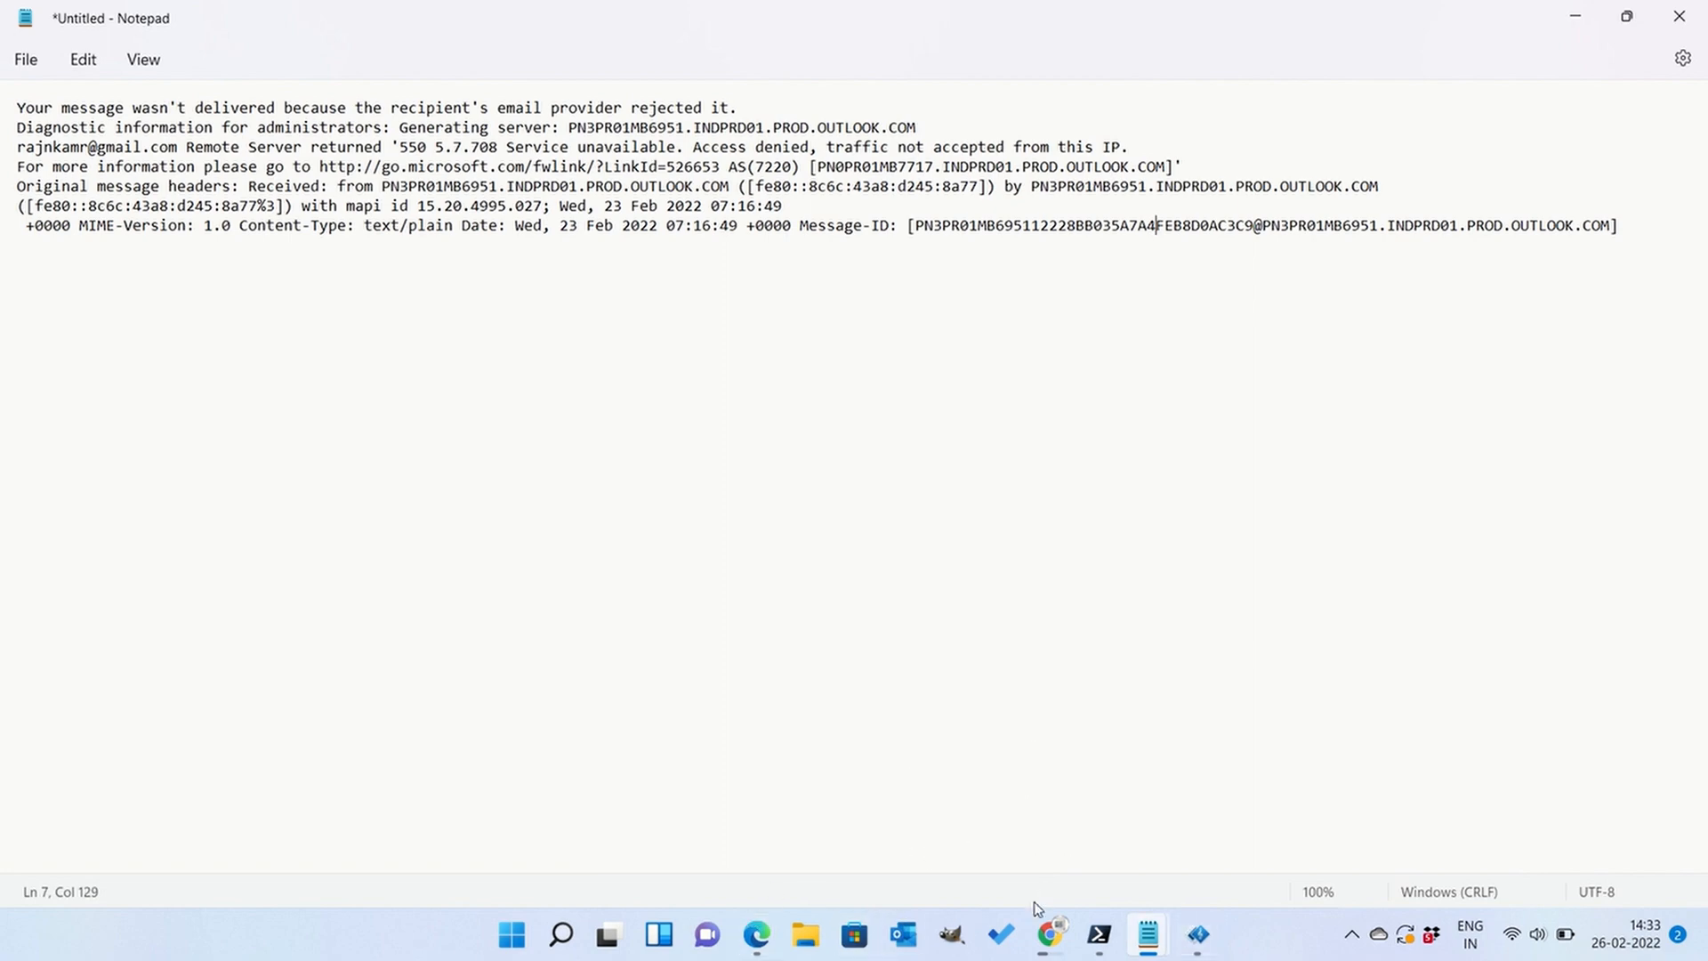
pyautogui.click(1049, 934)
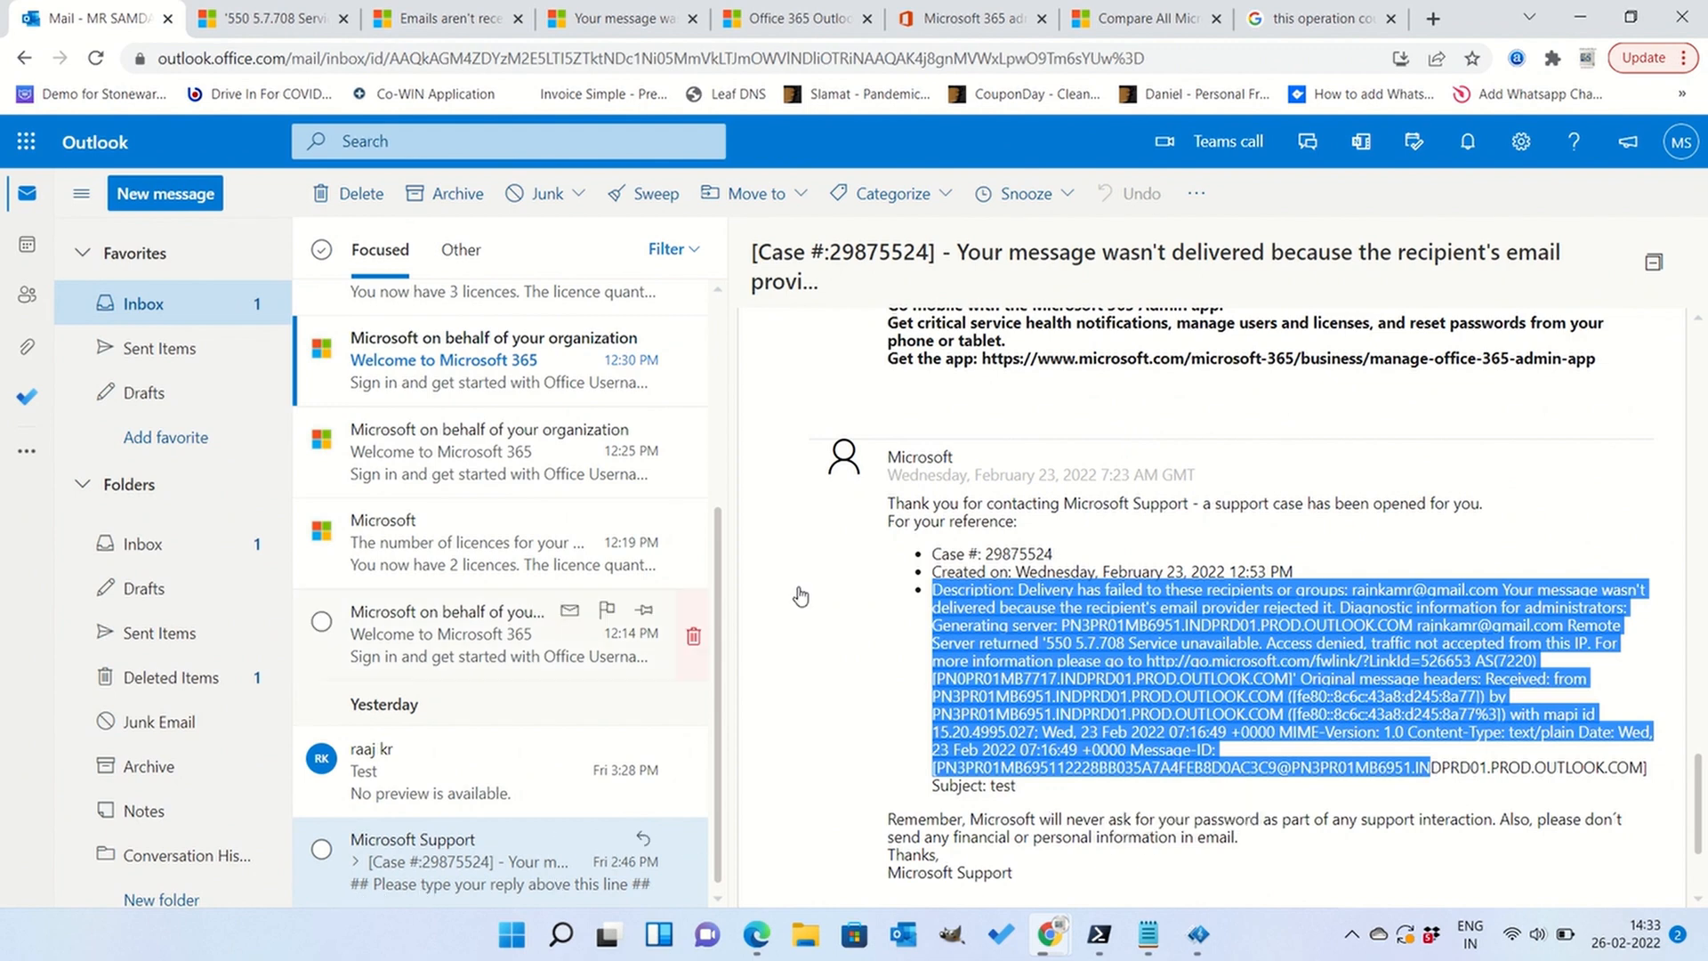
pyautogui.moveTo(1187, 483)
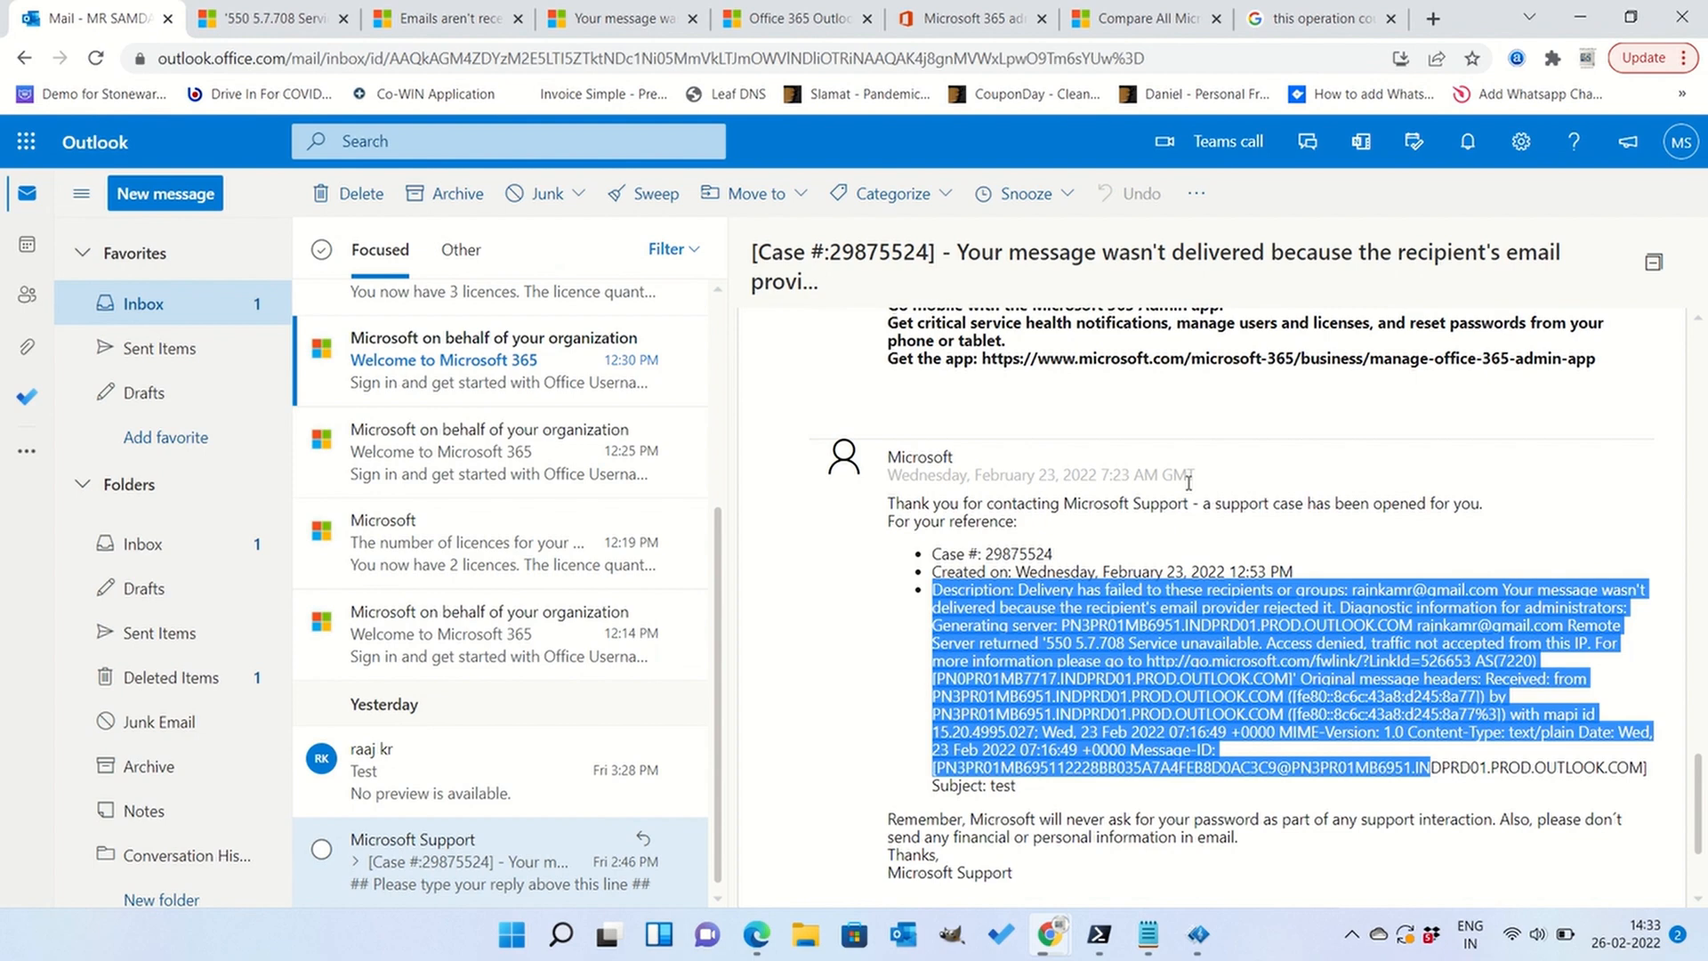
pyautogui.moveTo(1563, 686)
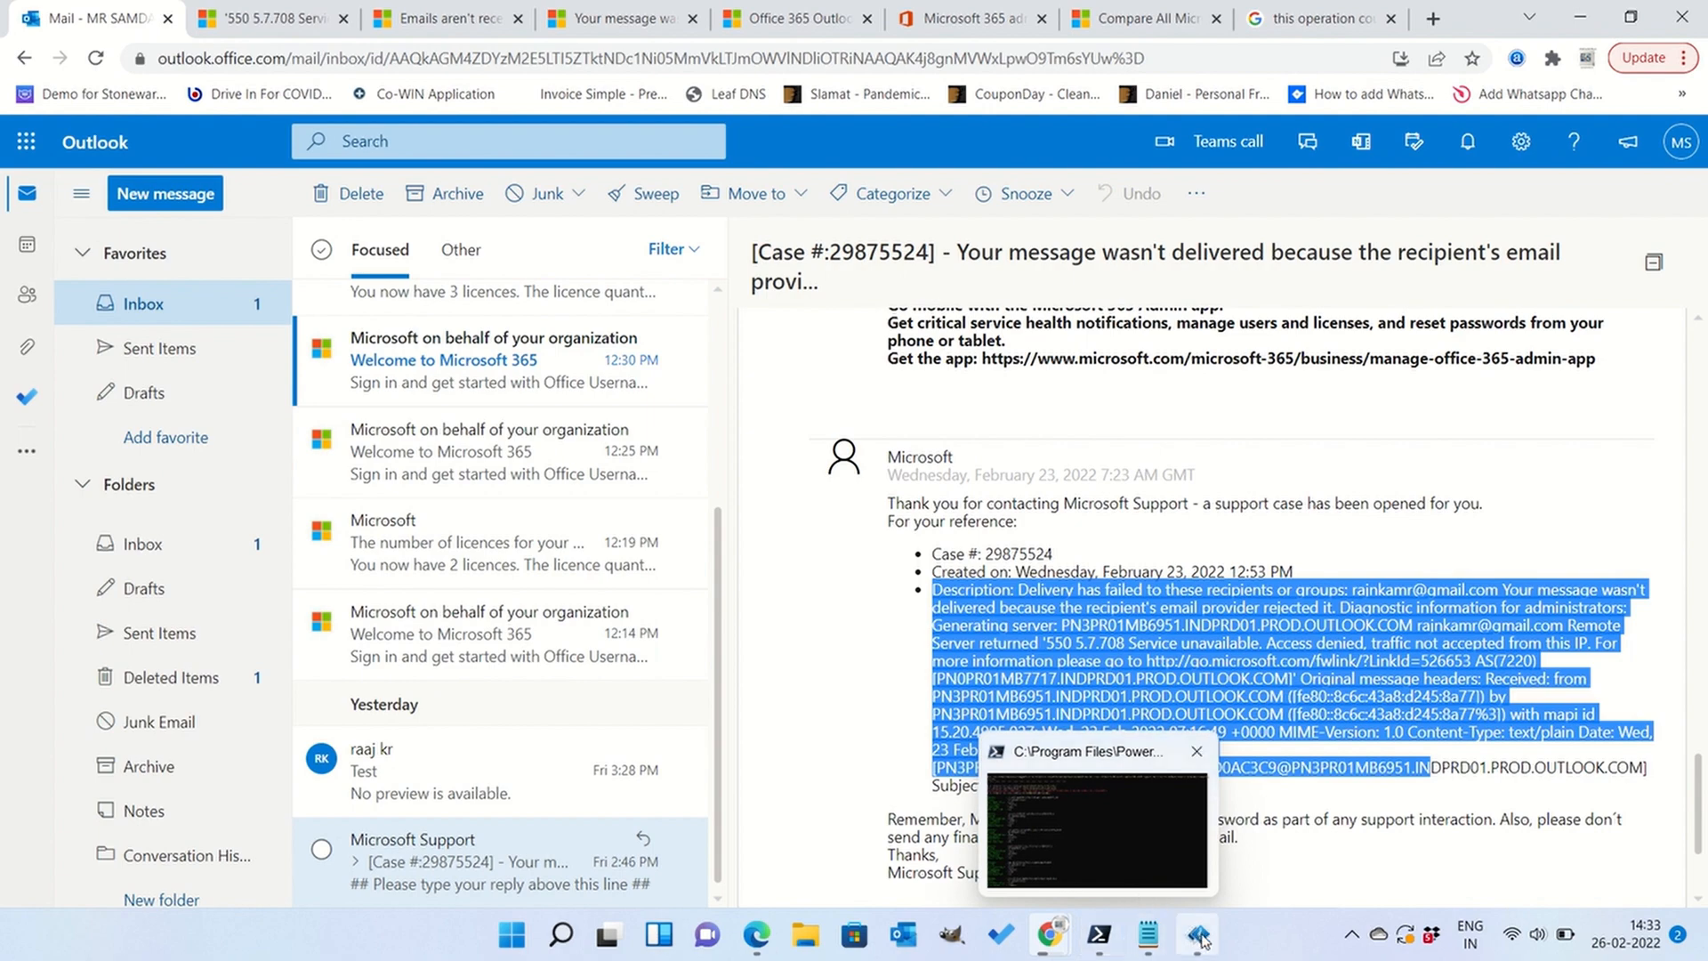
pyautogui.click(1195, 935)
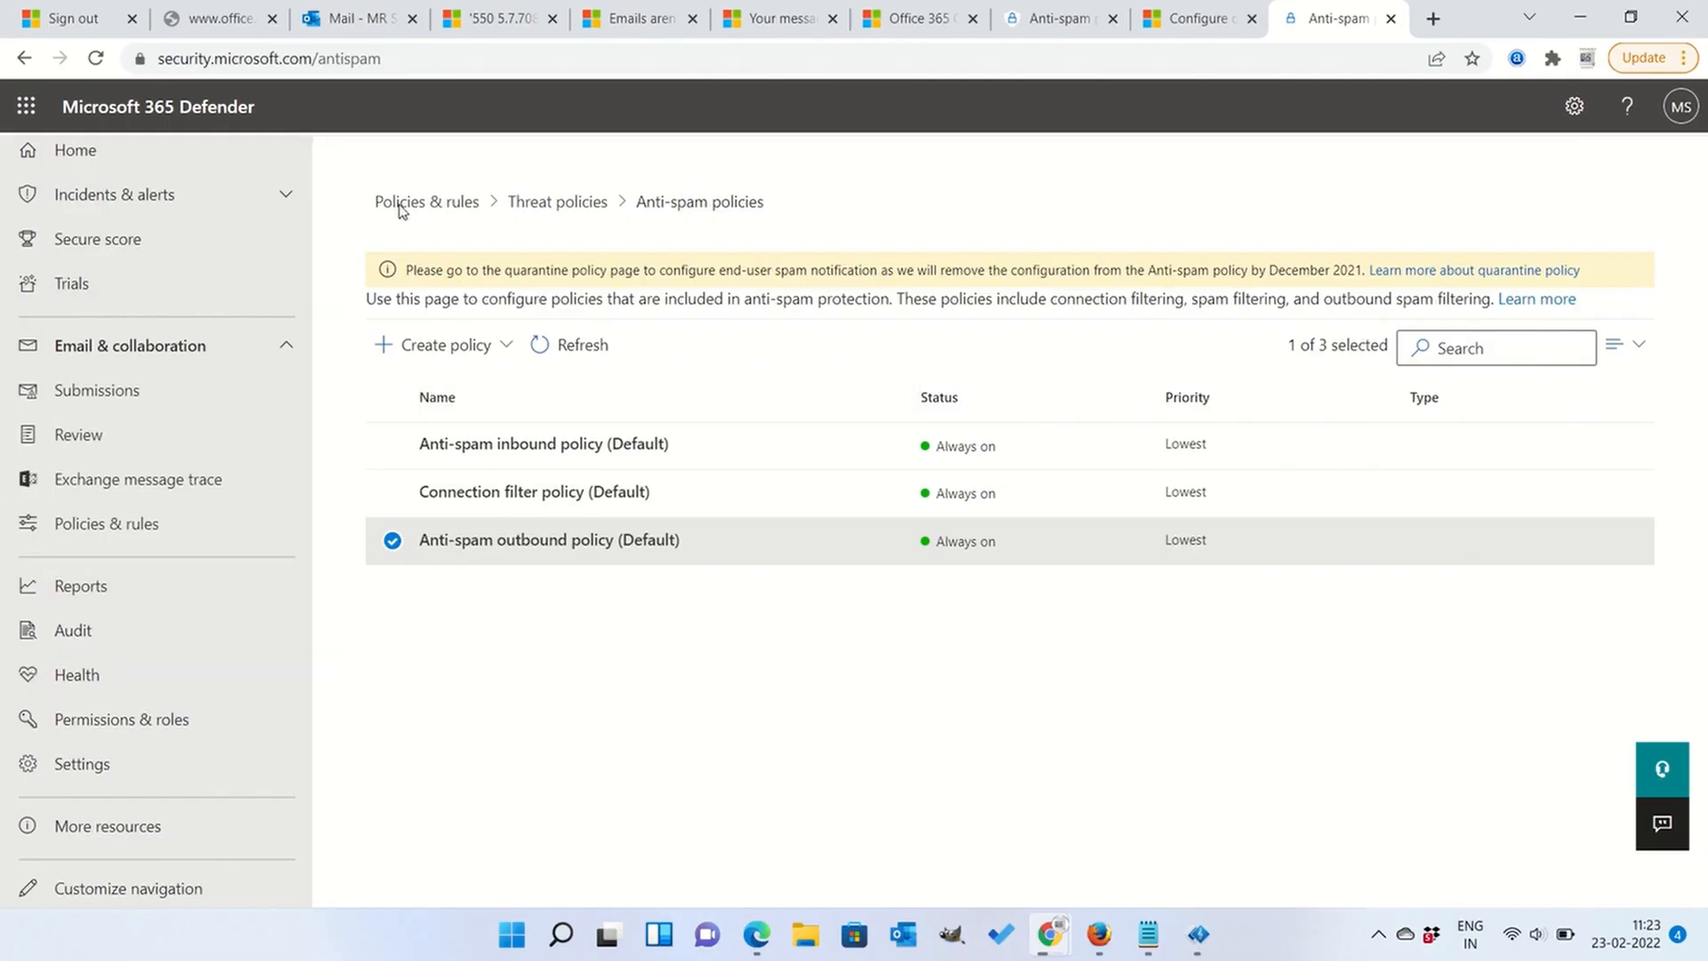
pyautogui.moveTo(1074, 117)
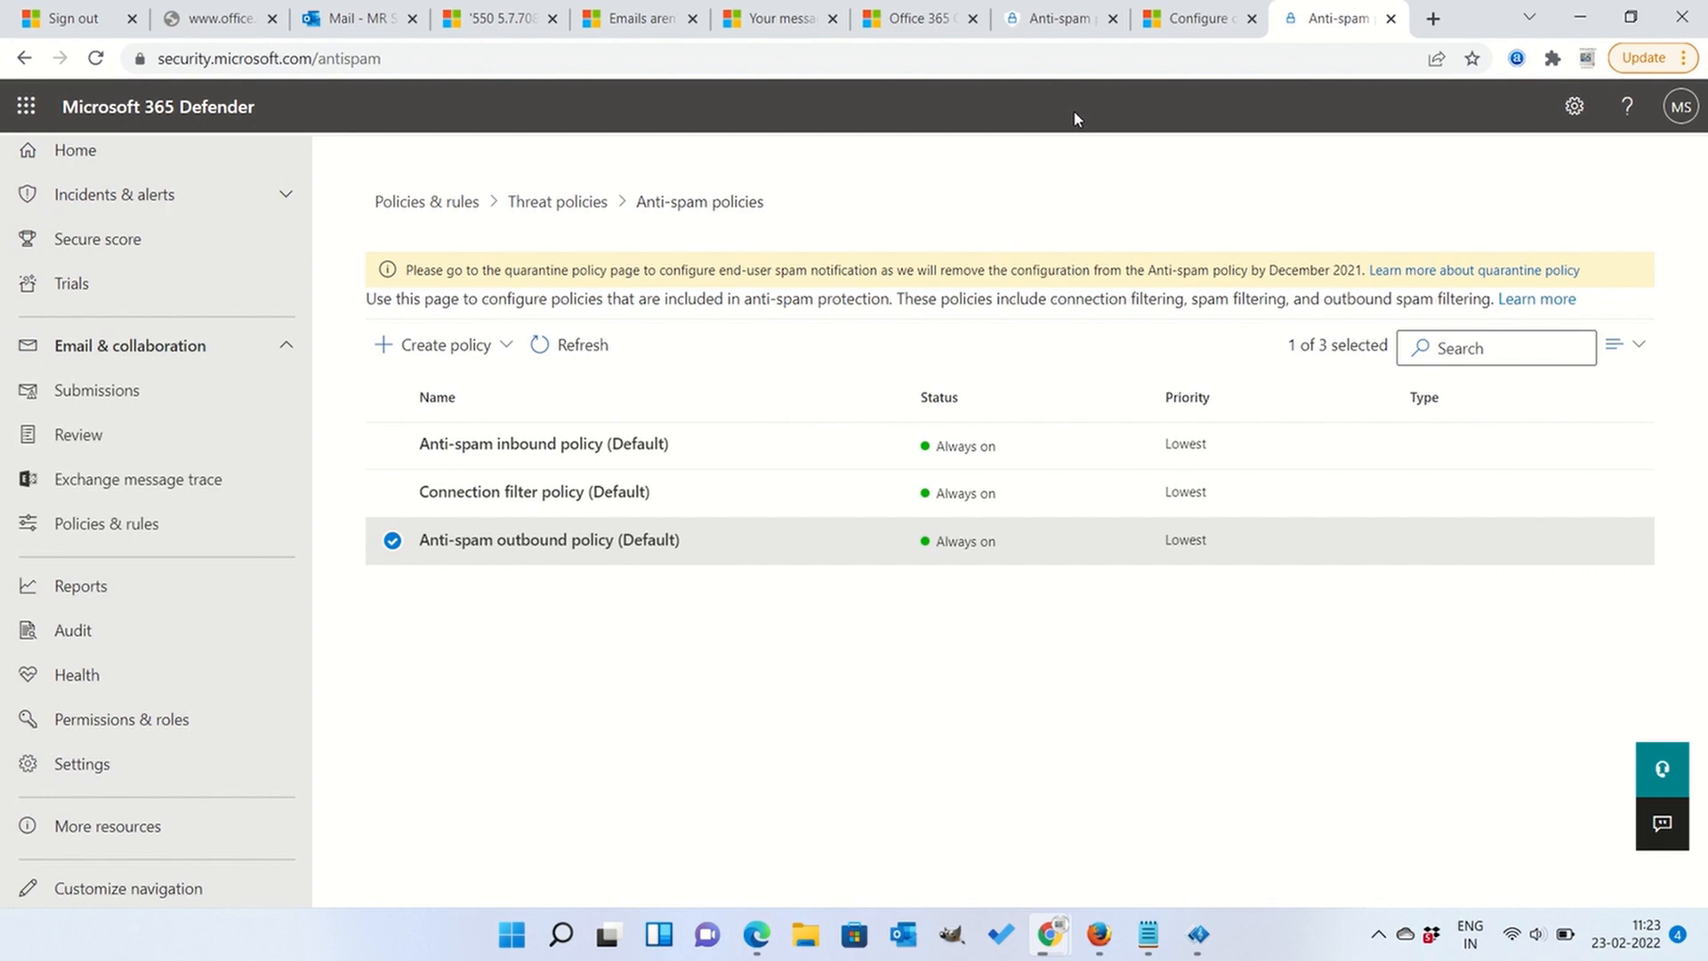
pyautogui.moveTo(1113, 102)
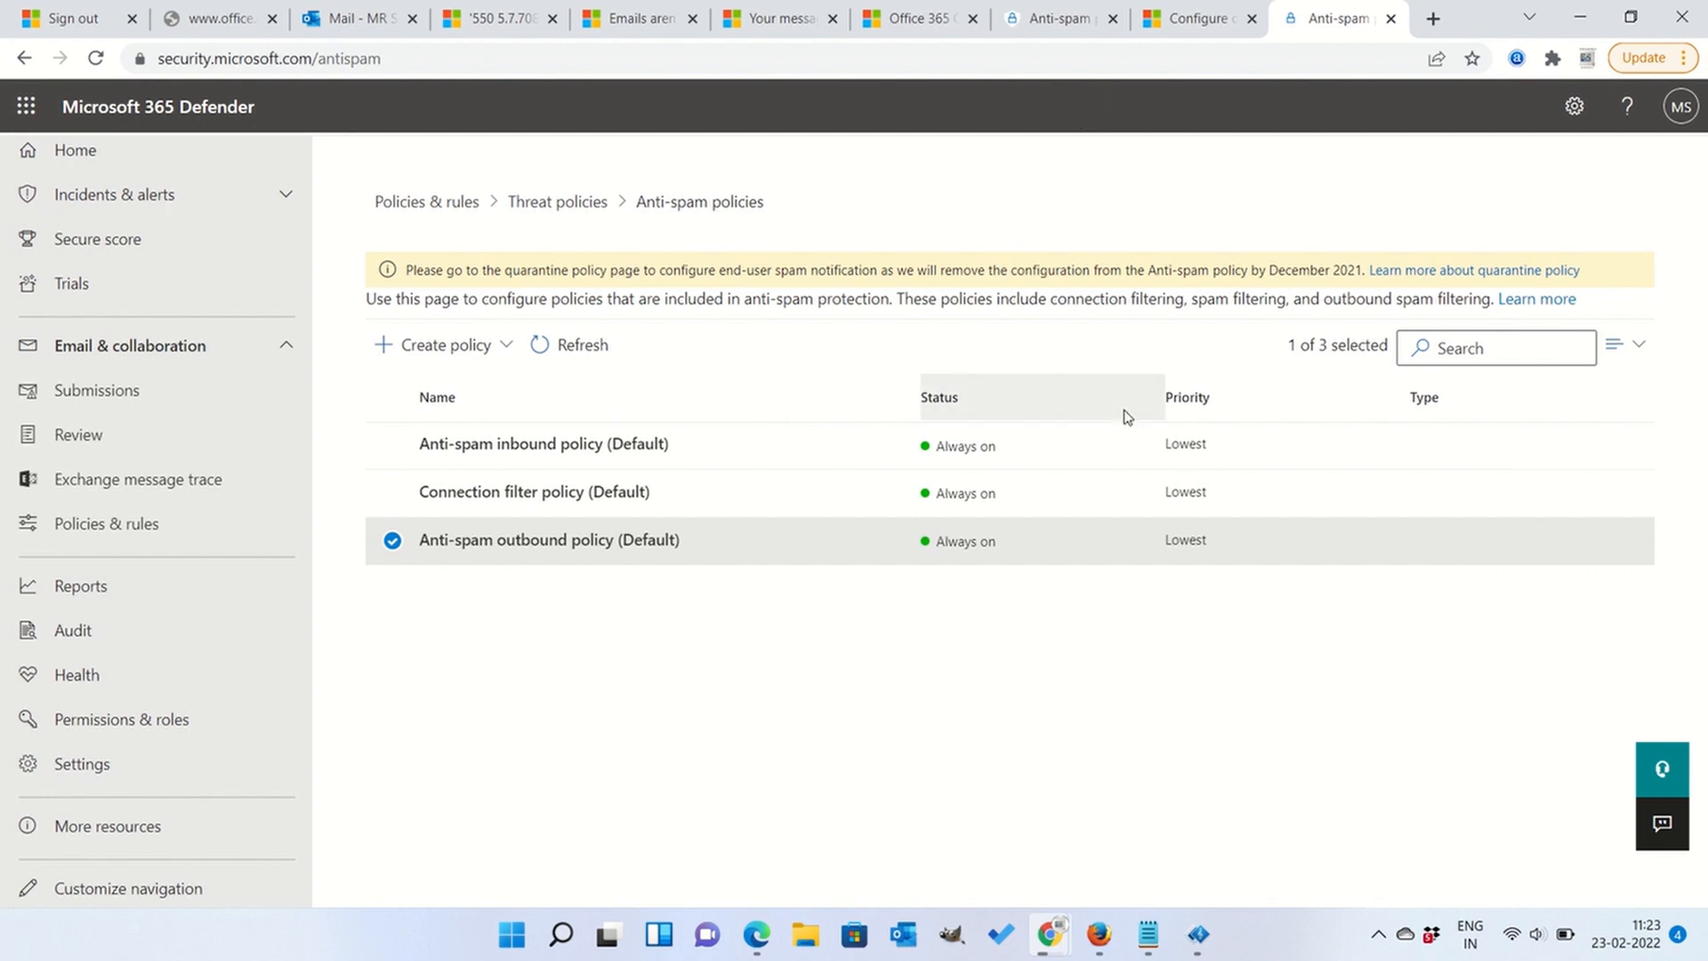
pyautogui.moveTo(977, 691)
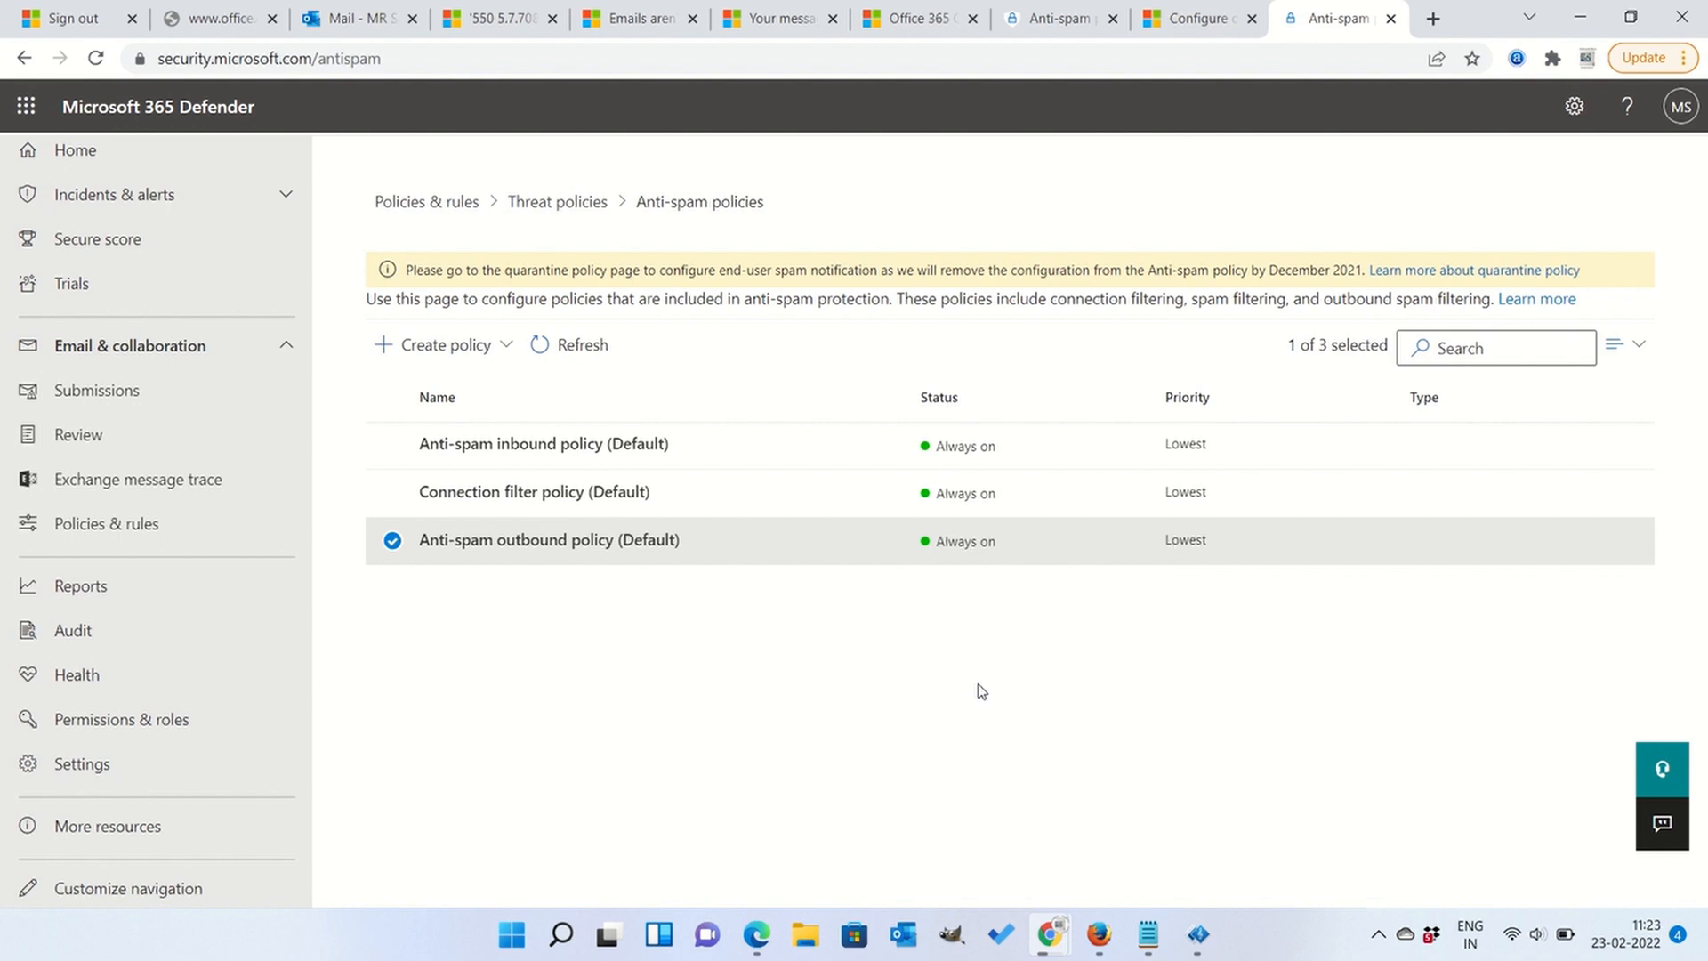
pyautogui.moveTo(1181, 190)
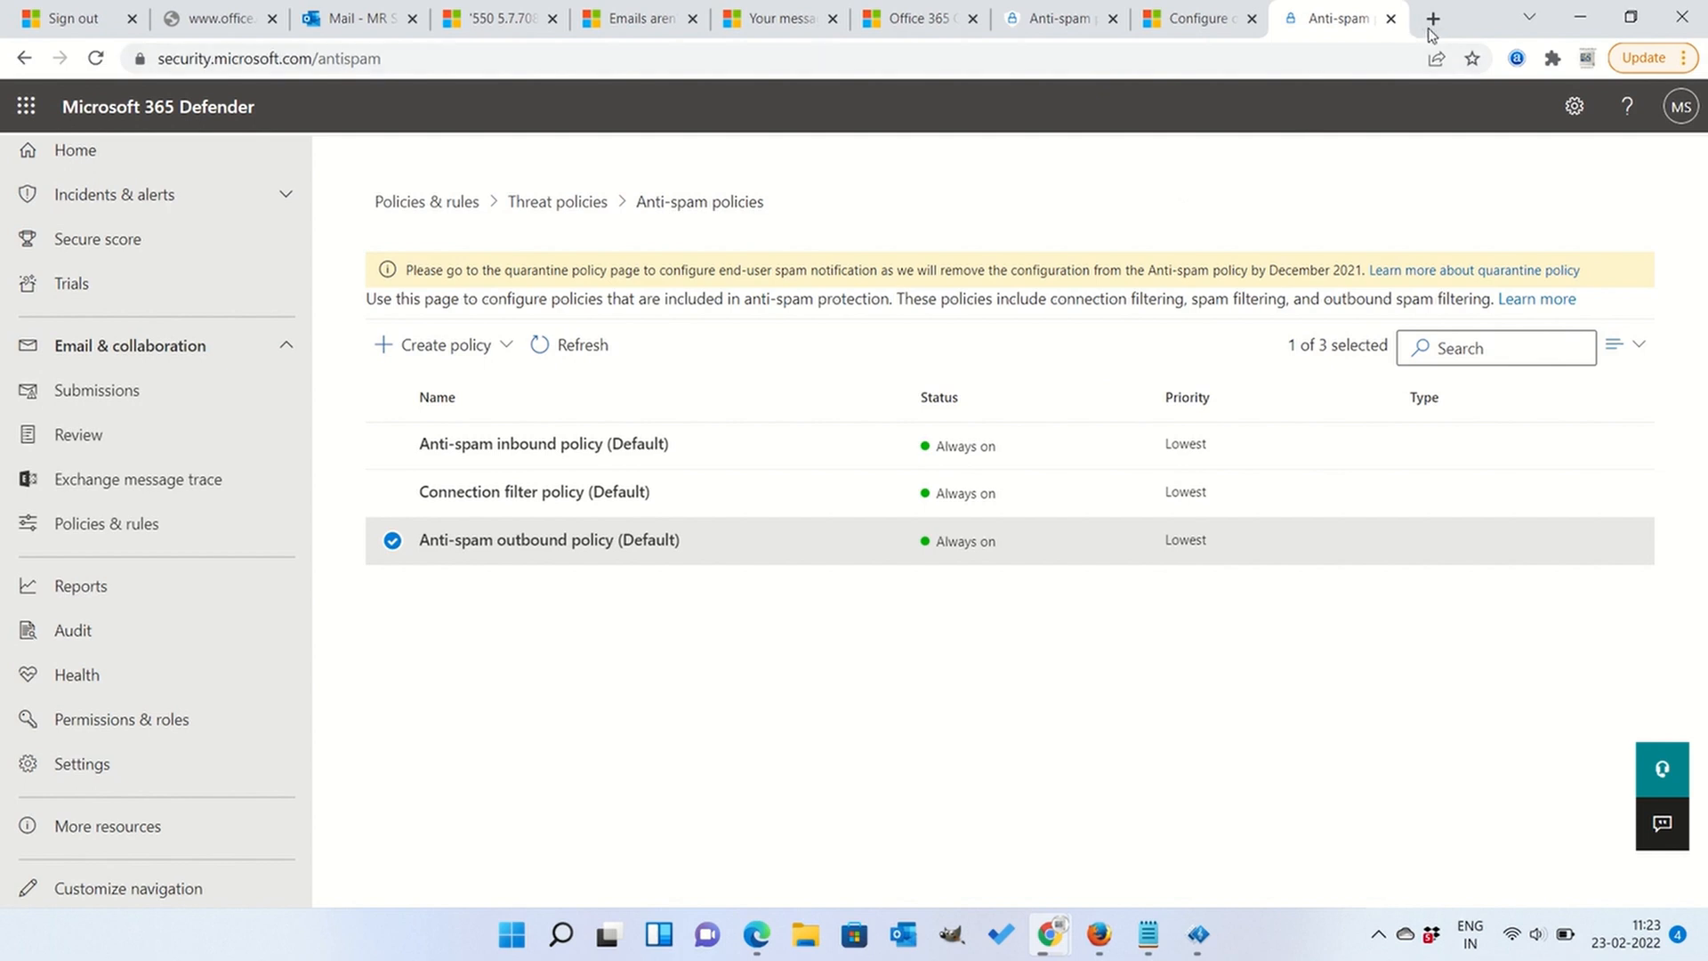
pyautogui.click(1431, 19)
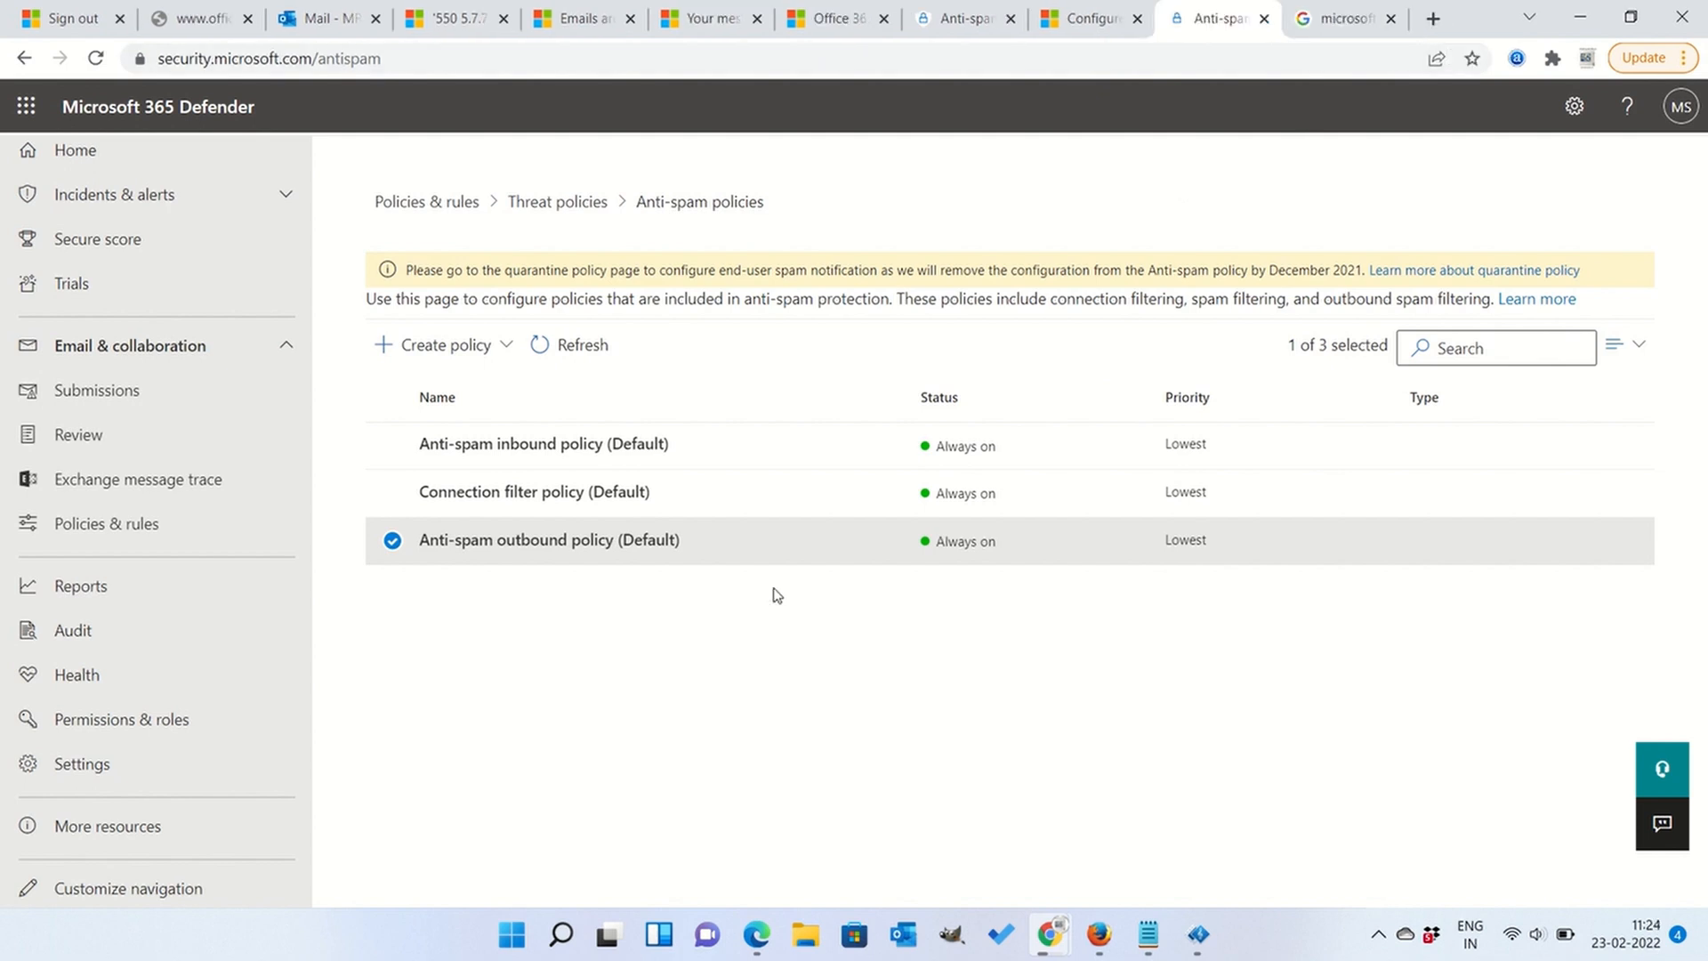
pyautogui.moveTo(151, 544)
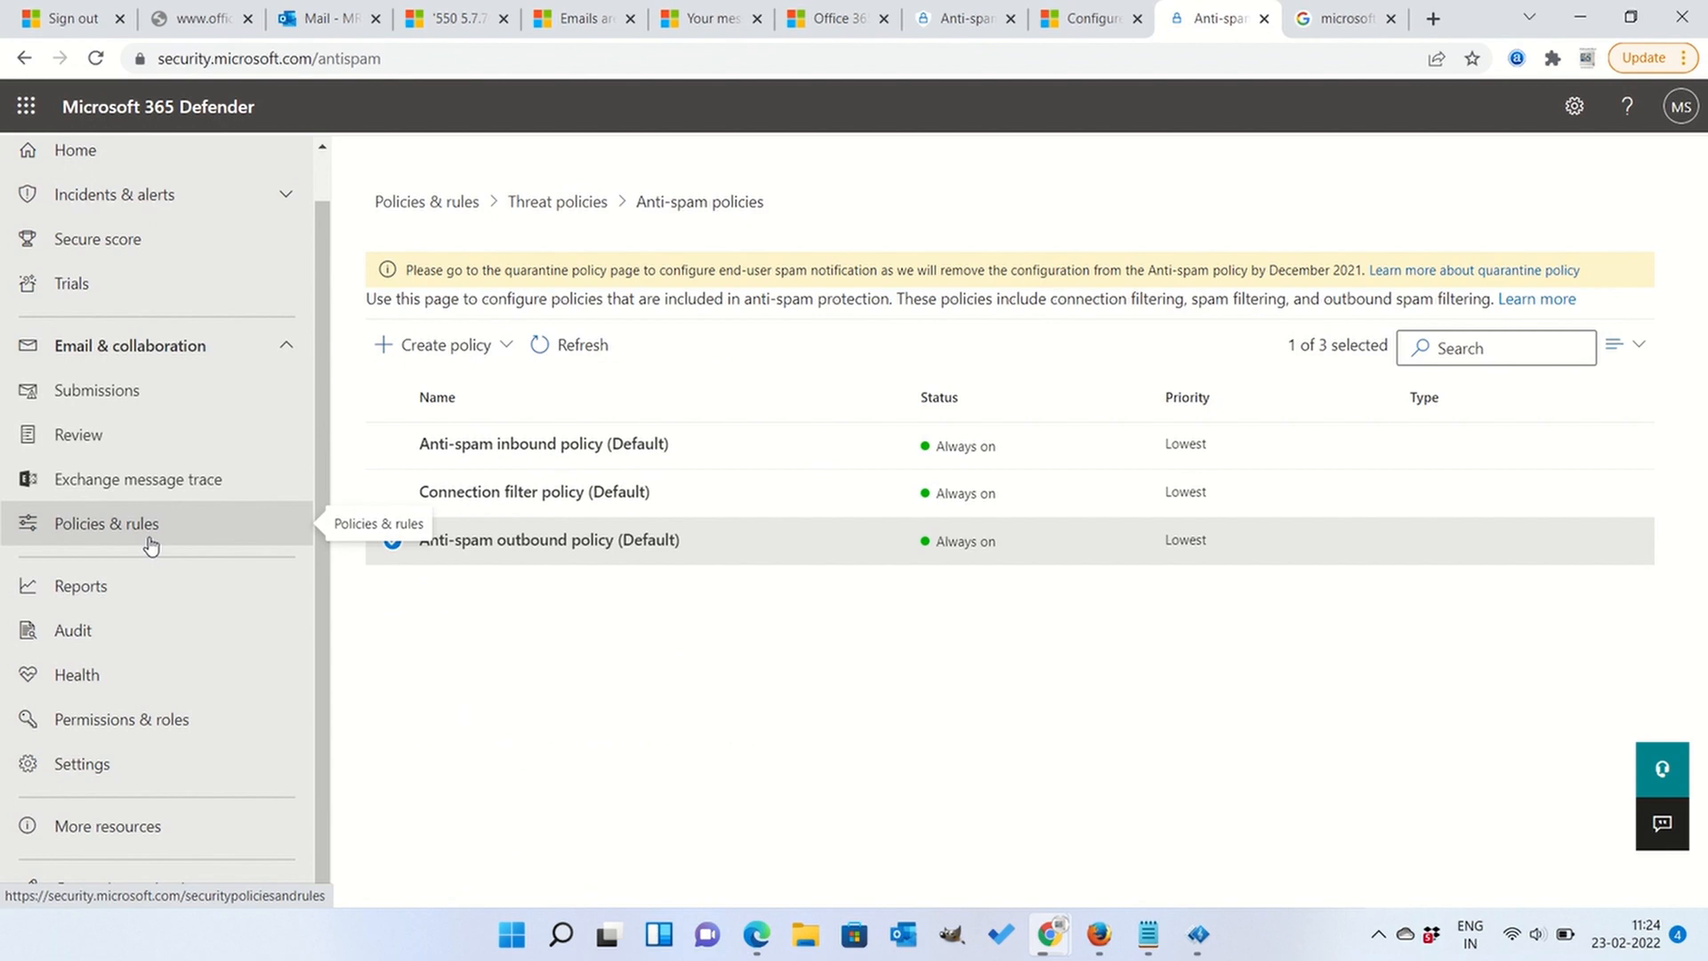
pyautogui.moveTo(202, 490)
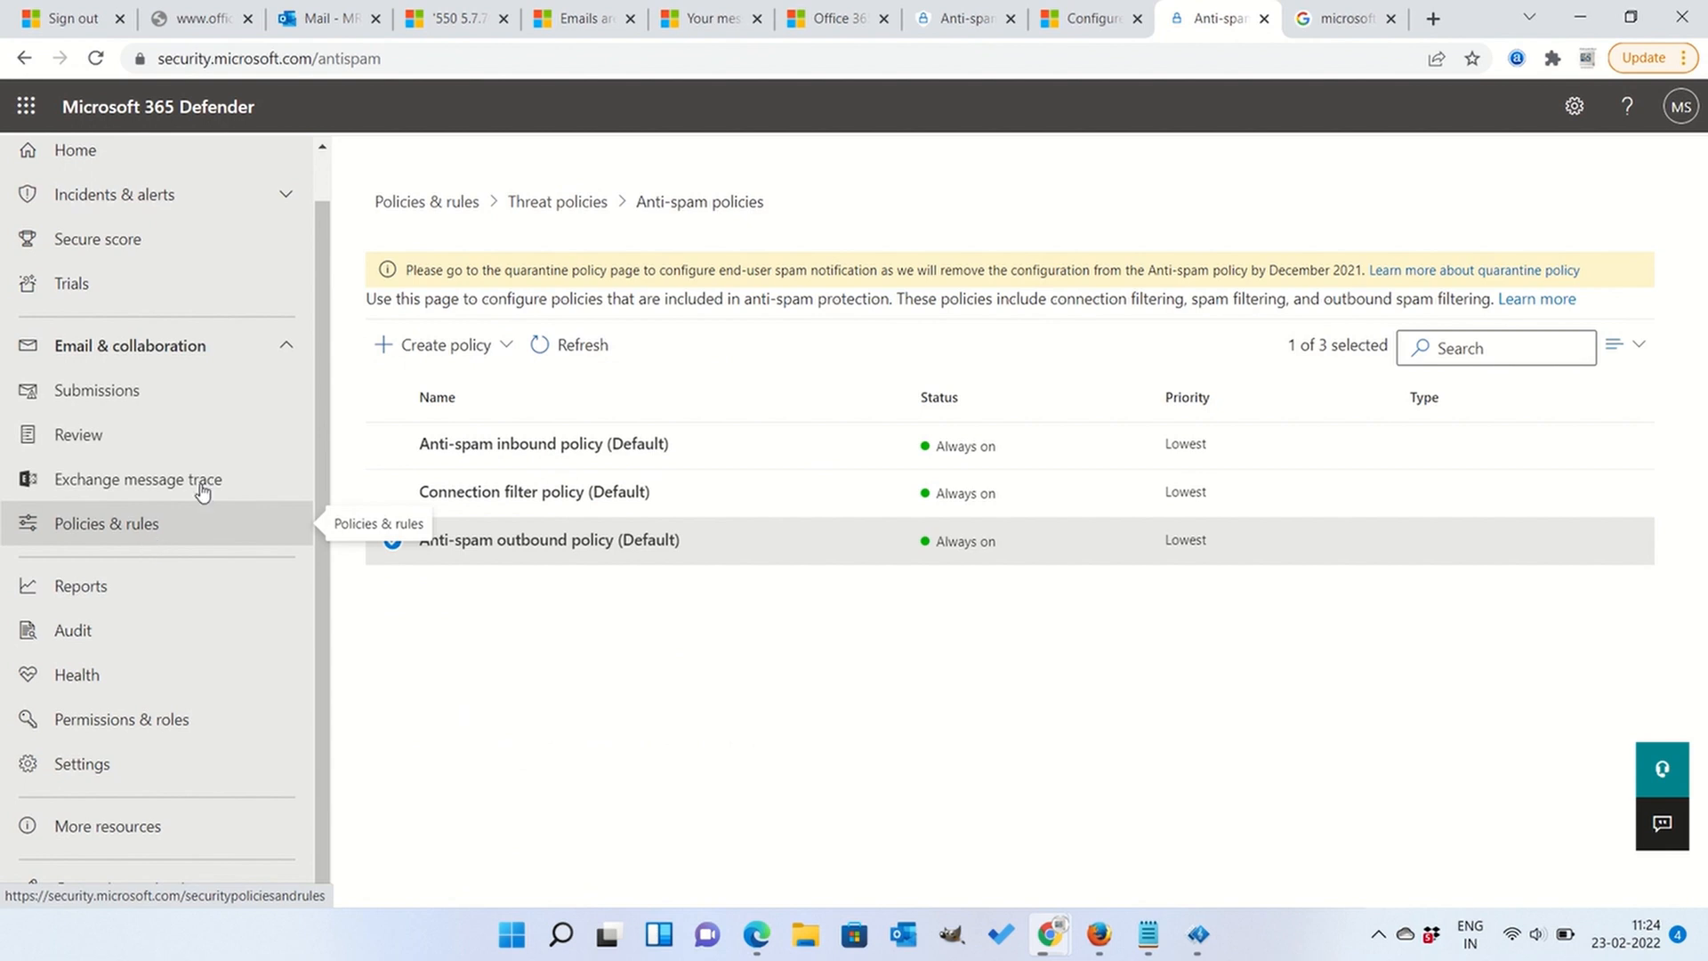
pyautogui.moveTo(617, 655)
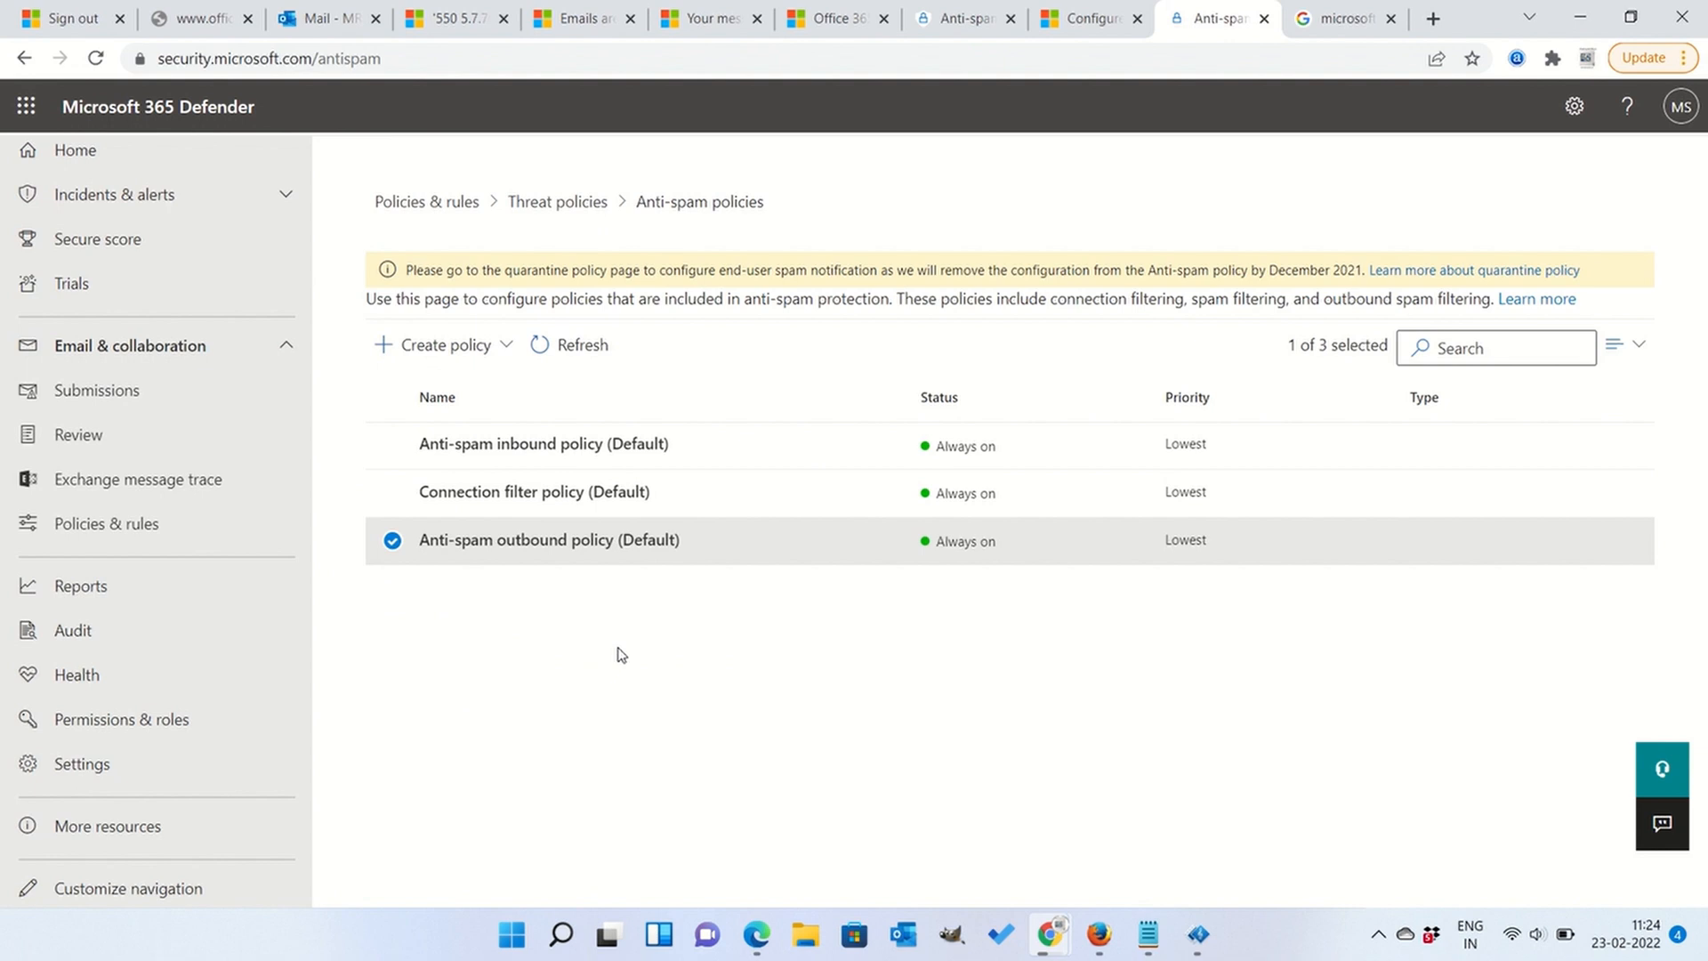
pyautogui.moveTo(571, 627)
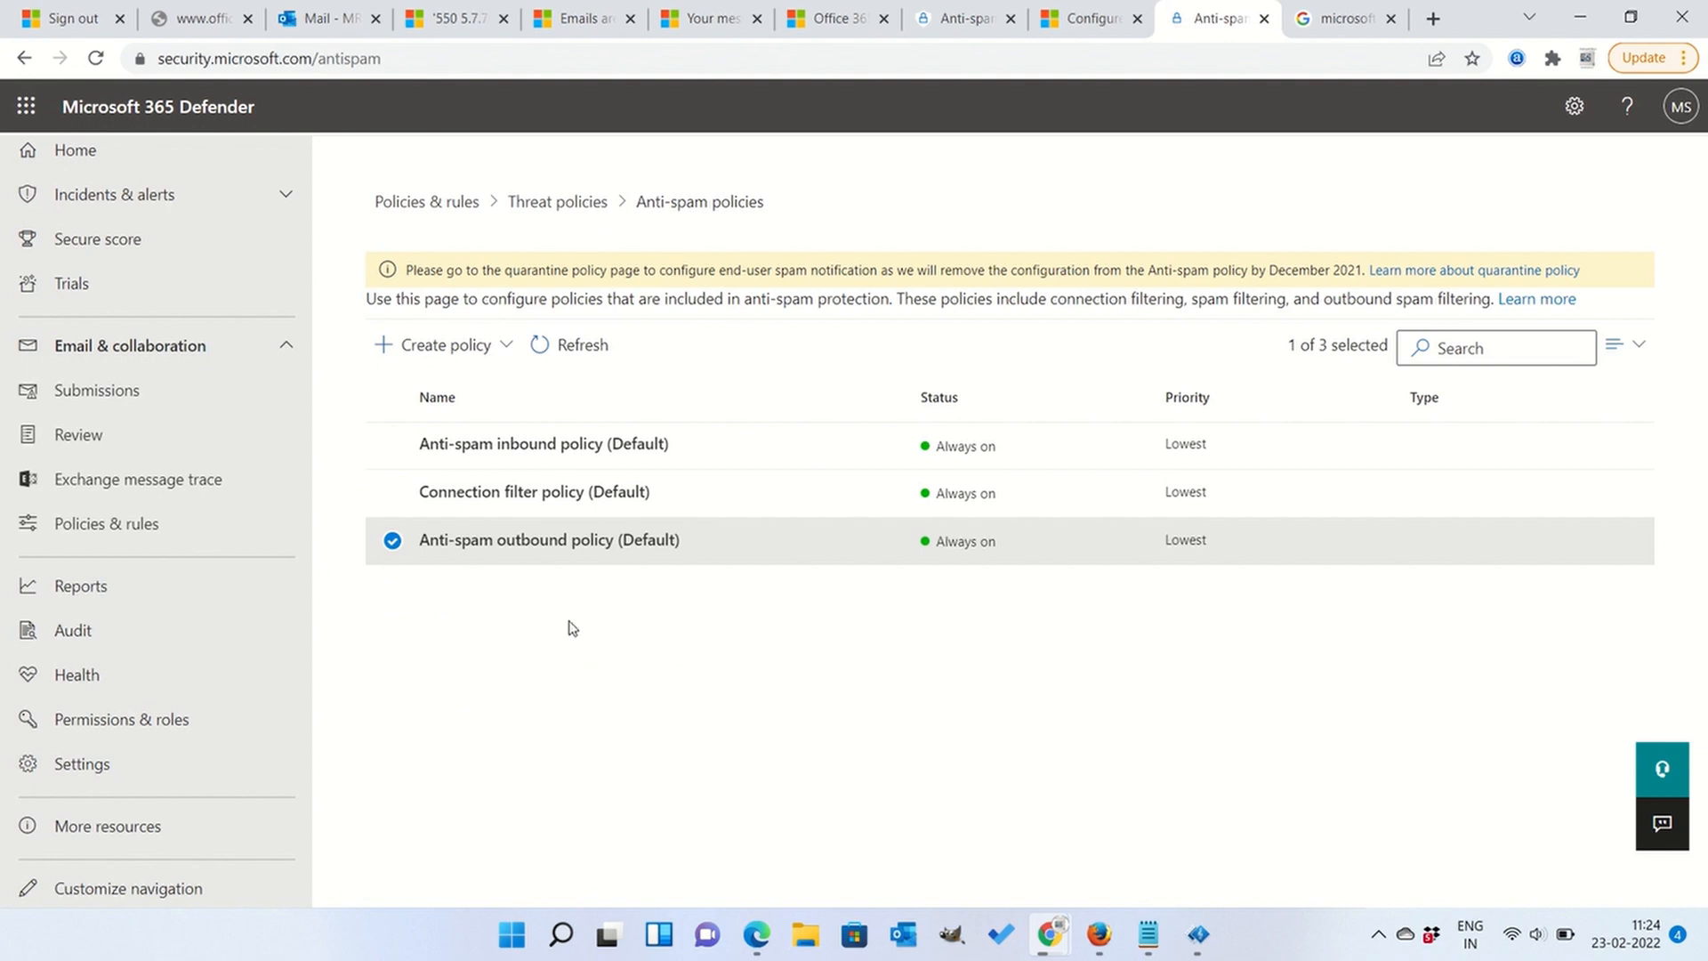
pyautogui.moveTo(627, 545)
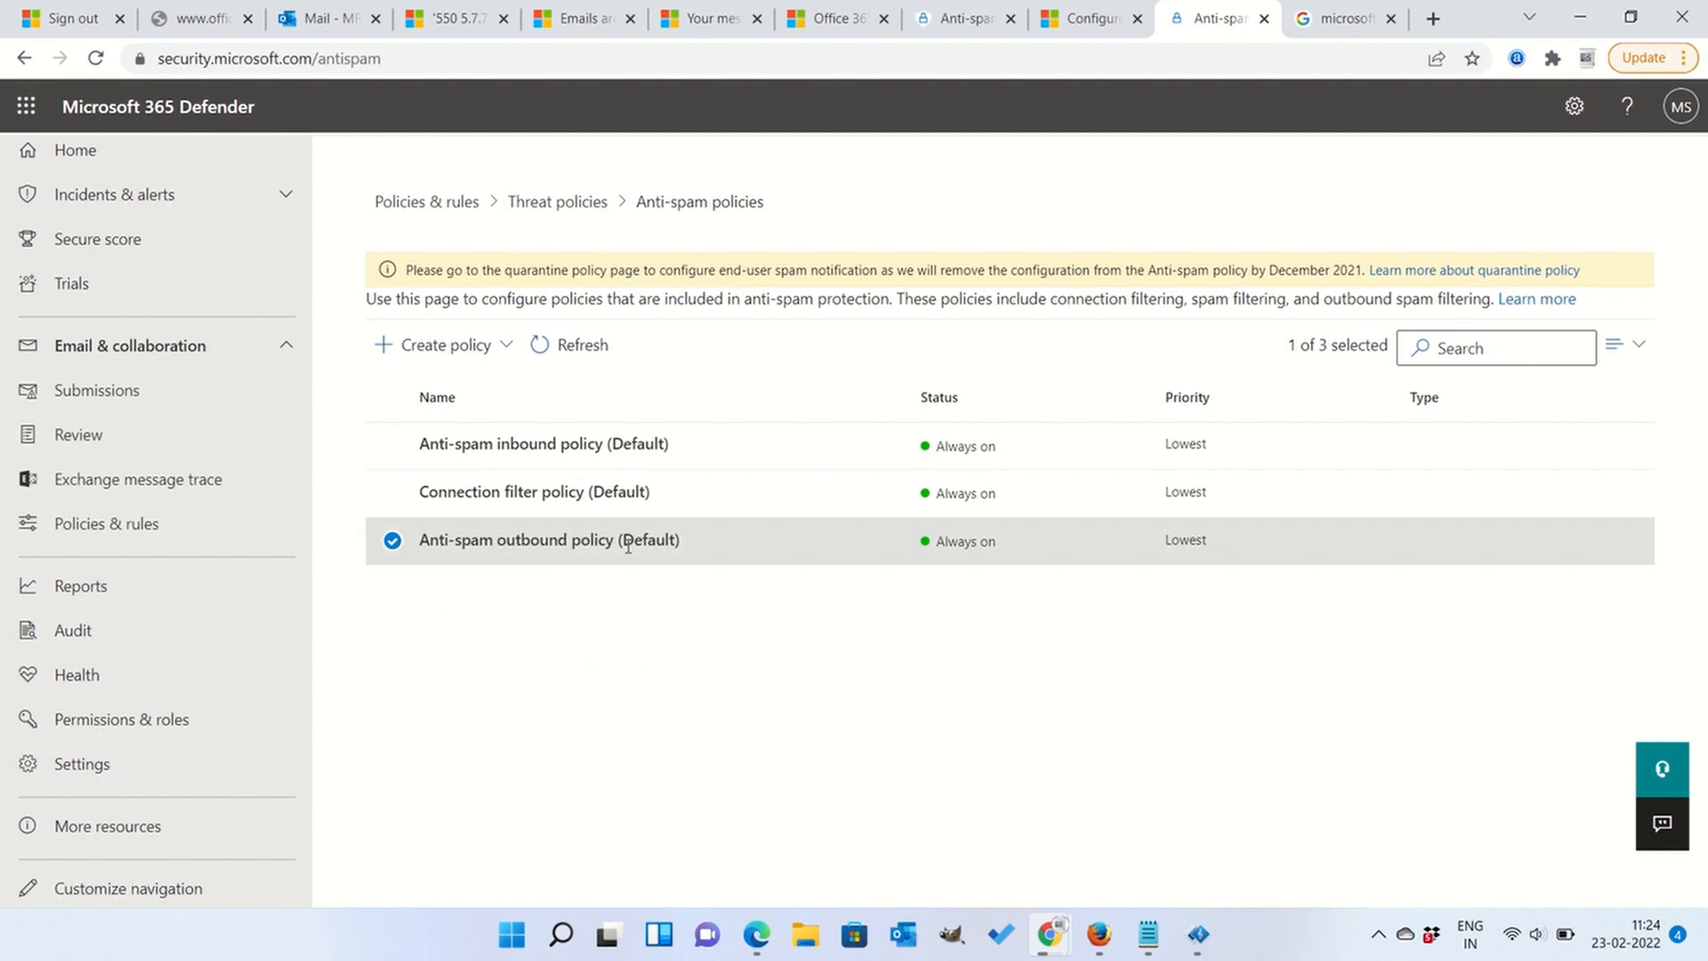
pyautogui.moveTo(610, 540)
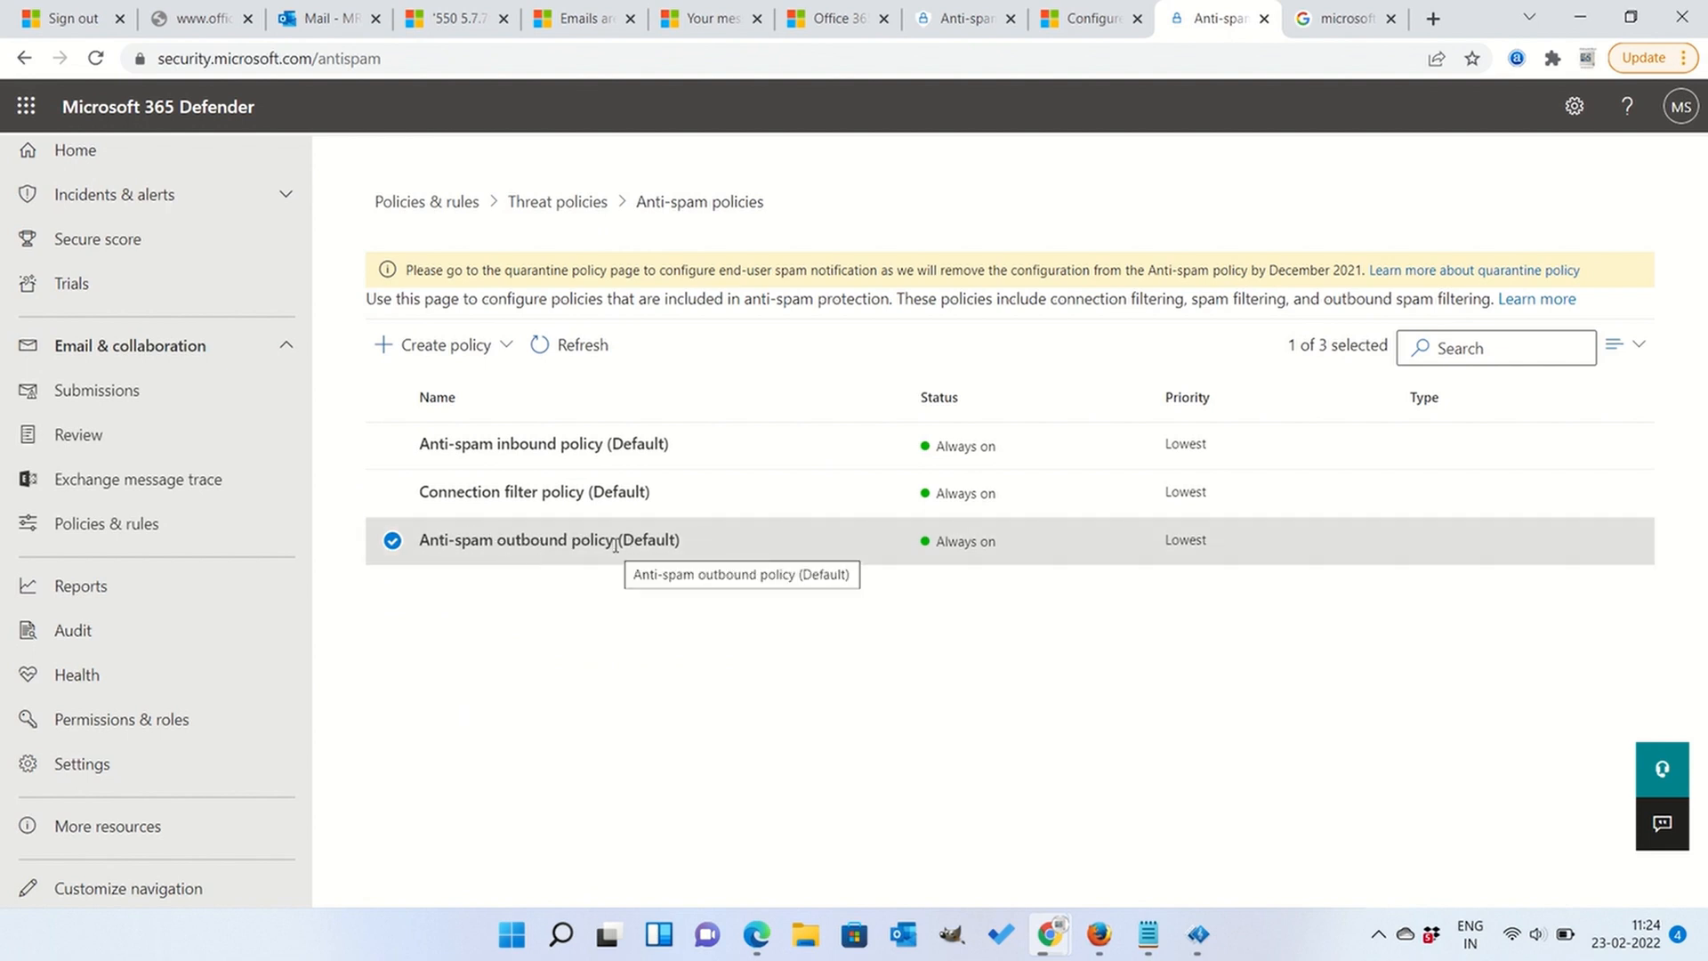
pyautogui.moveTo(956, 540)
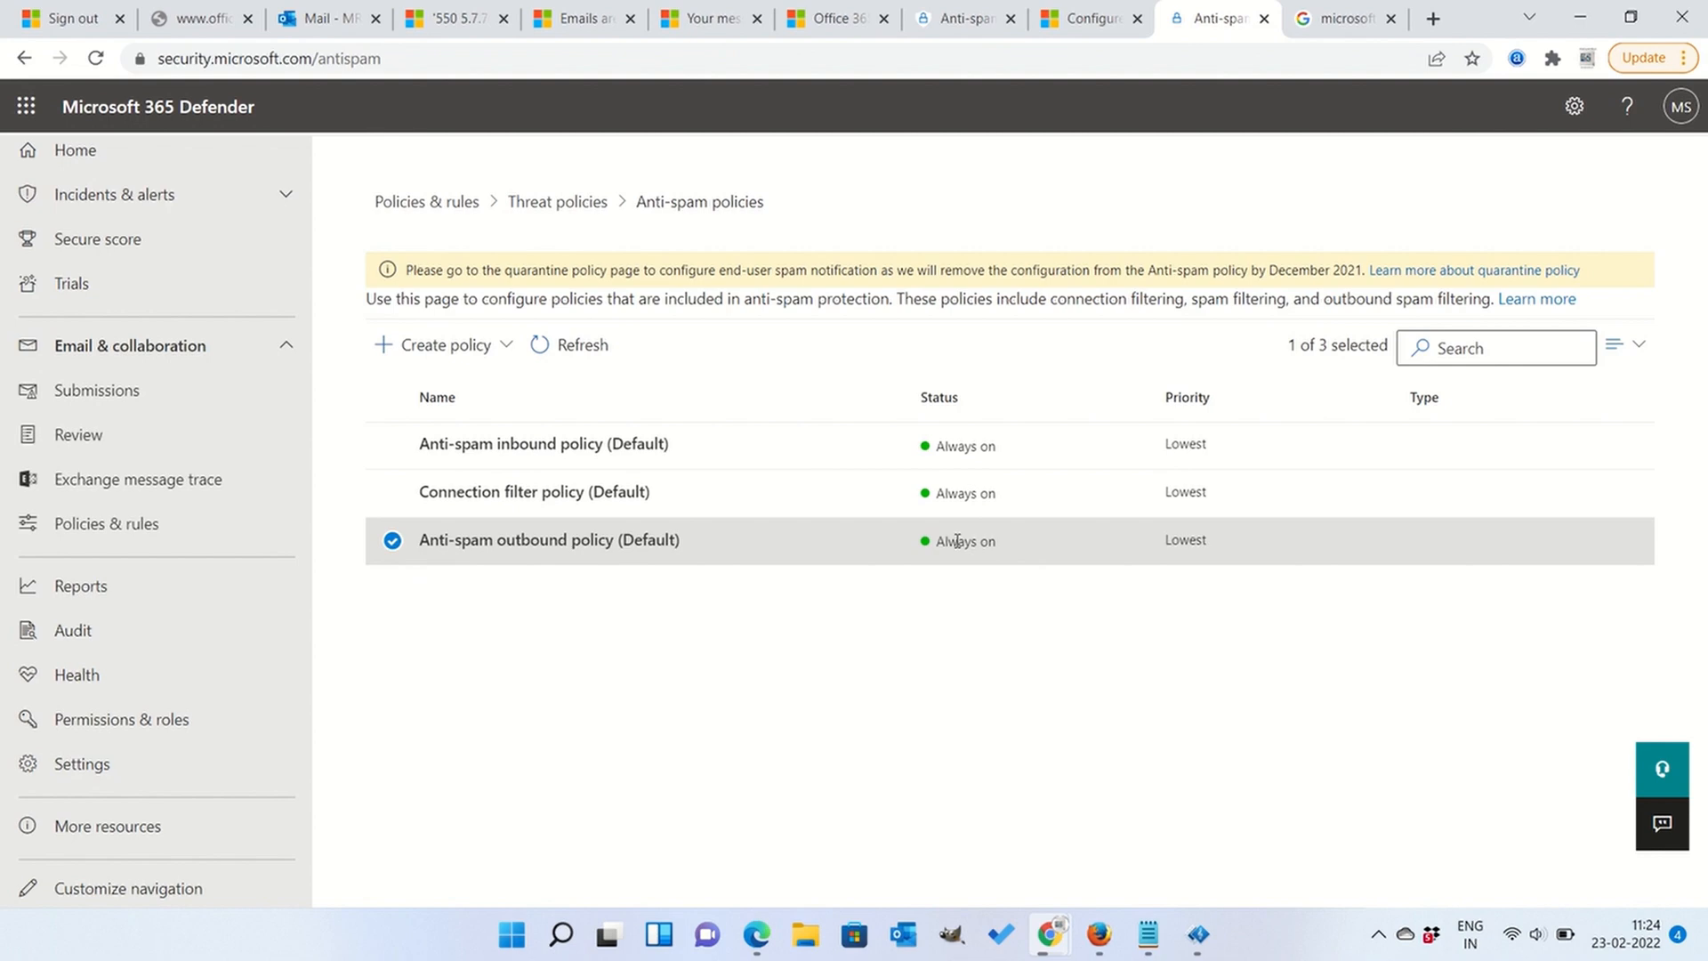
# - Open the Anti-spam outbound policy (Default) flyout and scroll to its Automatic forwarding setting
pyautogui.click(549, 539)
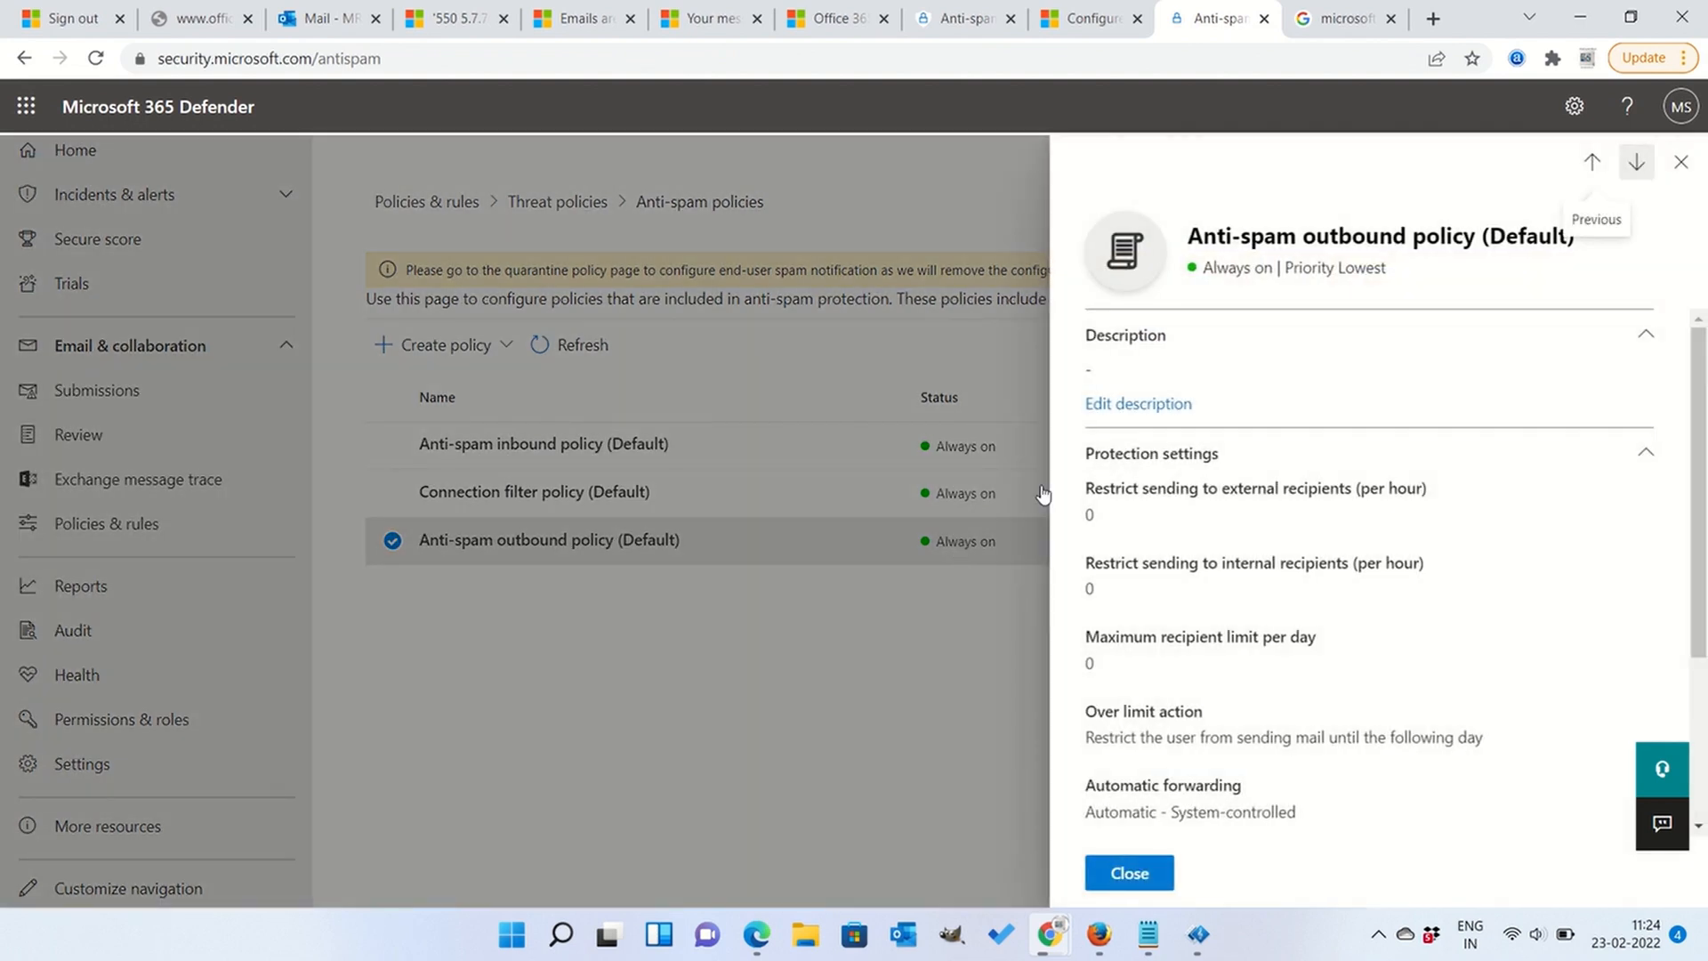
pyautogui.moveTo(1402, 597)
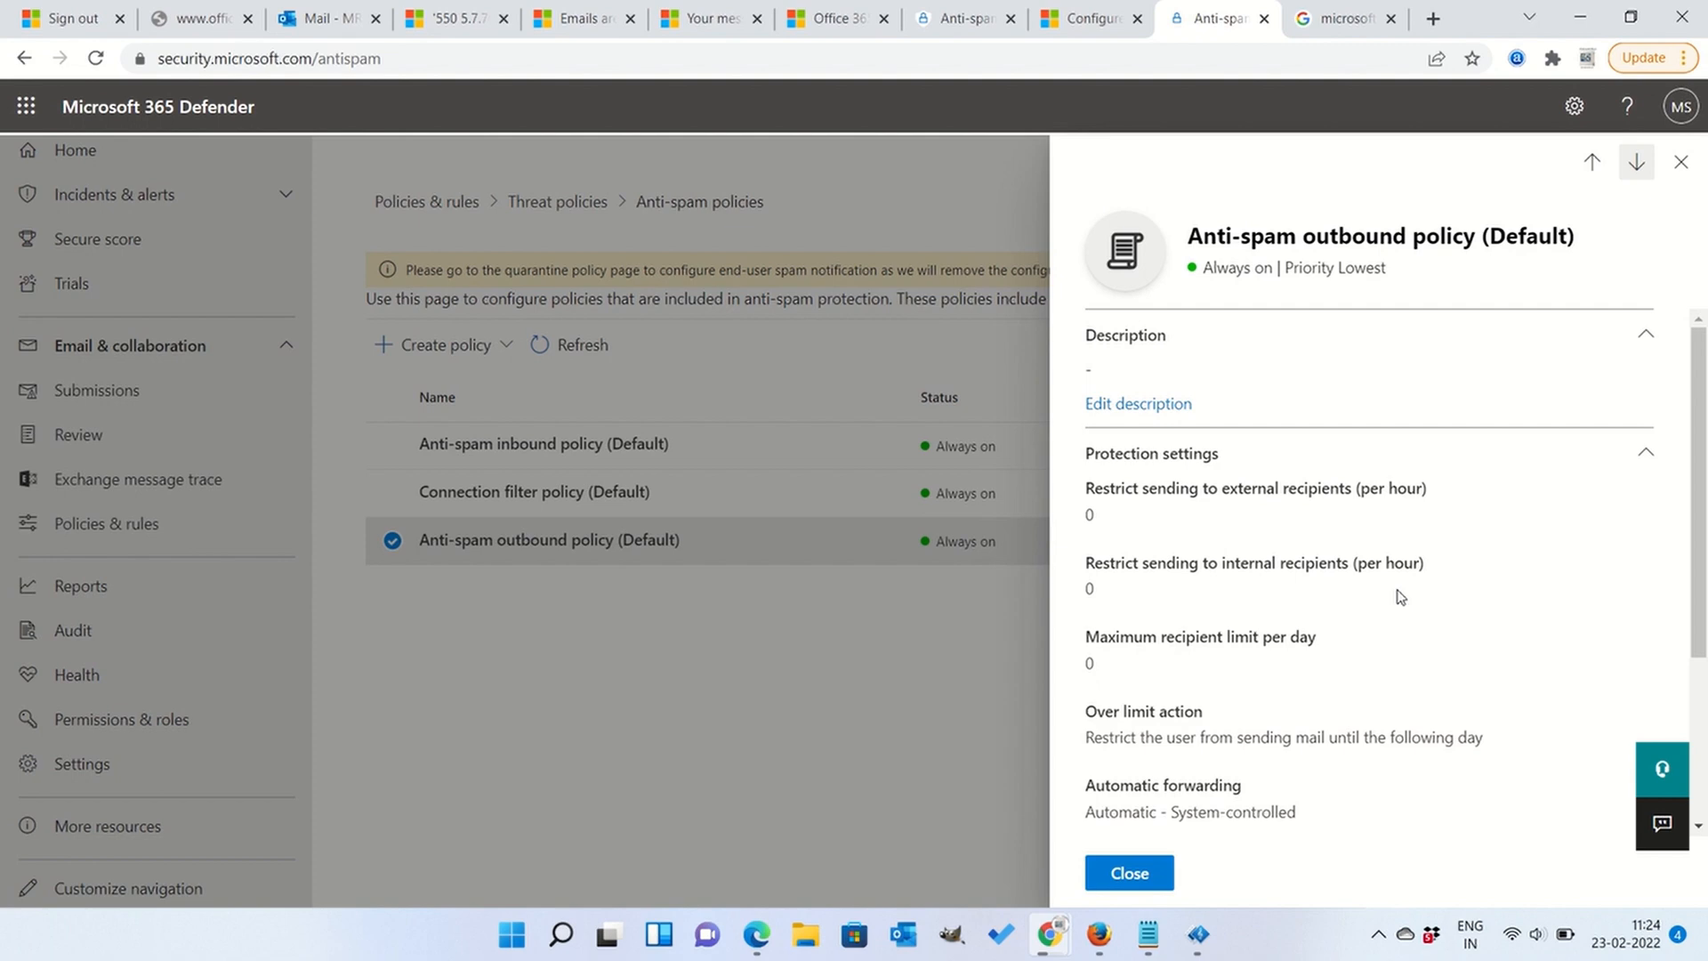
pyautogui.scroll(-3)
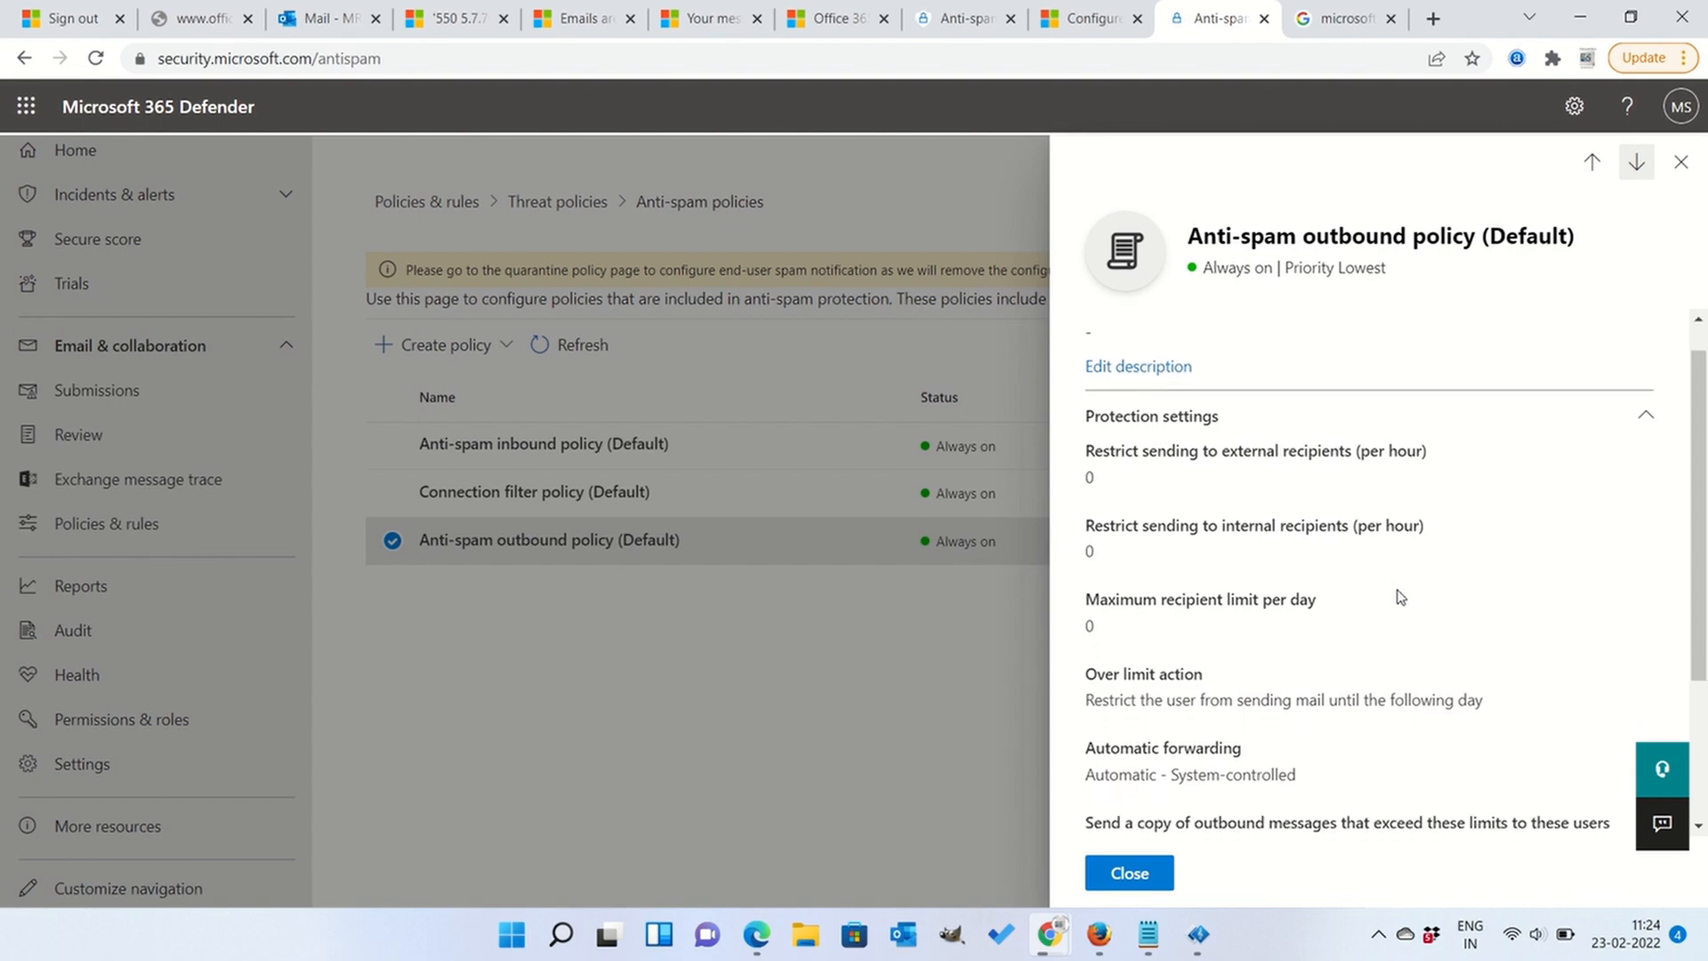
pyautogui.scroll(-3)
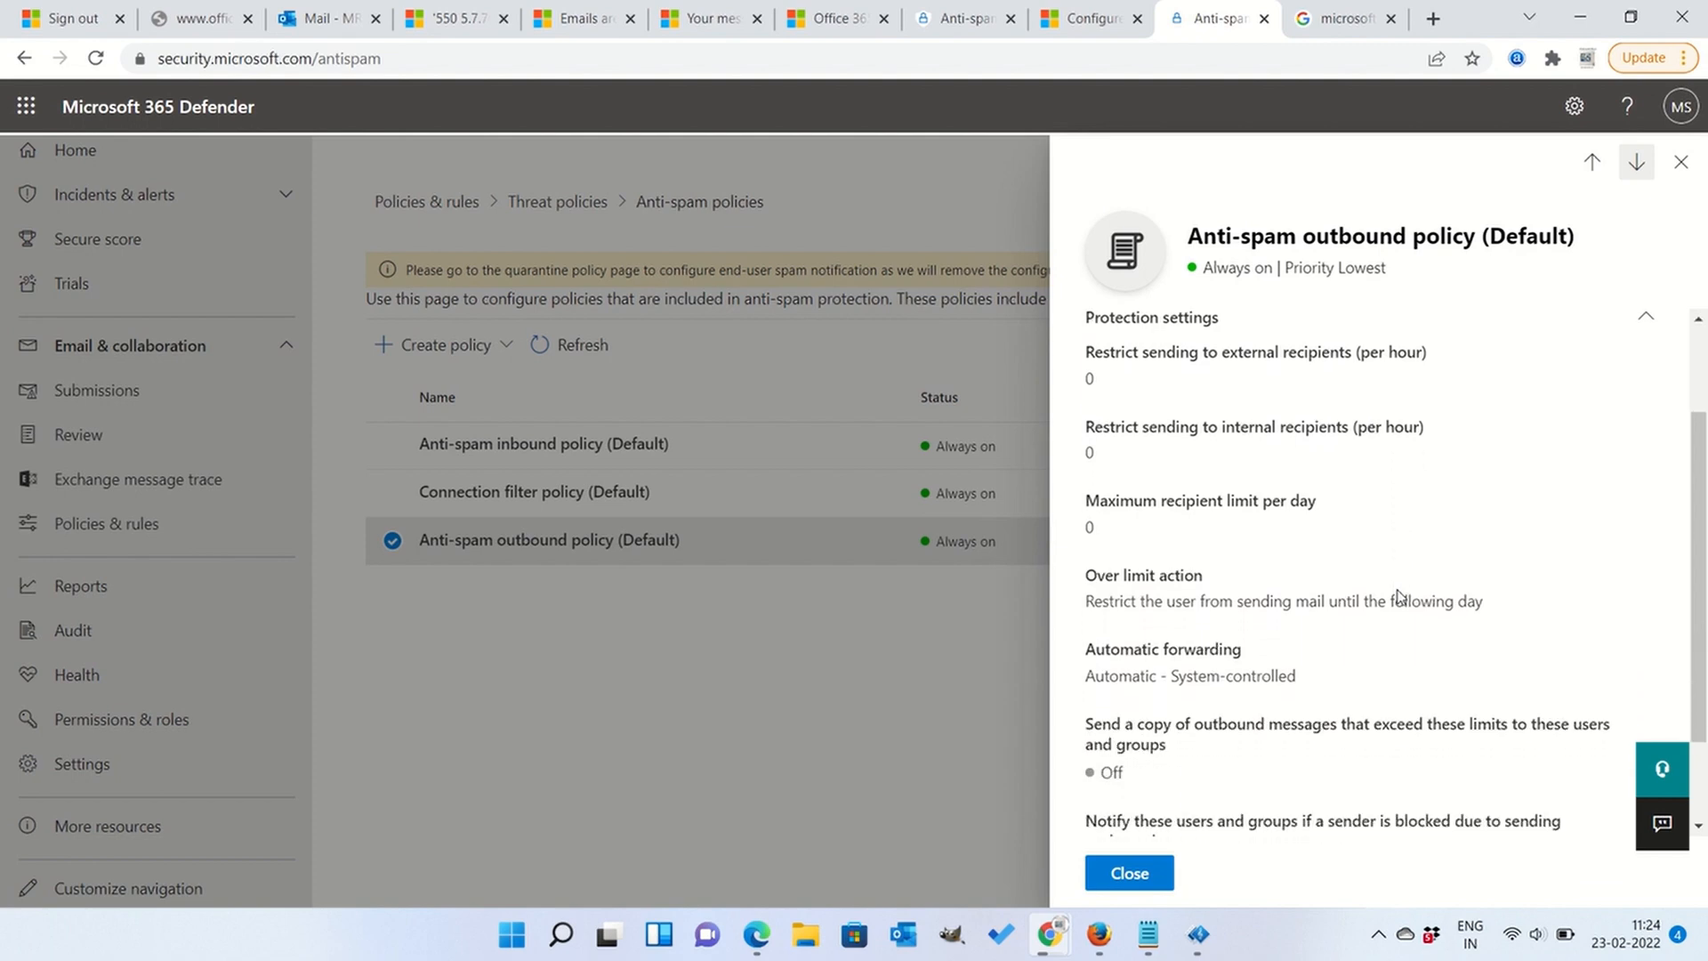
pyautogui.scroll(-3)
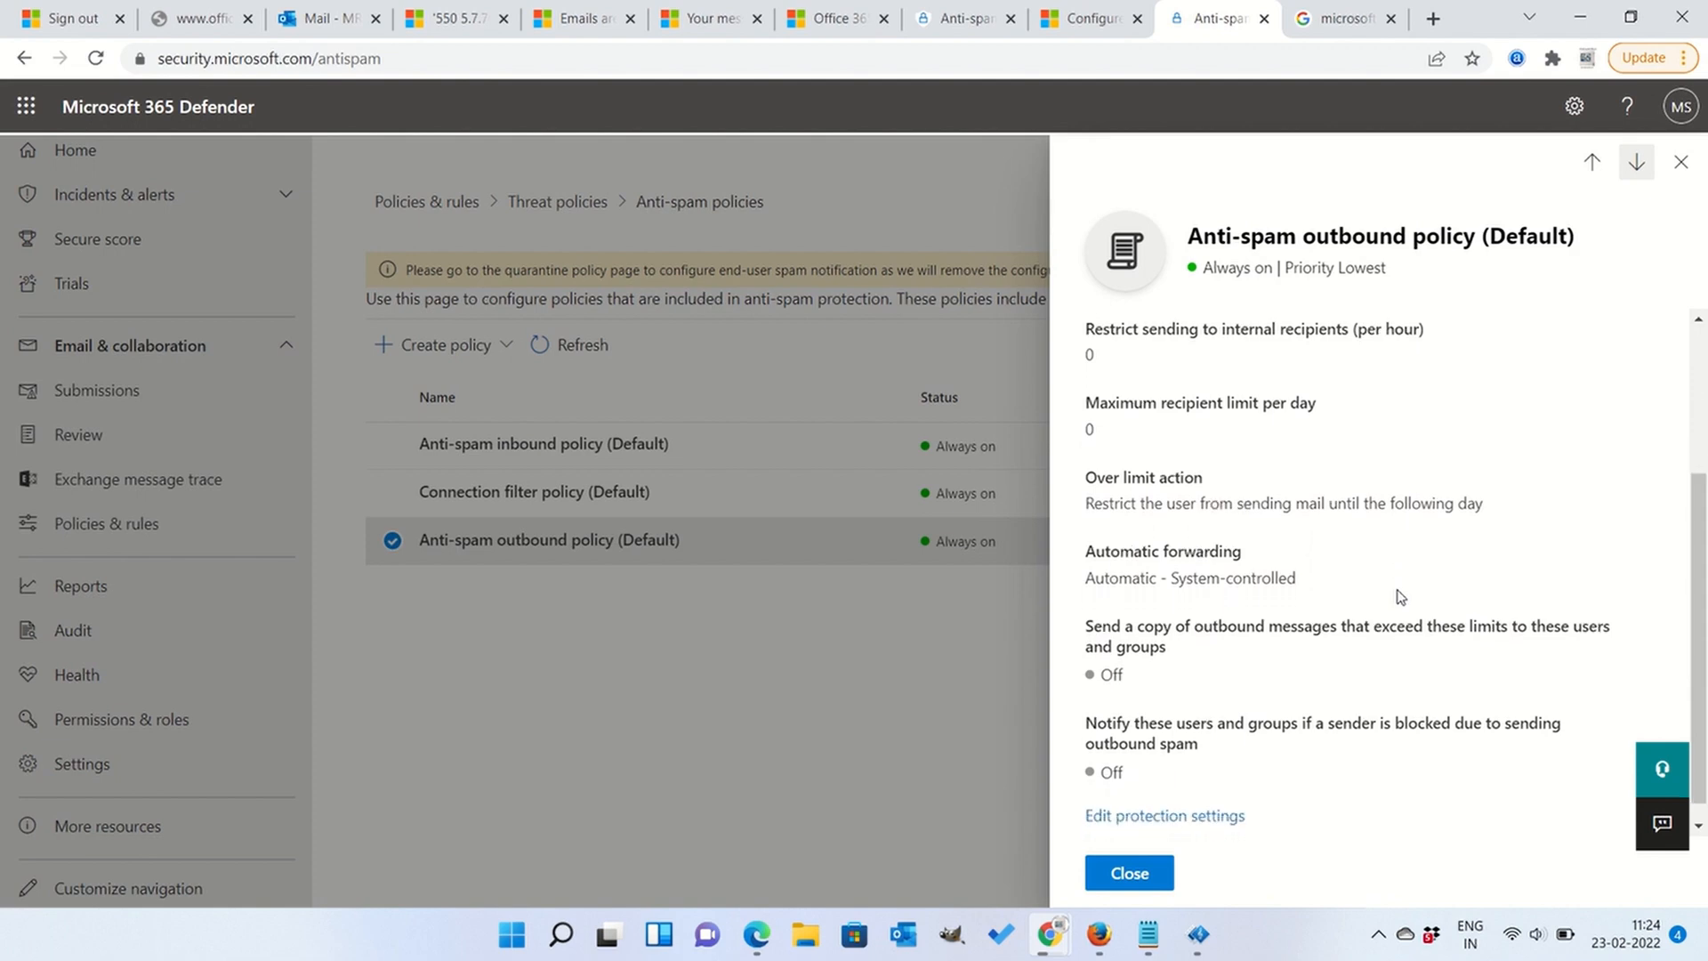
pyautogui.scroll(-3)
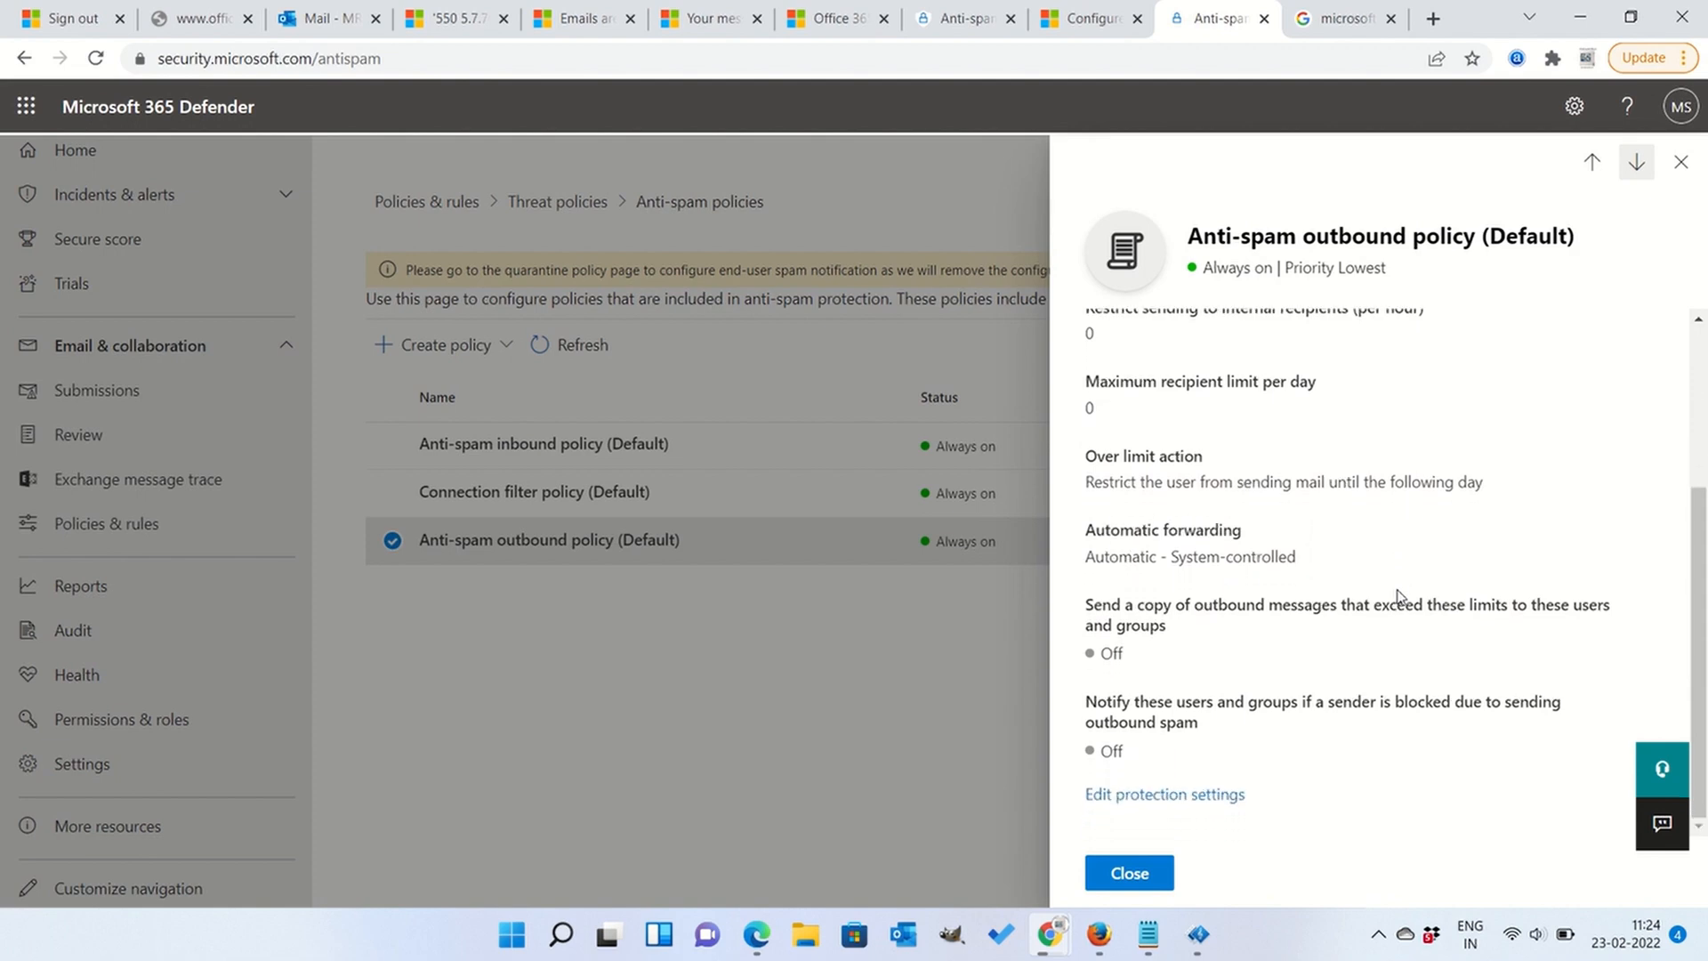
pyautogui.moveTo(1147, 786)
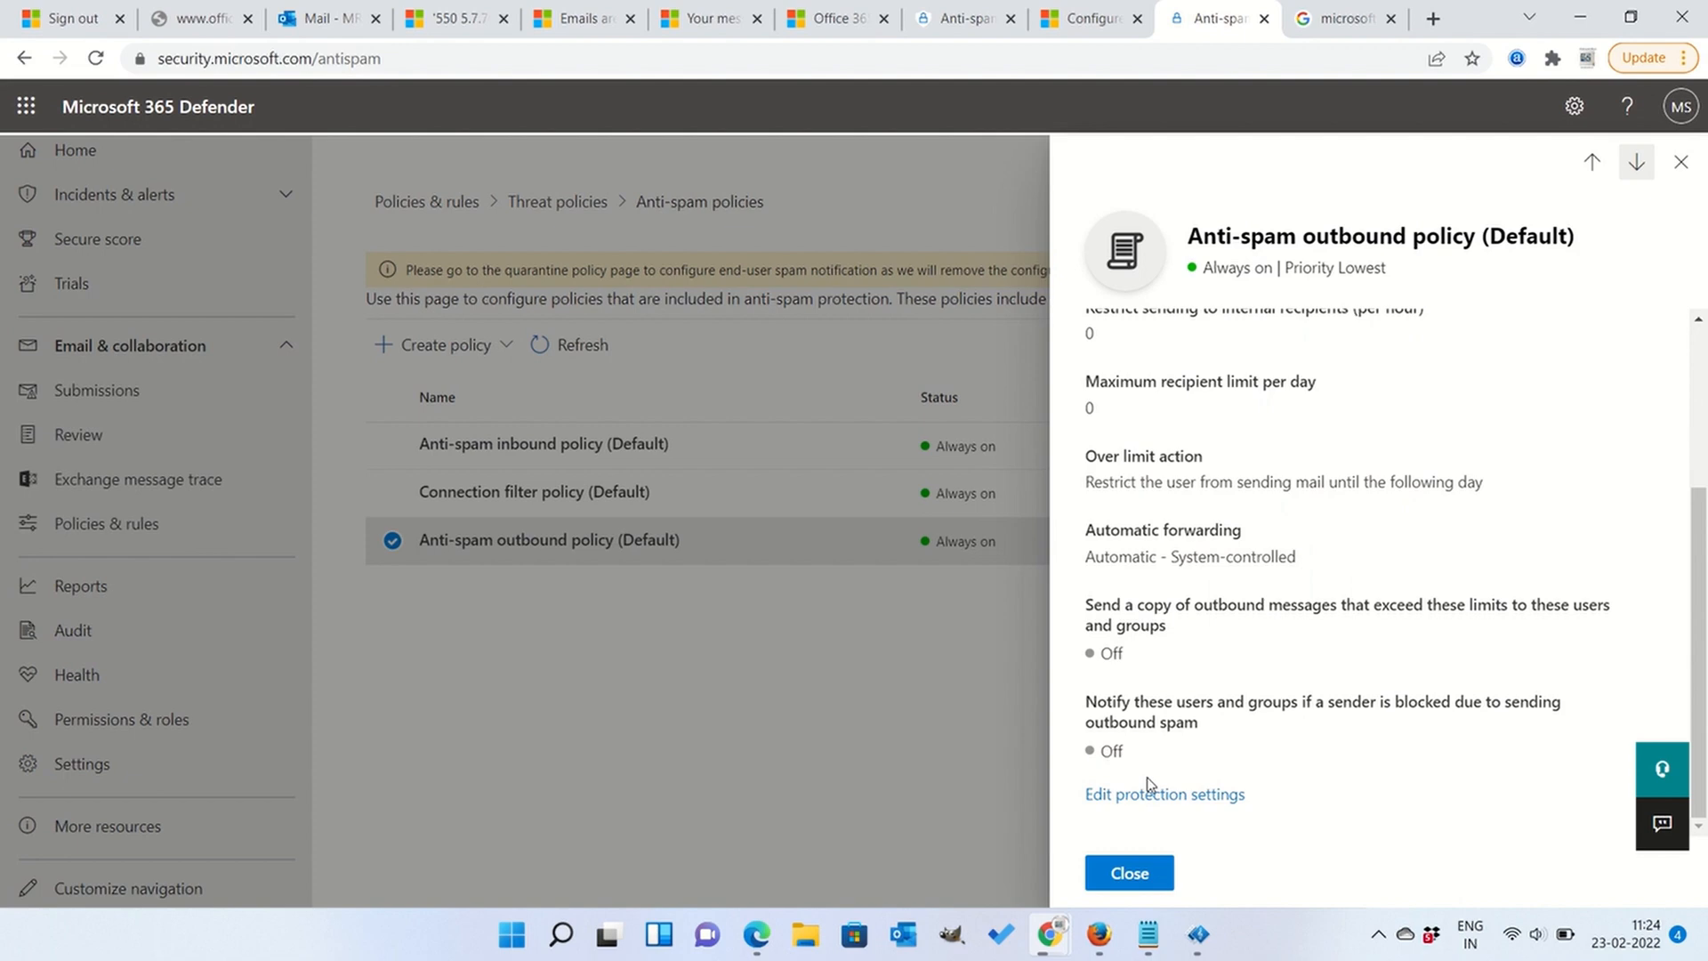
pyautogui.moveTo(1164, 792)
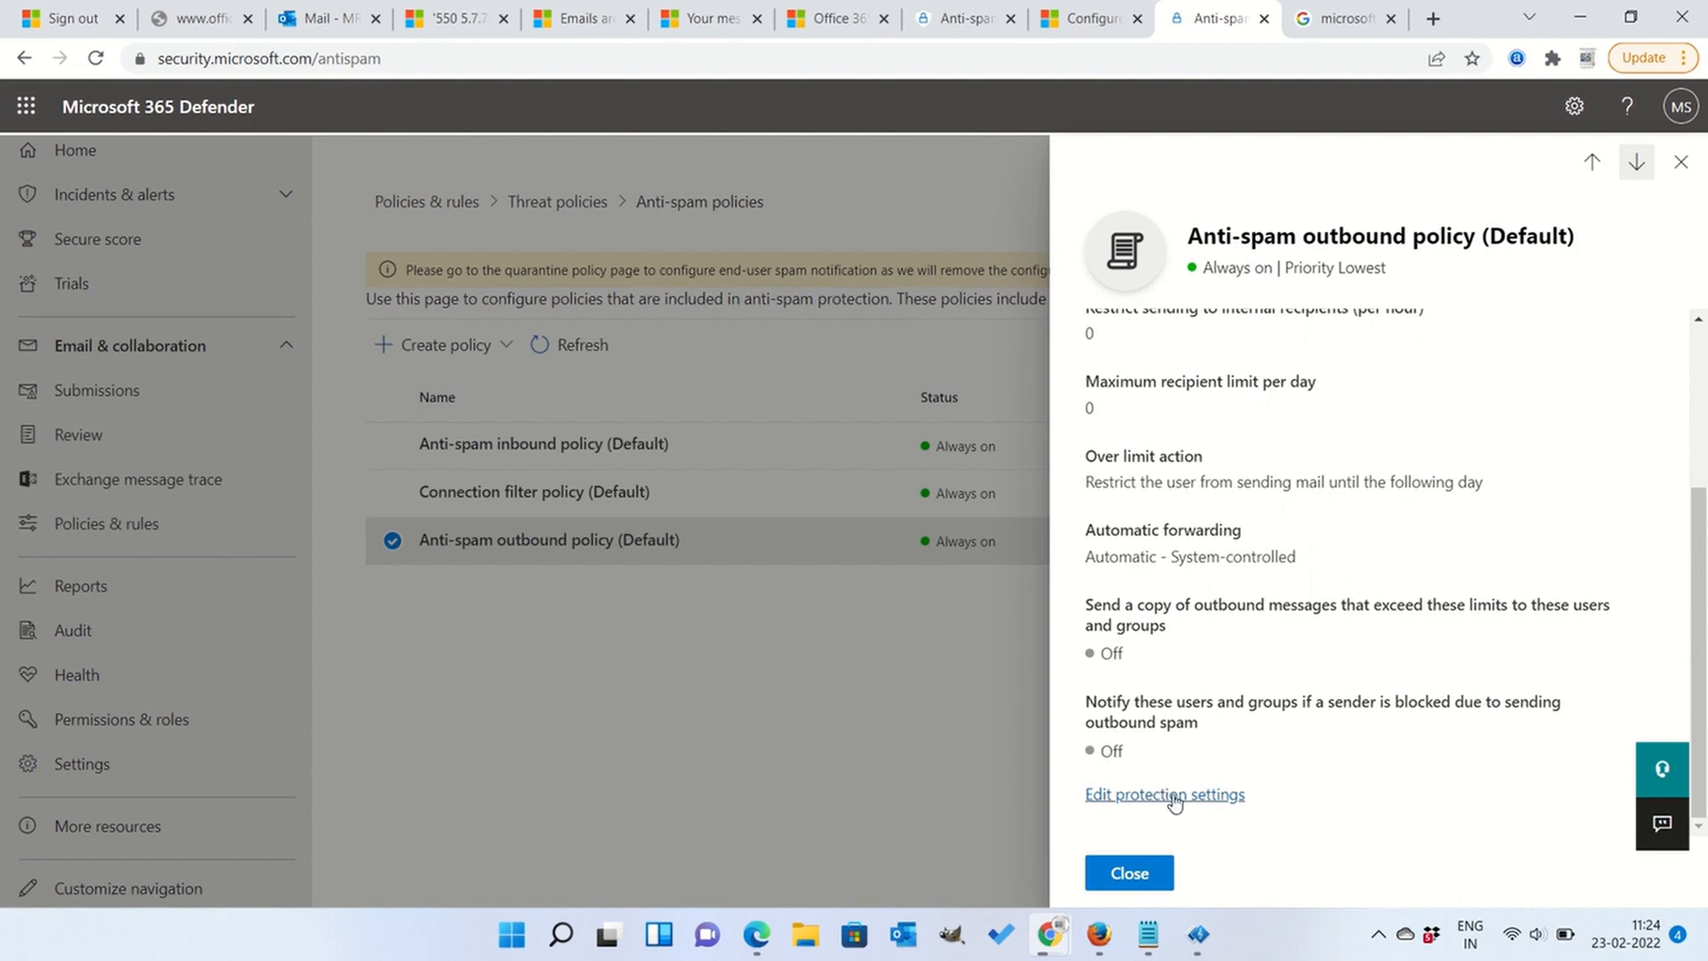
# - Set Automatic forwarding rules to 'On - Forwarding is enabled' with notifications unchecked, and save
pyautogui.click(1163, 792)
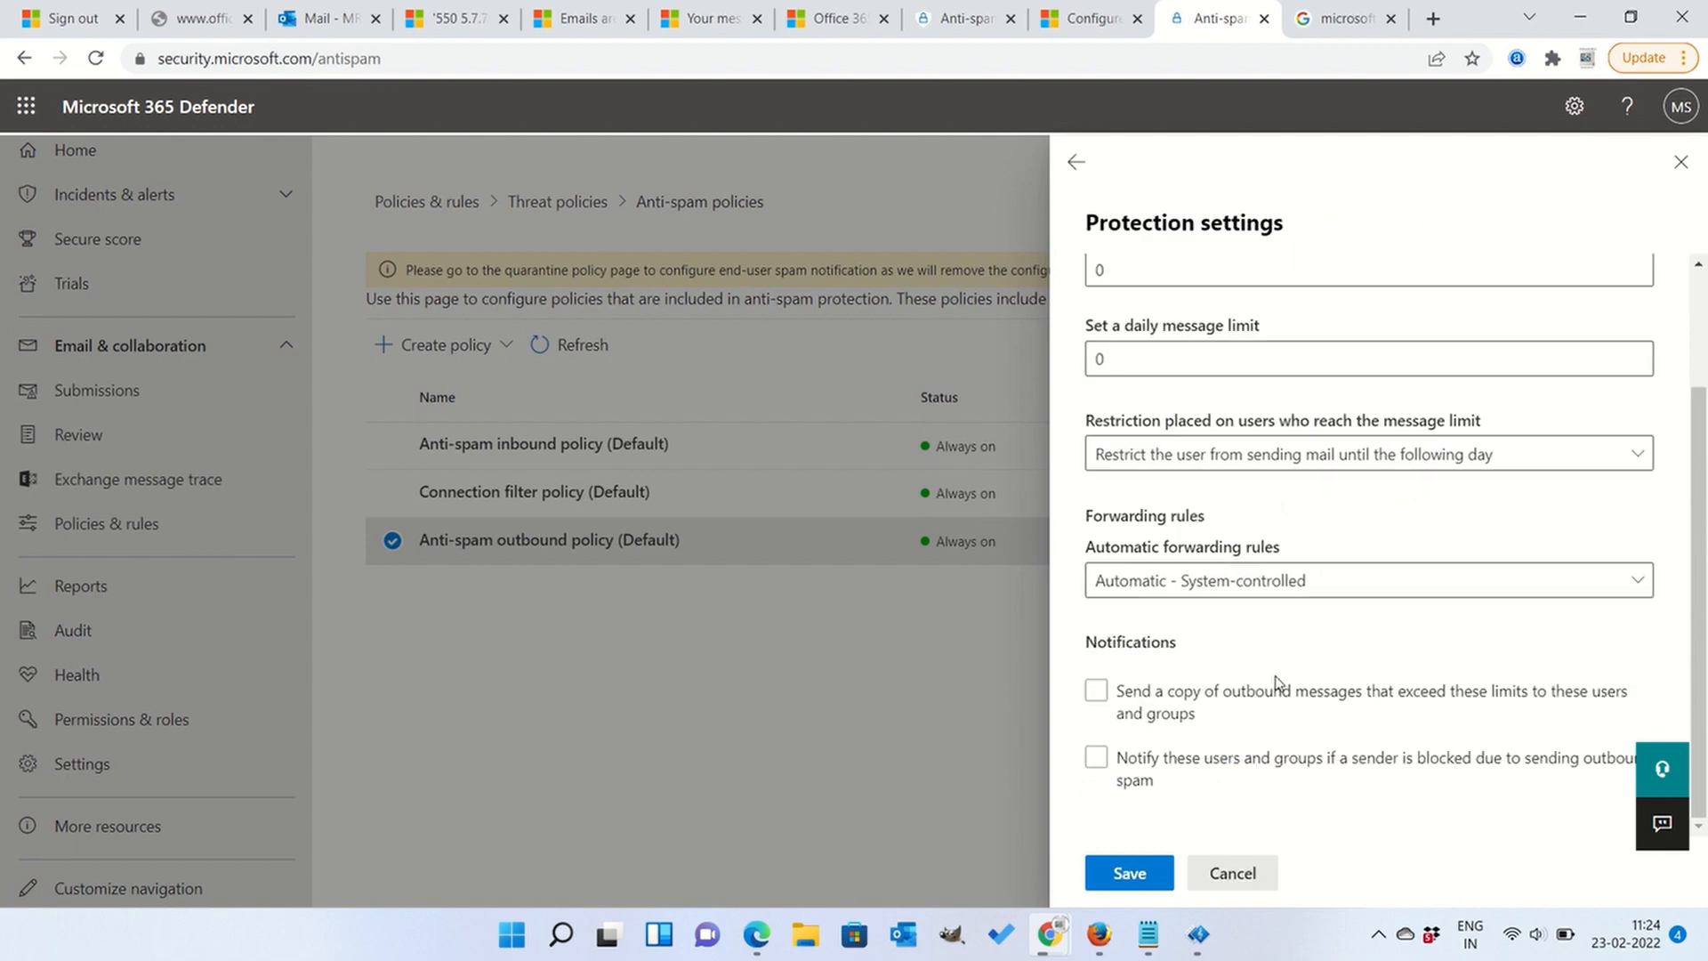
pyautogui.moveTo(1198, 583)
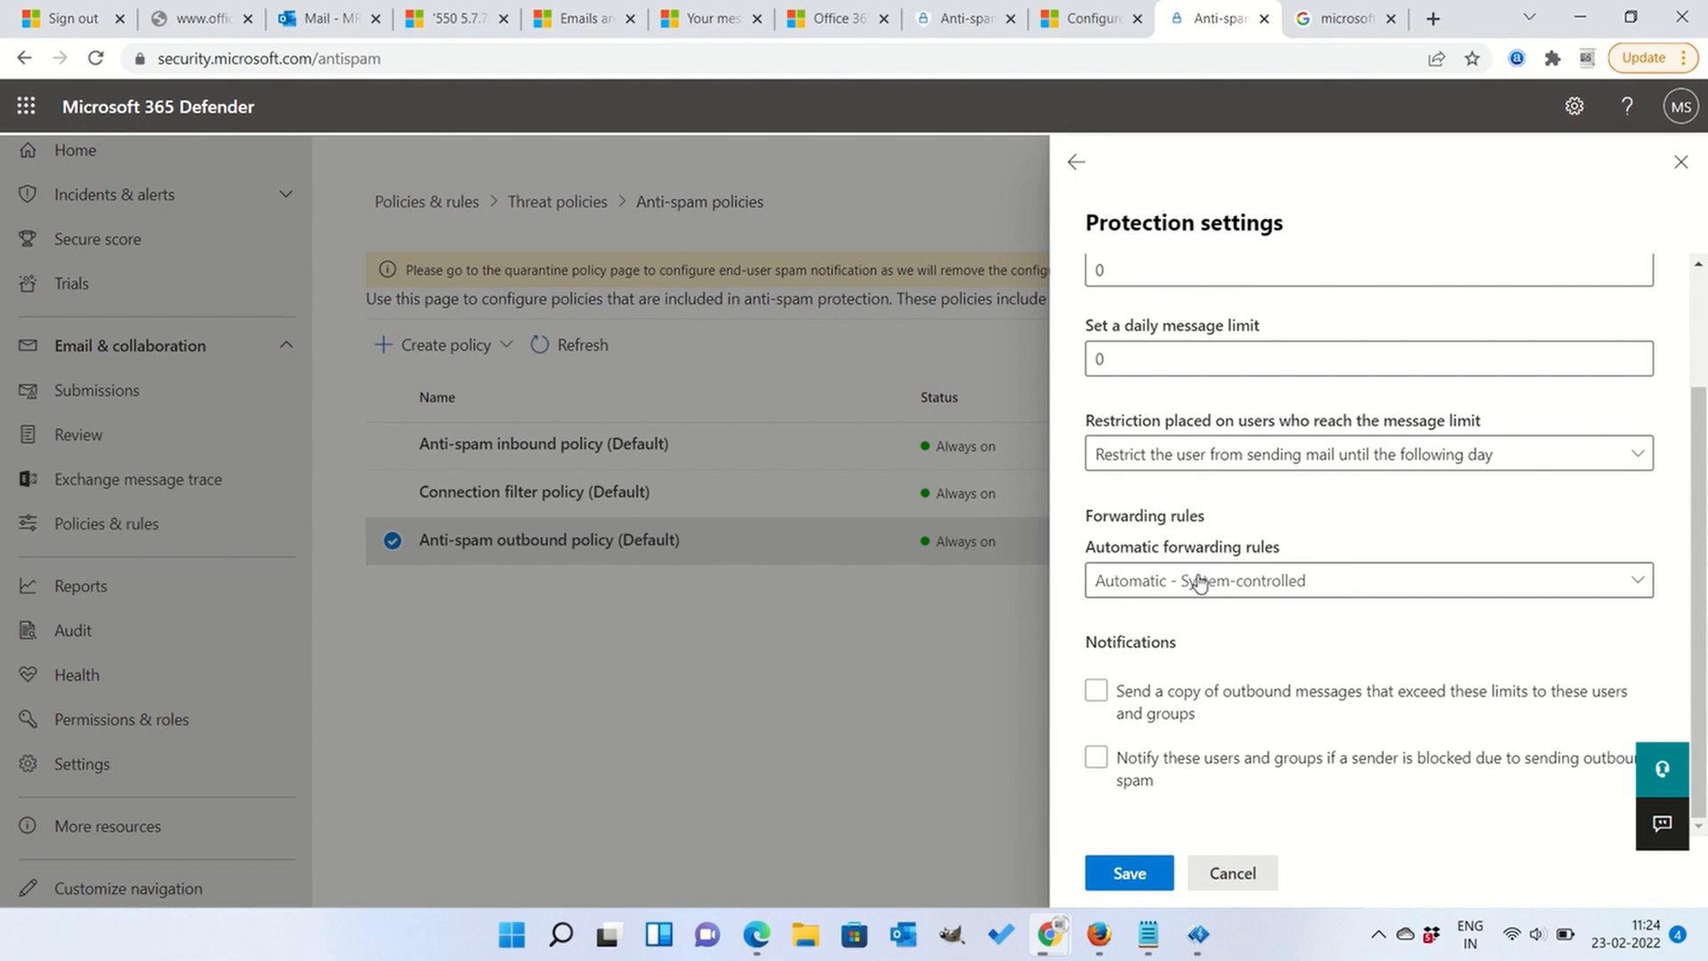
pyautogui.click(1367, 579)
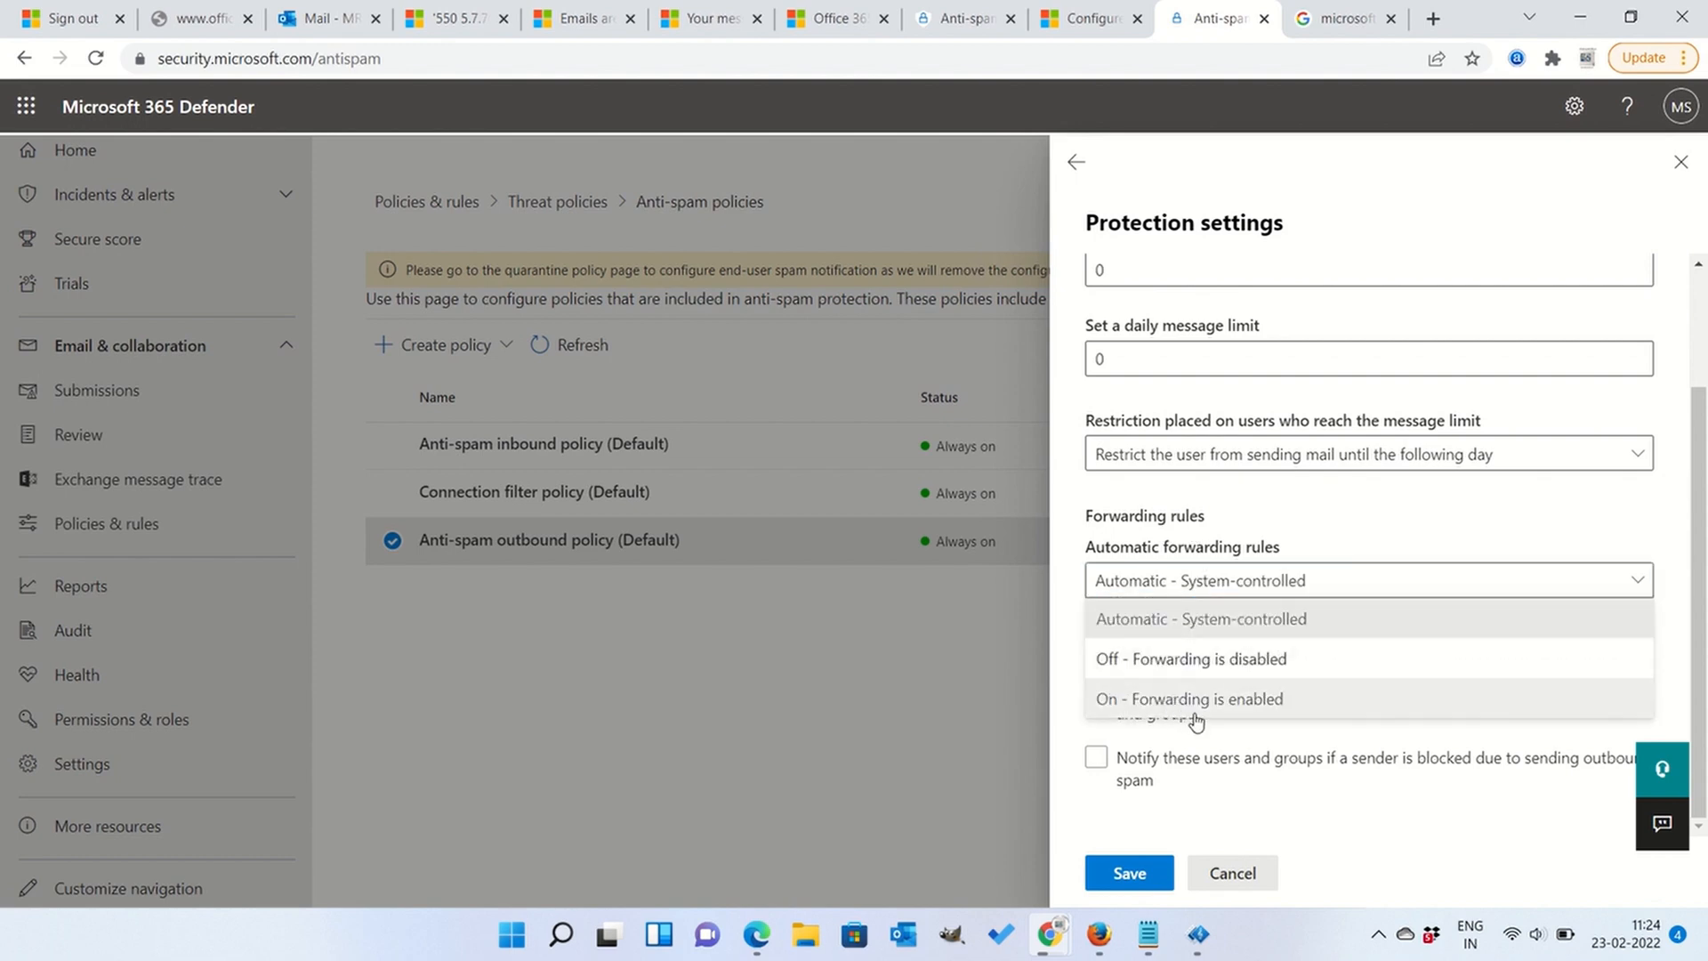
pyautogui.click(1188, 698)
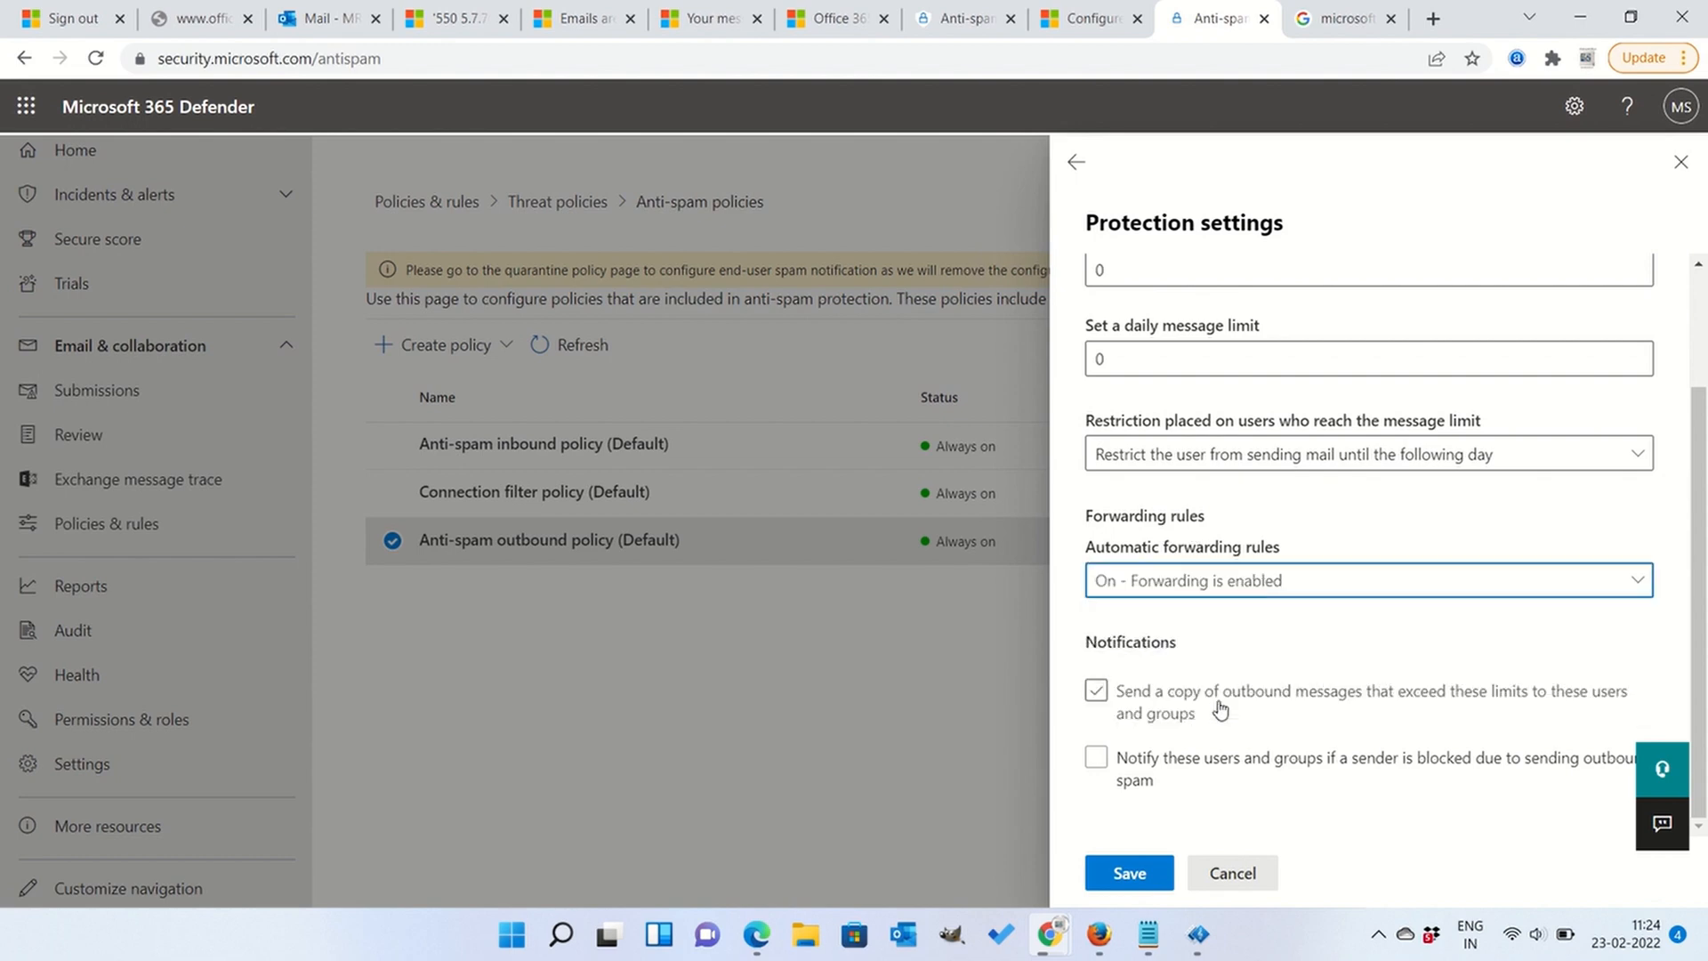
pyautogui.click(1096, 689)
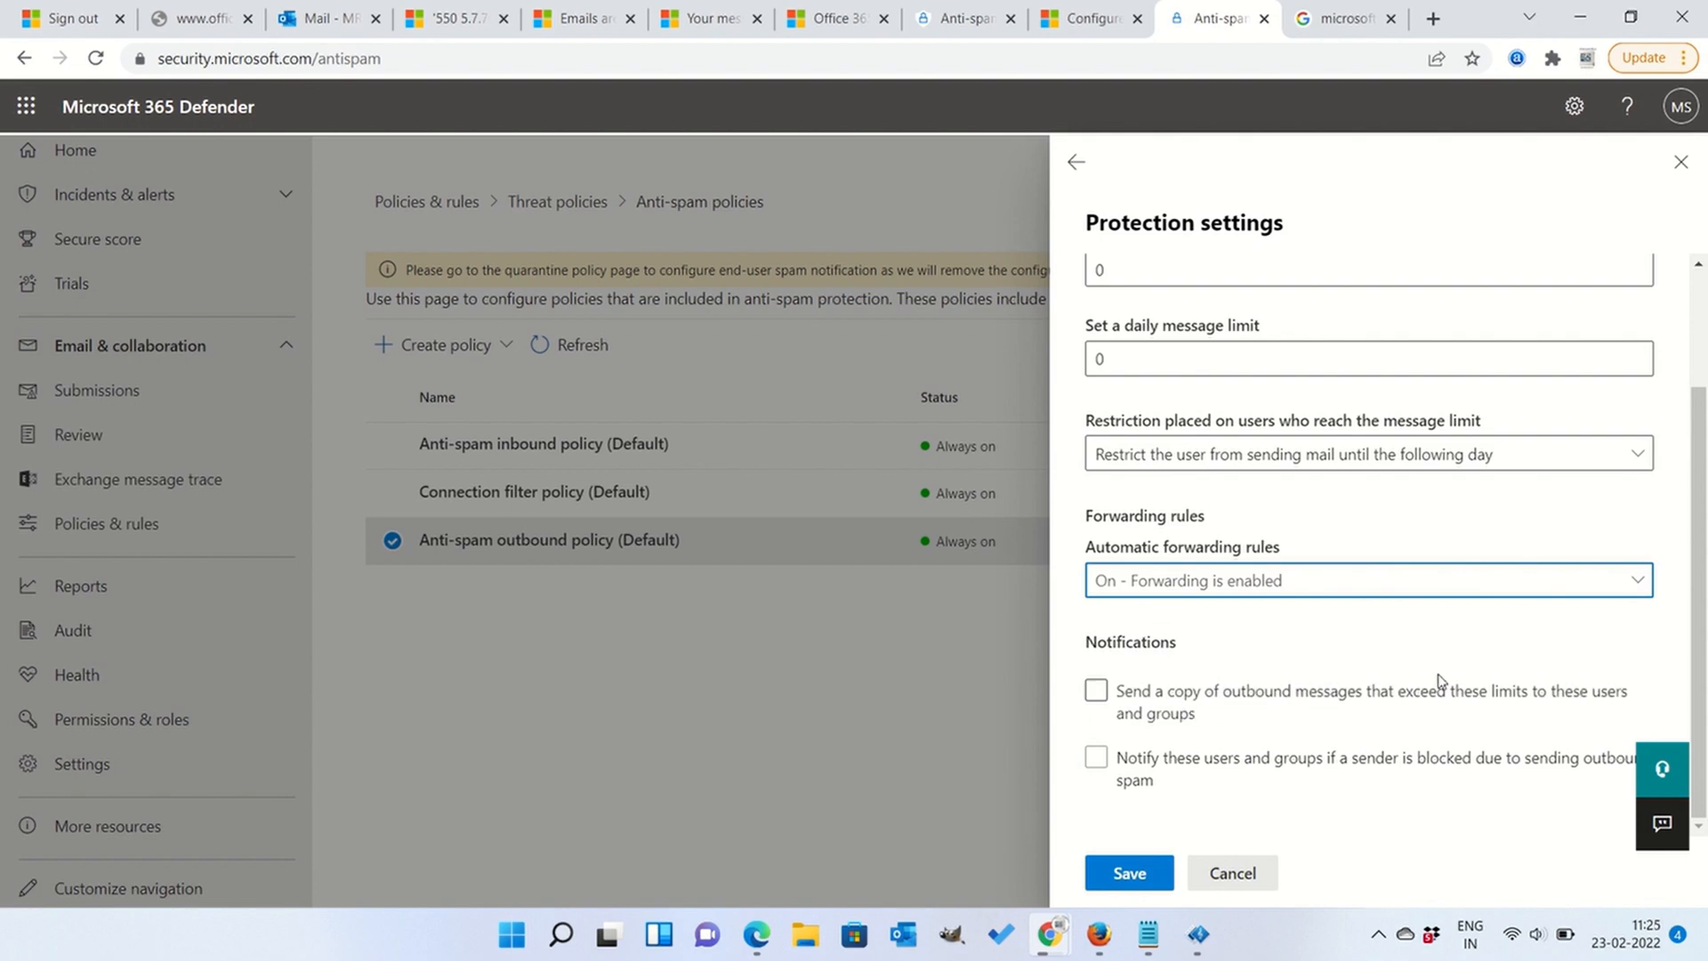
pyautogui.click(1096, 690)
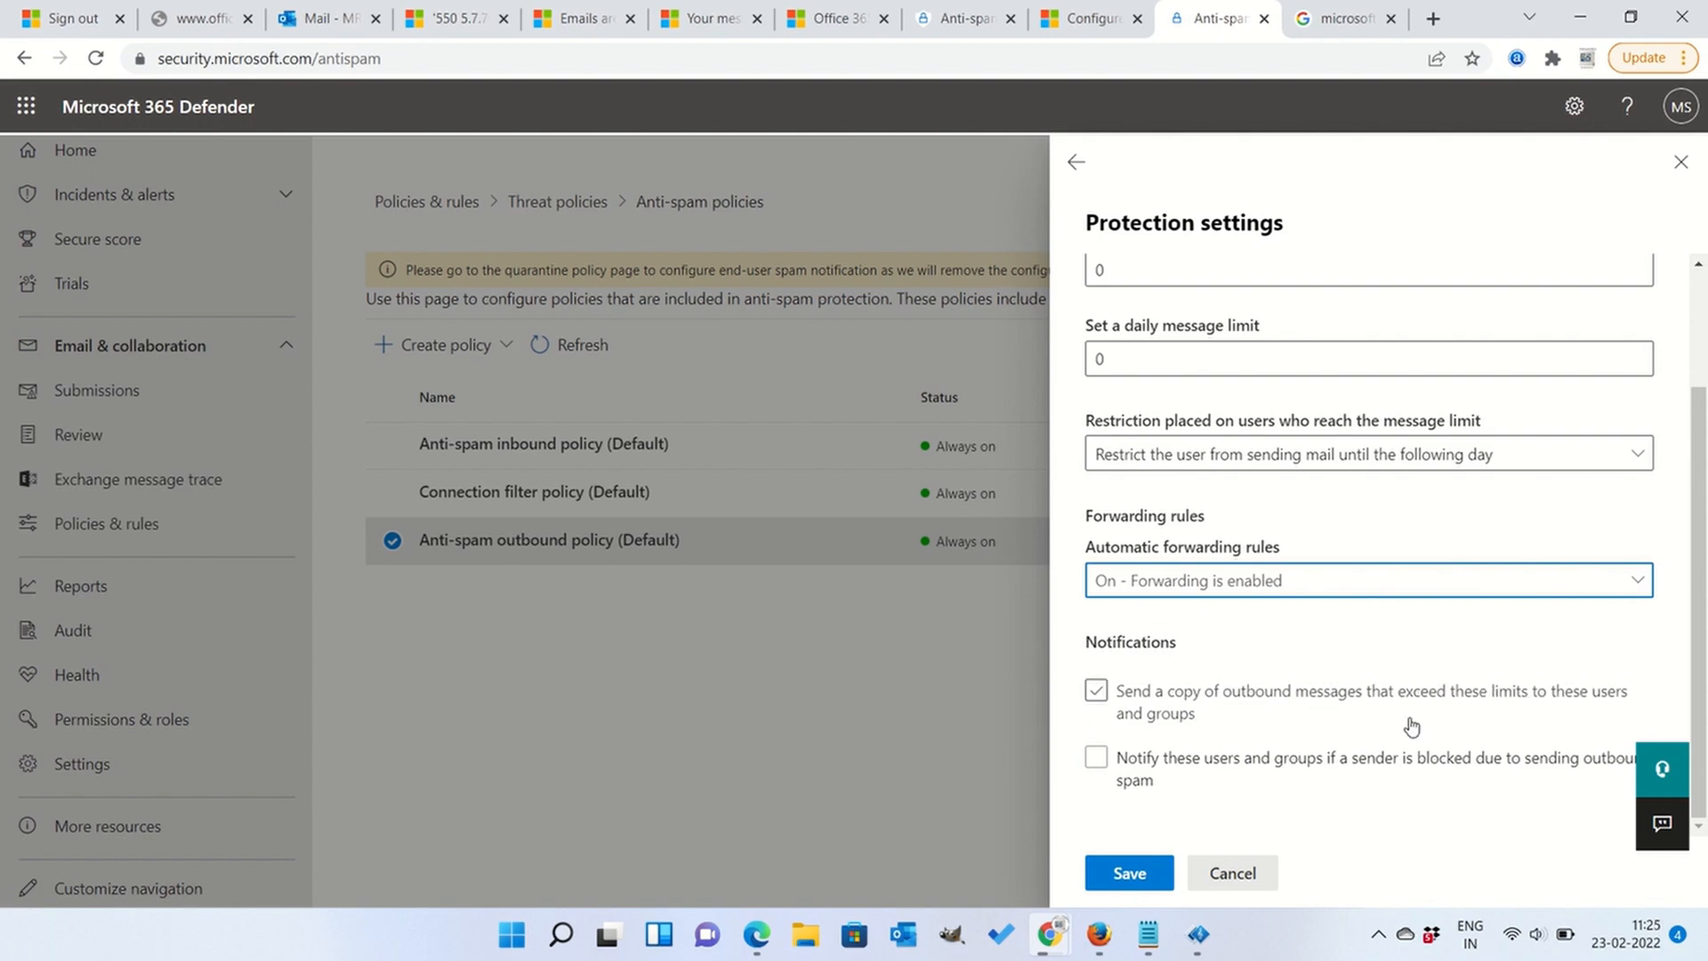
pyautogui.click(1096, 690)
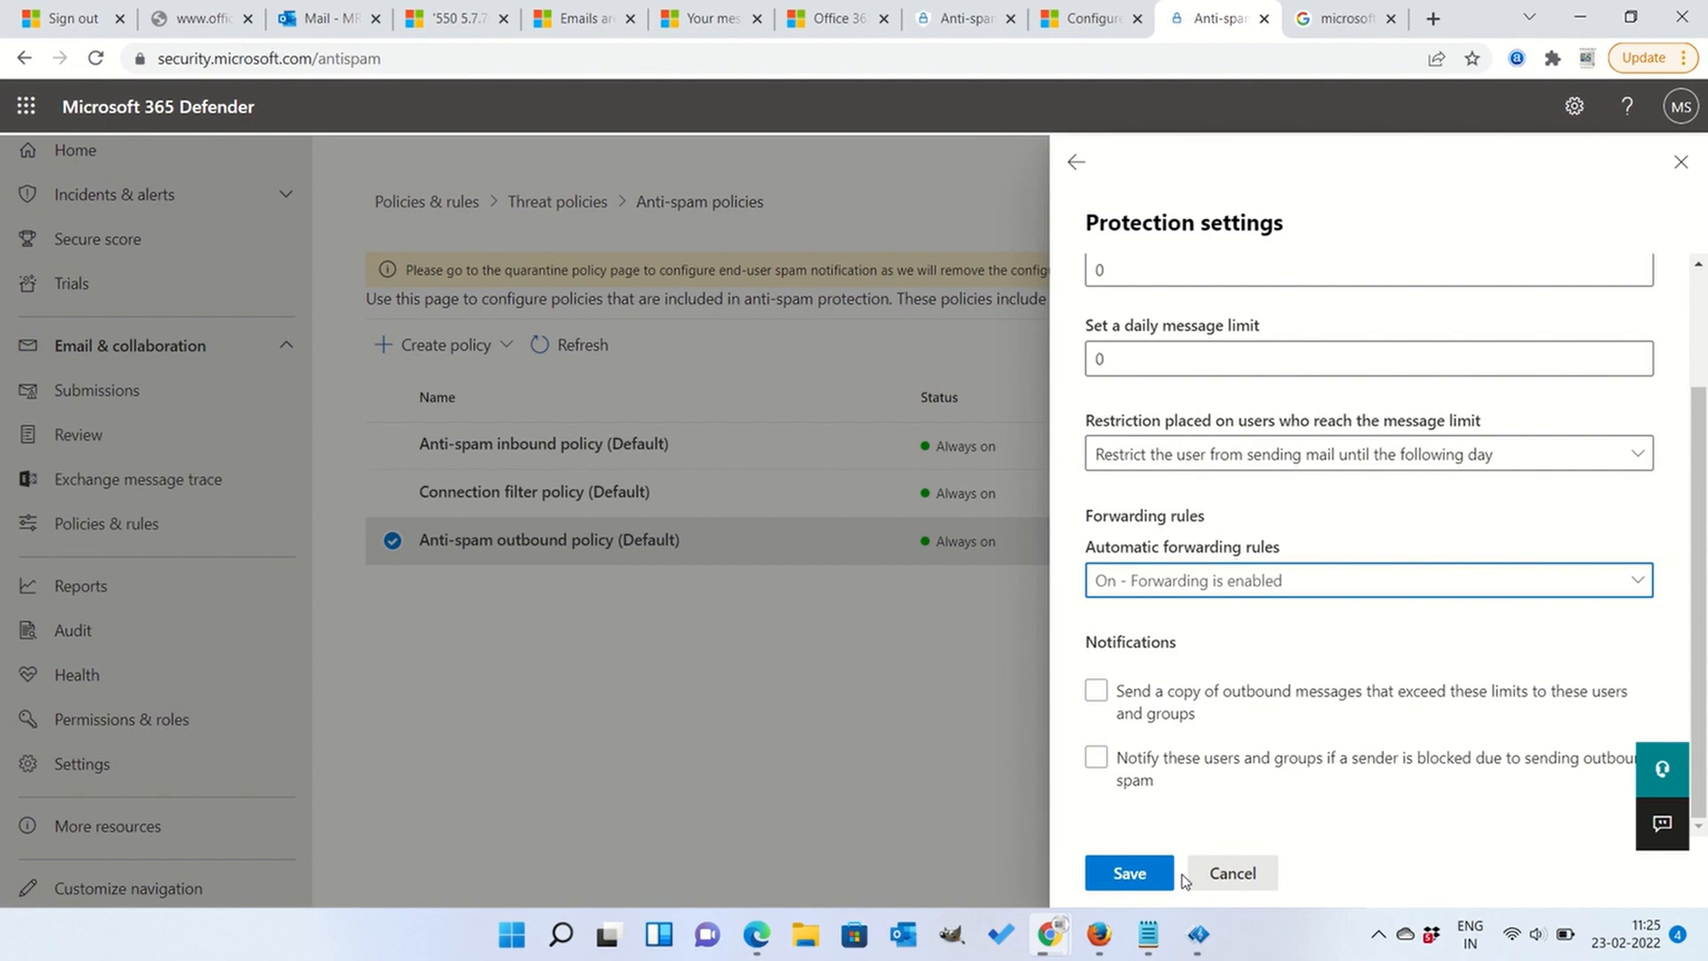
pyautogui.moveTo(1129, 872)
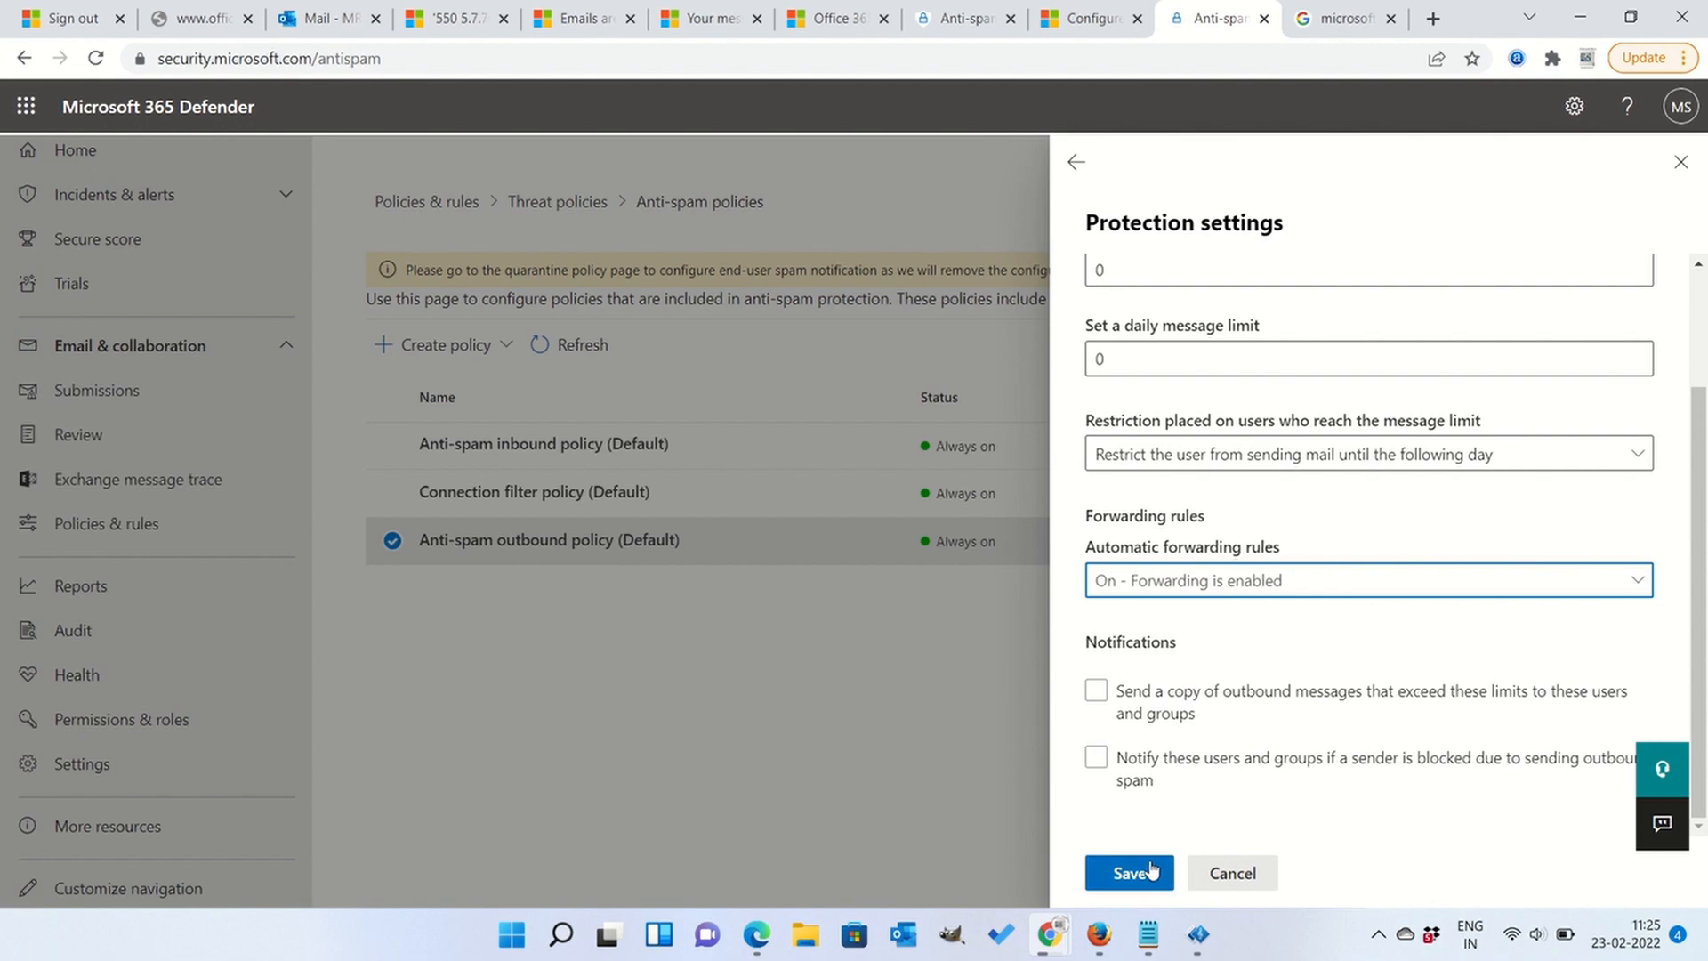
pyautogui.click(1129, 873)
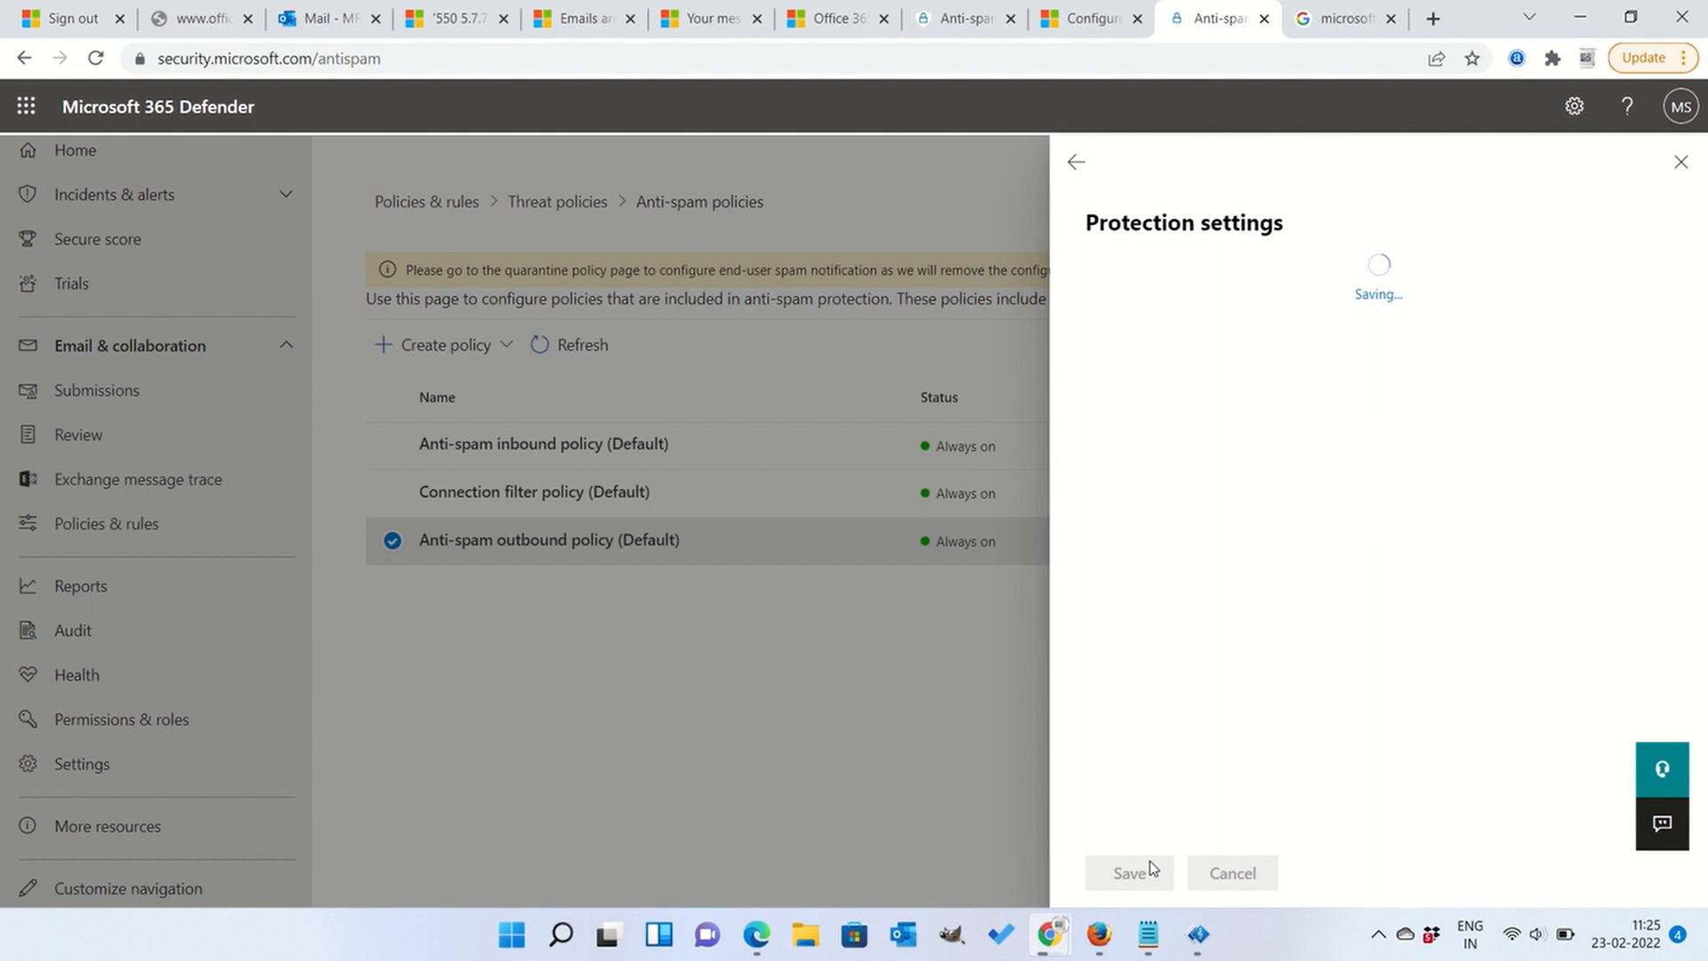
# - Agree to update organization settings, which returns the Enable-OrganizationCustomization error
pyautogui.click(1122, 872)
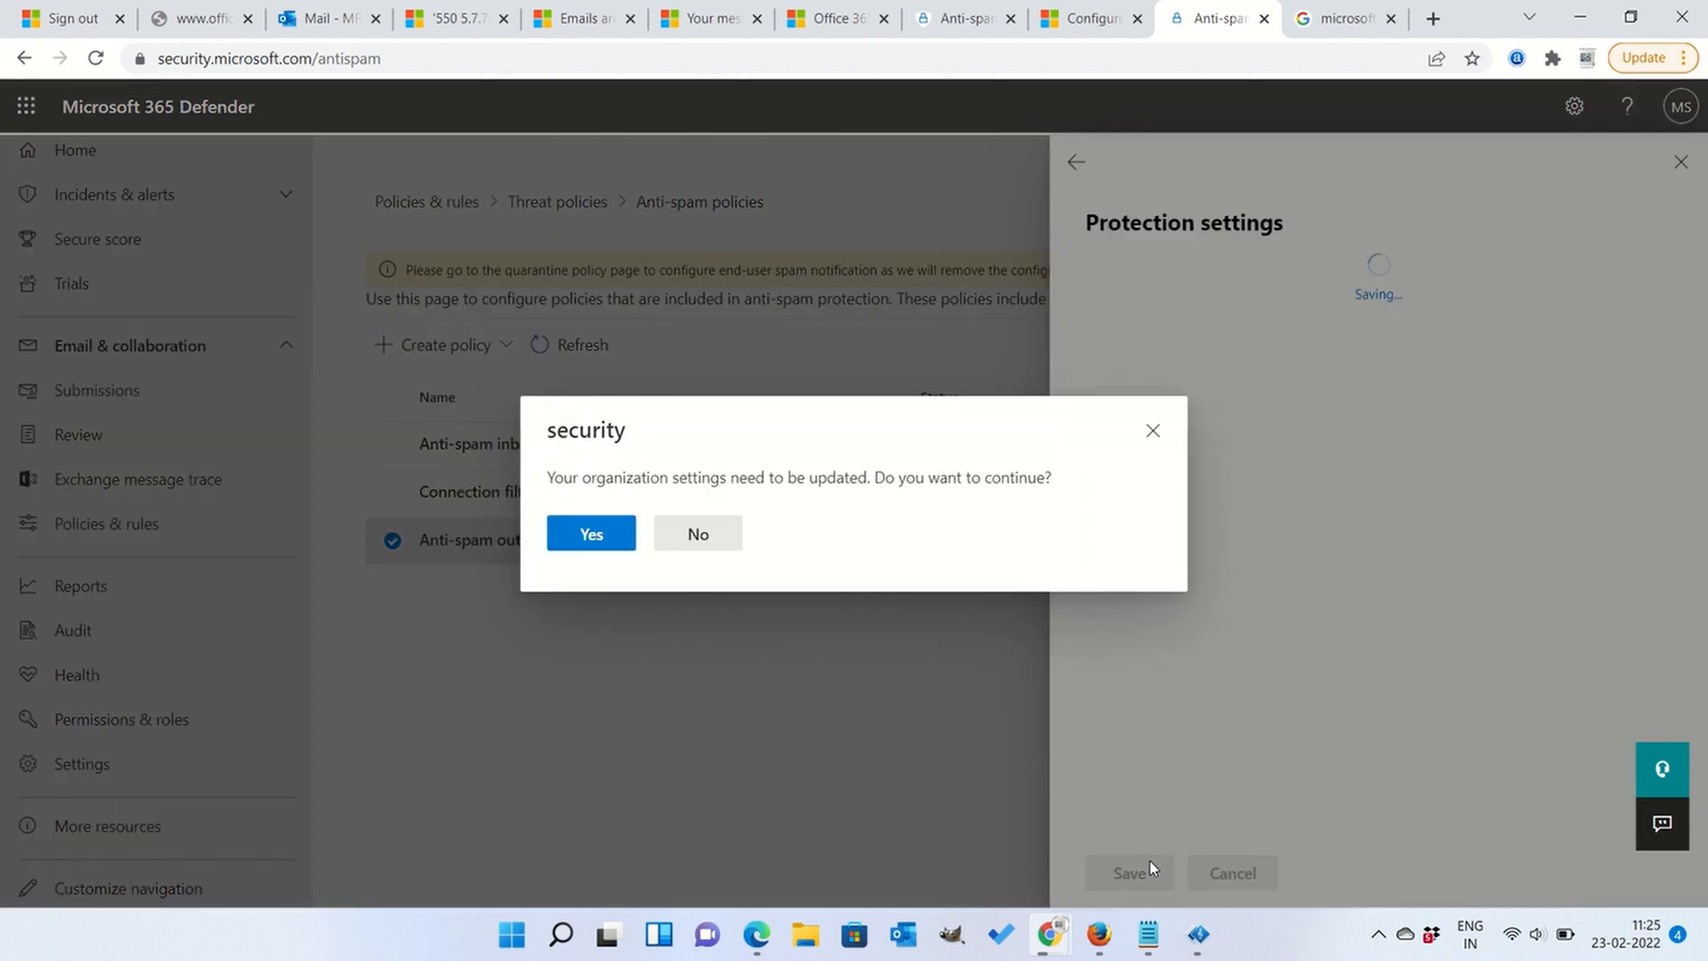
pyautogui.moveTo(728, 586)
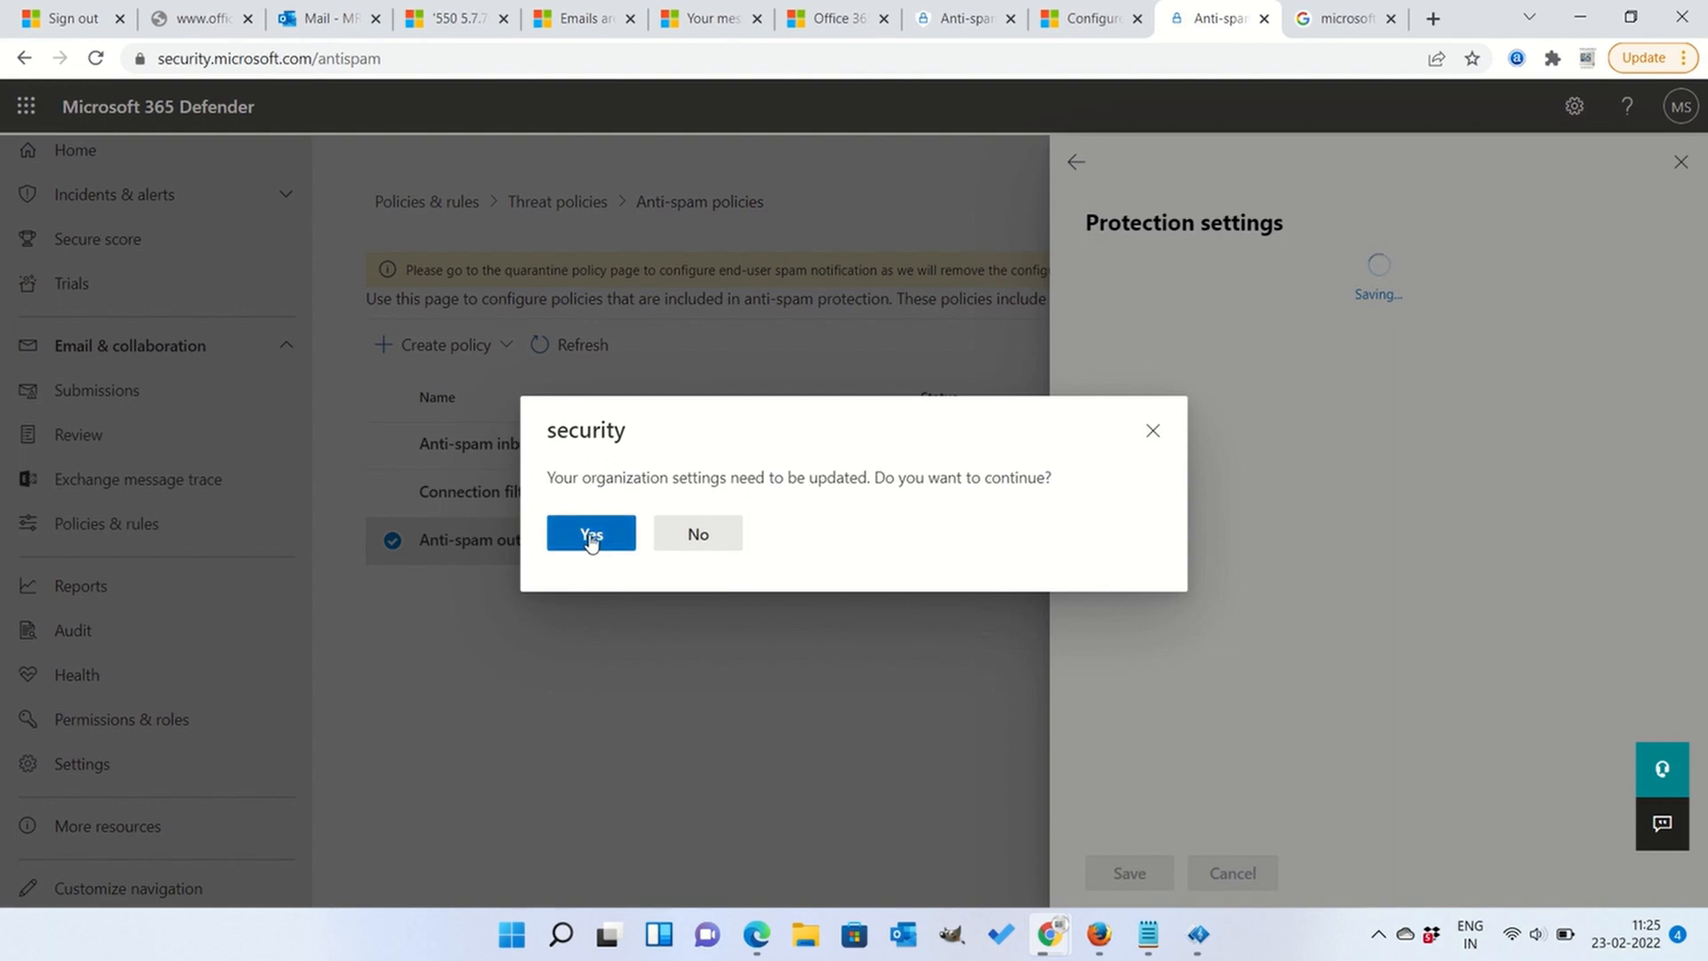
pyautogui.click(590, 533)
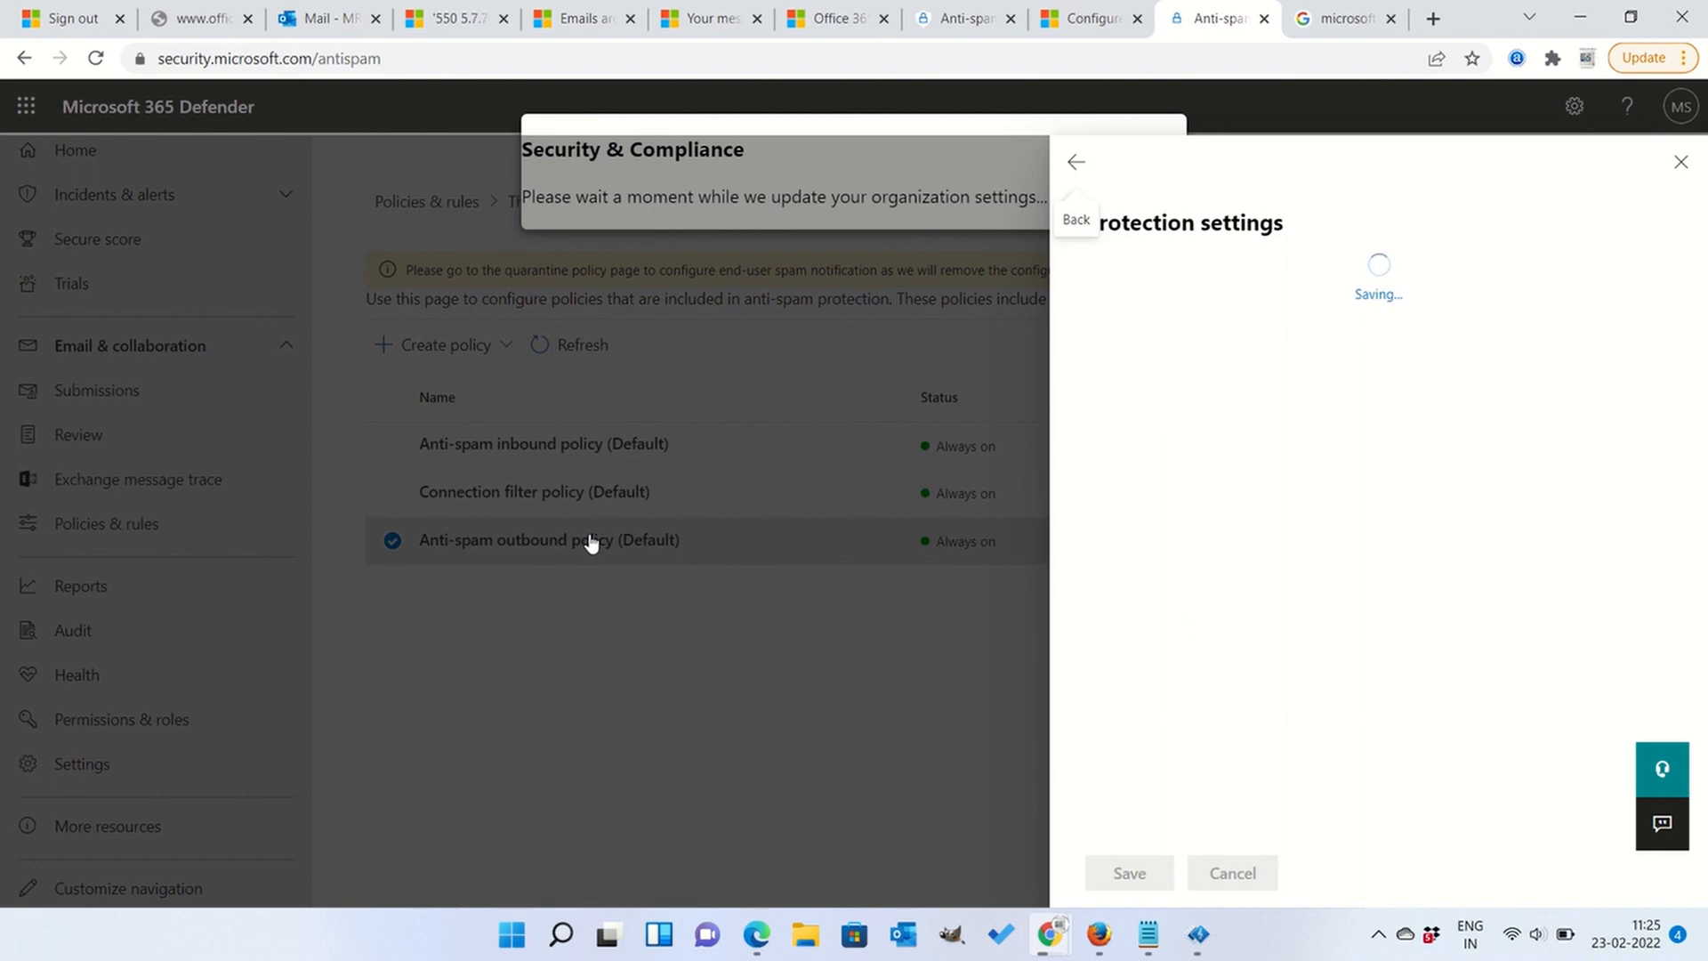
pyautogui.moveTo(1141, 389)
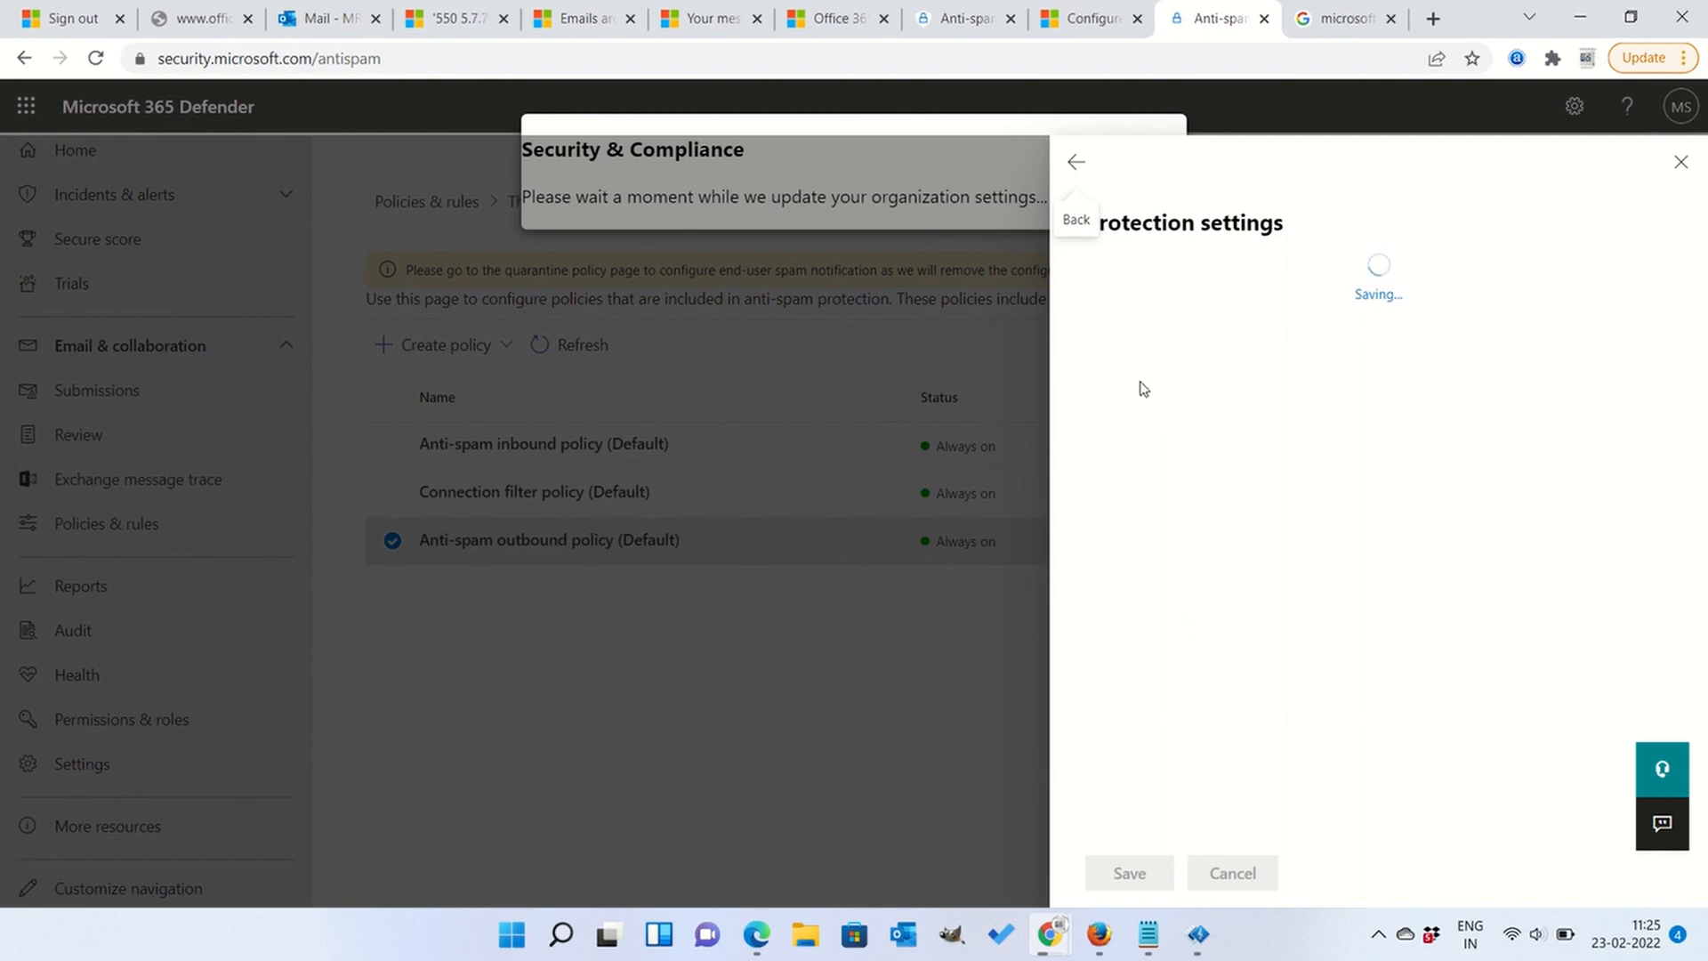
pyautogui.moveTo(1011, 699)
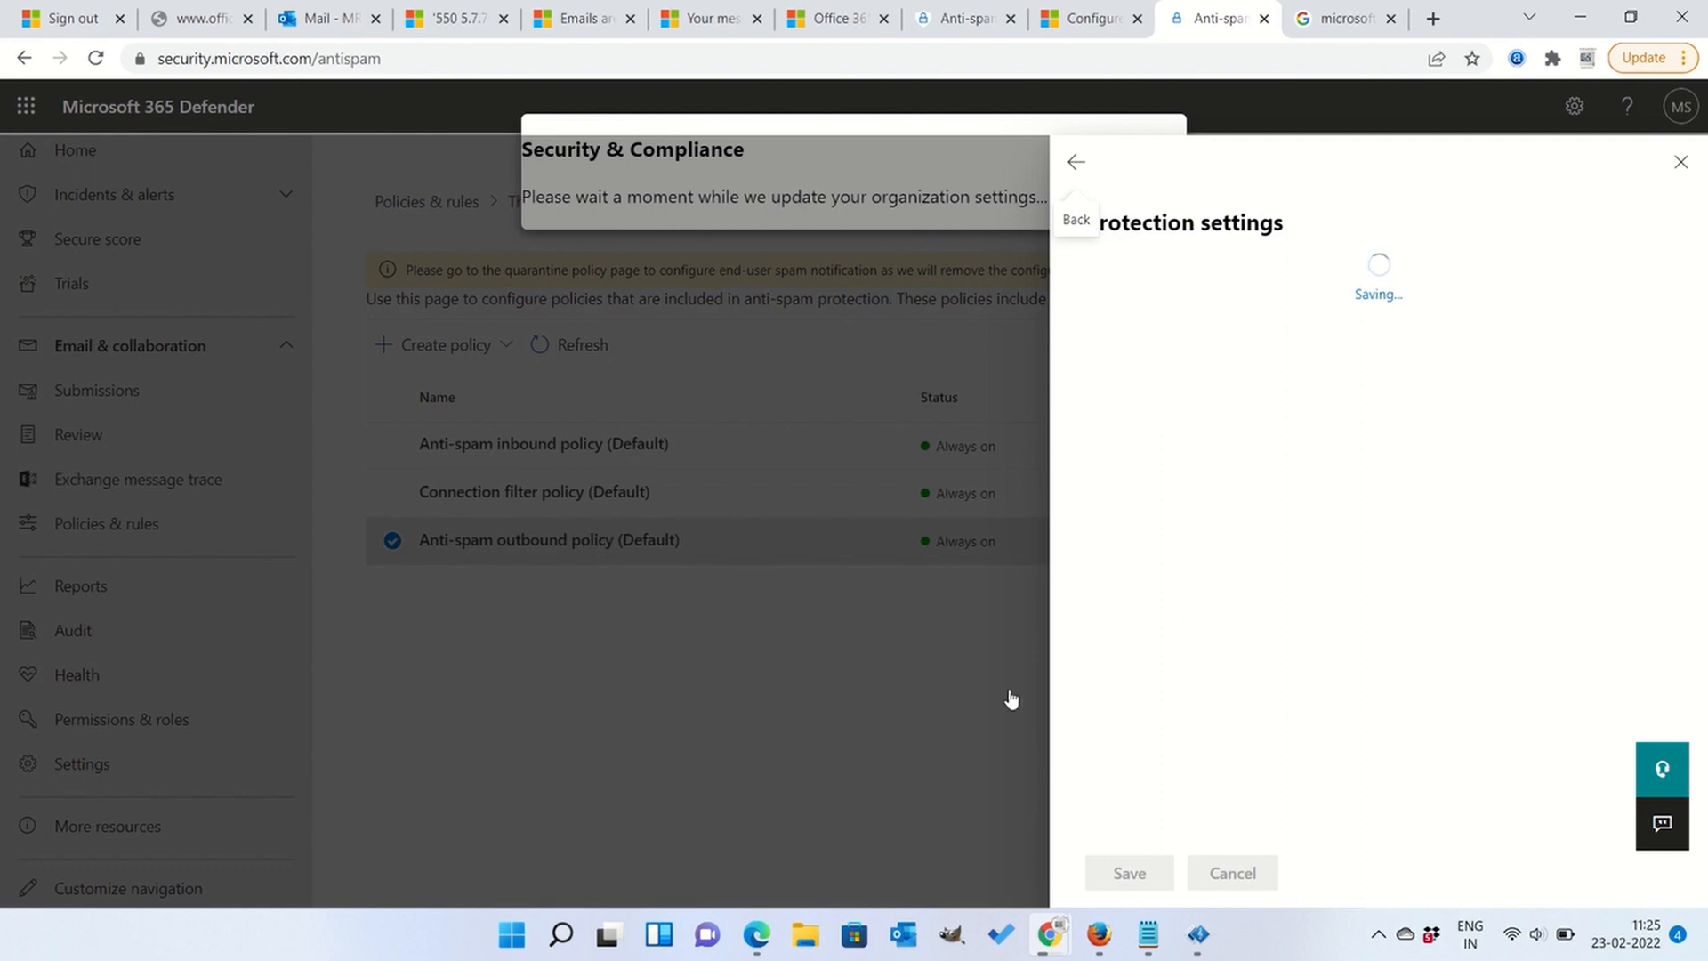
pyautogui.moveTo(1127, 44)
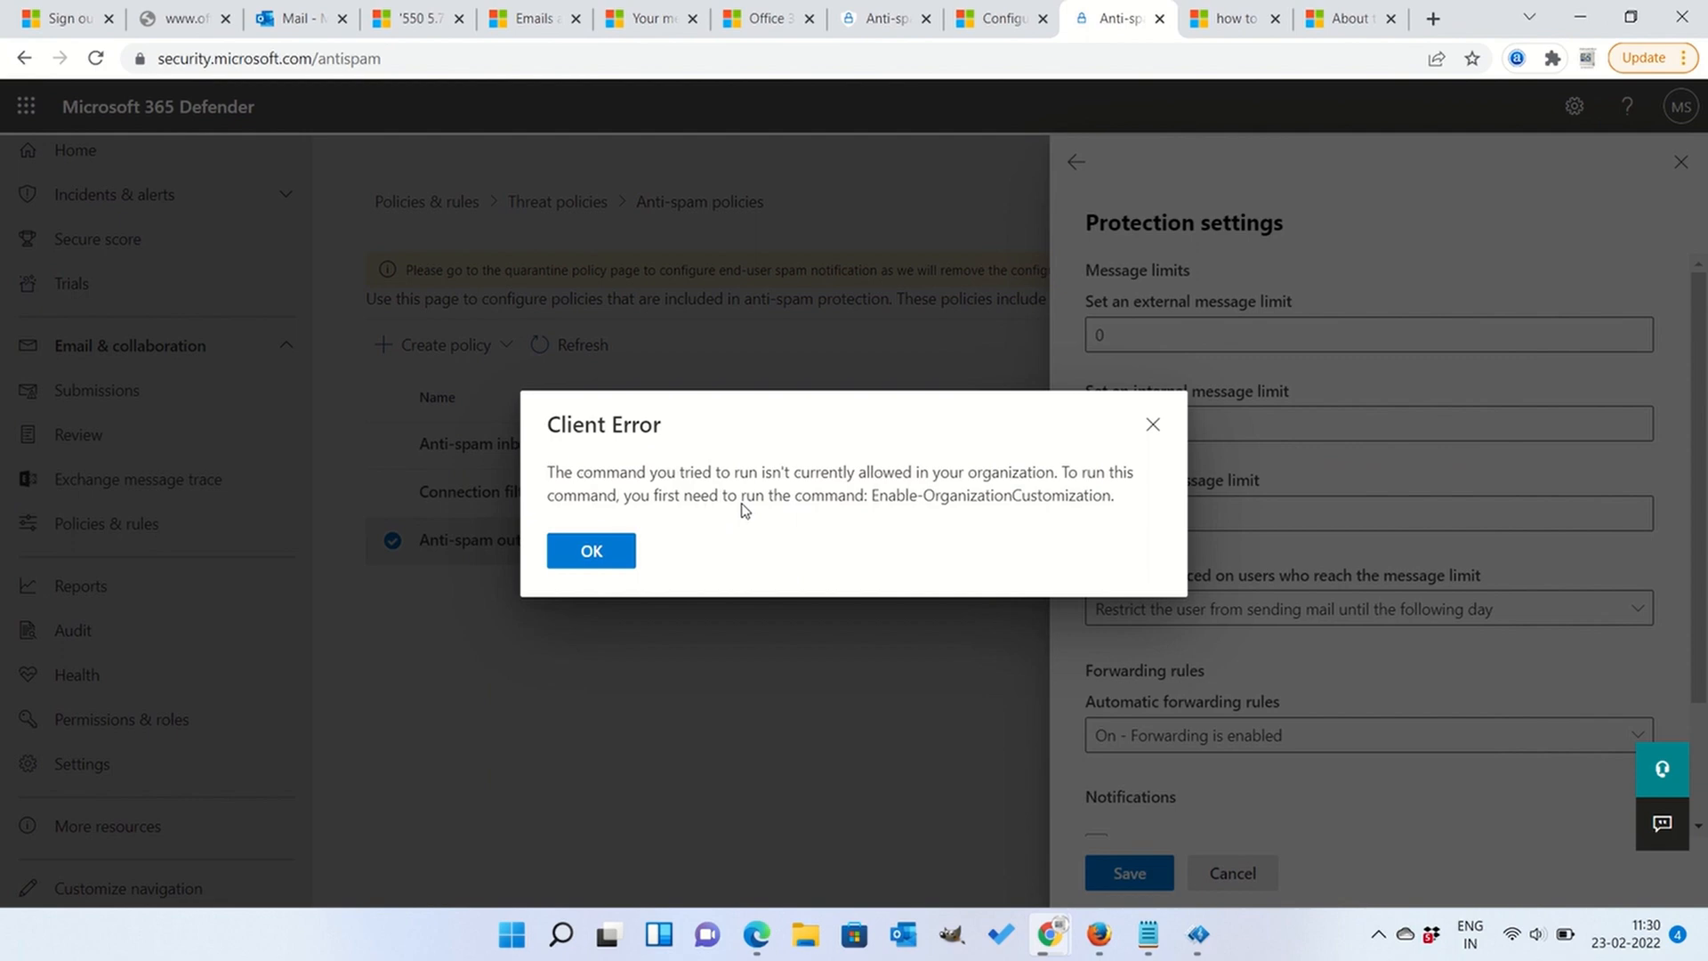
pyautogui.moveTo(1271, 657)
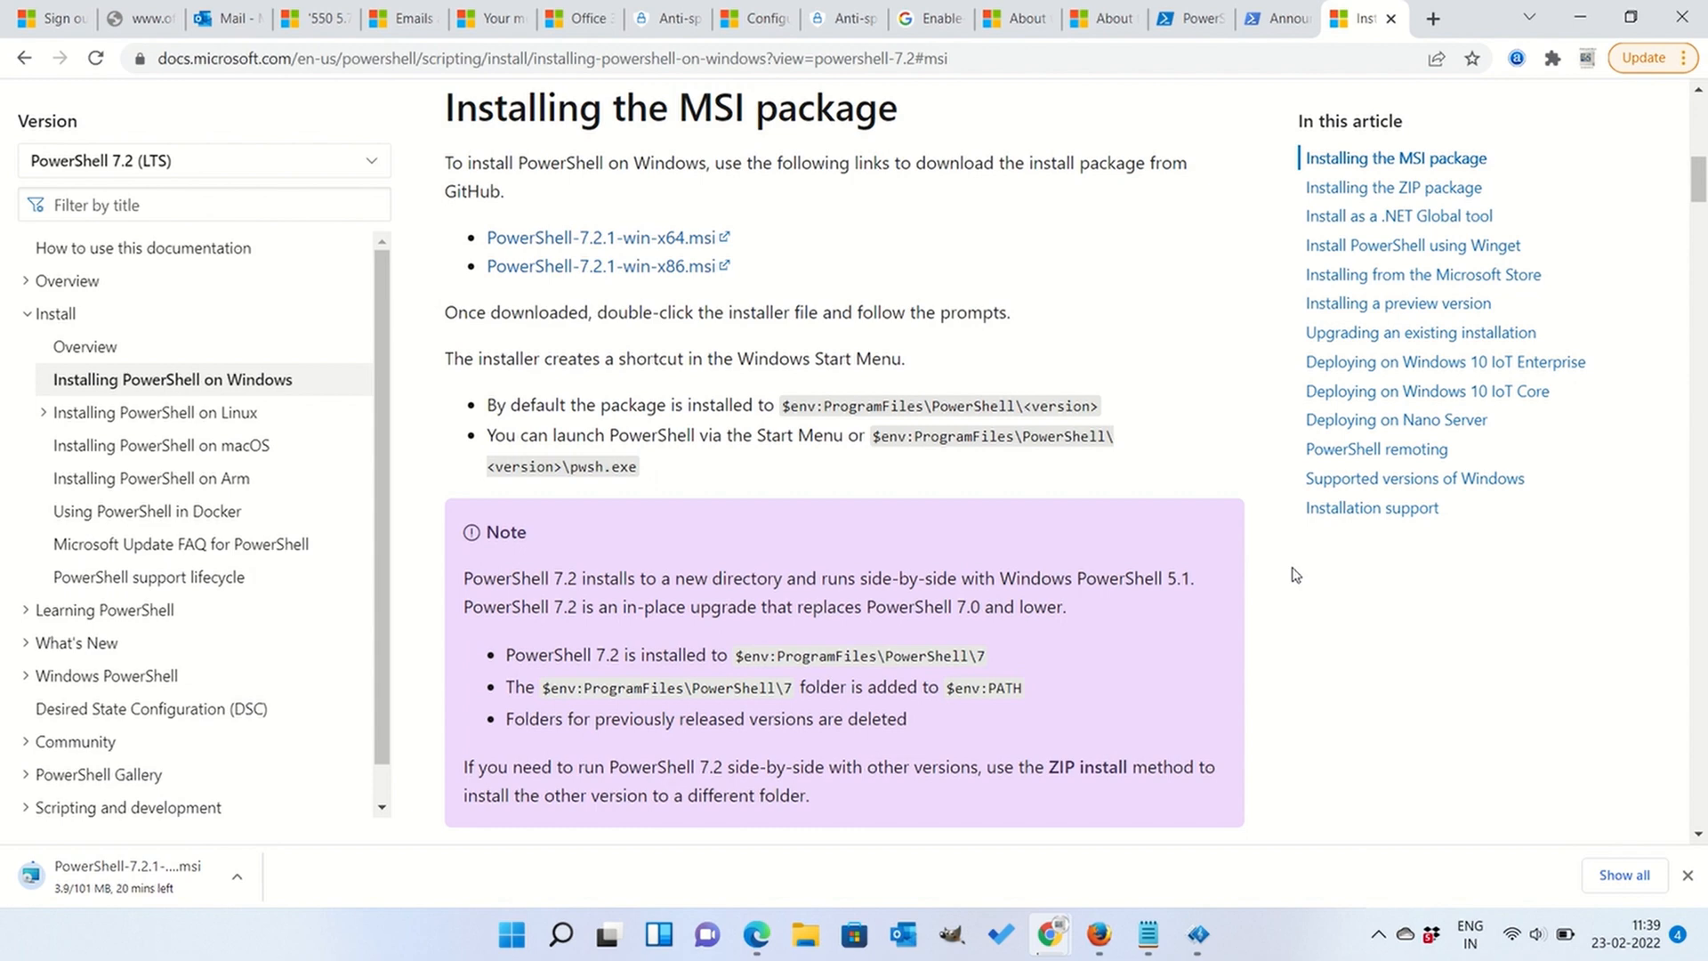
pyautogui.moveTo(1595, 376)
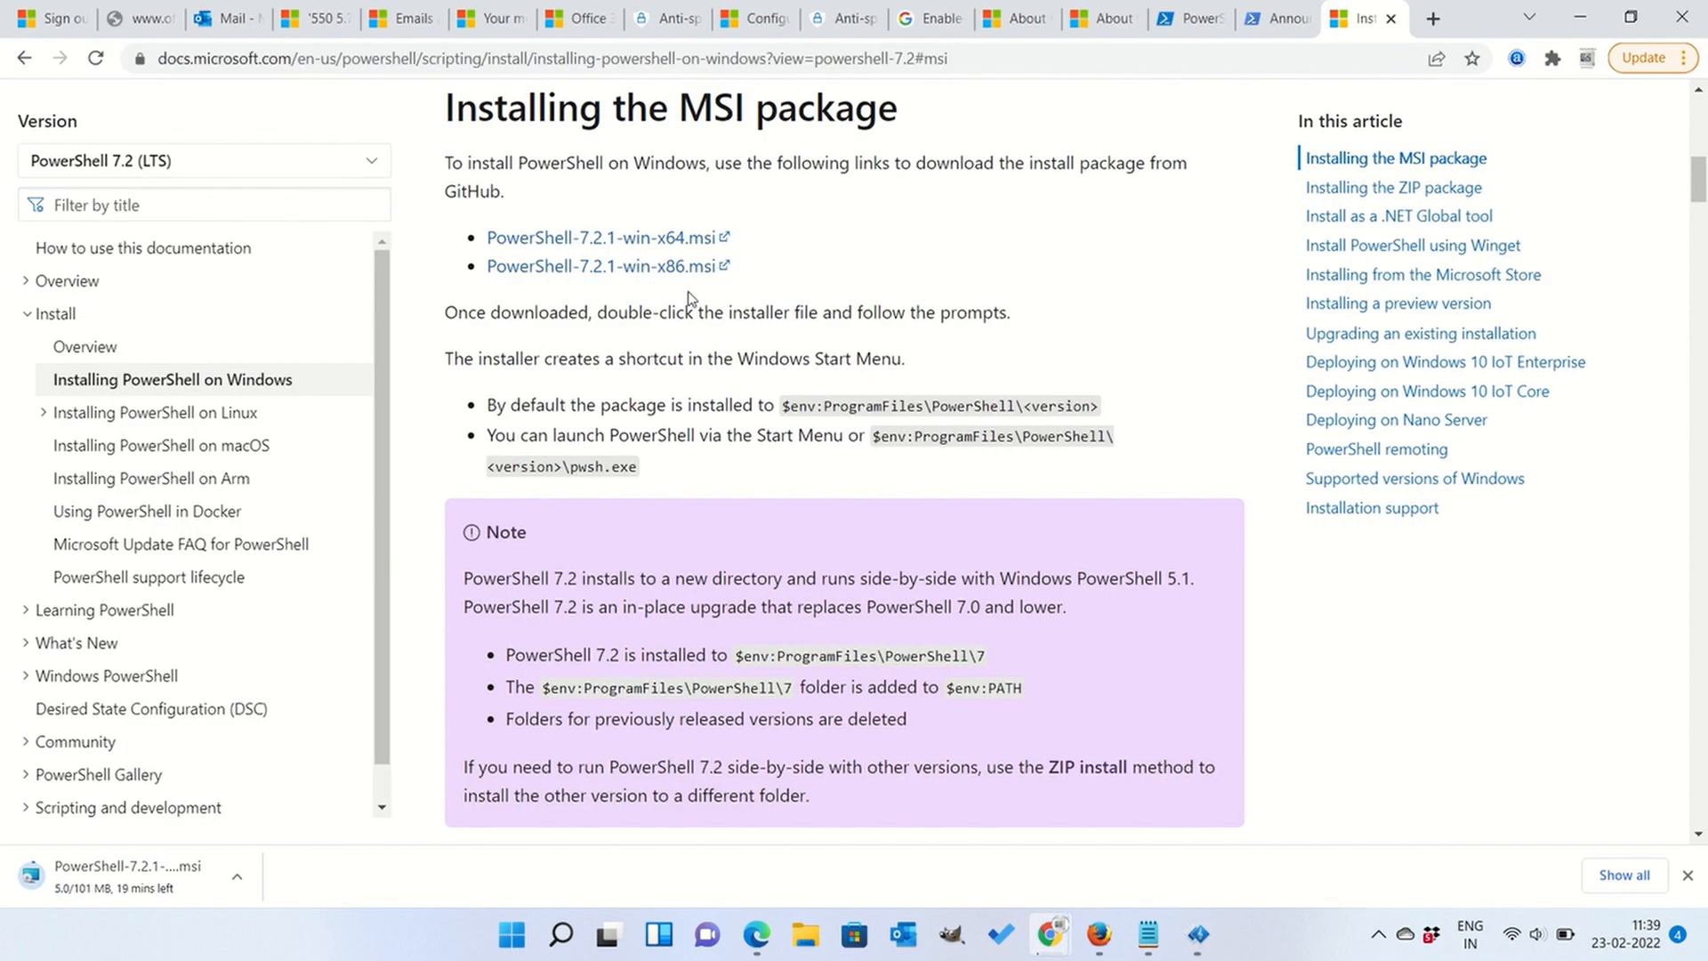
pyautogui.moveTo(880, 256)
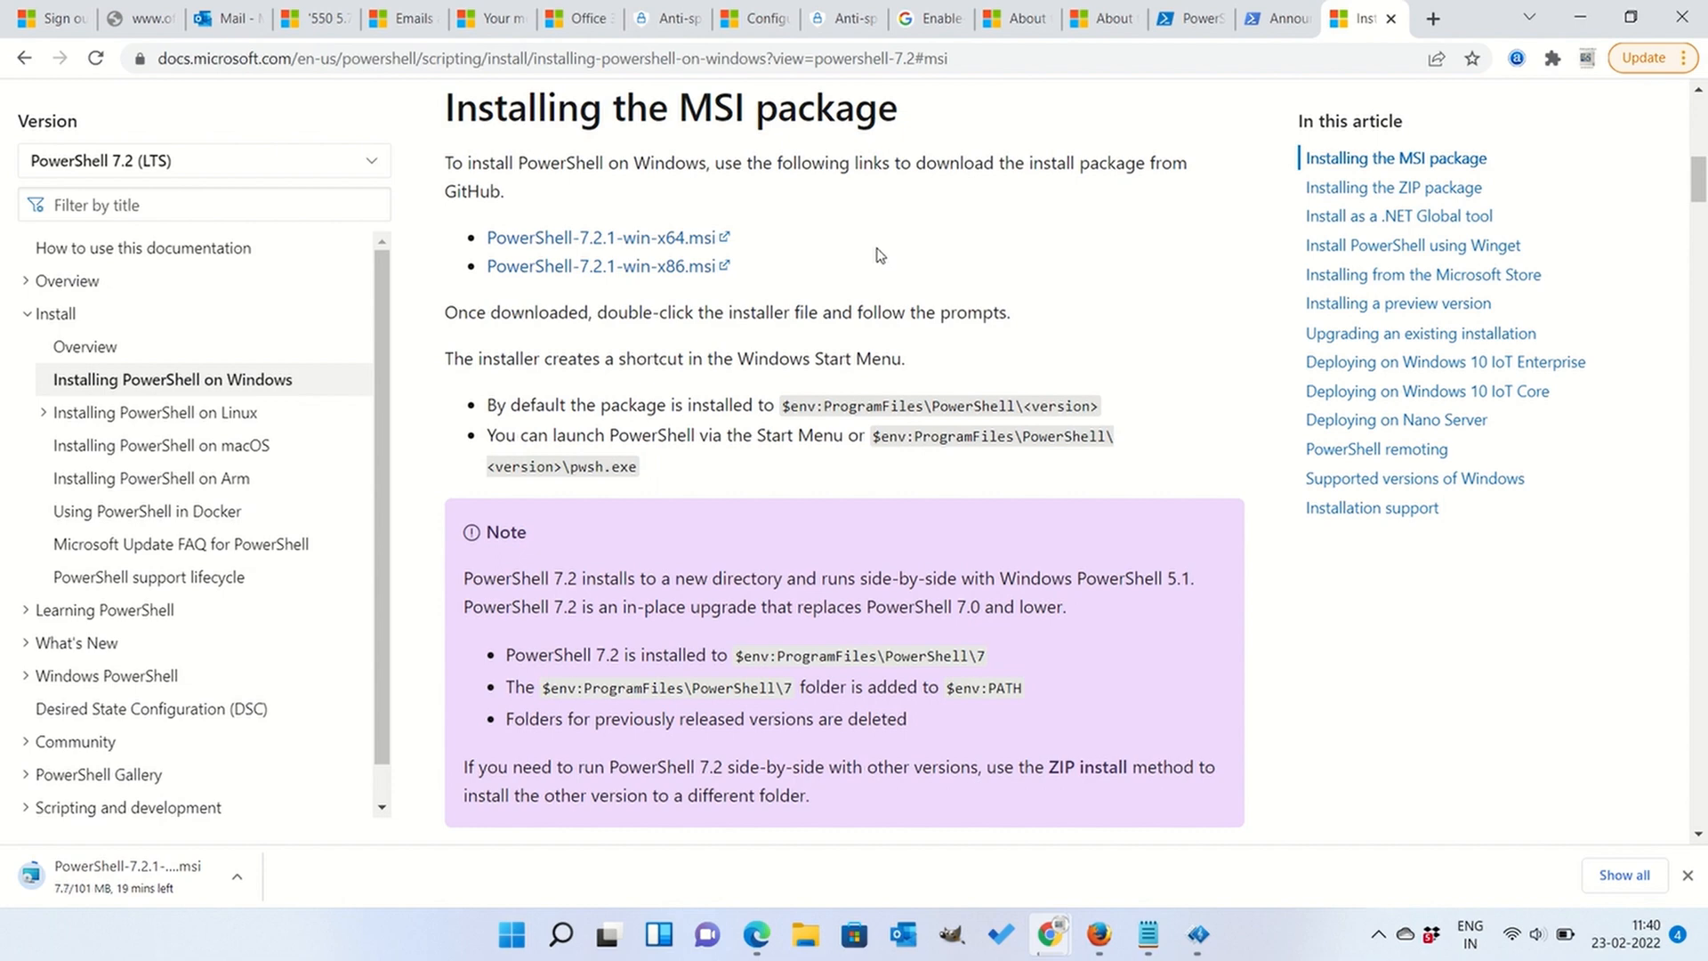
pyautogui.moveTo(1190, 678)
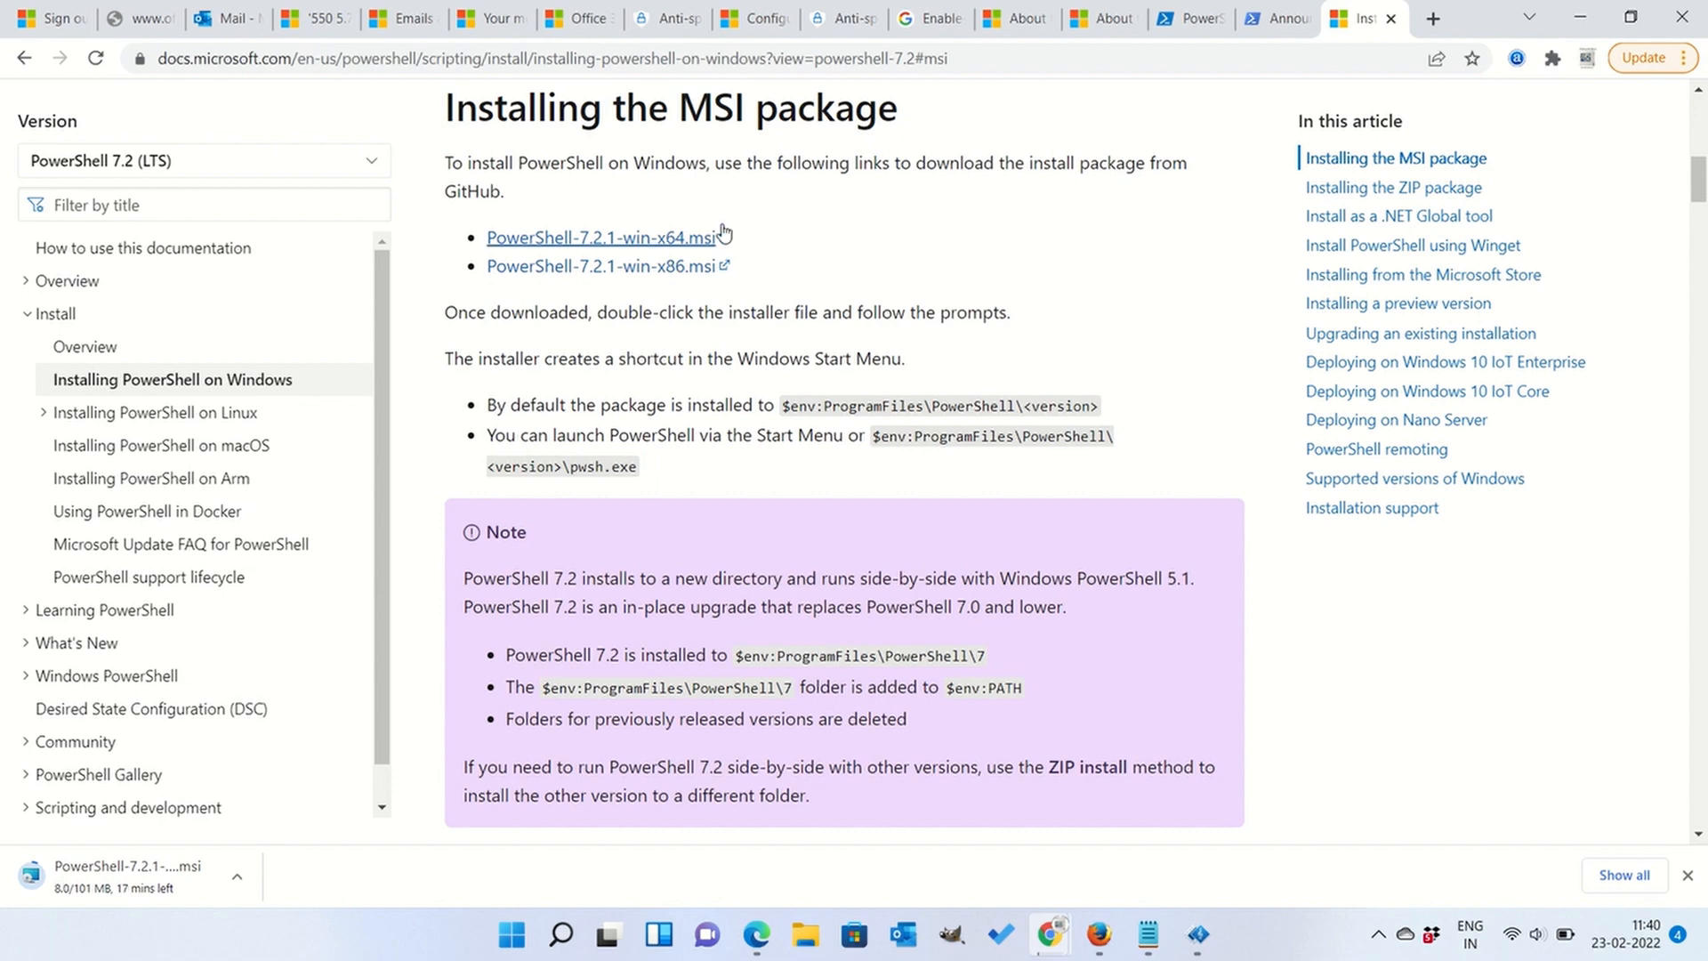
# - Download the PowerShell-7.2.1-win-x64.msi installer from Microsoft Docs
pyautogui.click(1220, 934)
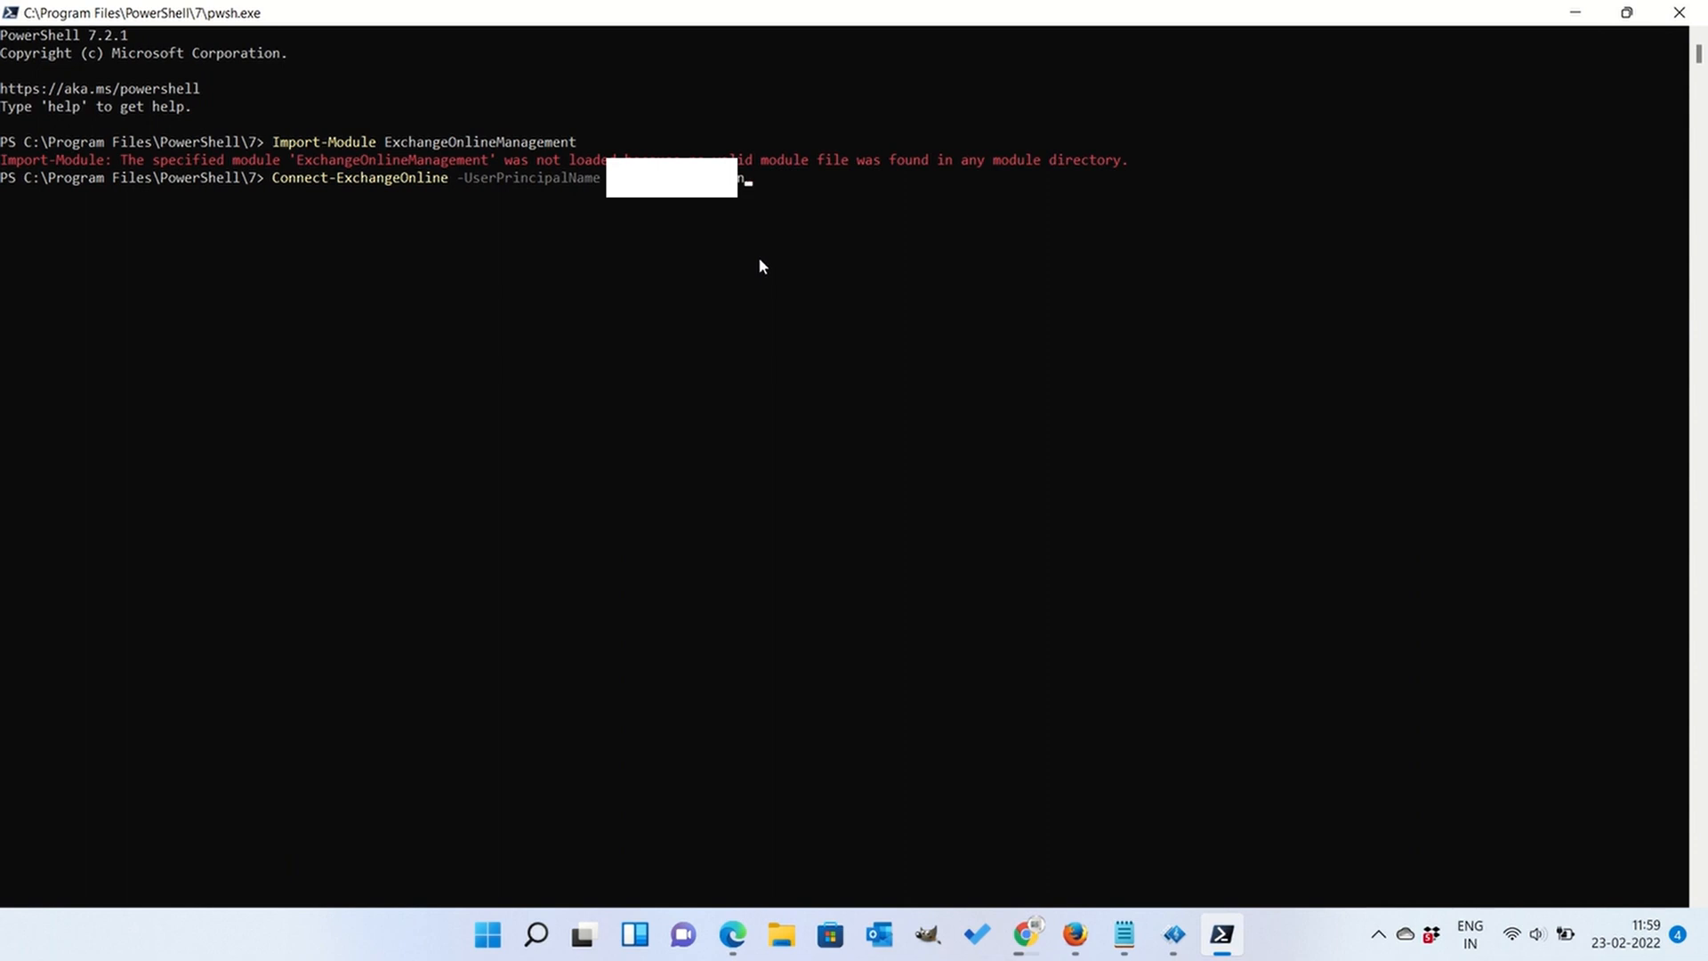
# - Run Import-Module ExchangeOnlineManagement and Connect-ExchangeOnline, both failing, then clear the prompt
pyautogui.press('Return')
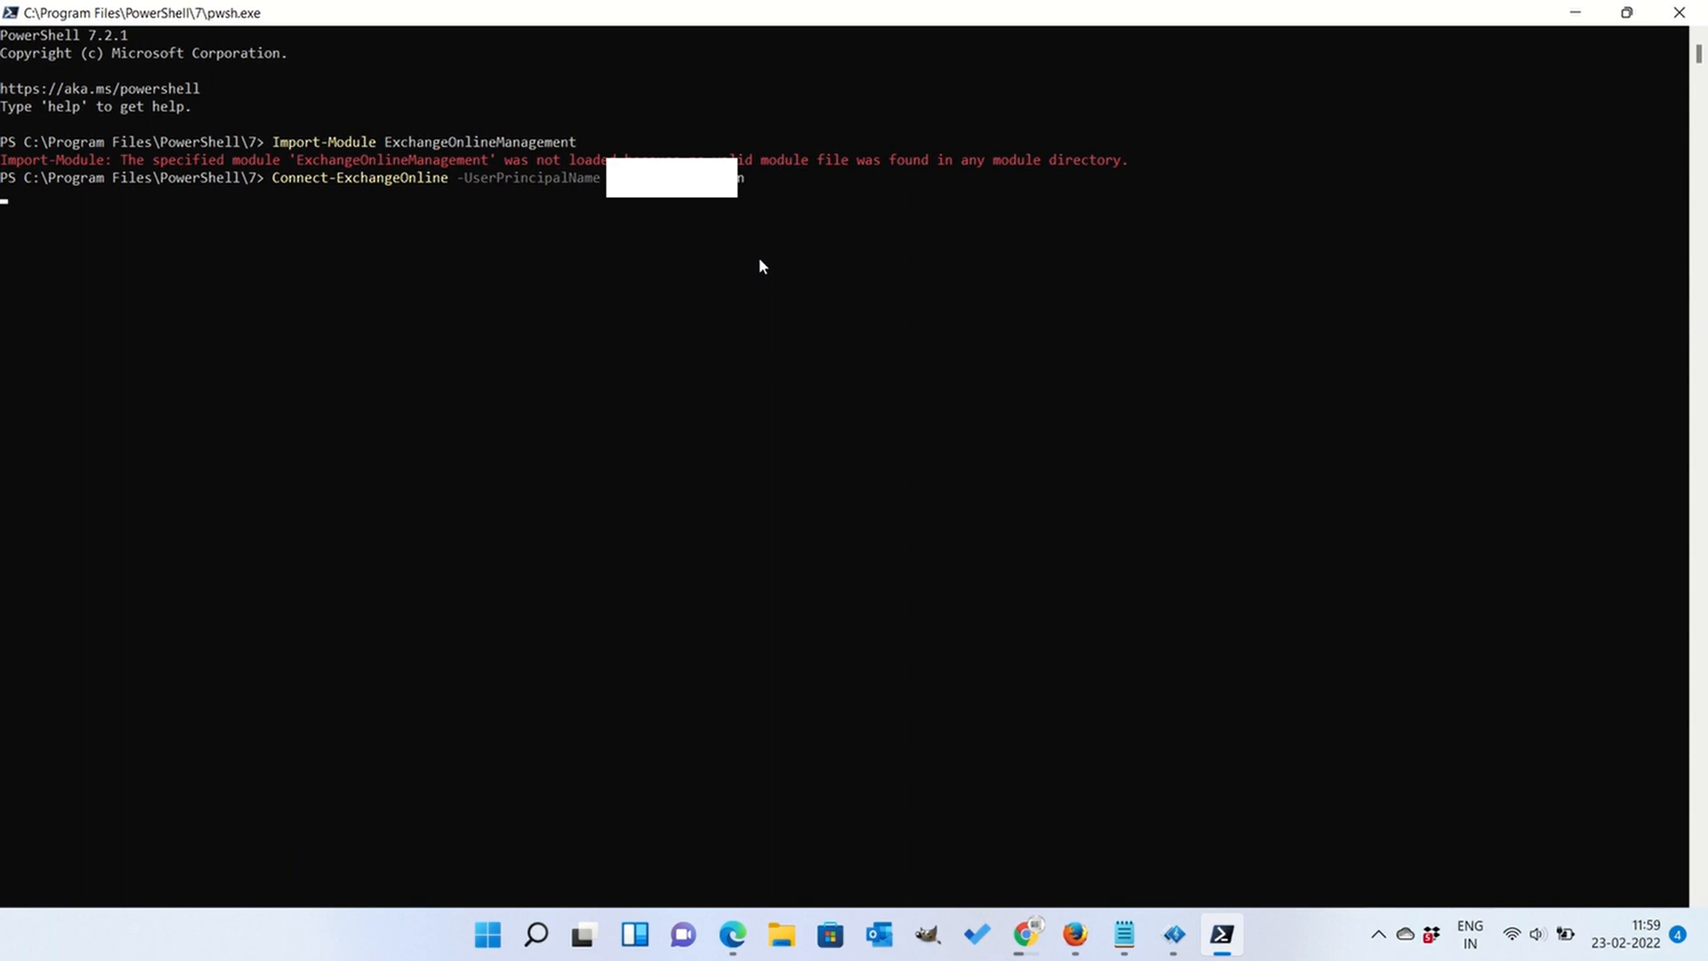
pyautogui.press('Return')
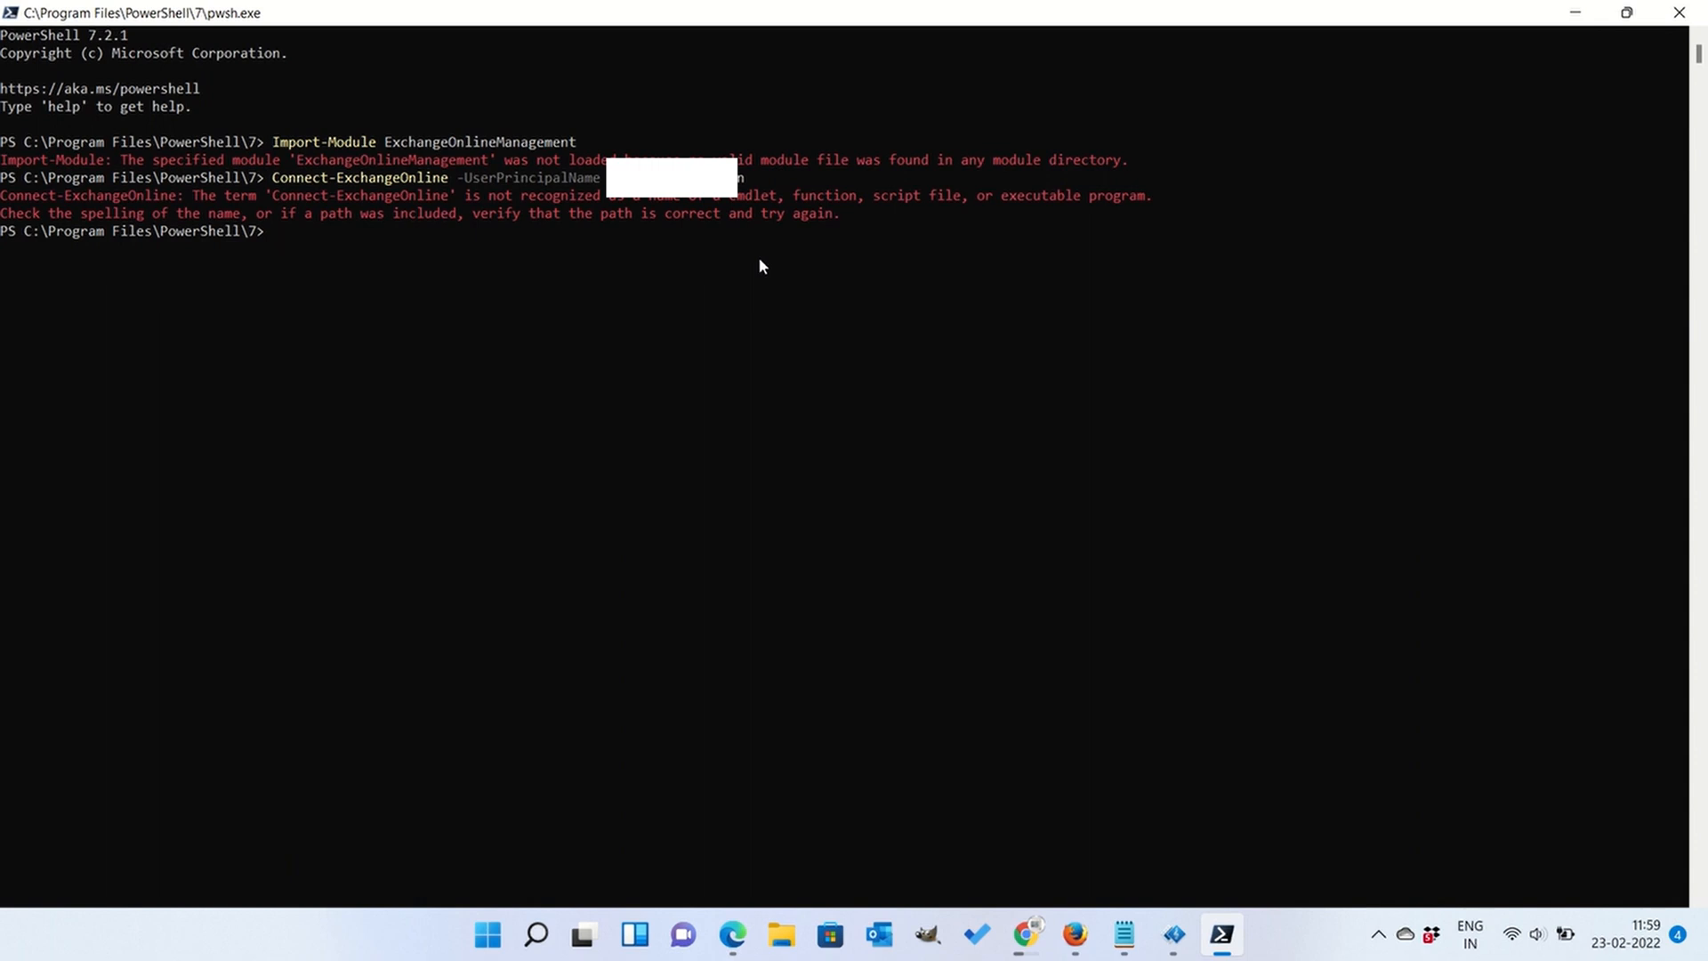
pyautogui.moveTo(738, 291)
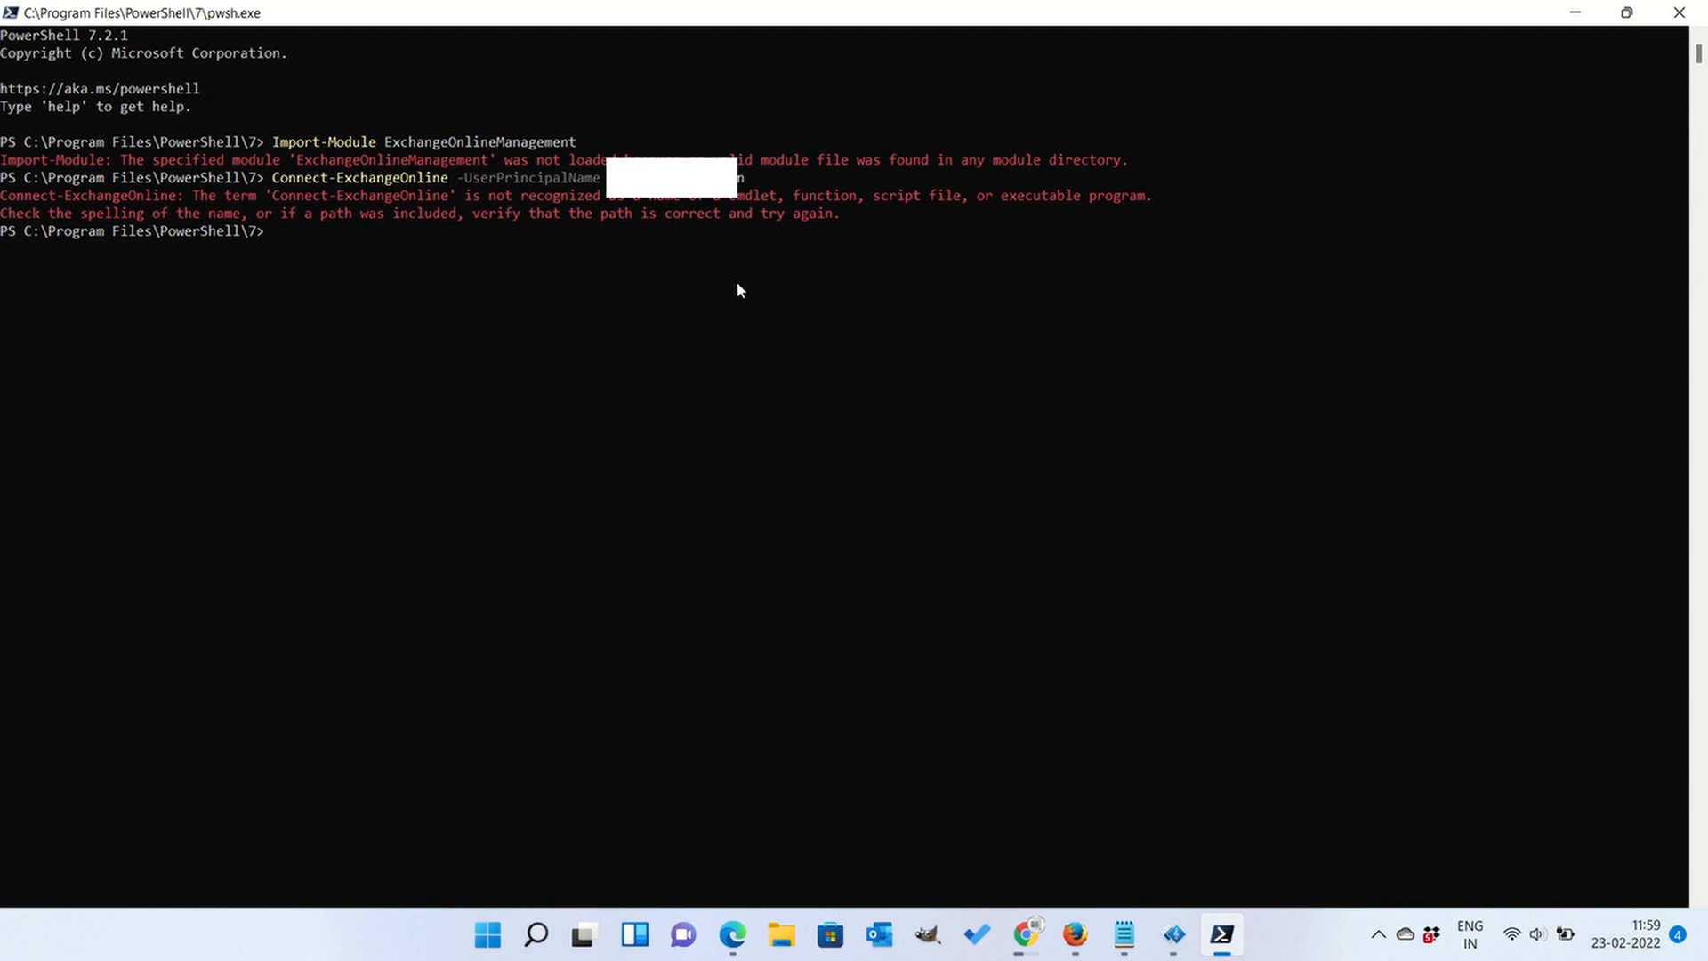
pyautogui.moveTo(675, 286)
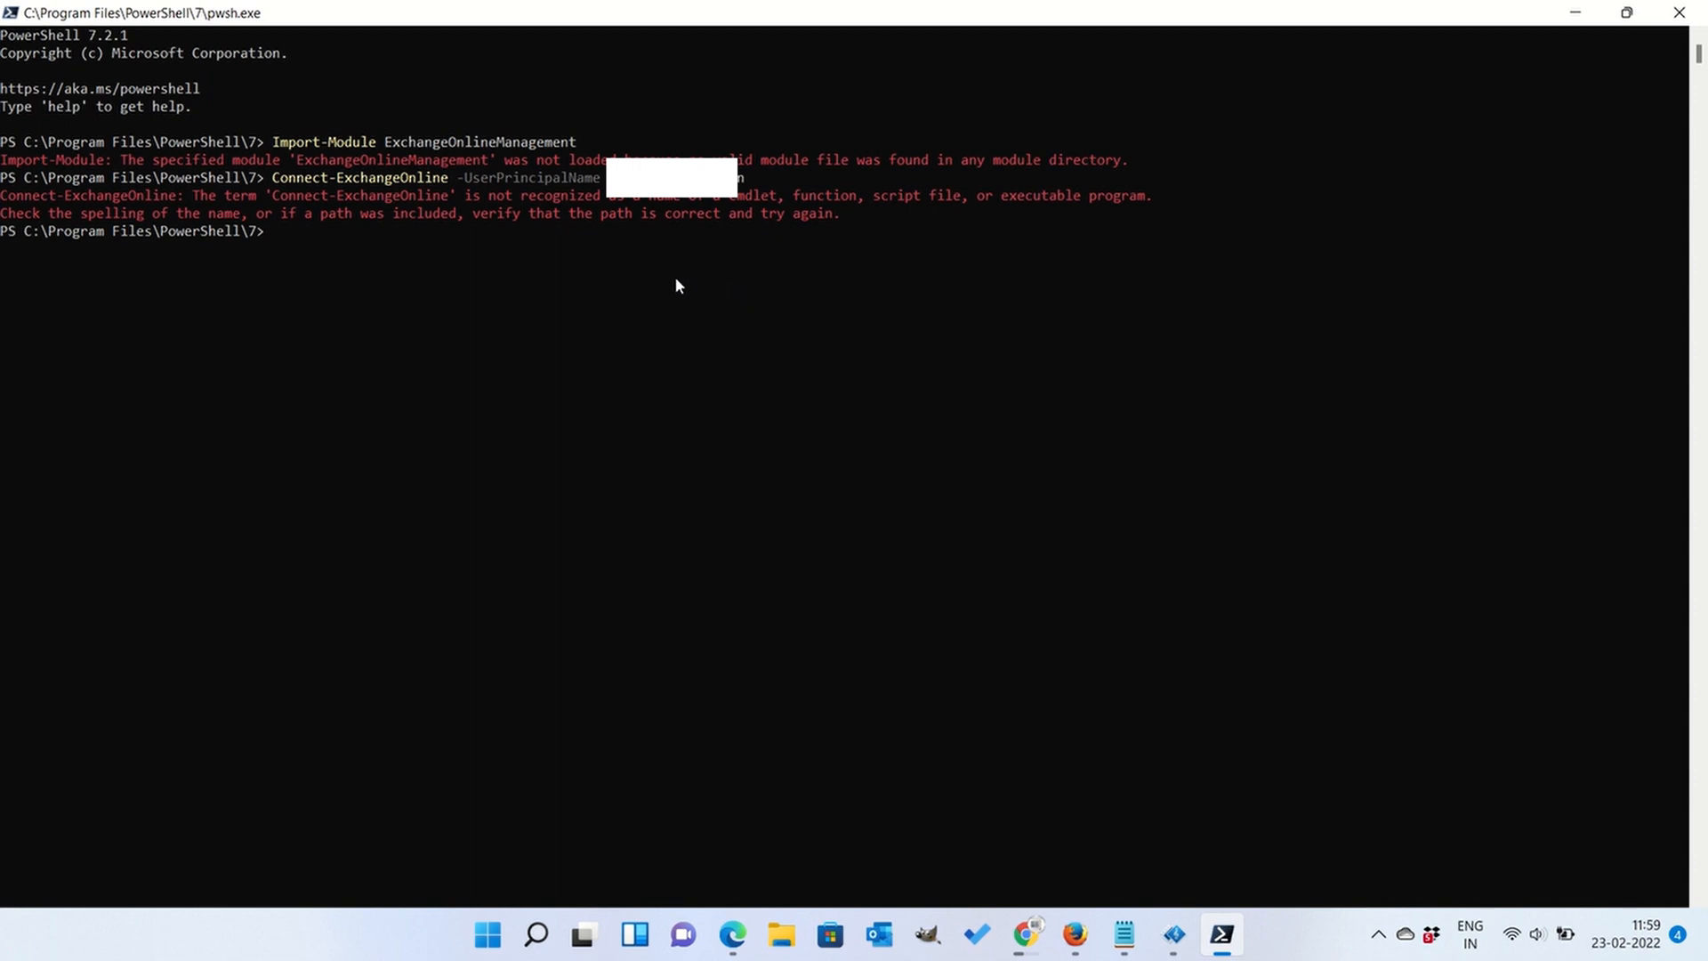
pyautogui.moveTo(214, 197)
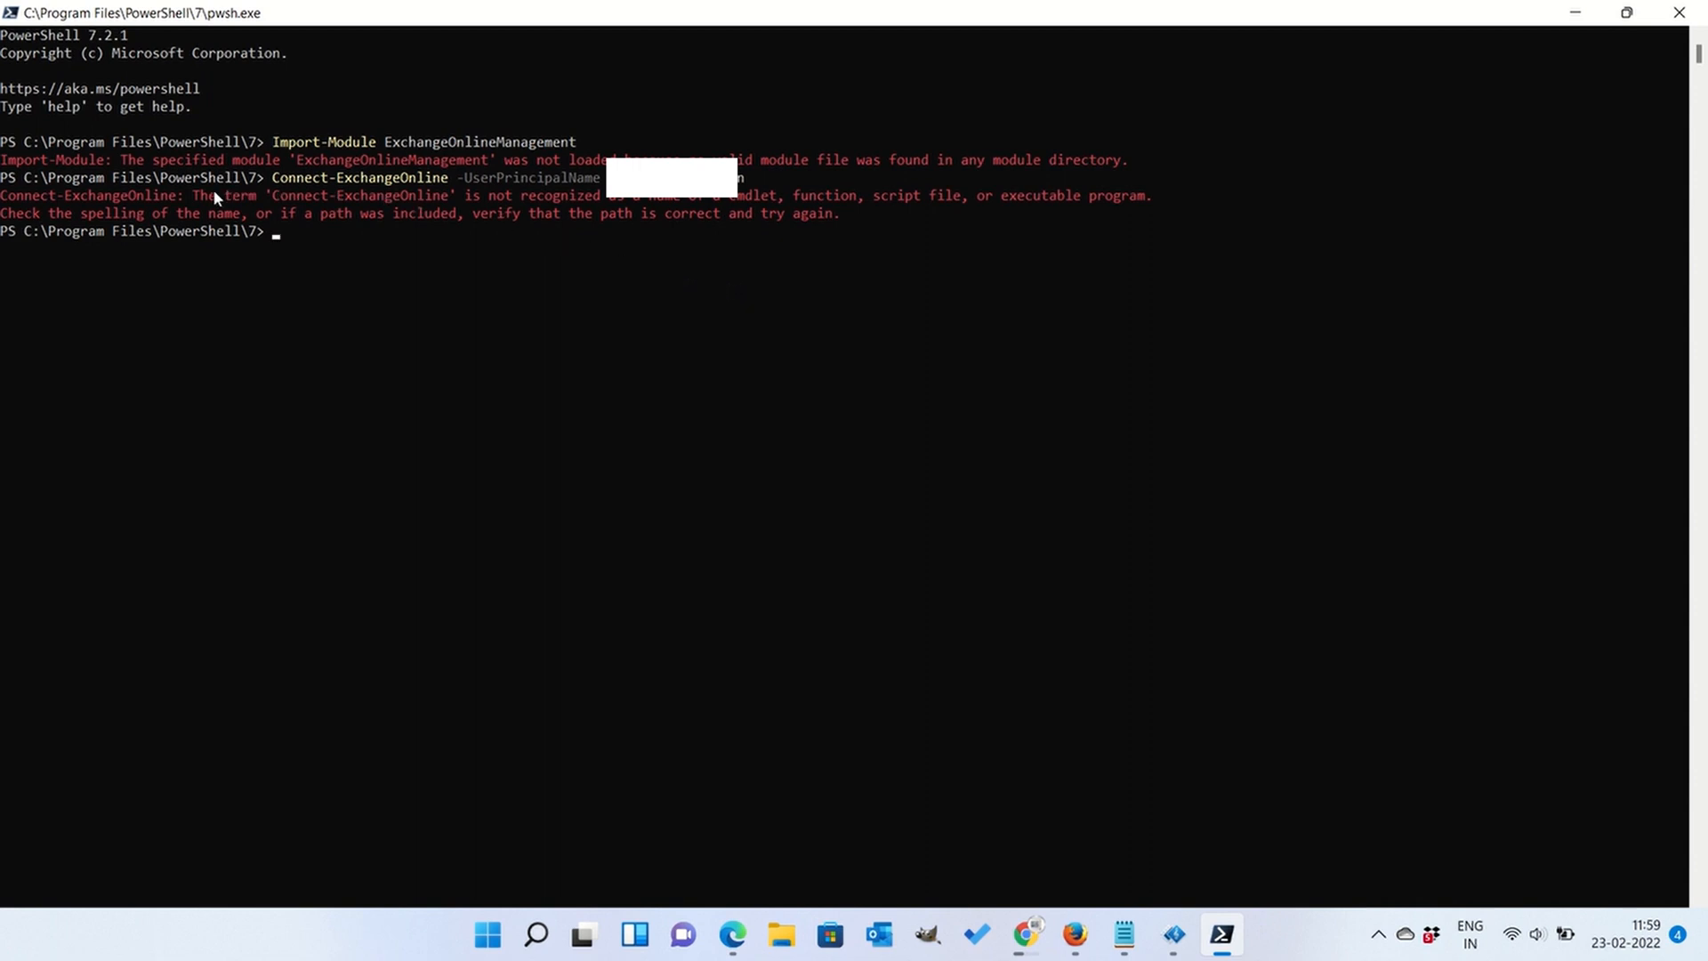
pyautogui.moveTo(338, 303)
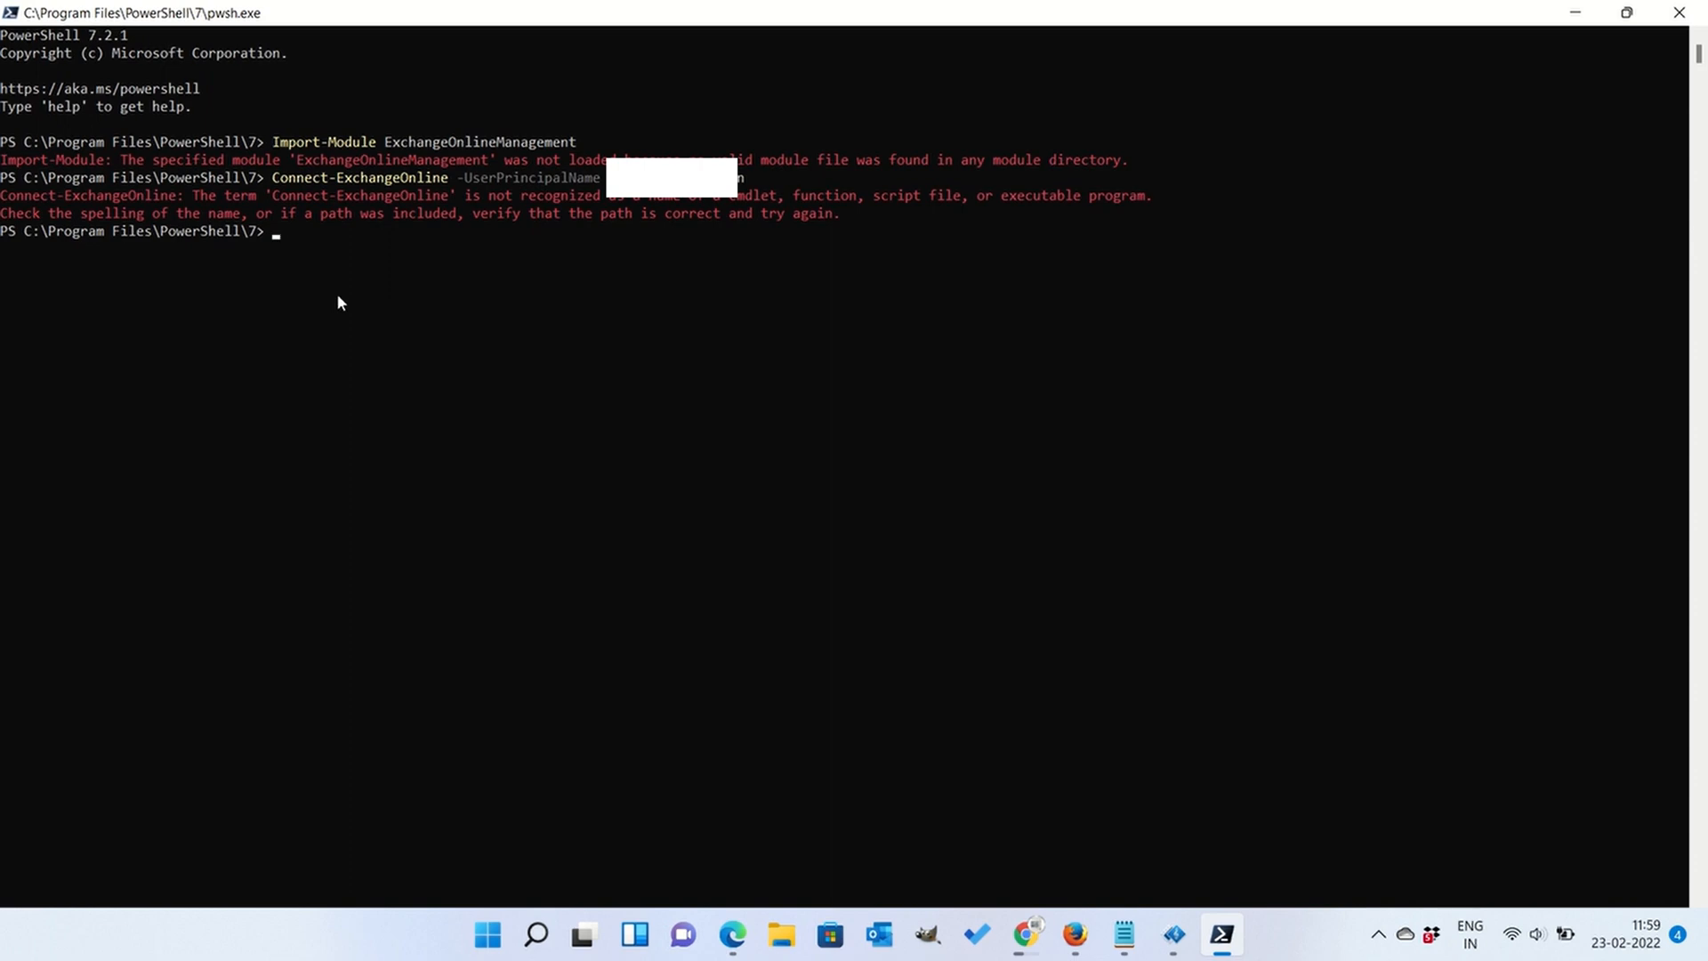
pyautogui.moveTo(606, 267)
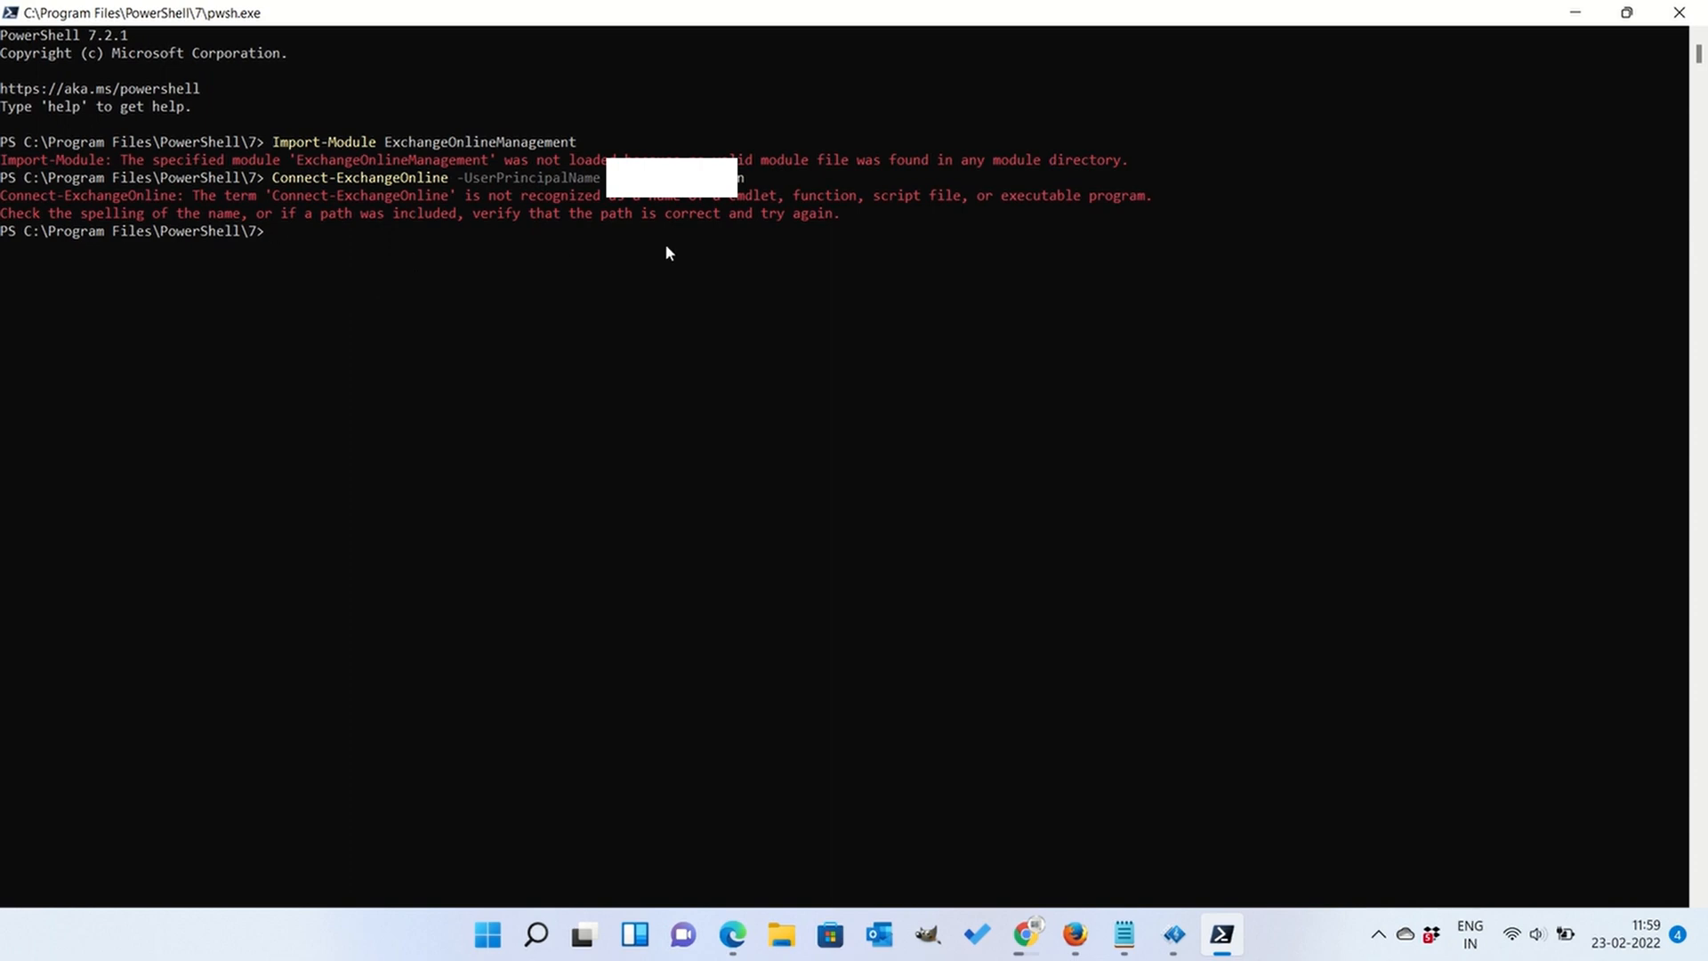
pyautogui.write('cofire.exe')
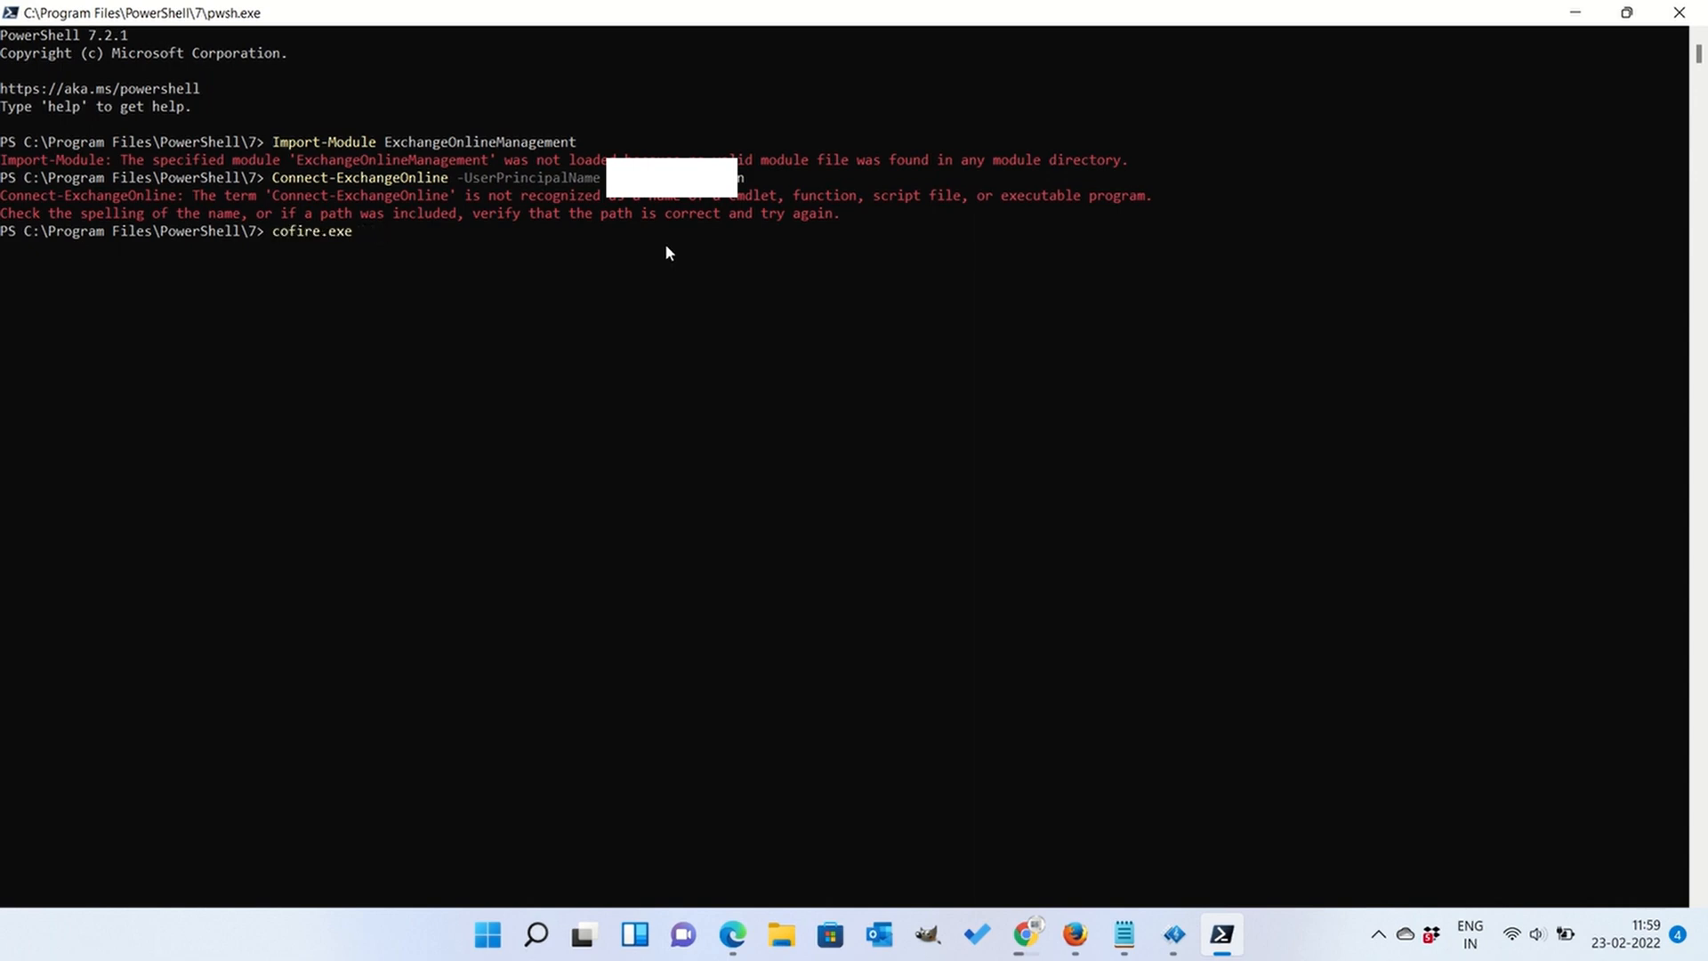
pyautogui.write('CompatTelRunner.exe')
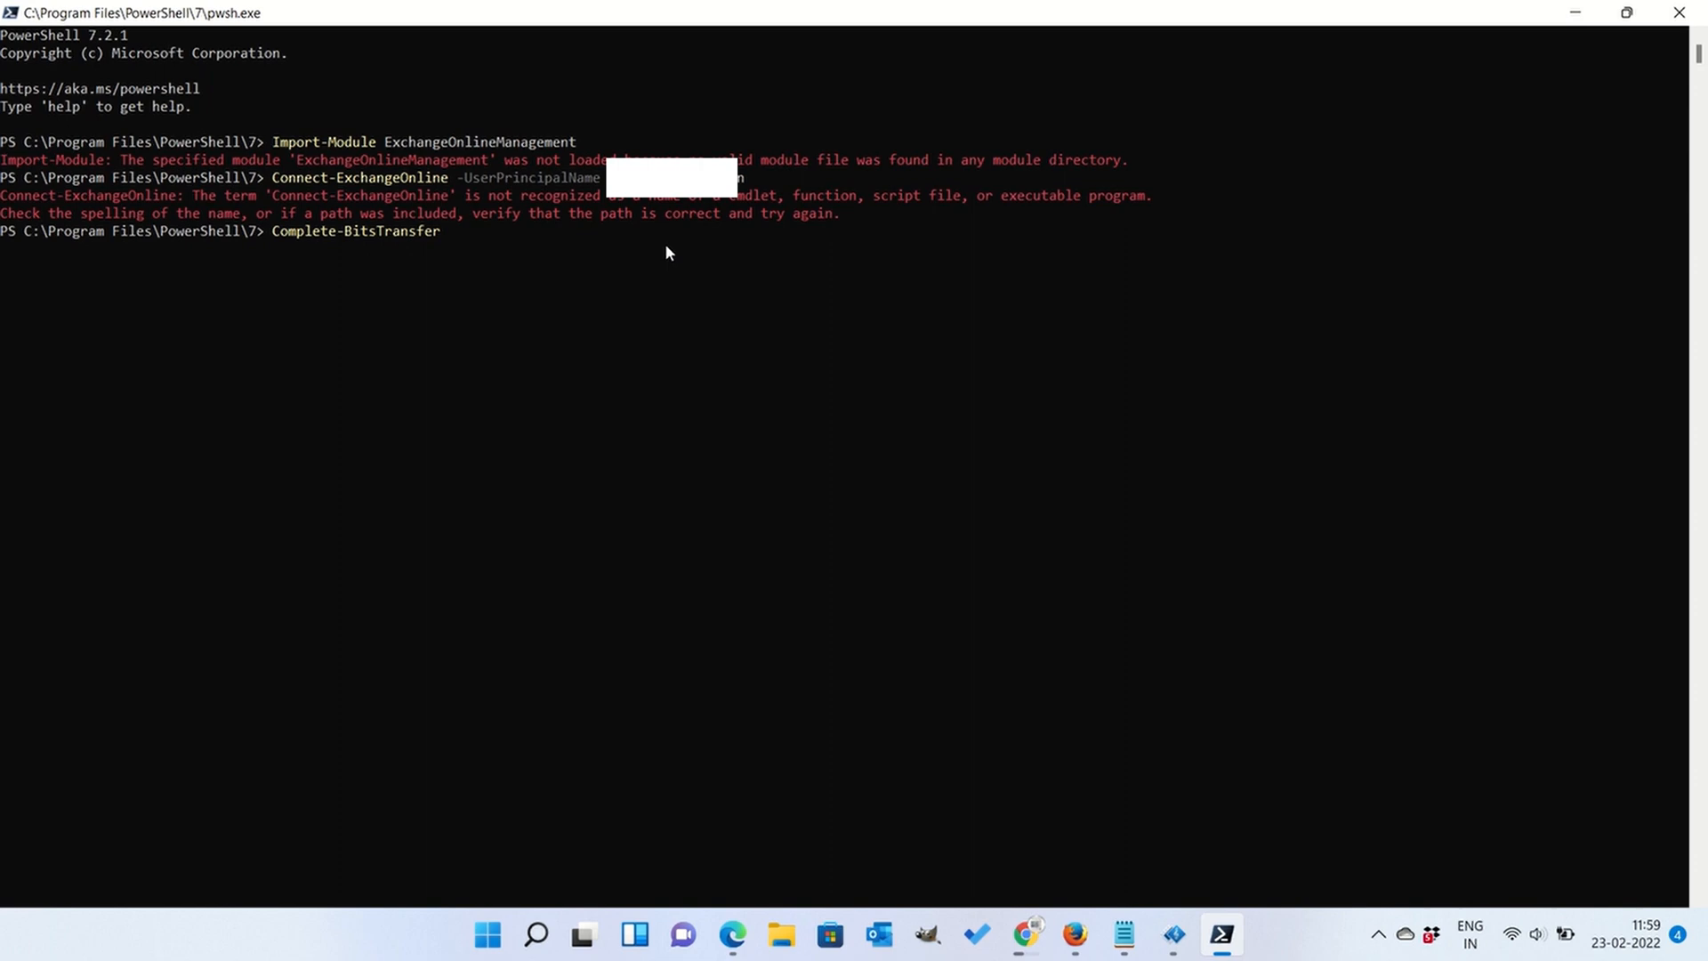
pyautogui.write('compmgmt.msc')
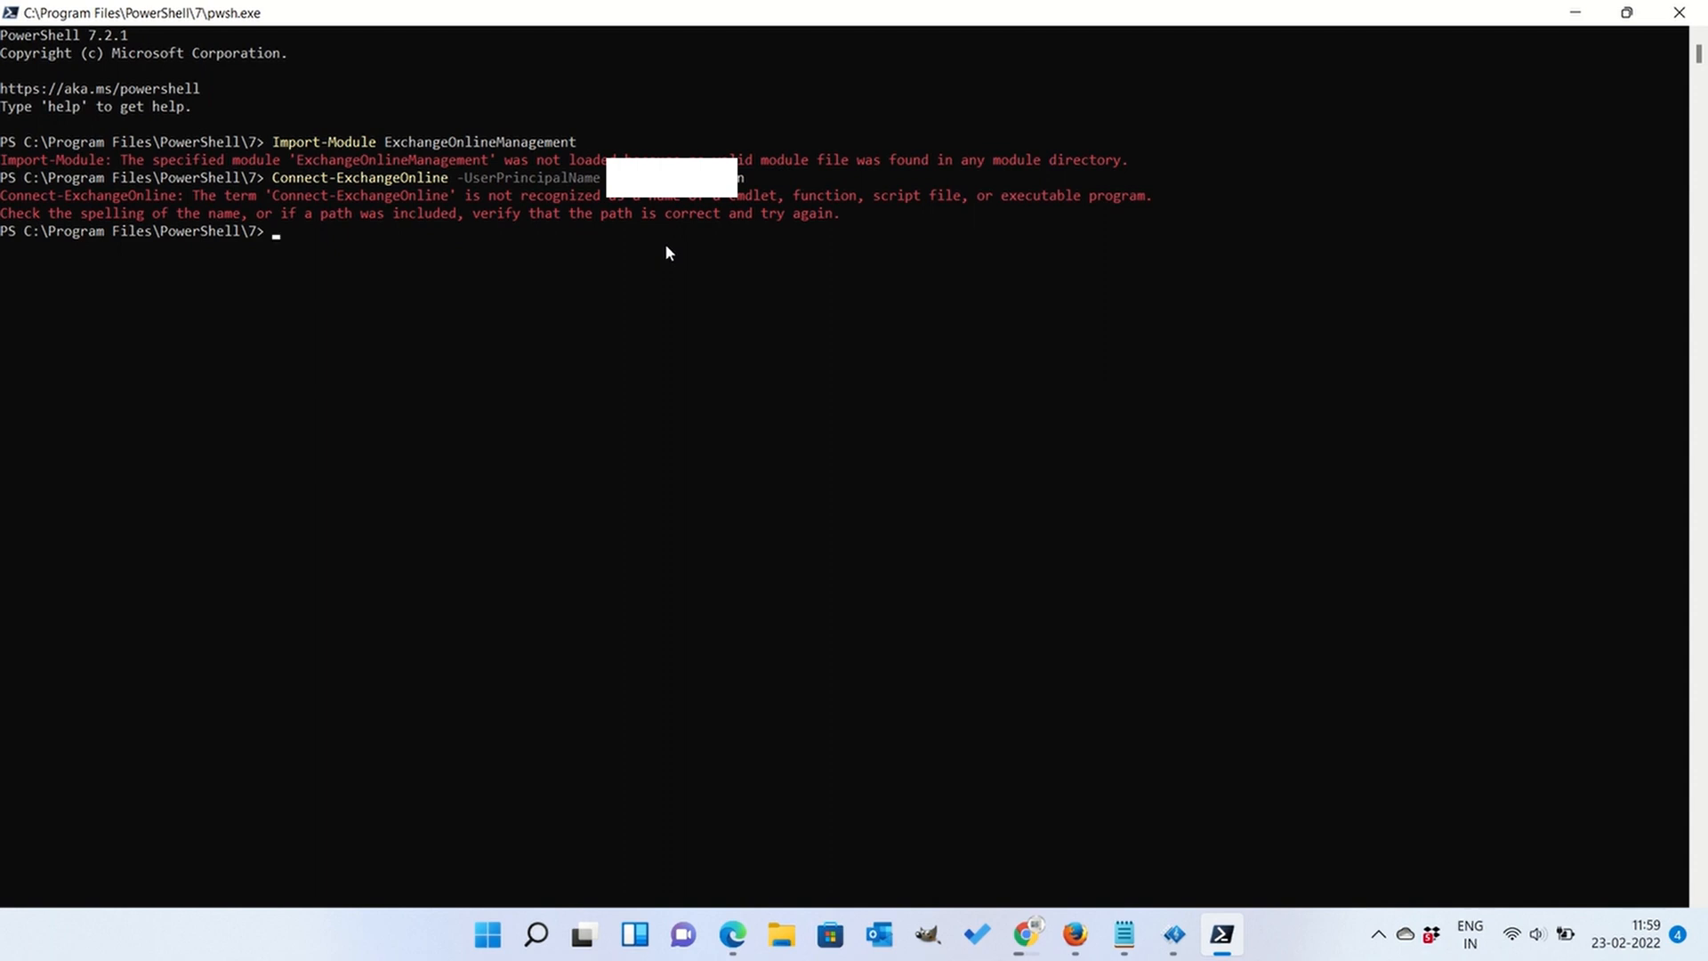
pyautogui.write('Connect-IscsiTarget')
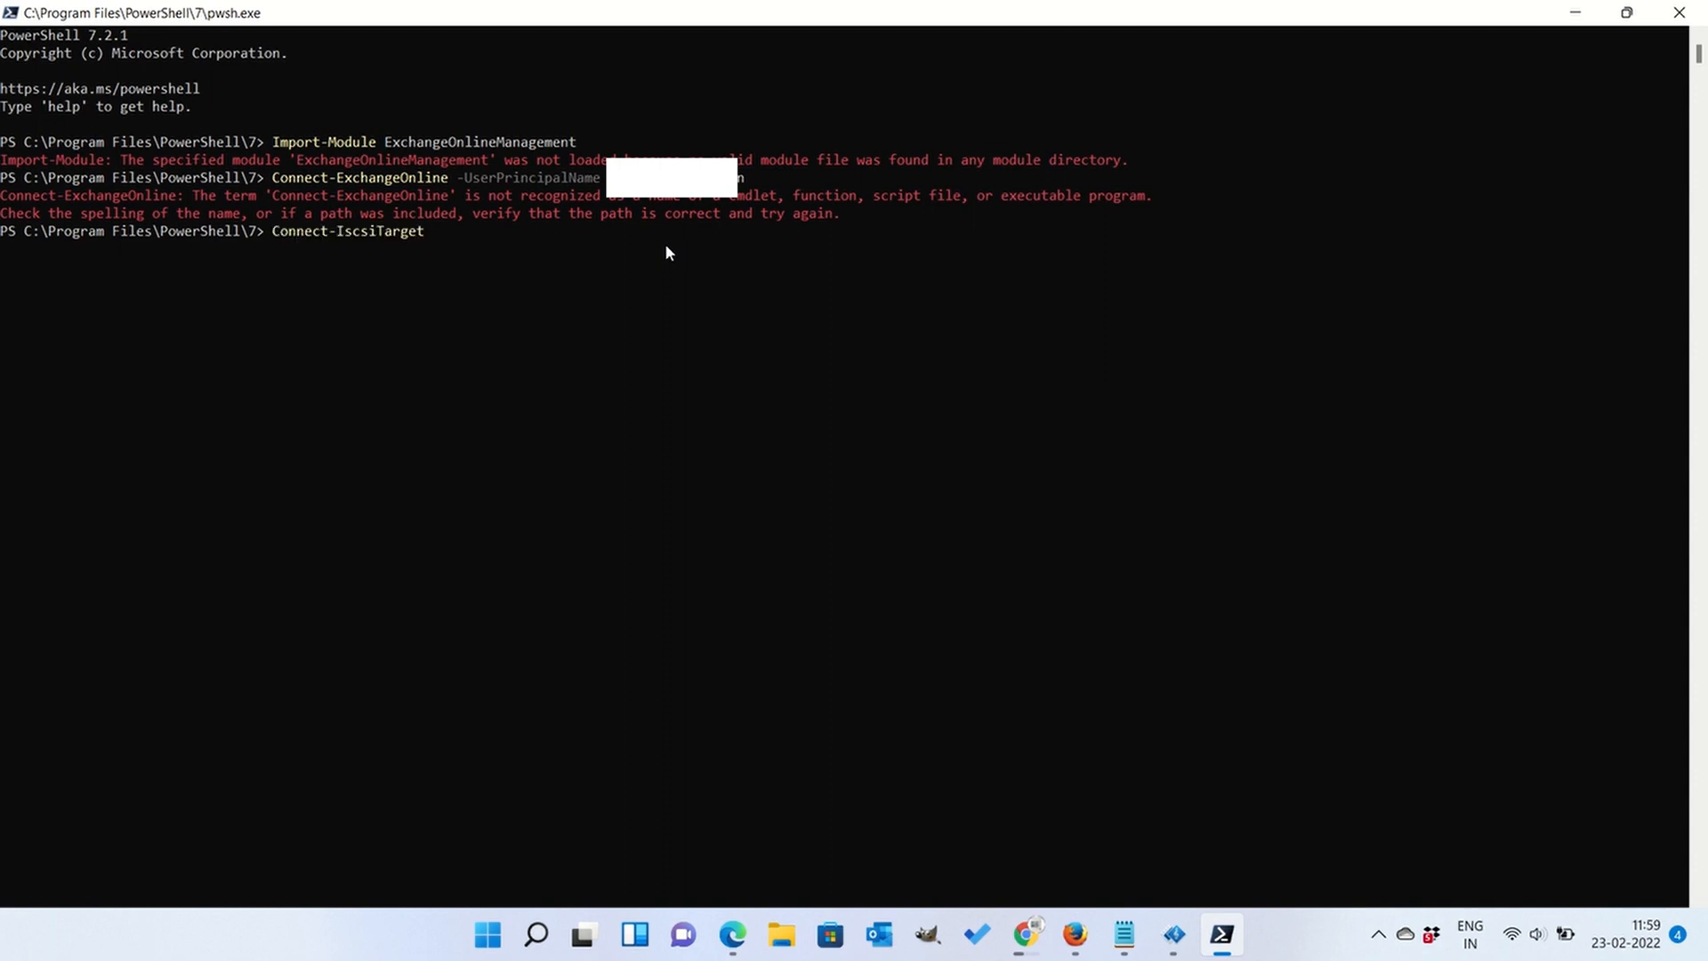
pyautogui.press('backspace')
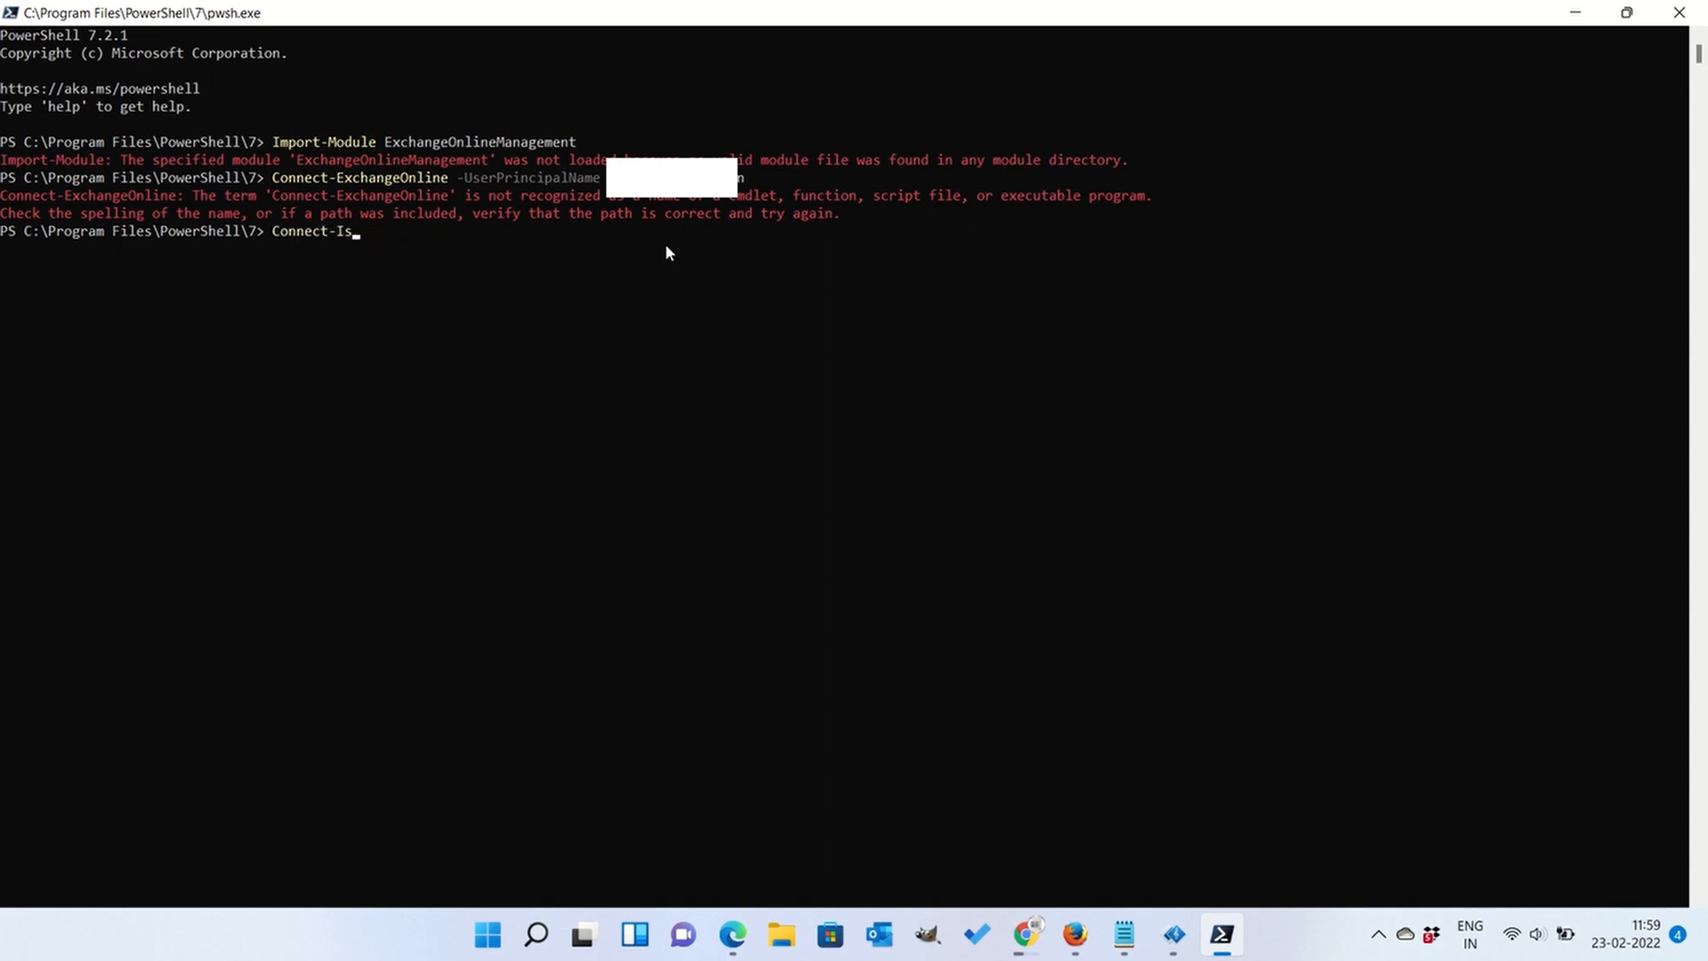
pyautogui.press('Backspace')
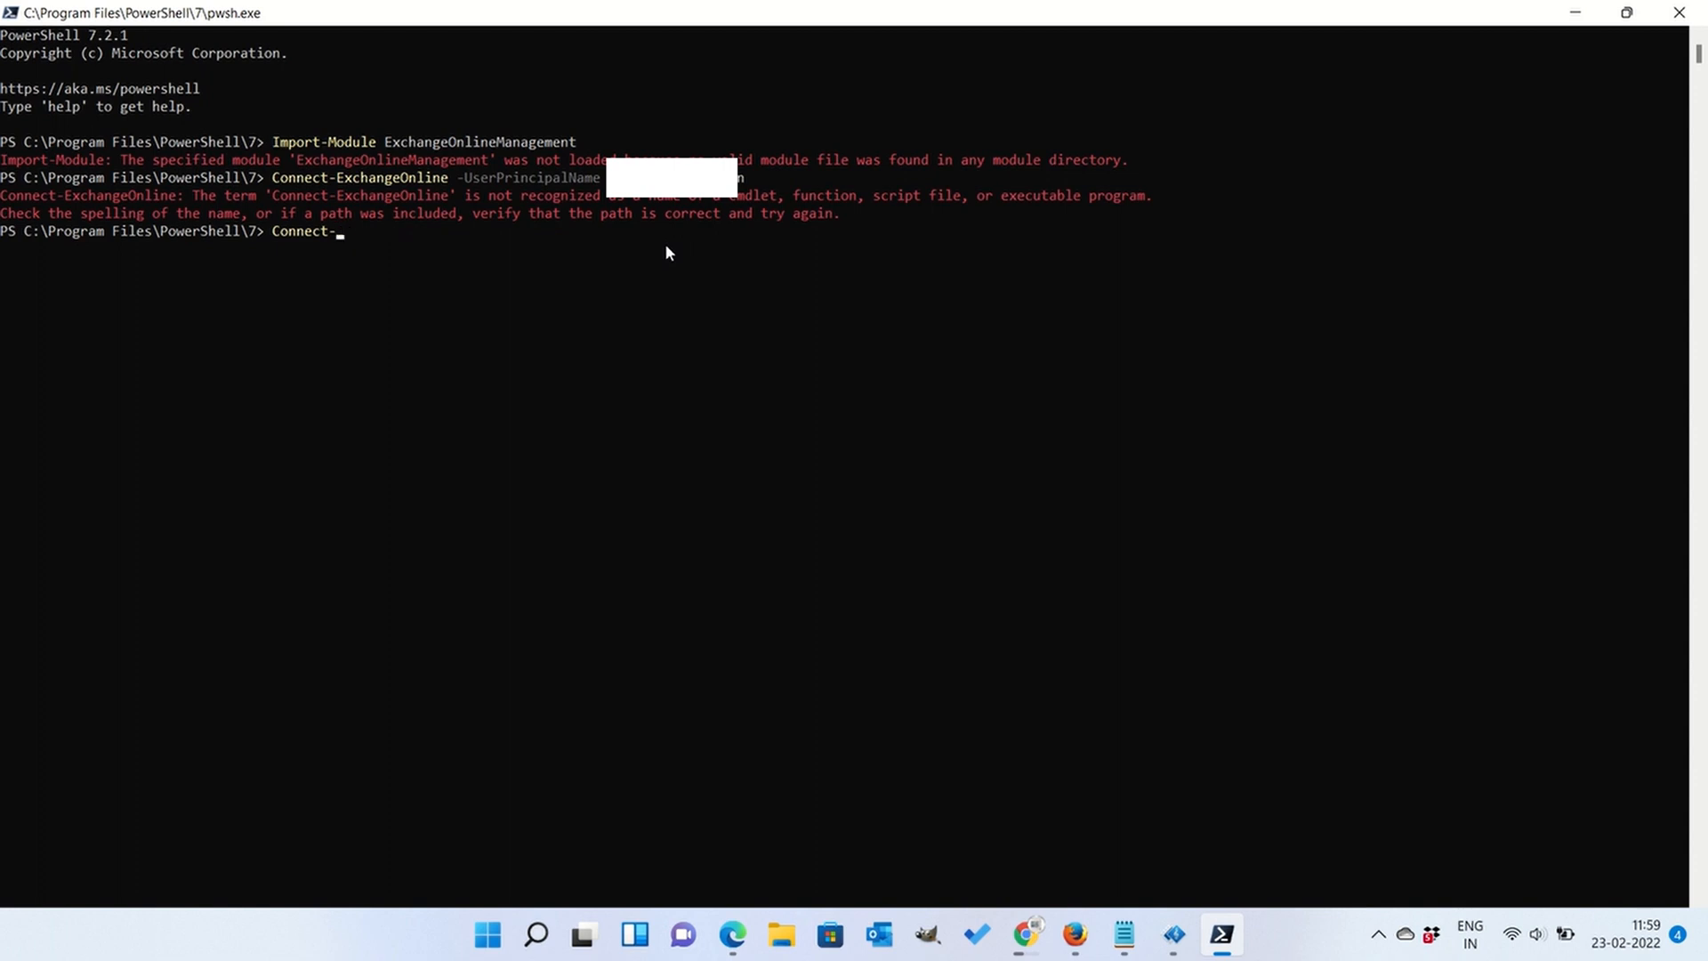
pyautogui.write('E')
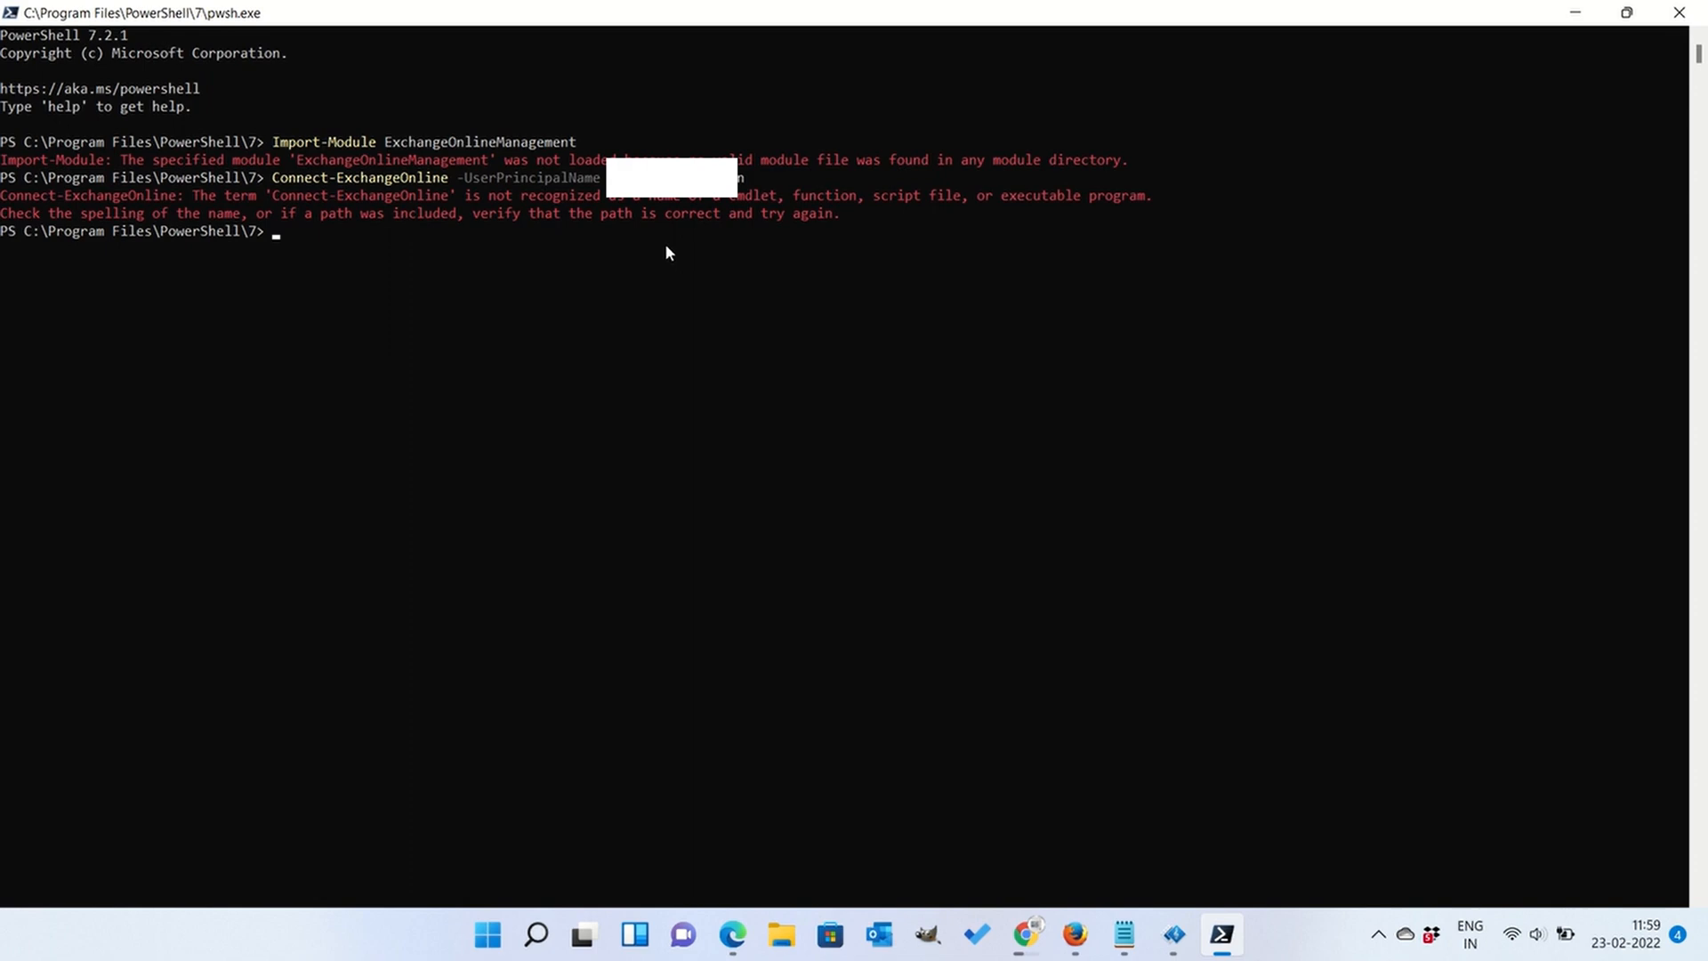
pyautogui.moveTo(145, 203)
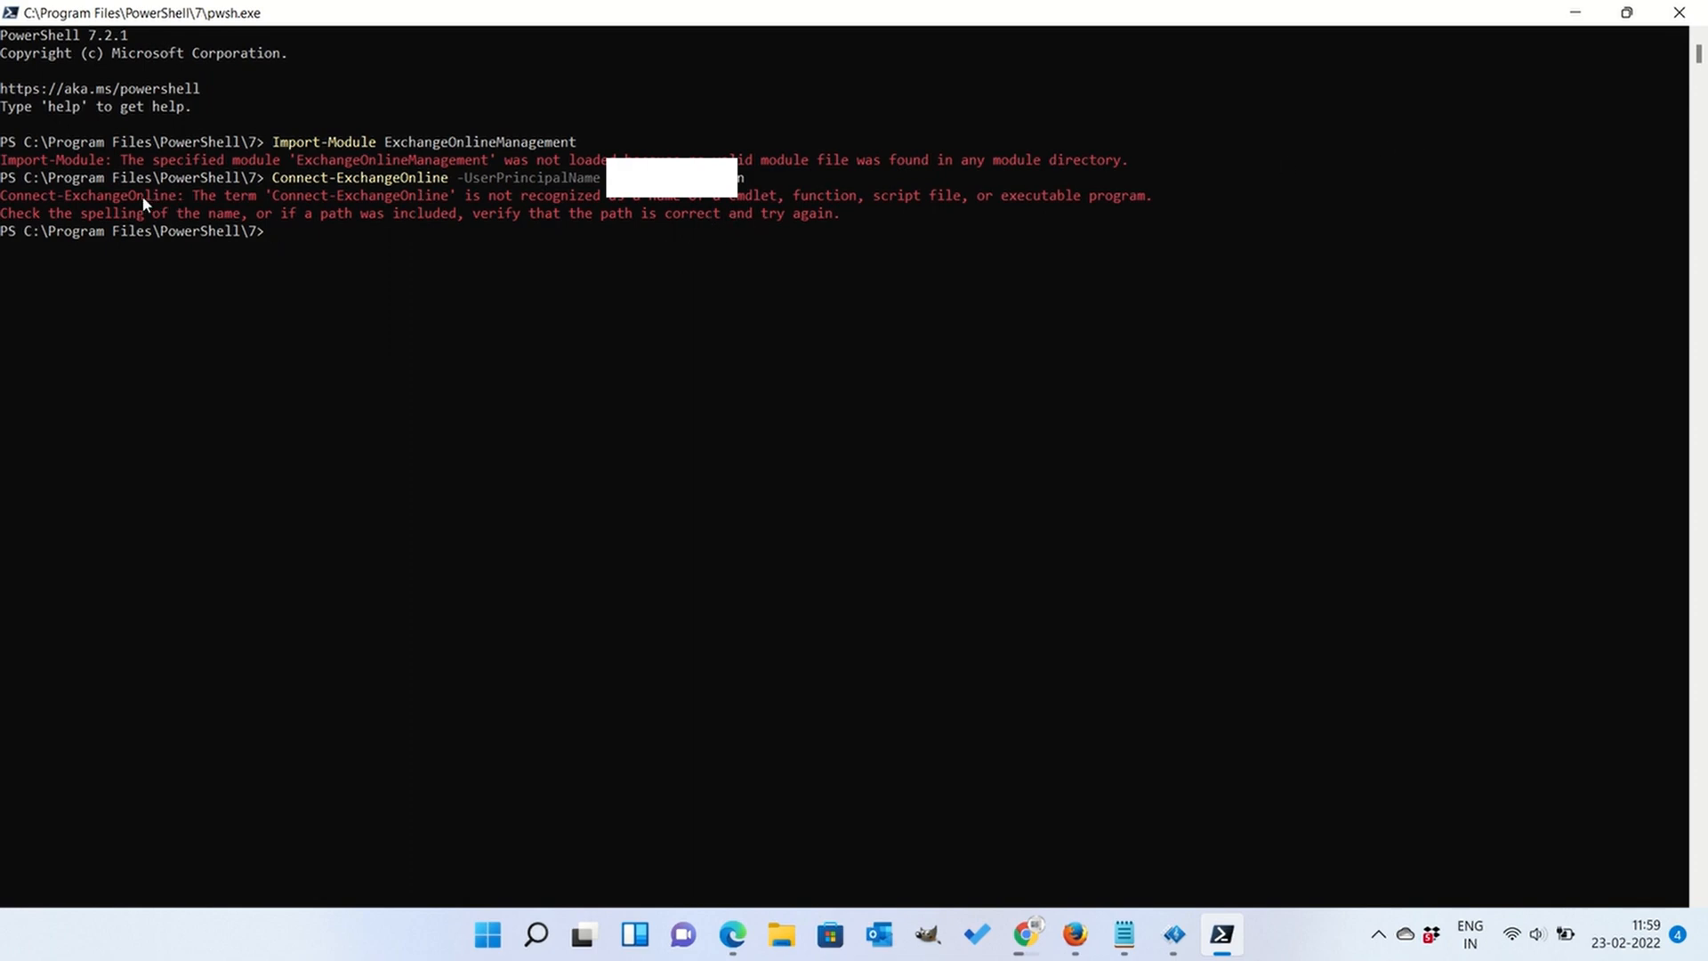
pyautogui.moveTo(1333, 113)
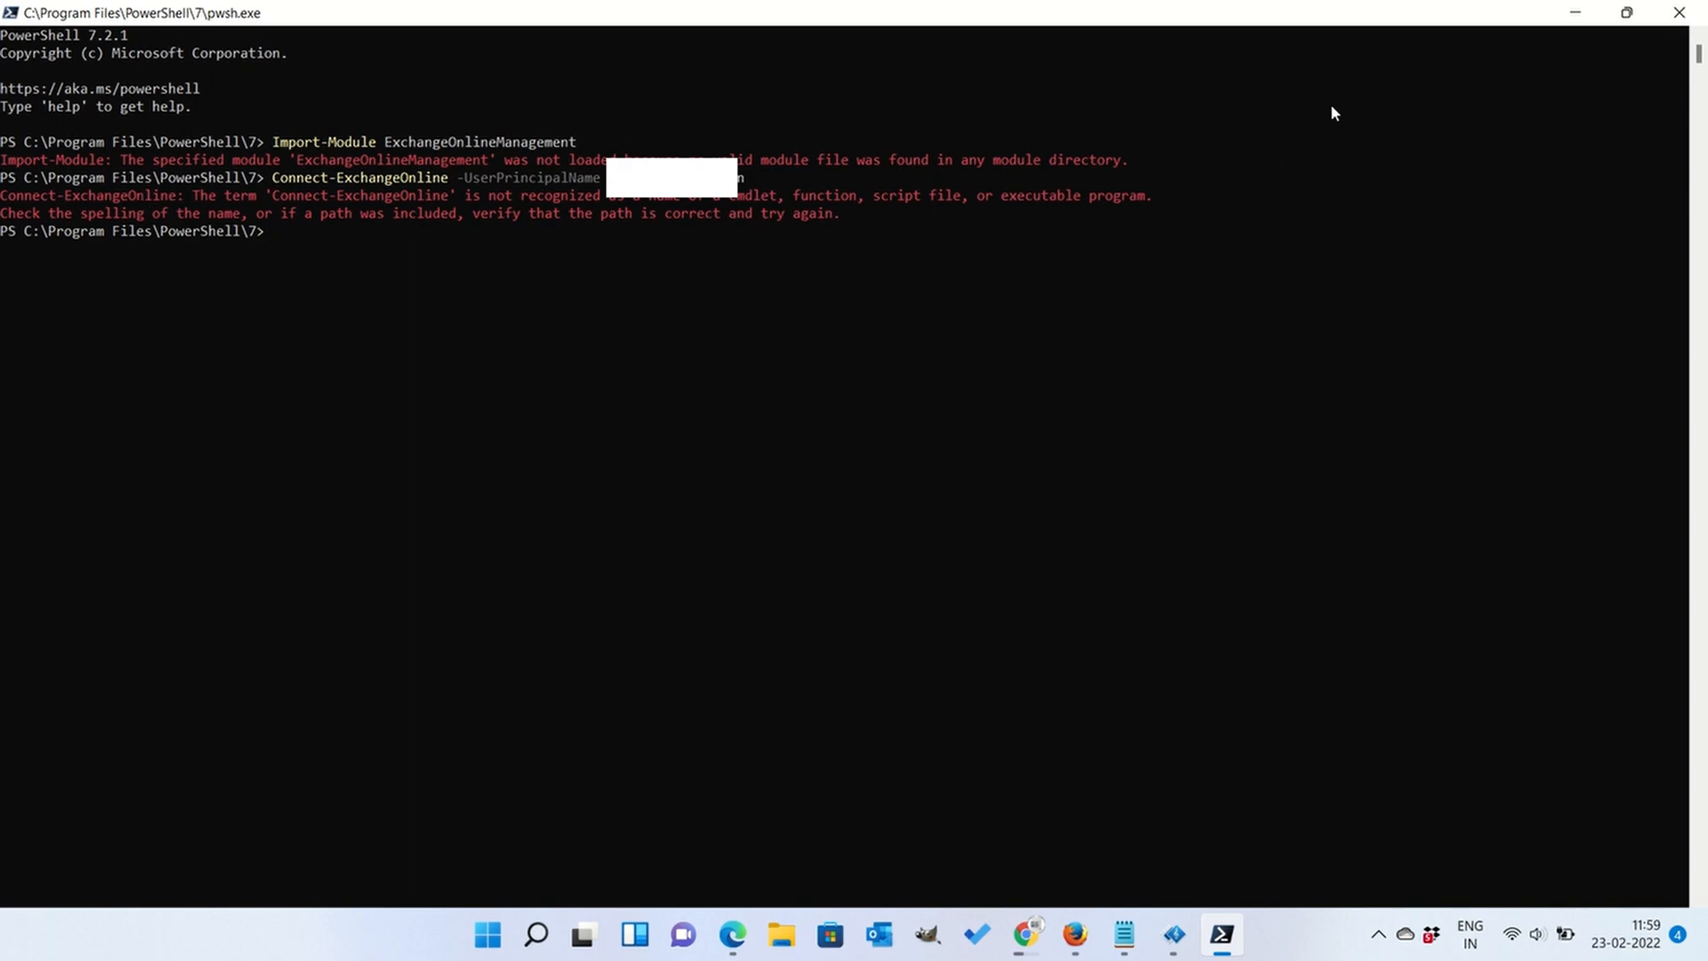
pyautogui.moveTo(1585, 38)
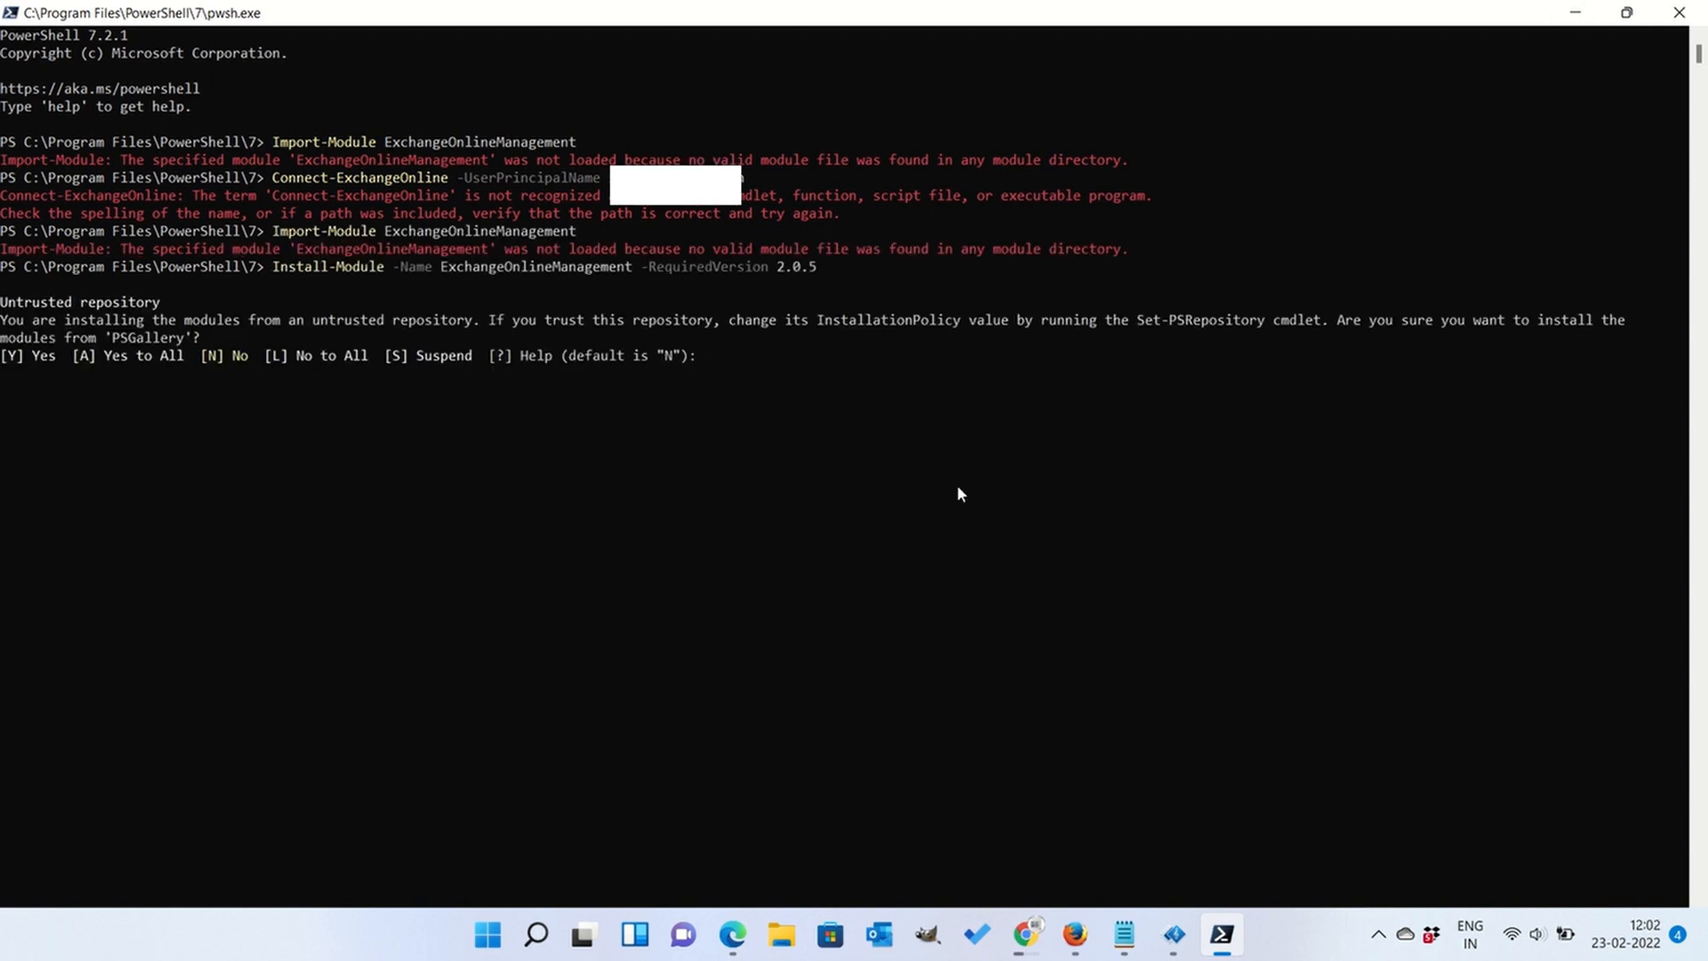
pyautogui.moveTo(993, 579)
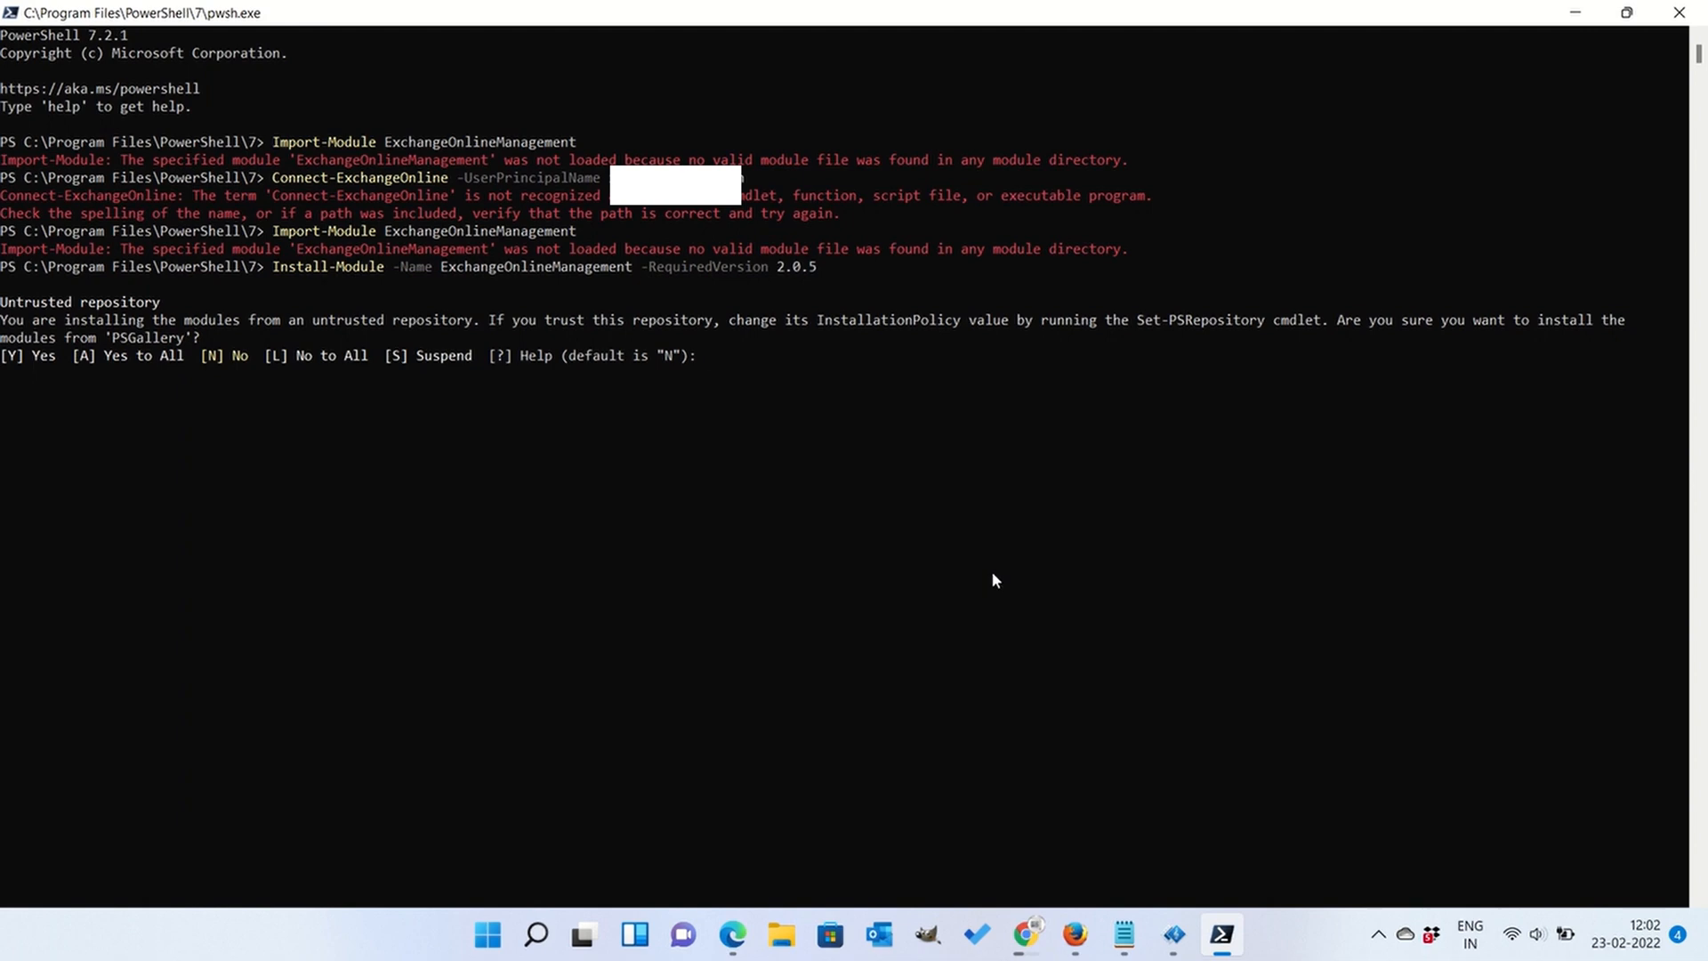
pyautogui.write('y')
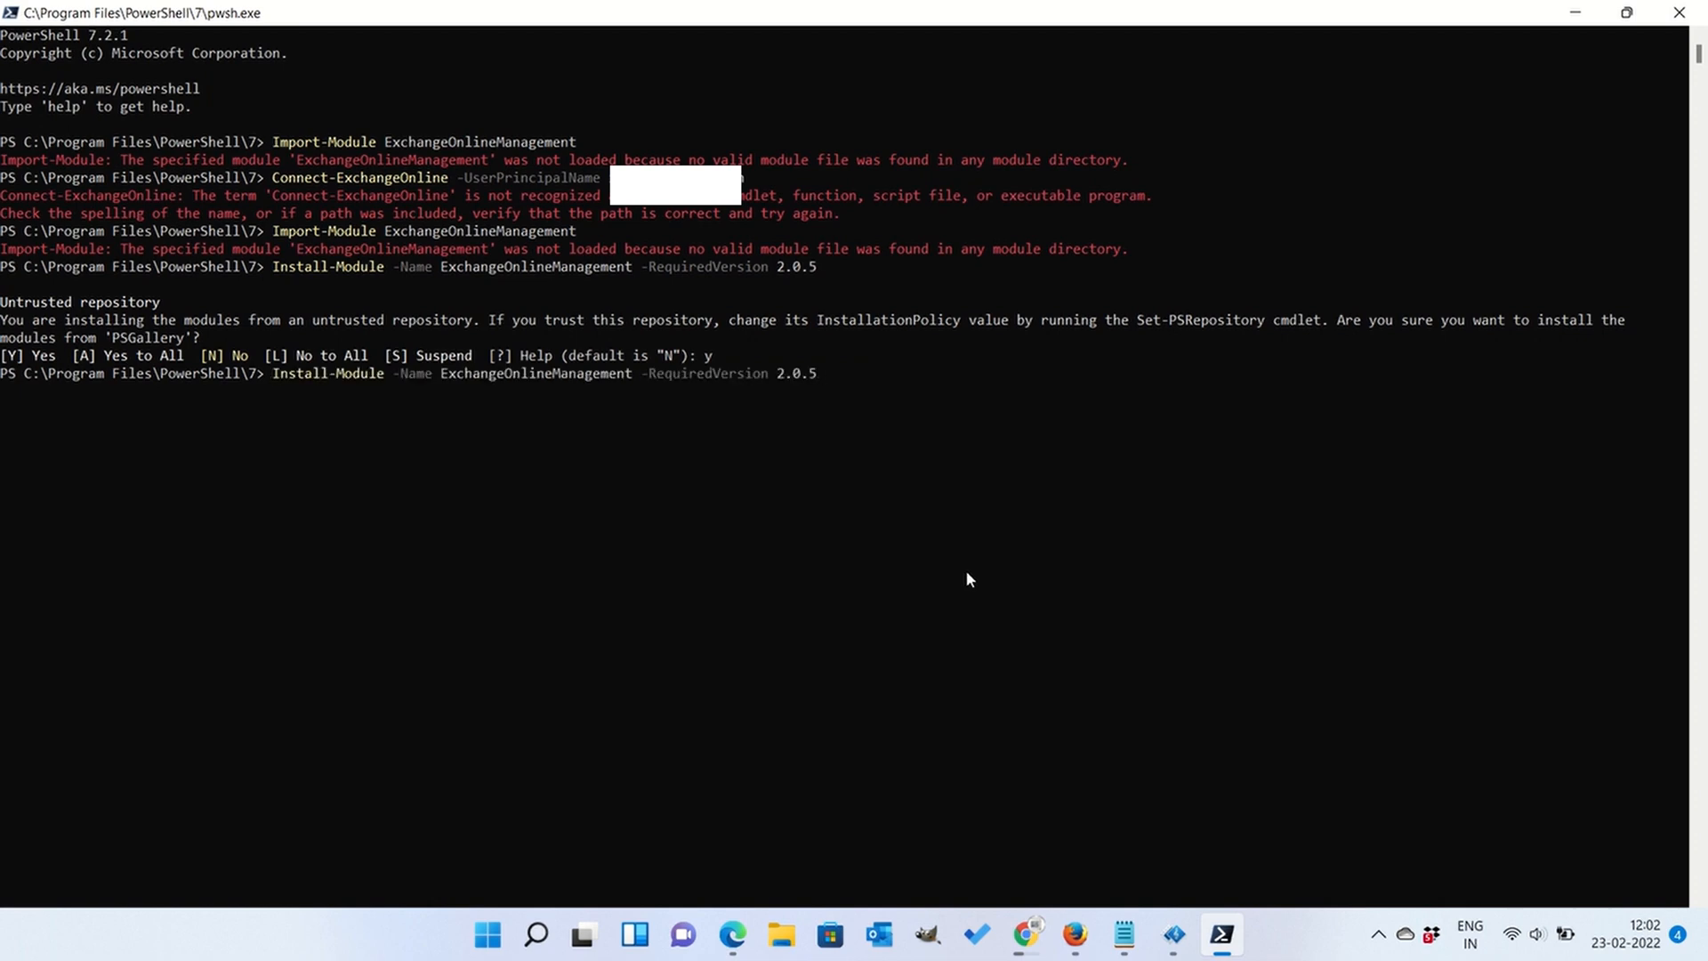
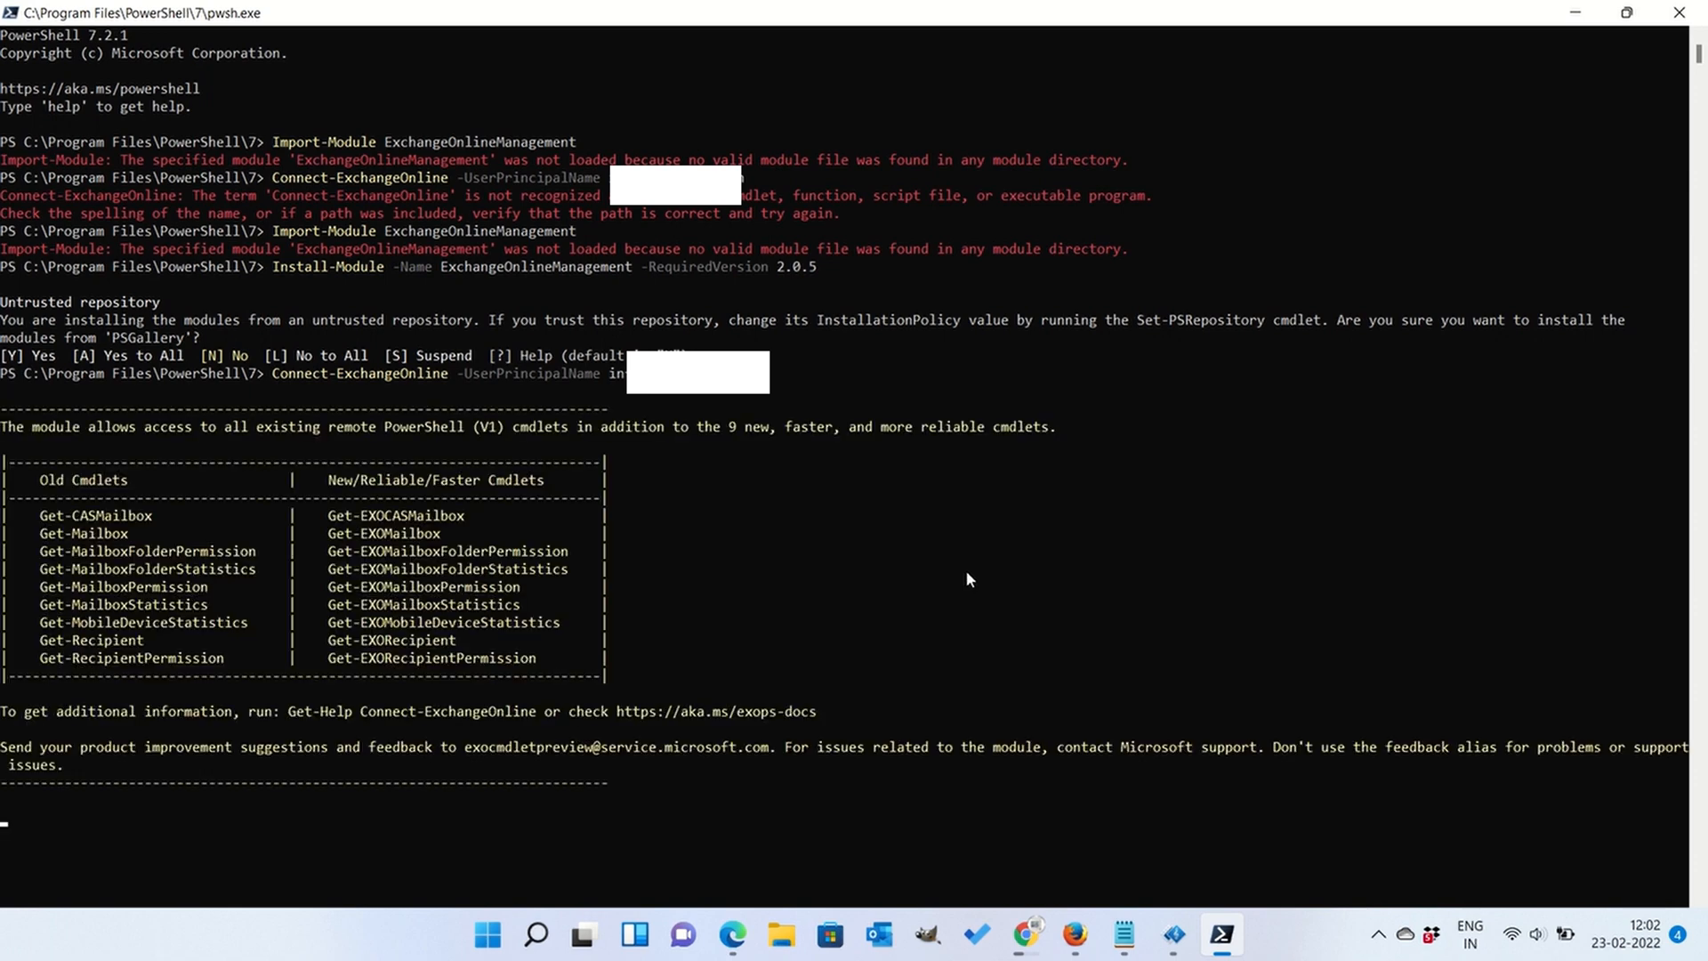
pyautogui.click(732, 935)
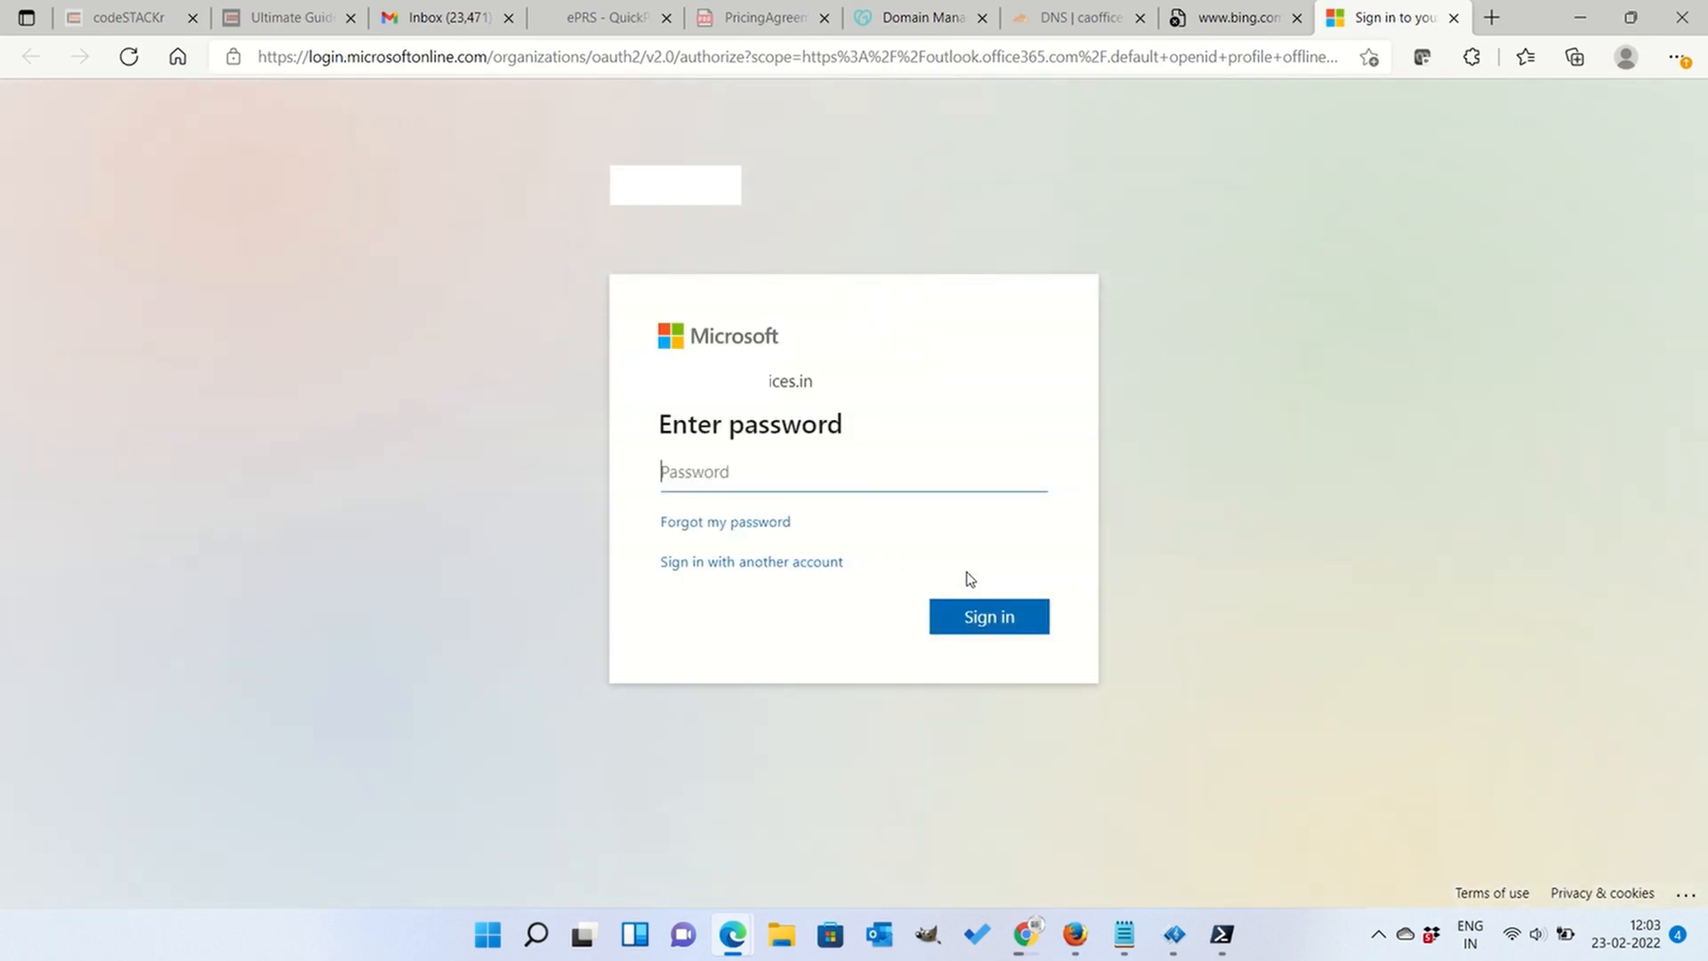
# - Sign in with the admin password, skip security defaults, and decline saving the password
pyautogui.write('•')
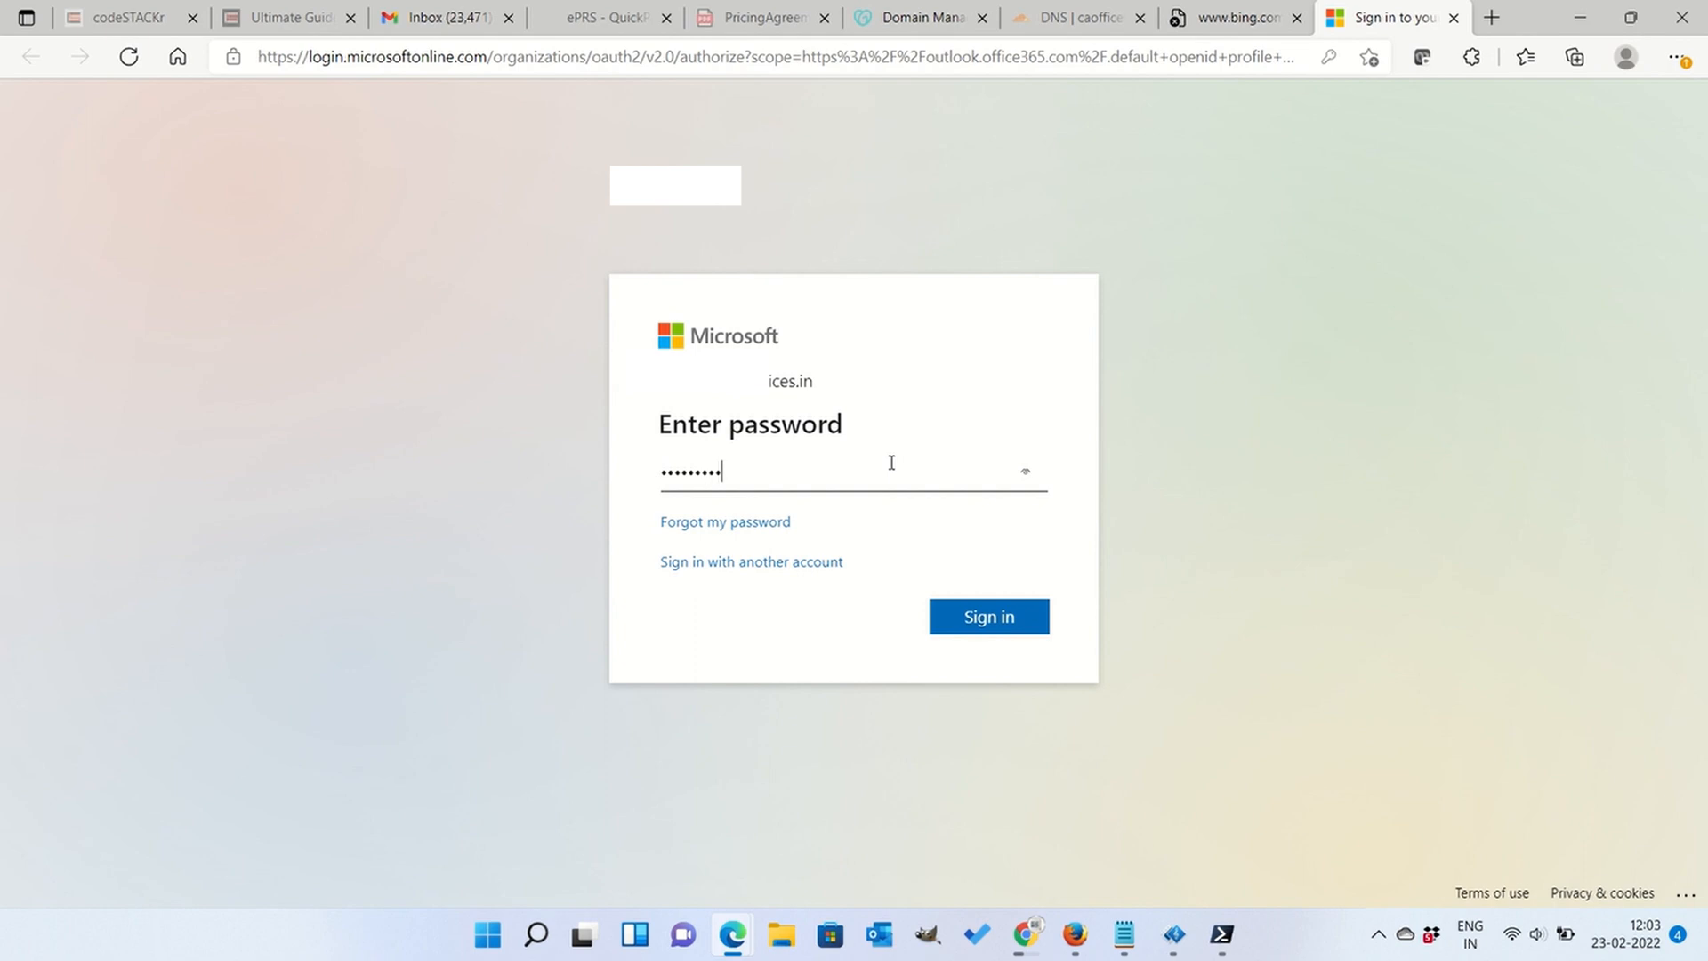
pyautogui.write('•')
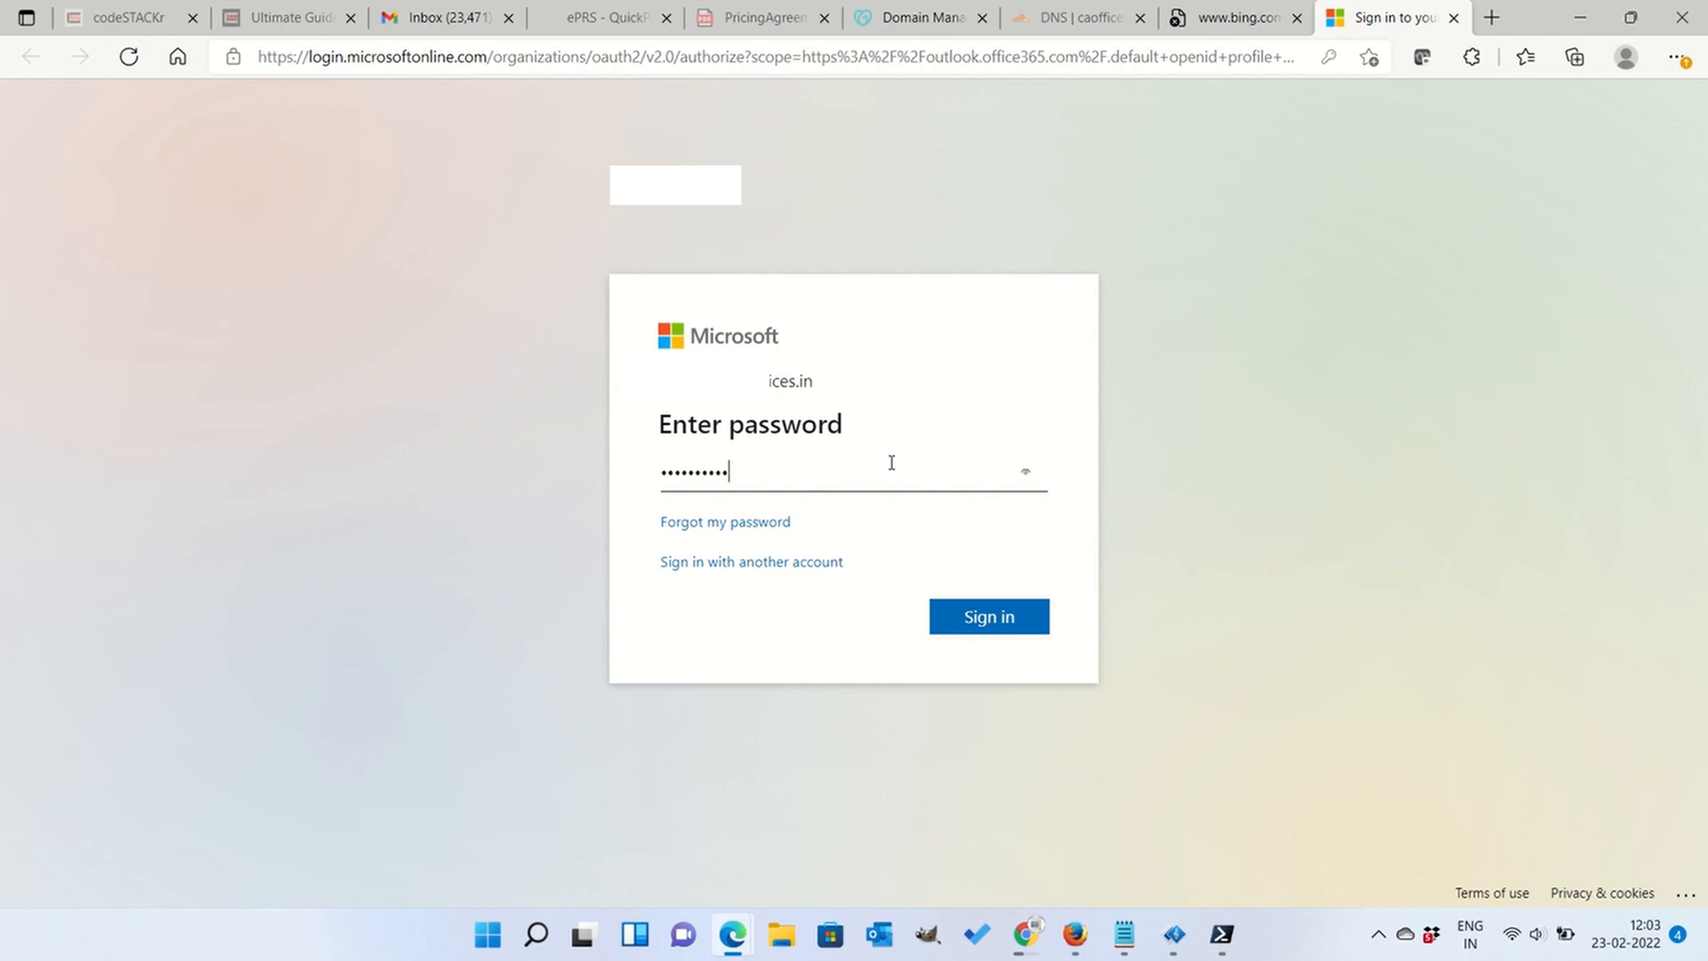
pyautogui.click(987, 616)
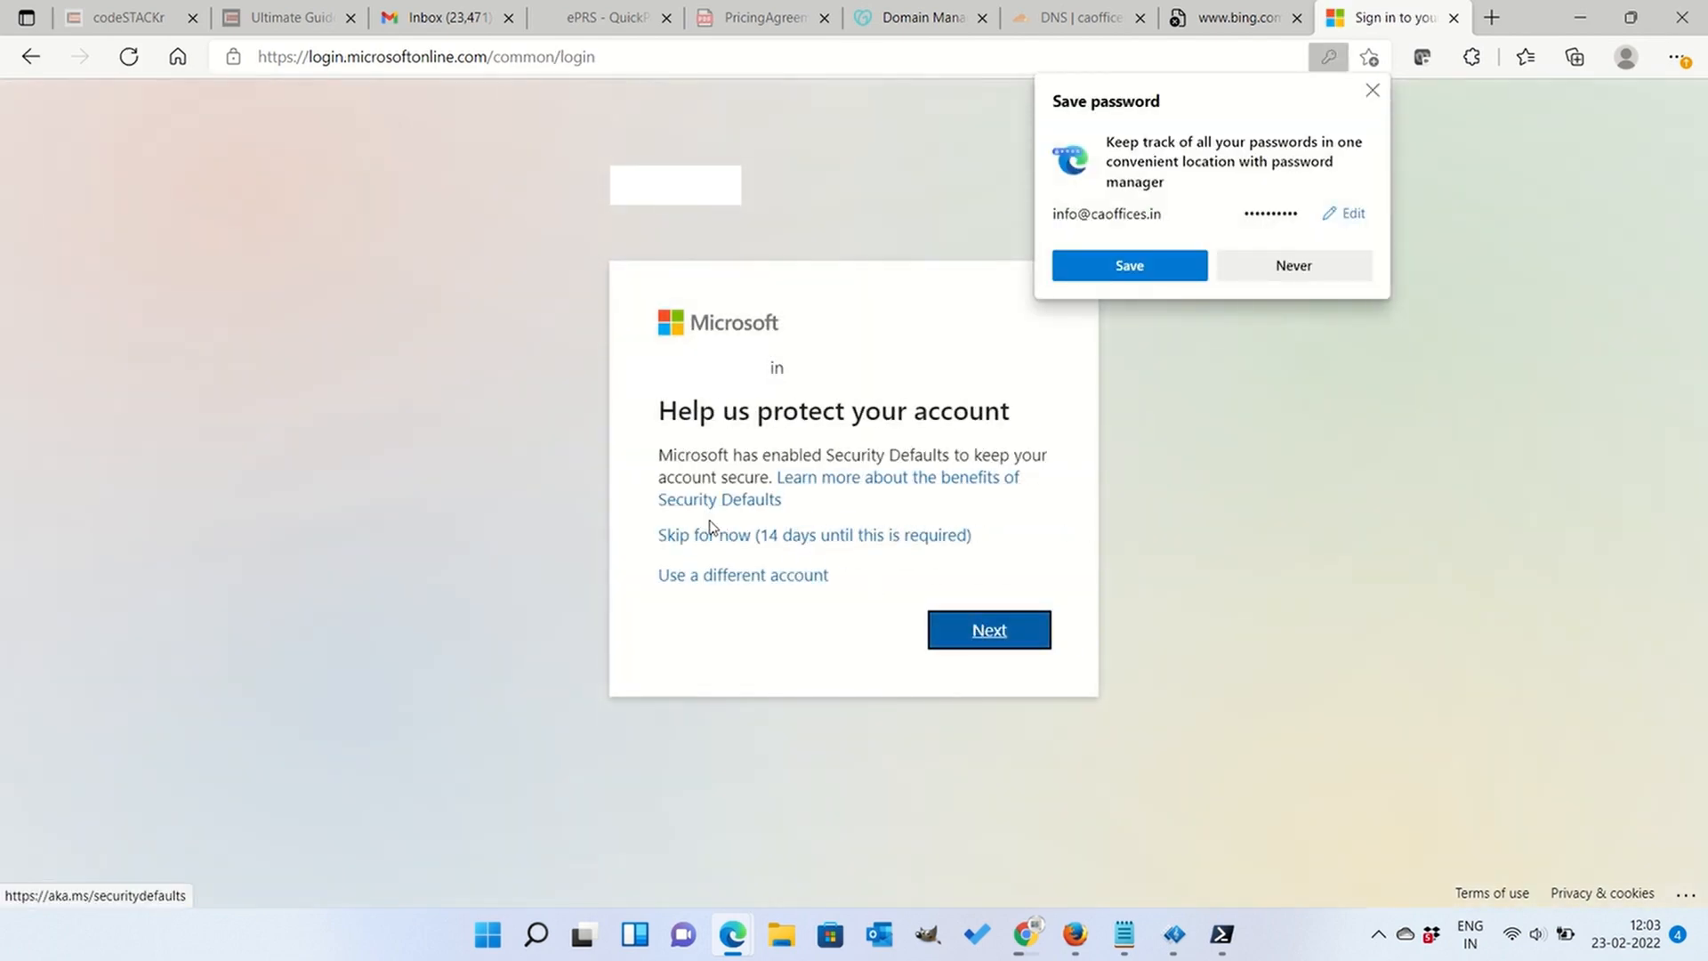
pyautogui.click(986, 630)
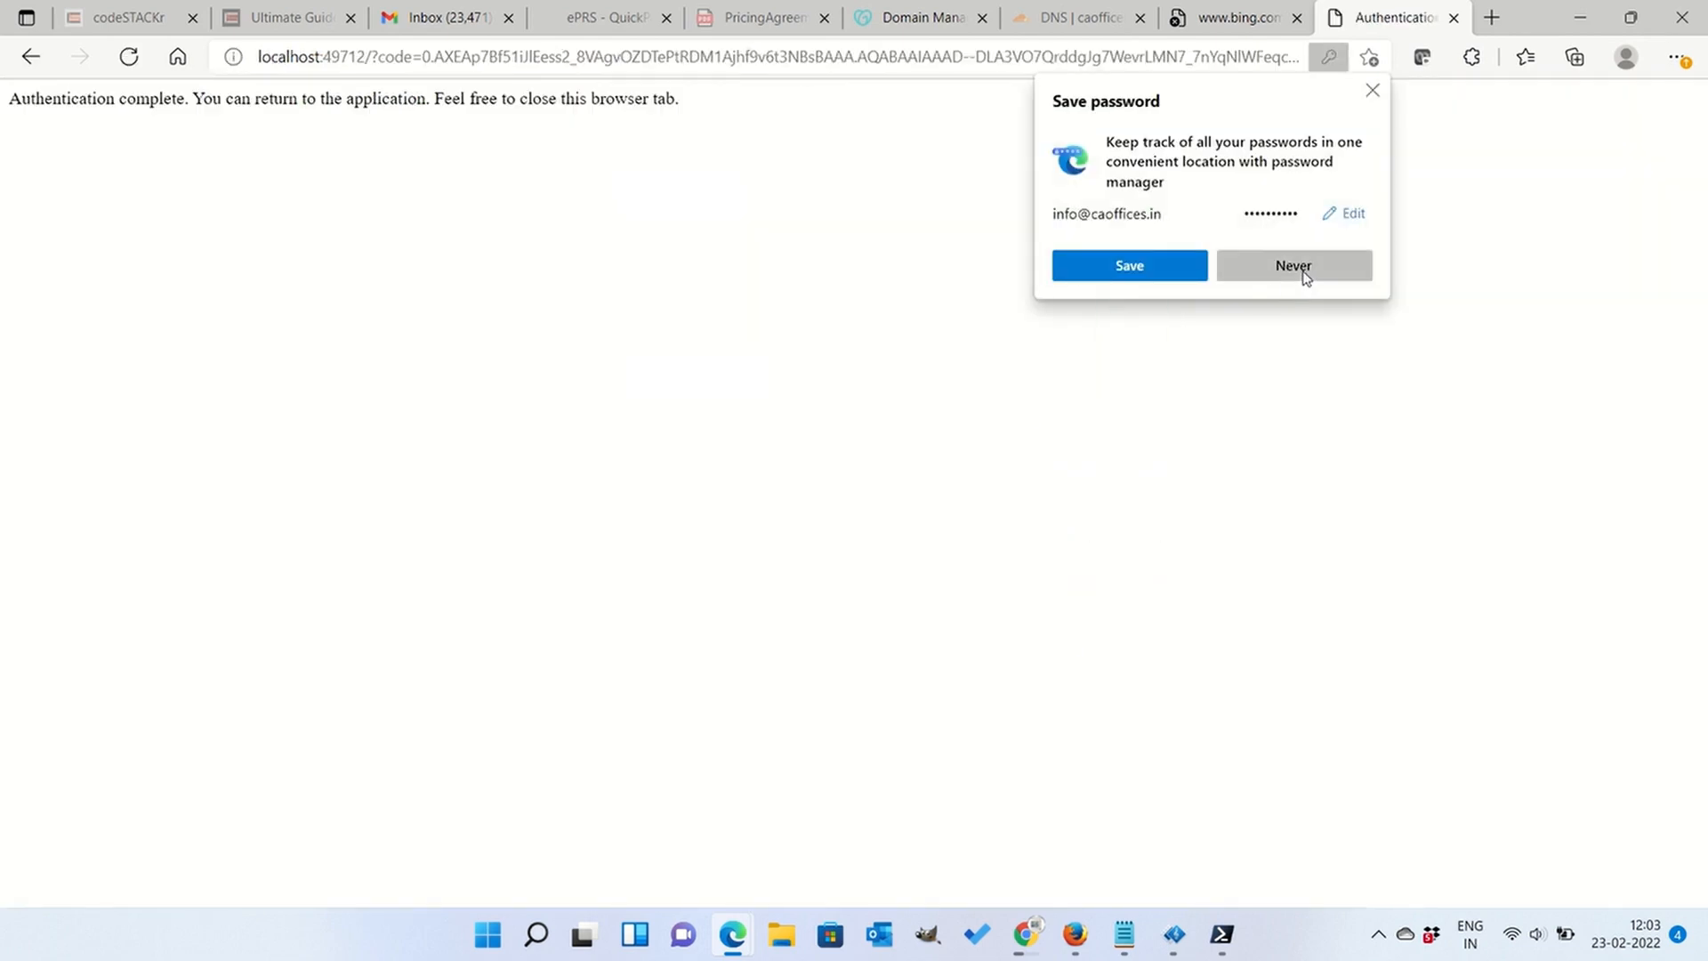
pyautogui.click(1292, 265)
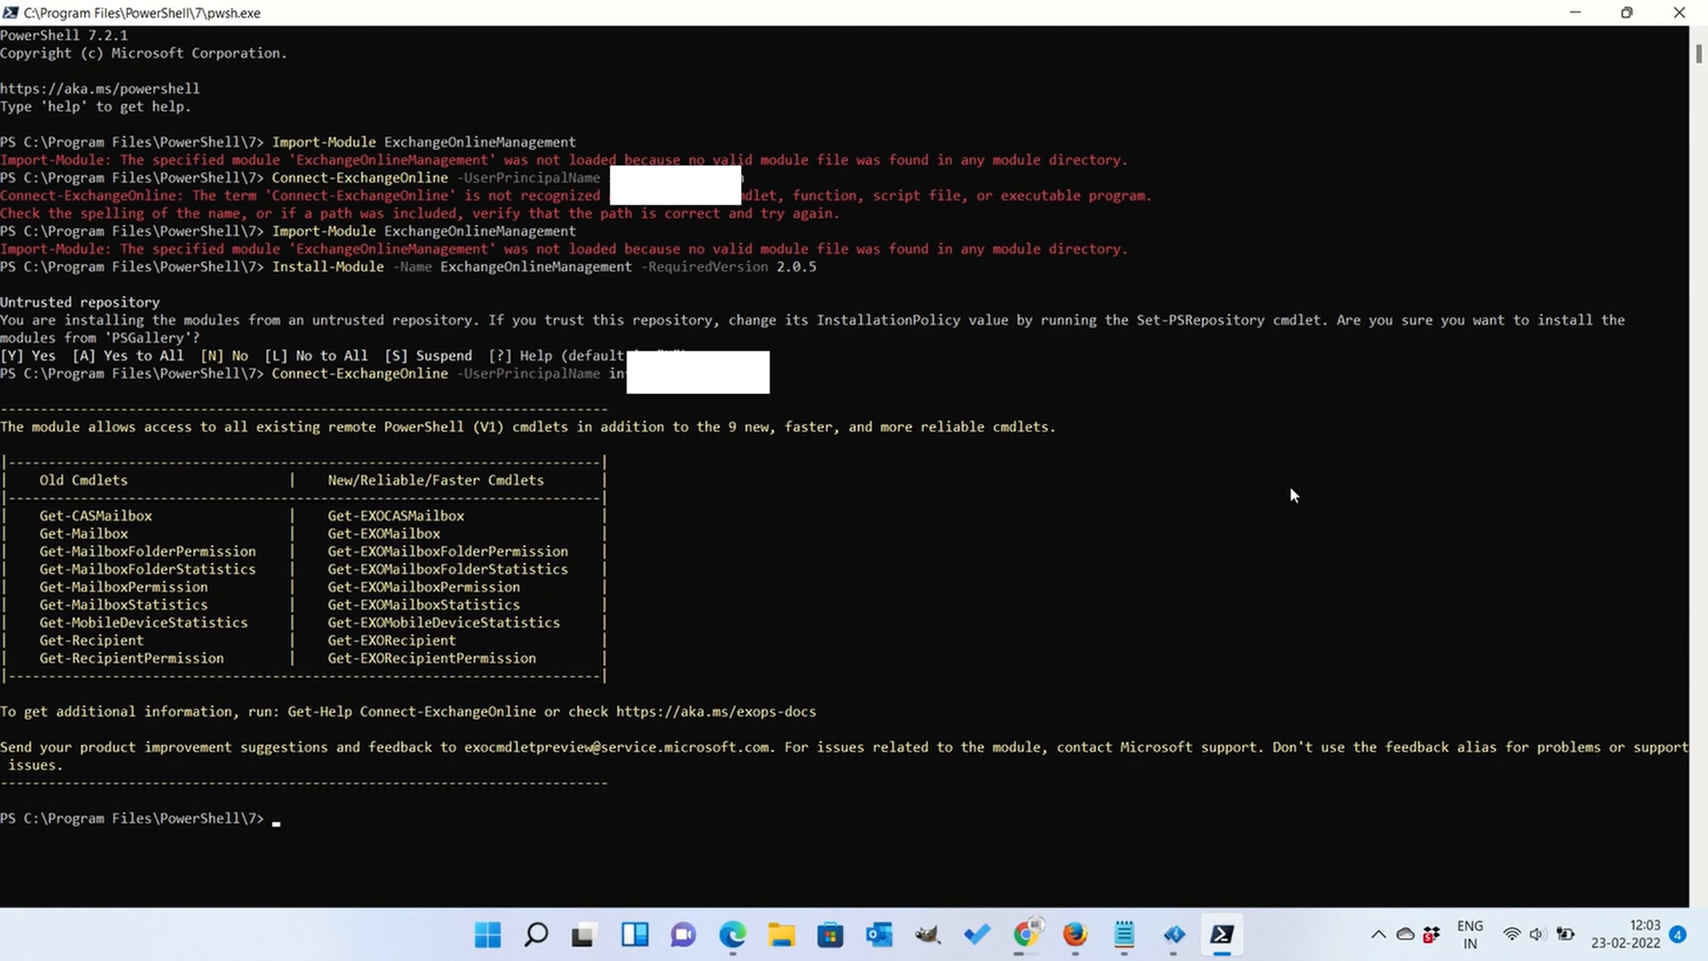
pyautogui.moveTo(1267, 504)
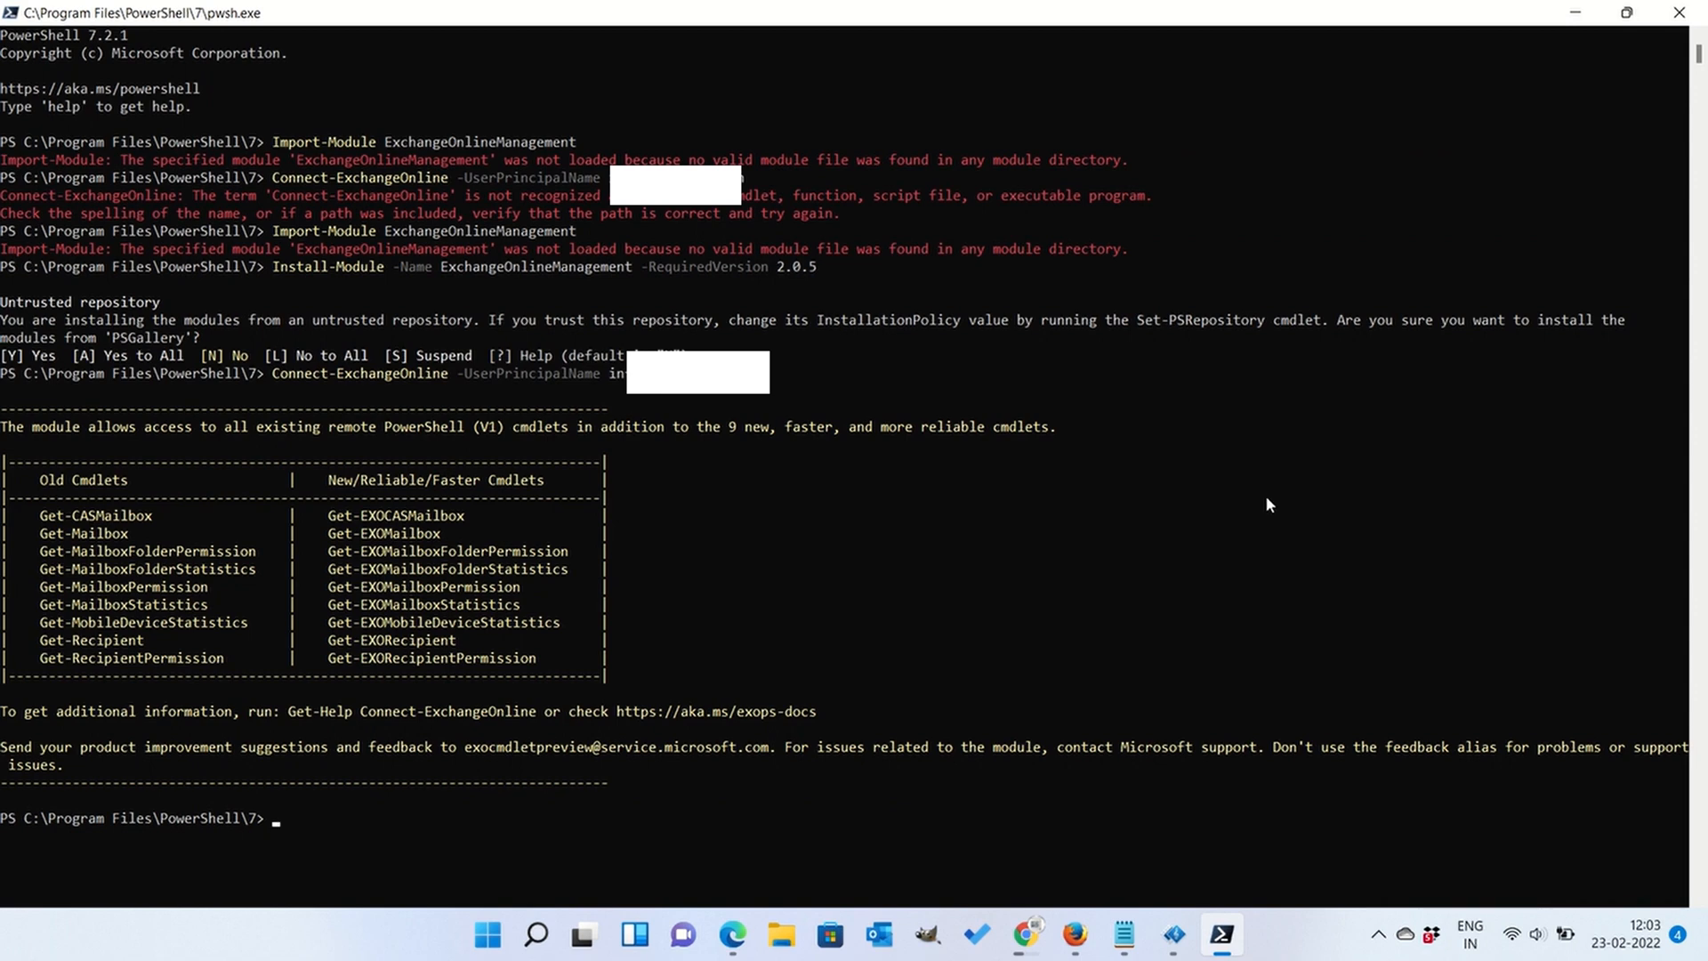
# - Select the Enable-OrganizationCustomization command in Defender's Client Error dialog, then minimize the browser
pyautogui.click(1023, 935)
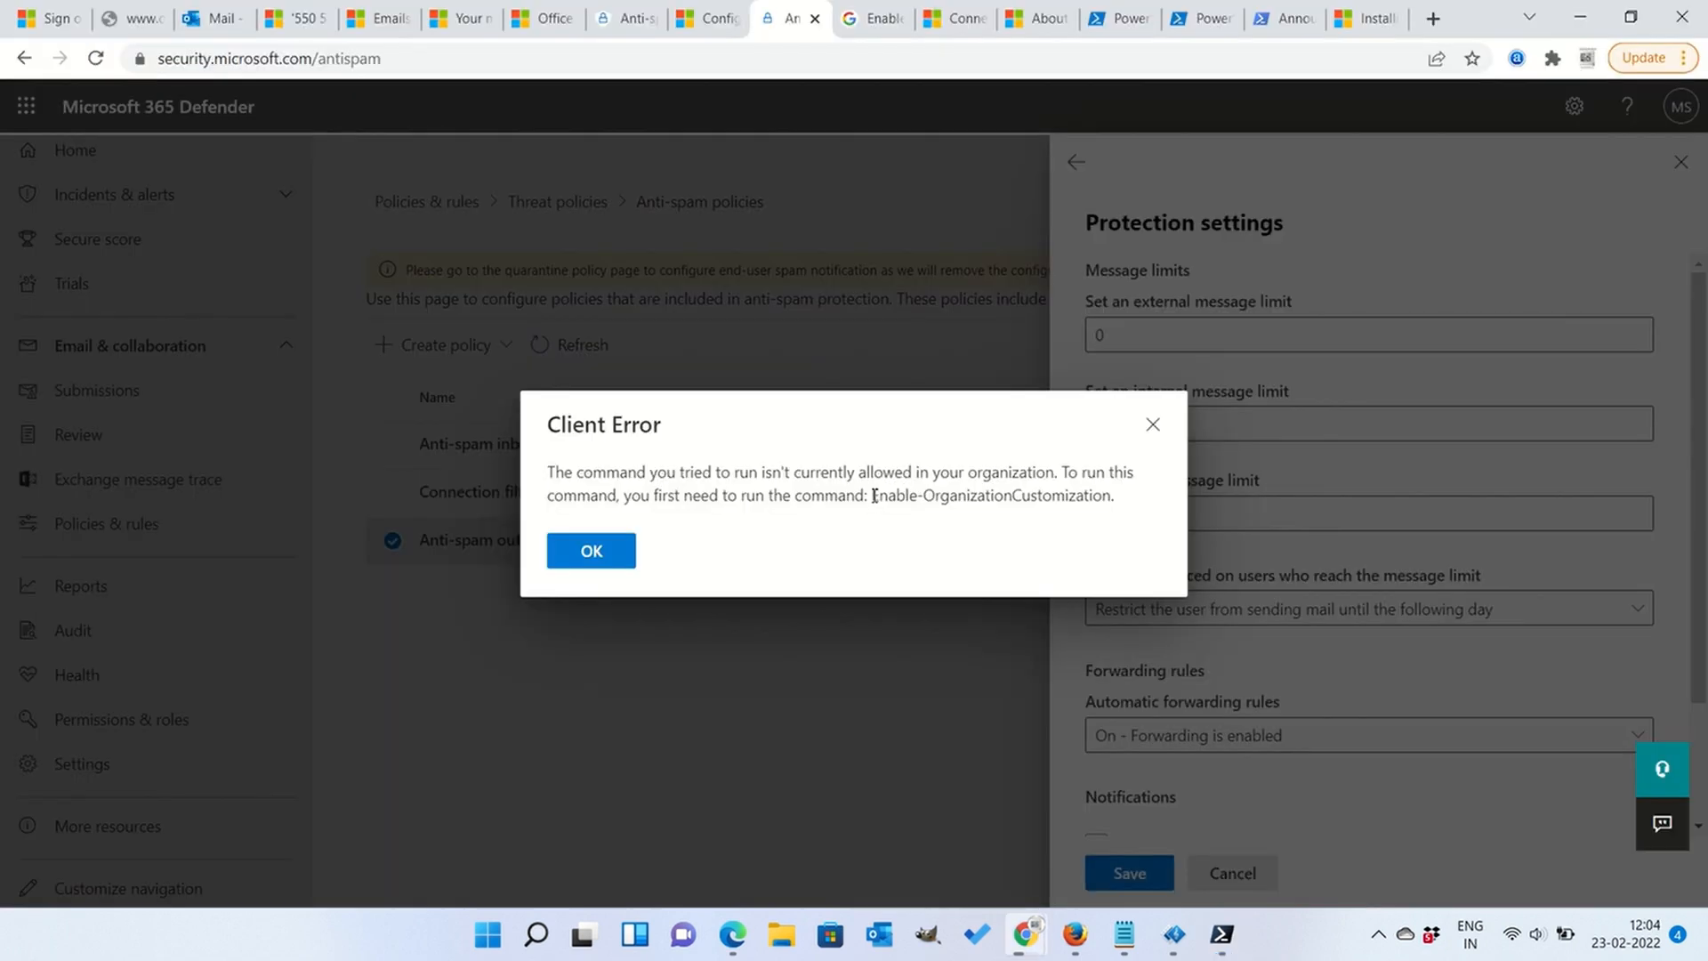
pyautogui.doubleClick(989, 495)
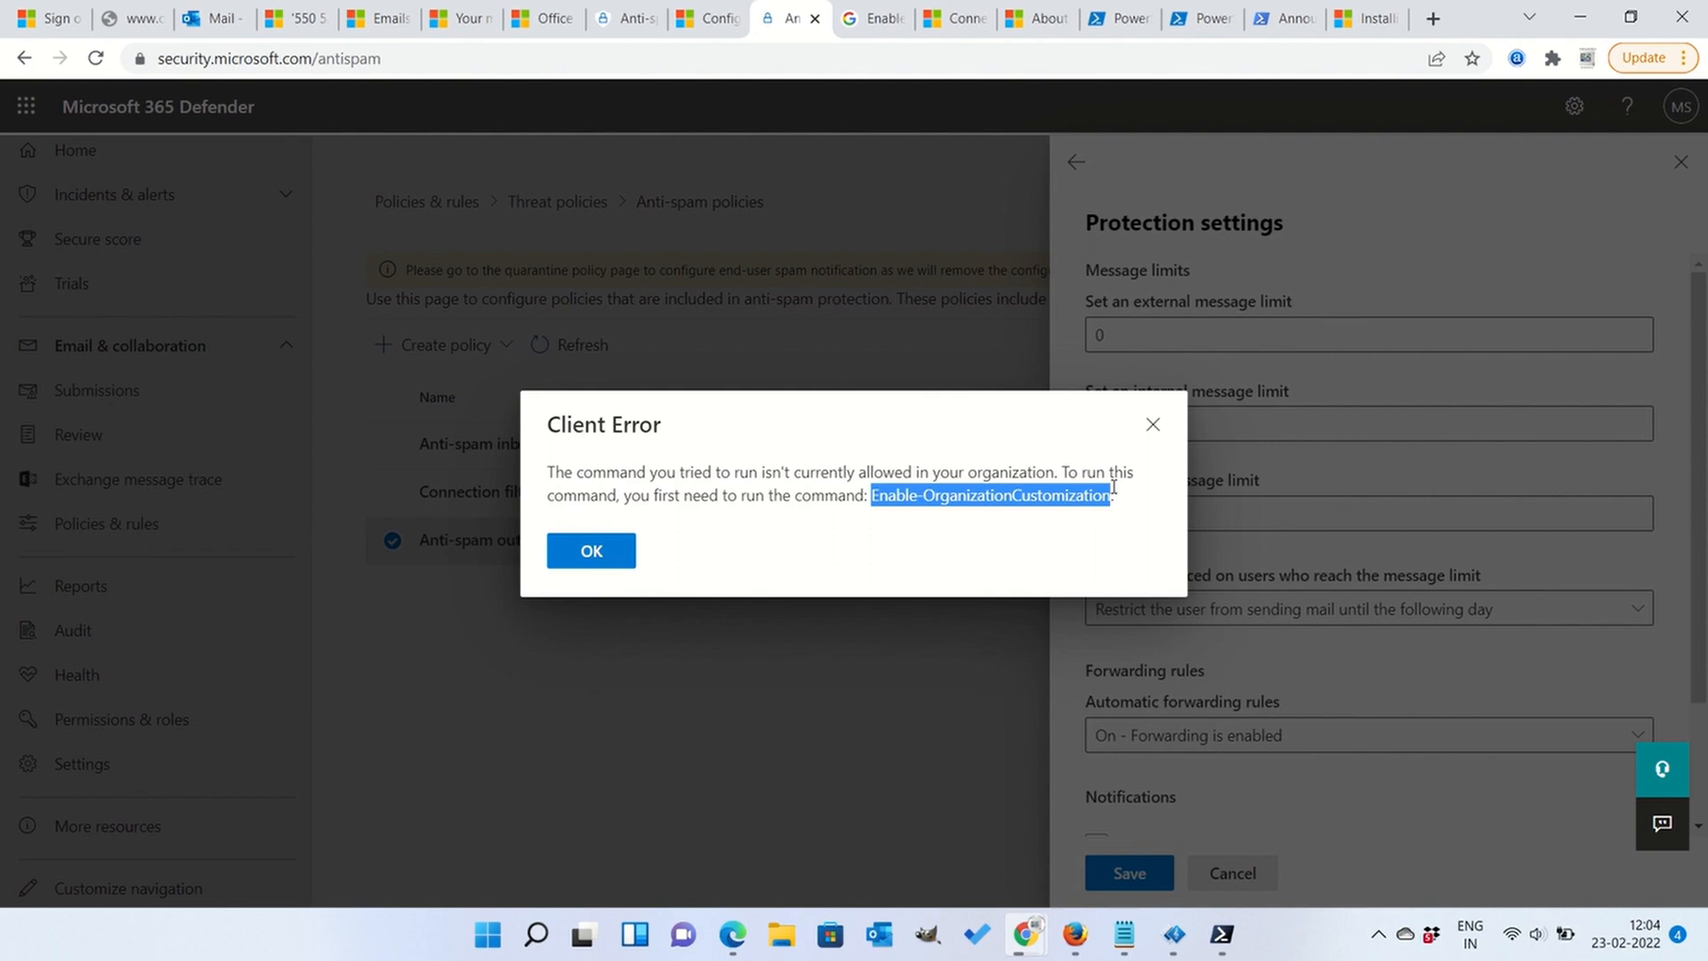
pyautogui.moveTo(1111, 523)
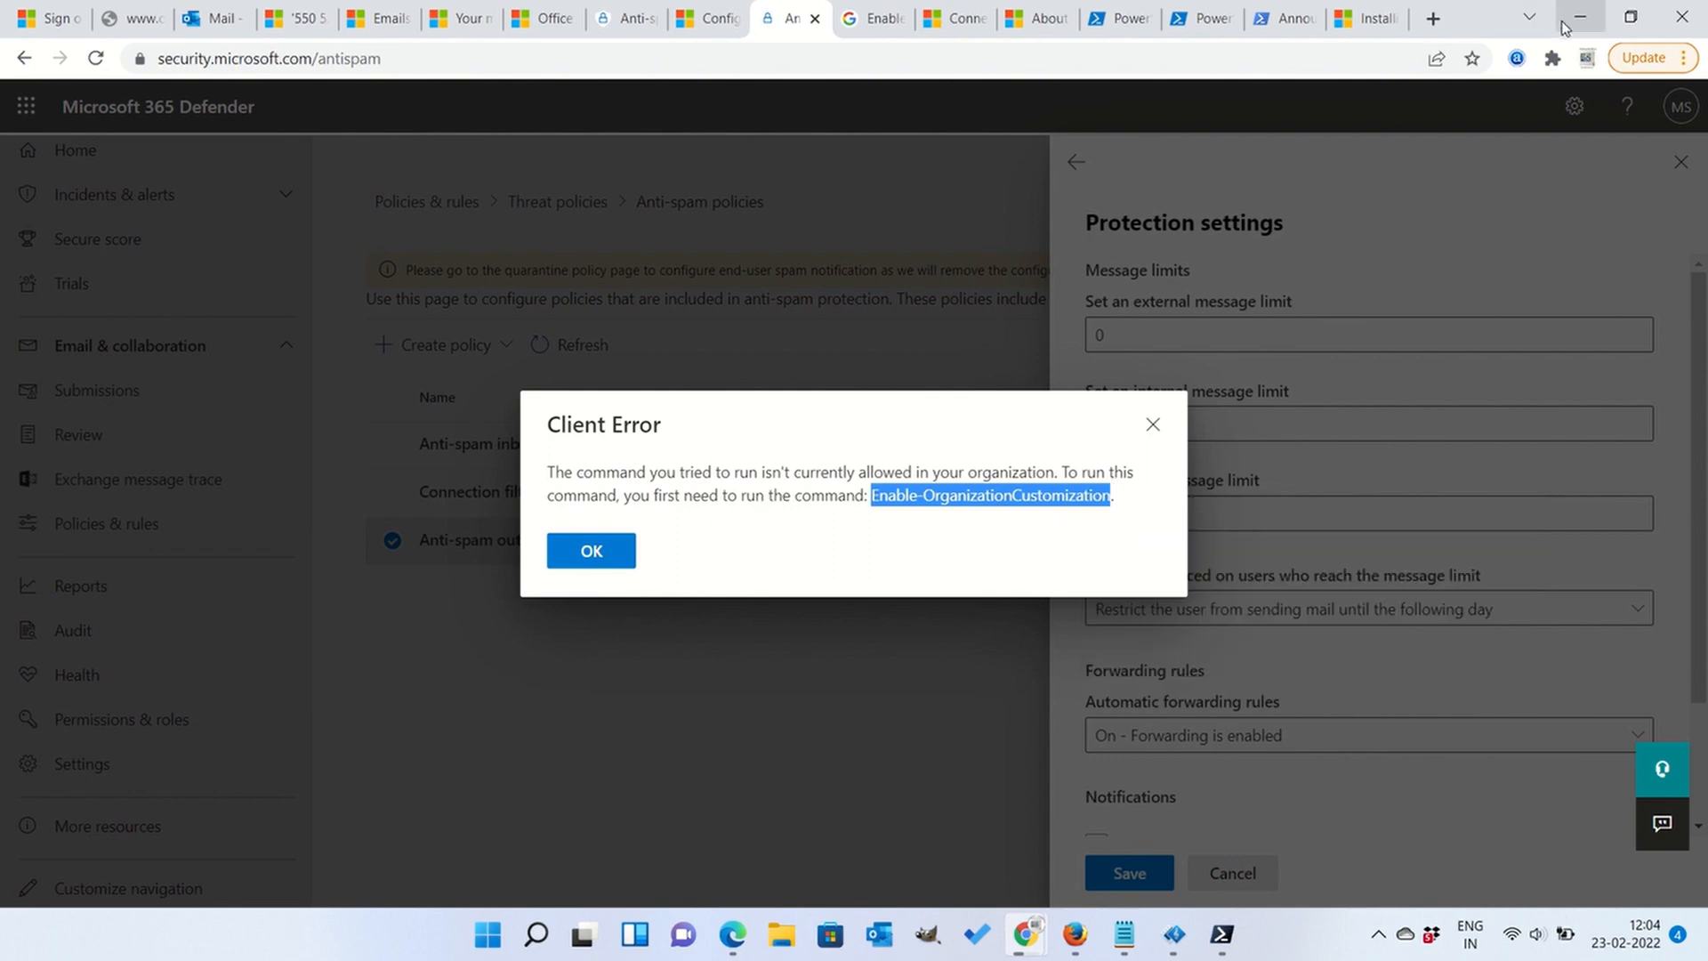
pyautogui.click(1220, 935)
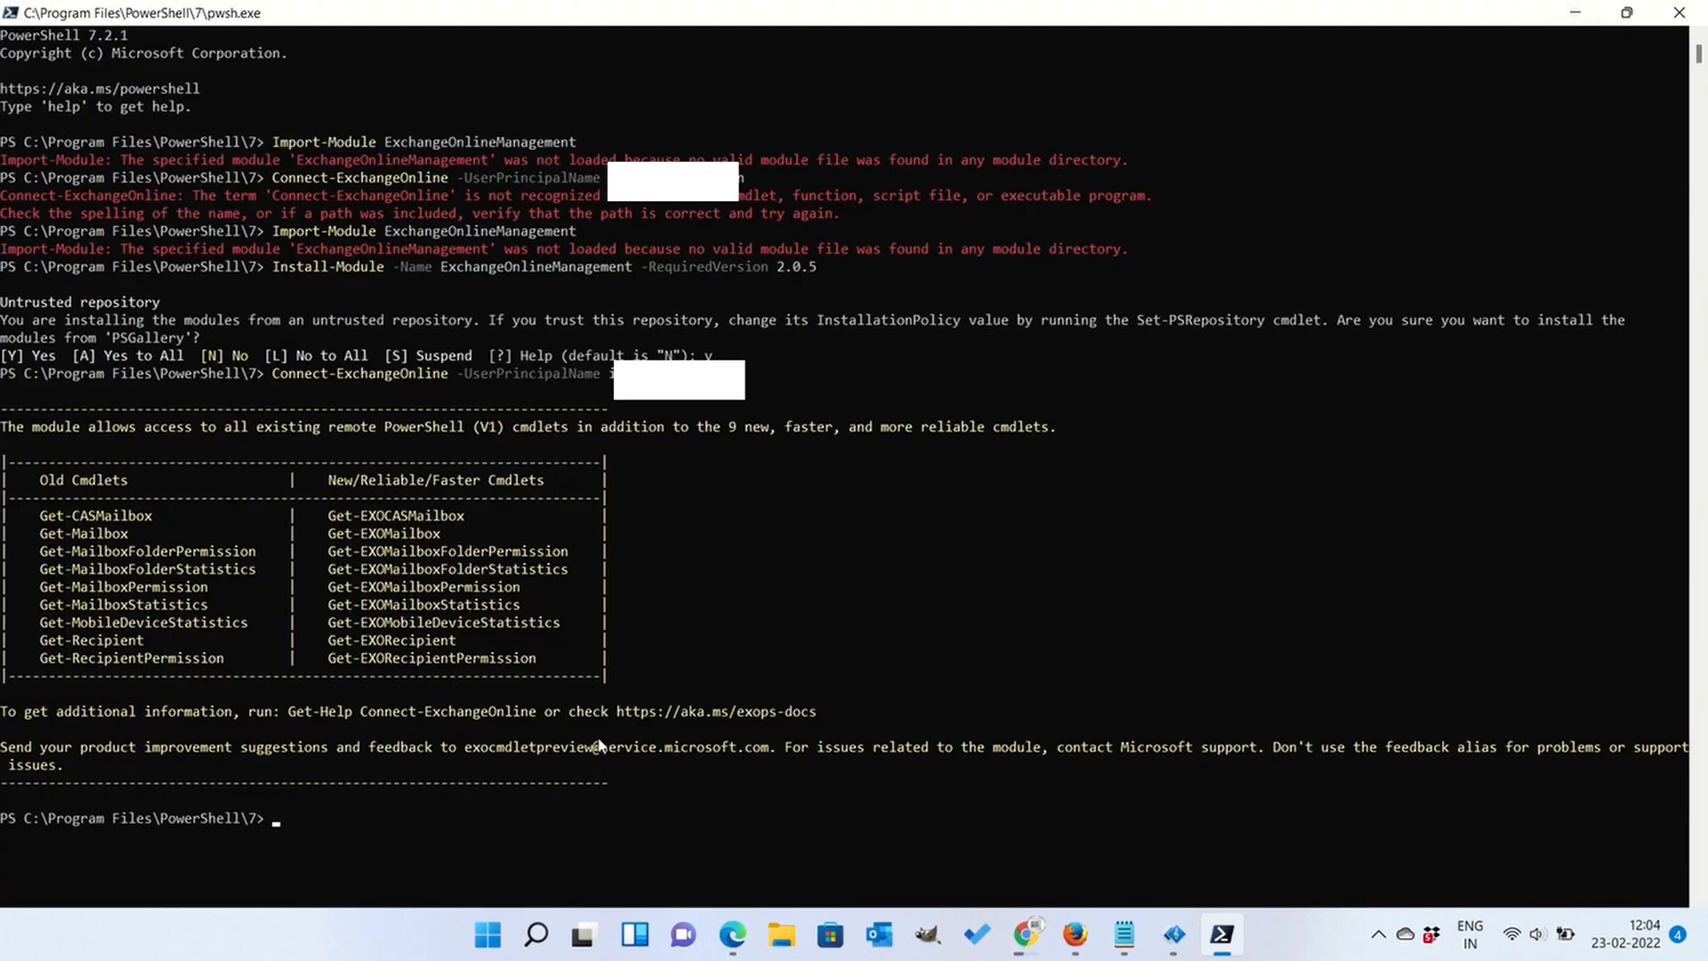
# - Run Enable-OrganizationCustomization at the connected PowerShell 7 prompt
pyautogui.write('Enable-OrganizationCustomization')
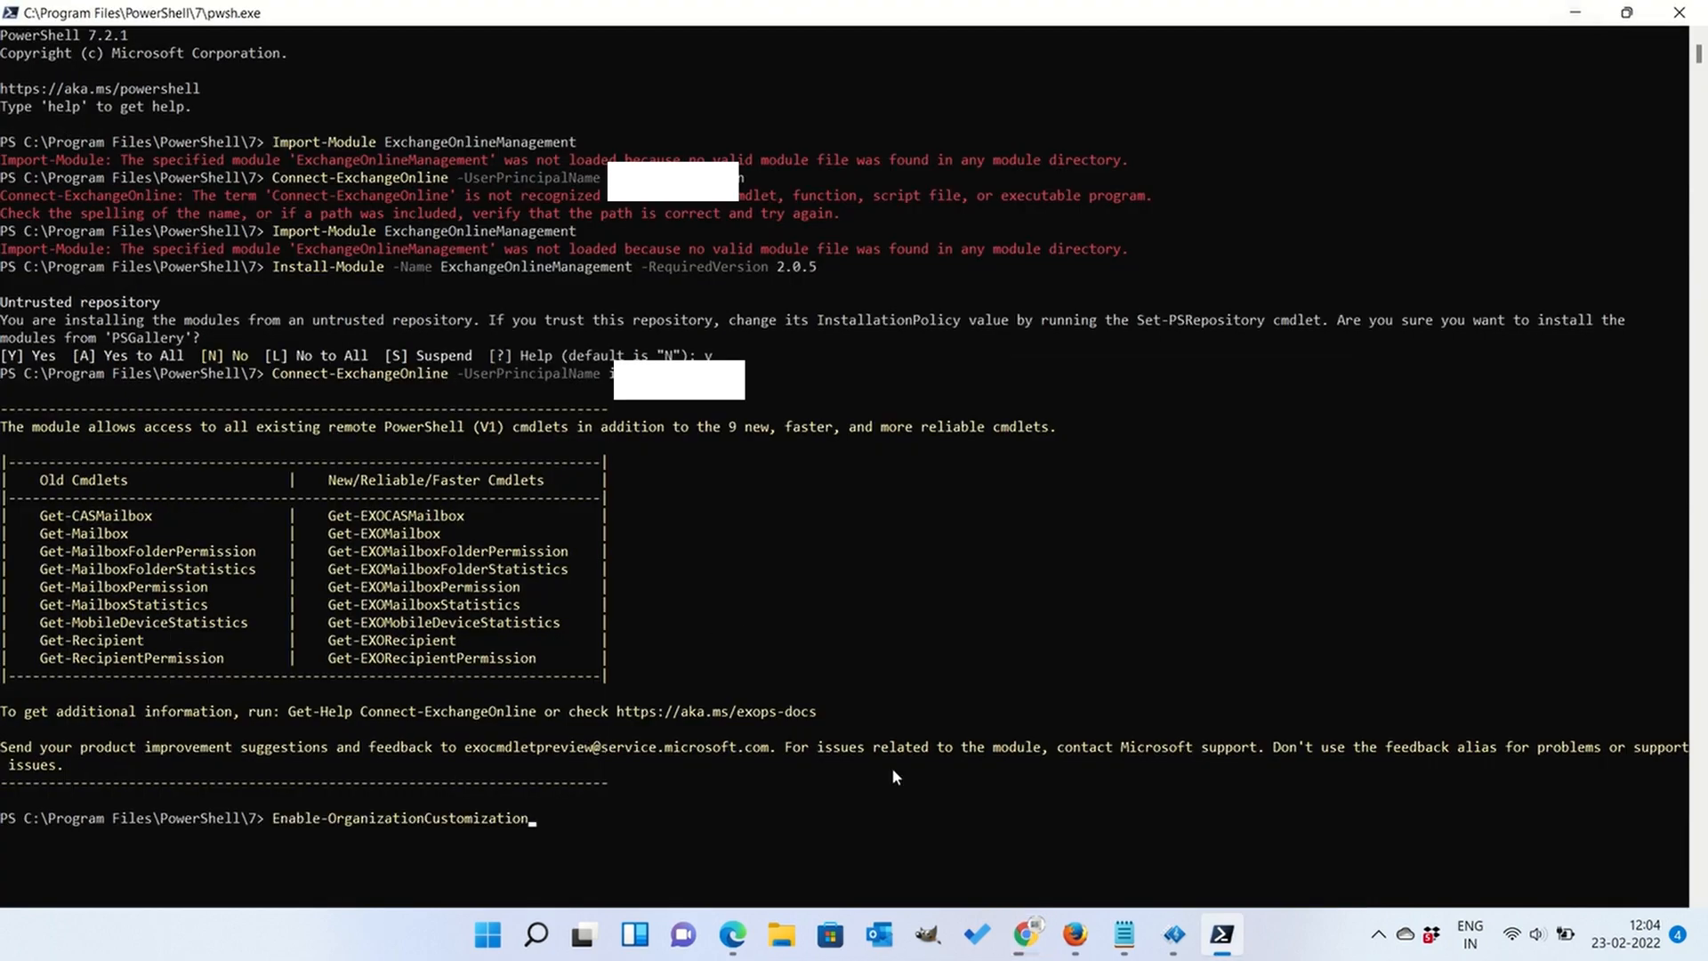
pyautogui.press('Return')
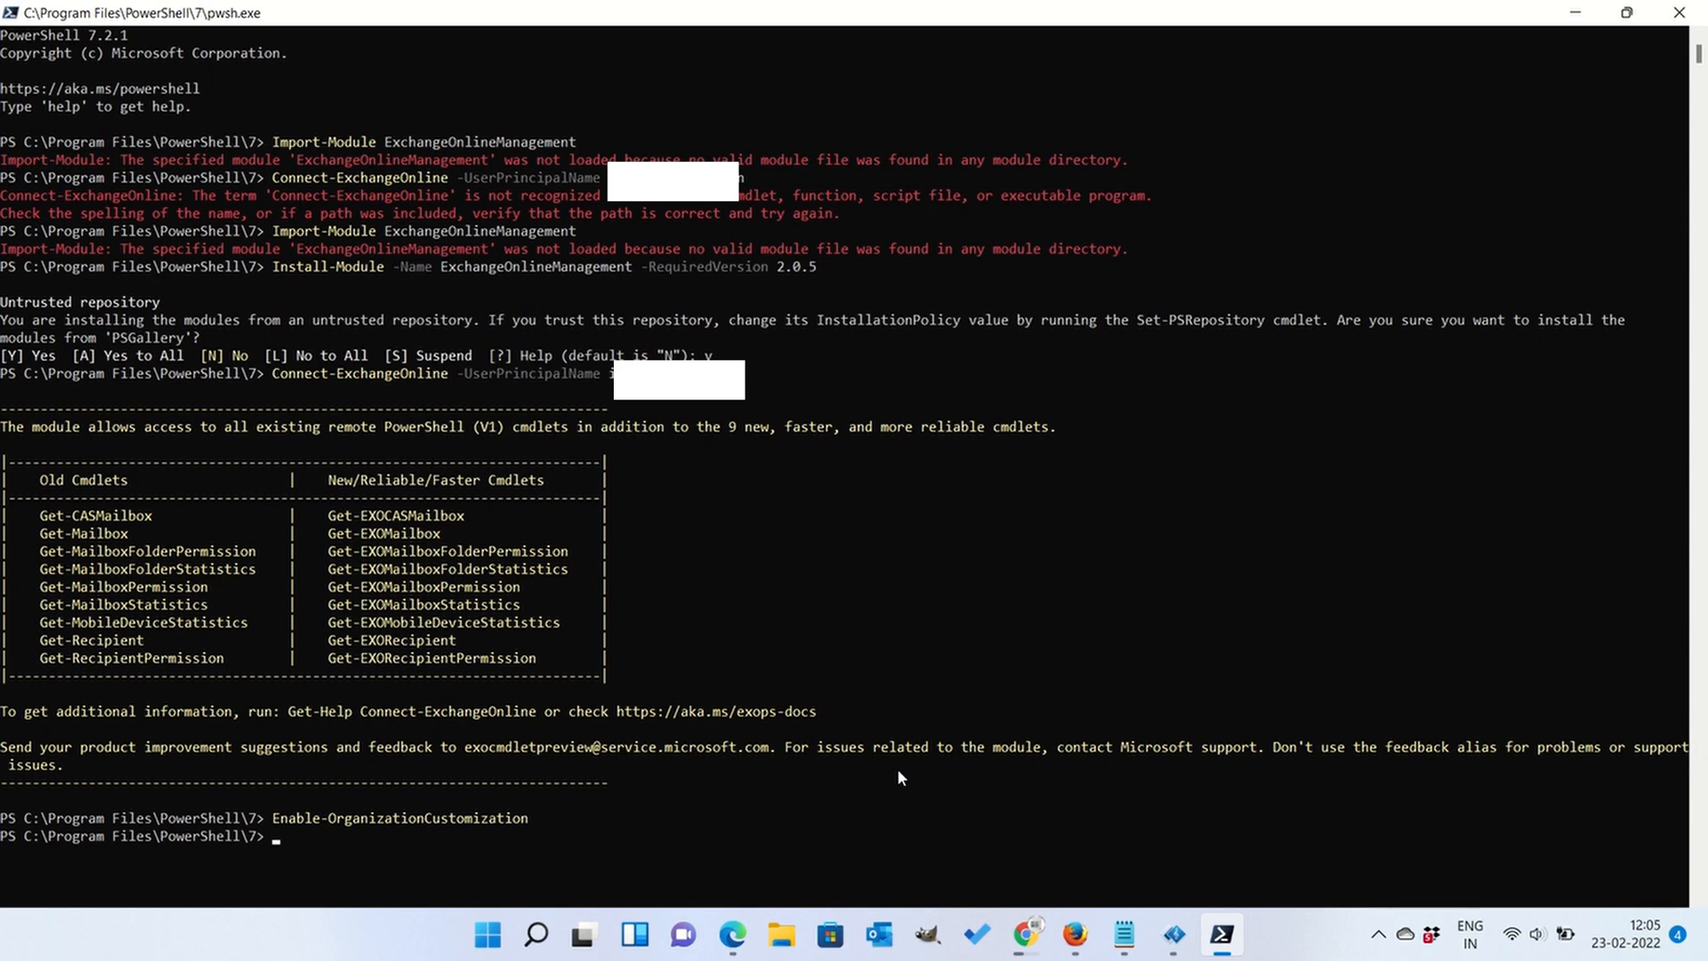
pyautogui.click(1172, 935)
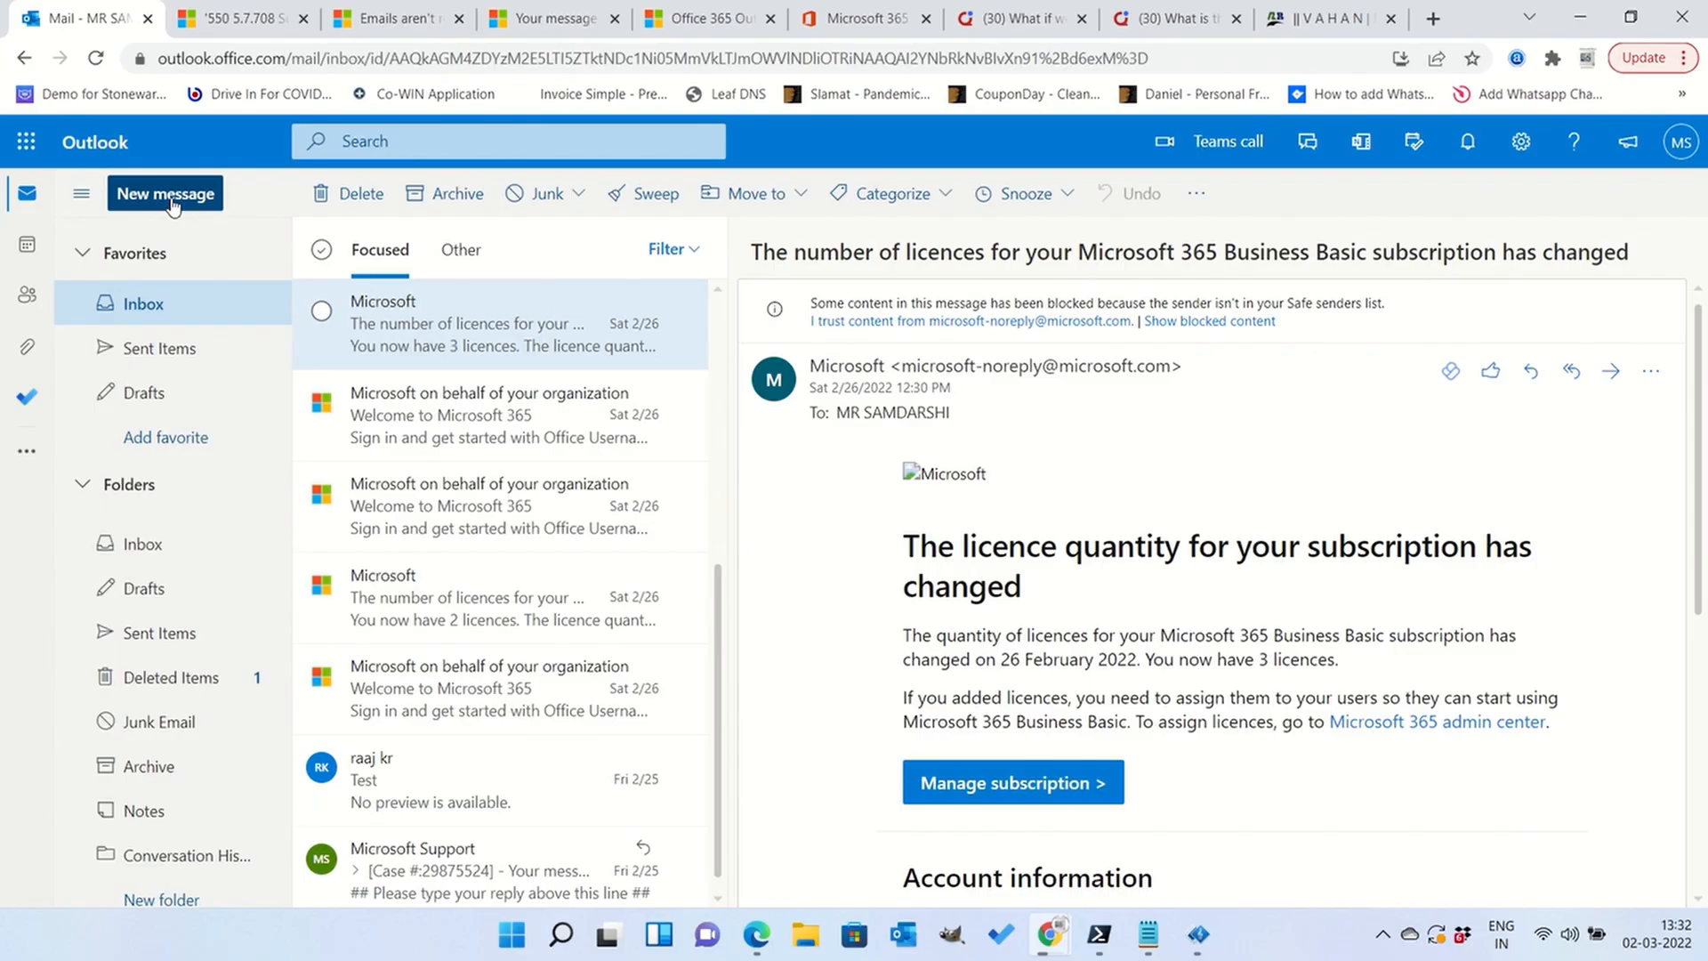
# - Send a new email with subject 'test' and check it under Today in Sent Items
pyautogui.click(165, 193)
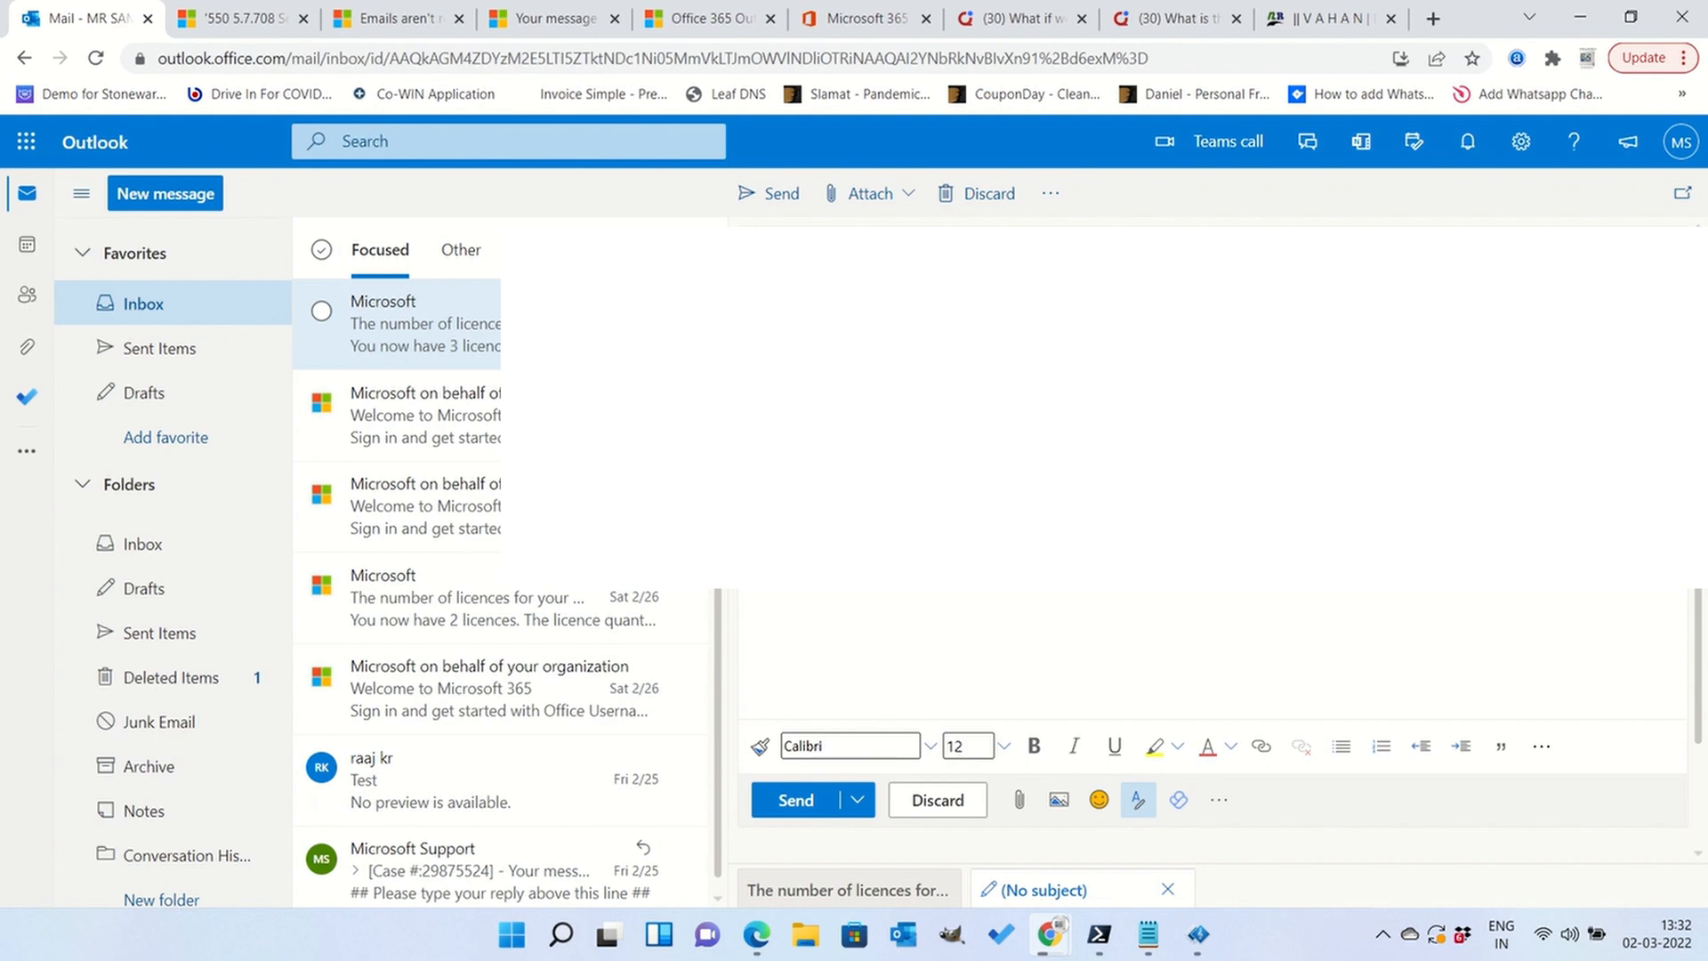
pyautogui.write('tes')
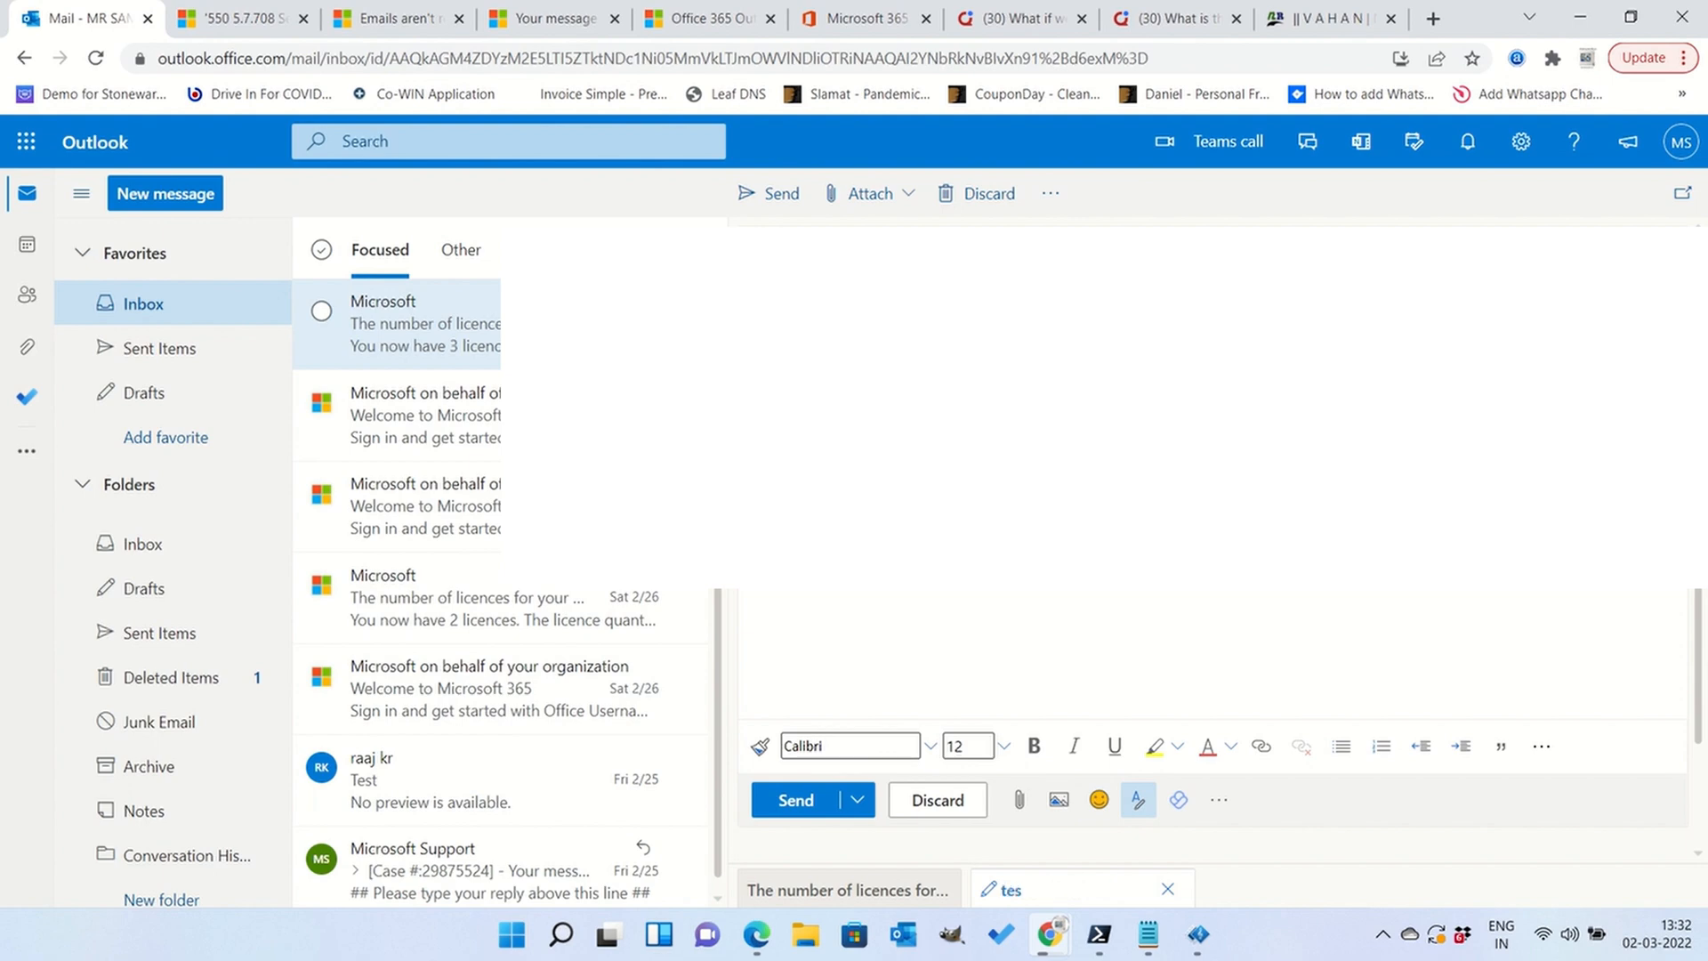
pyautogui.write('t')
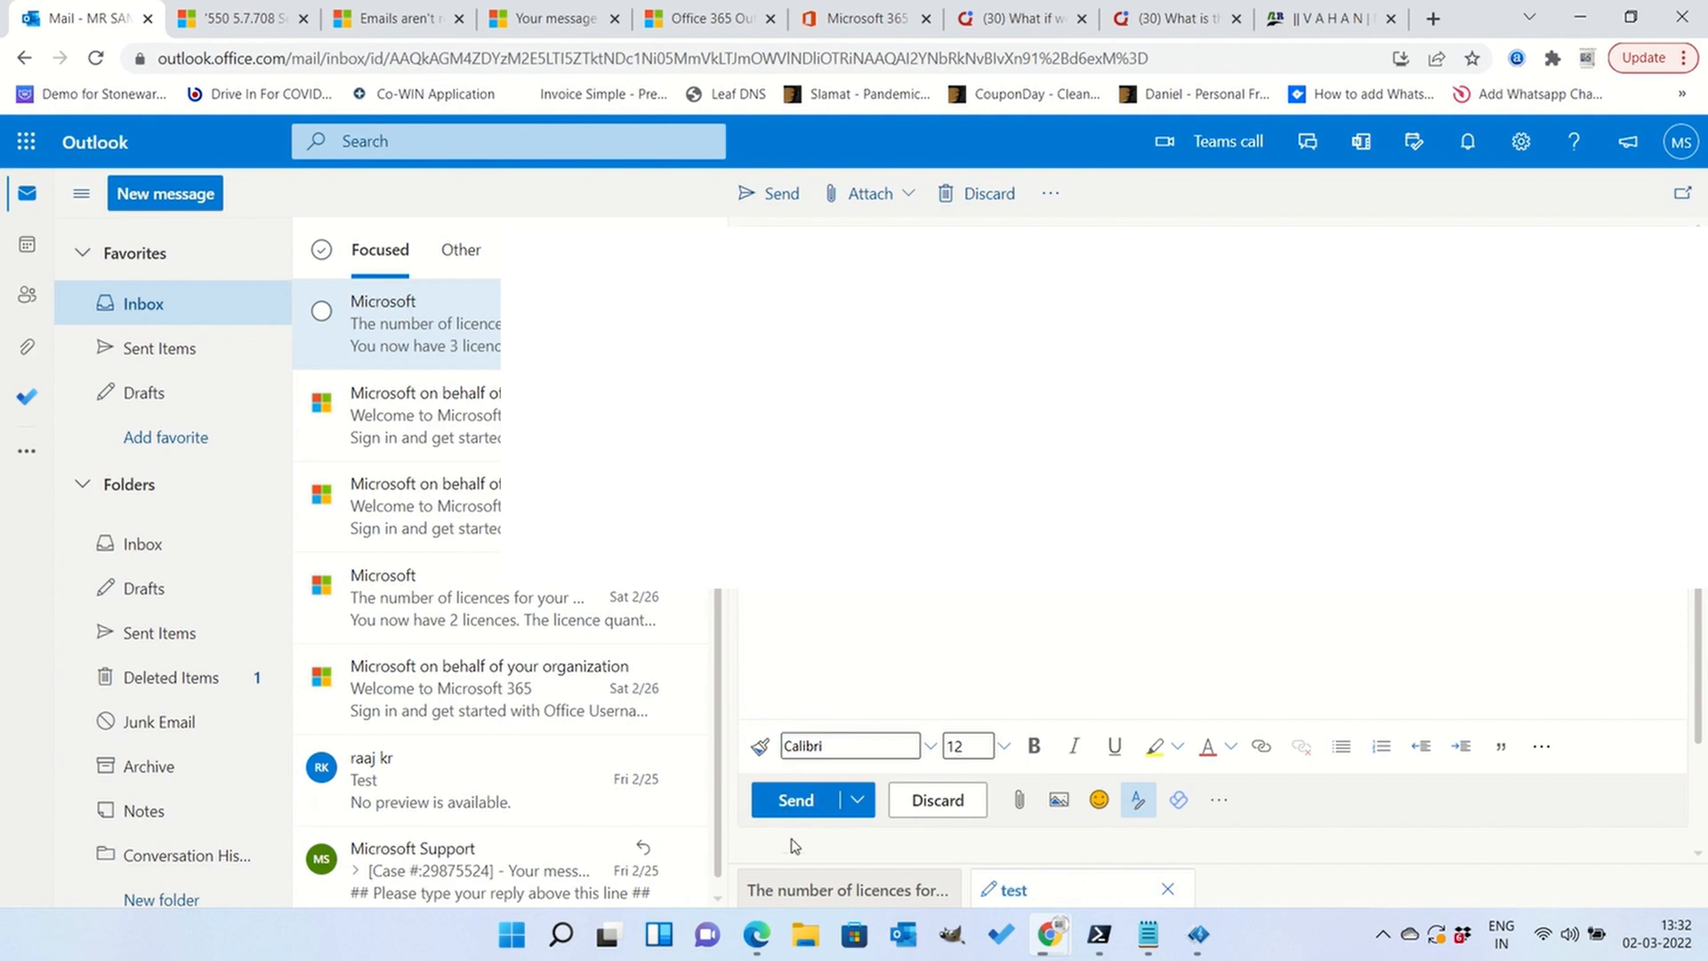
pyautogui.moveTo(795, 799)
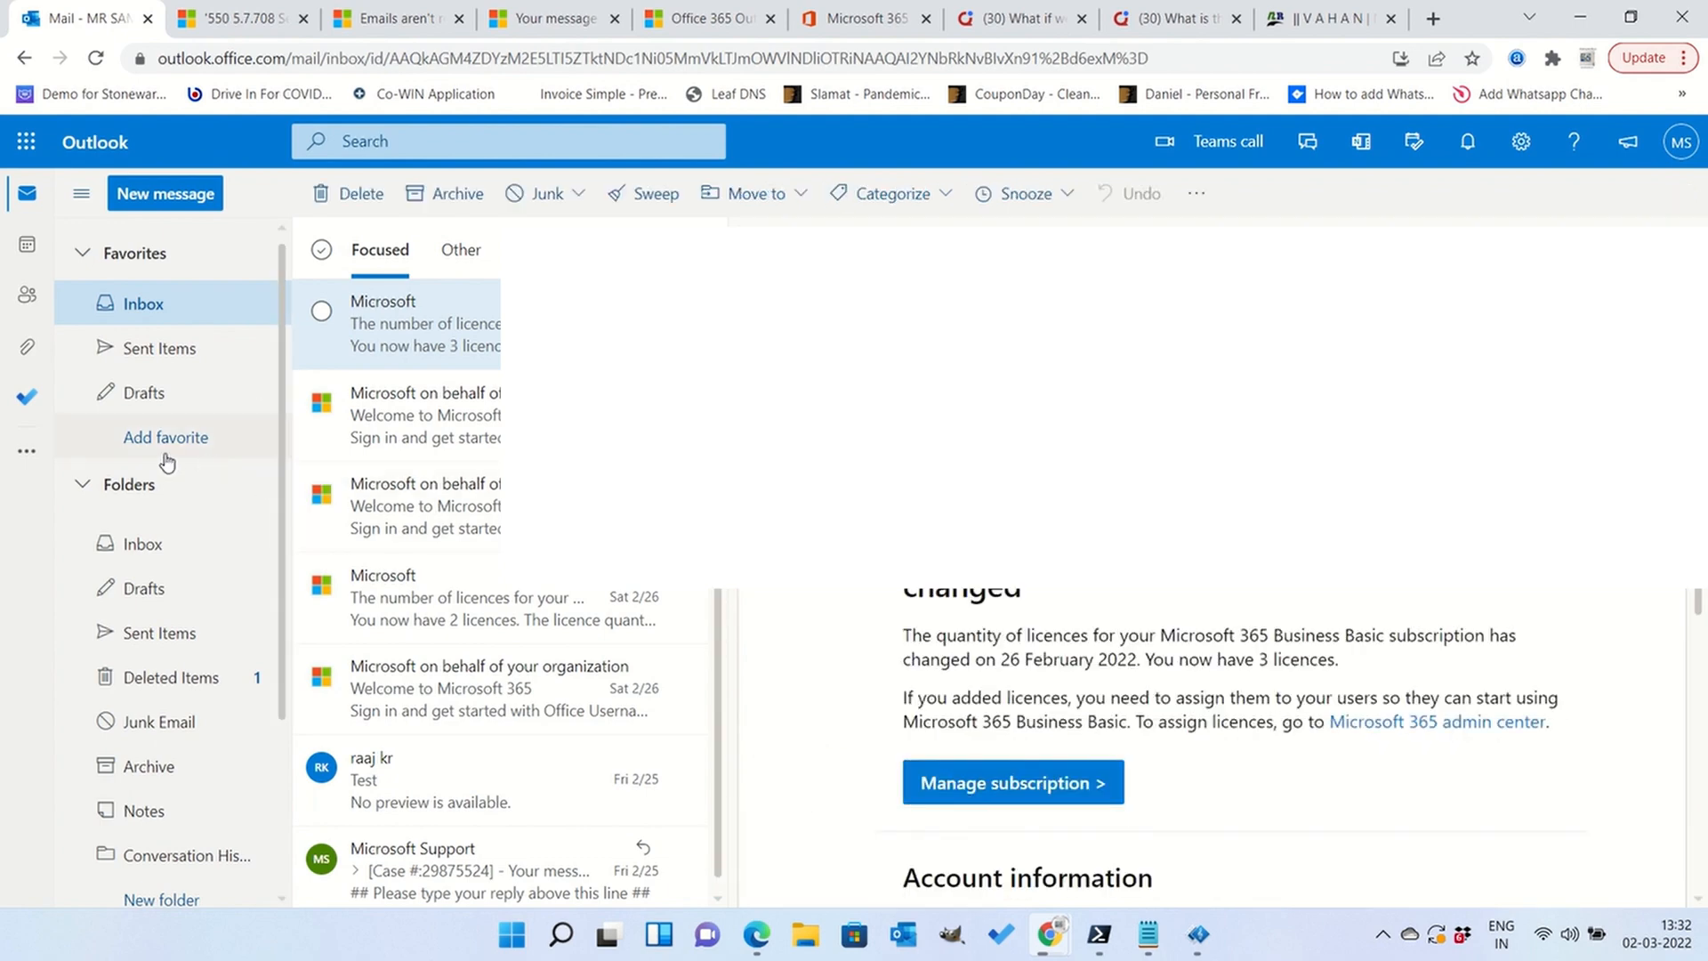
pyautogui.click(159, 348)
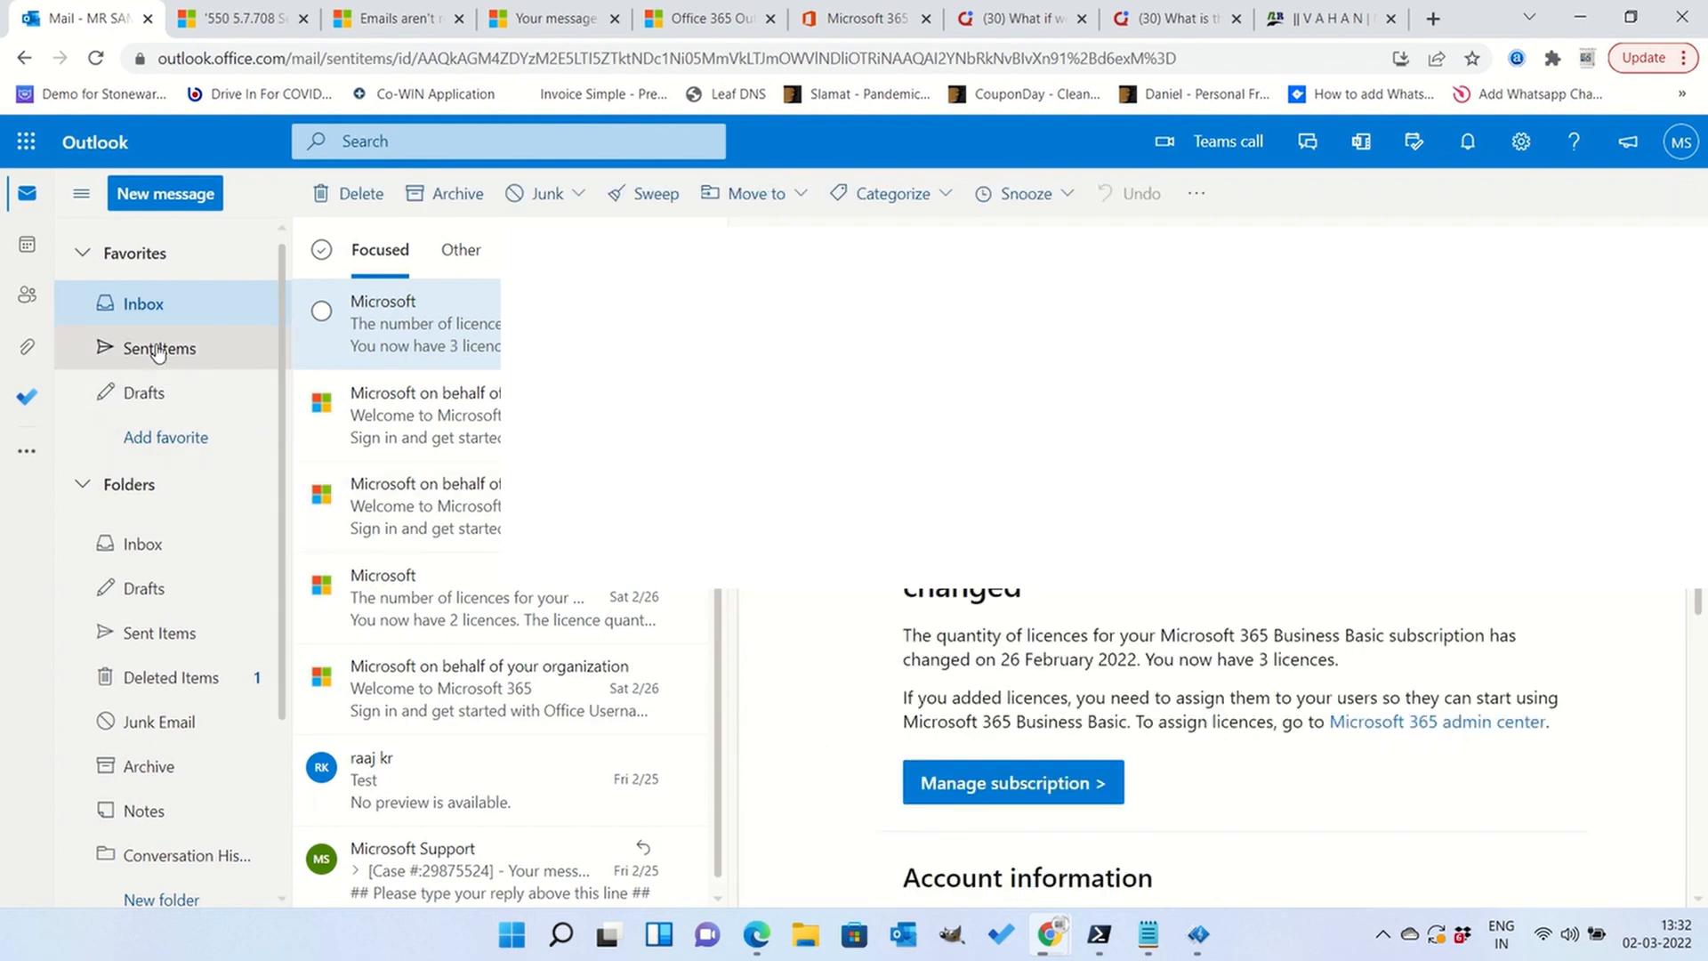
pyautogui.click(160, 348)
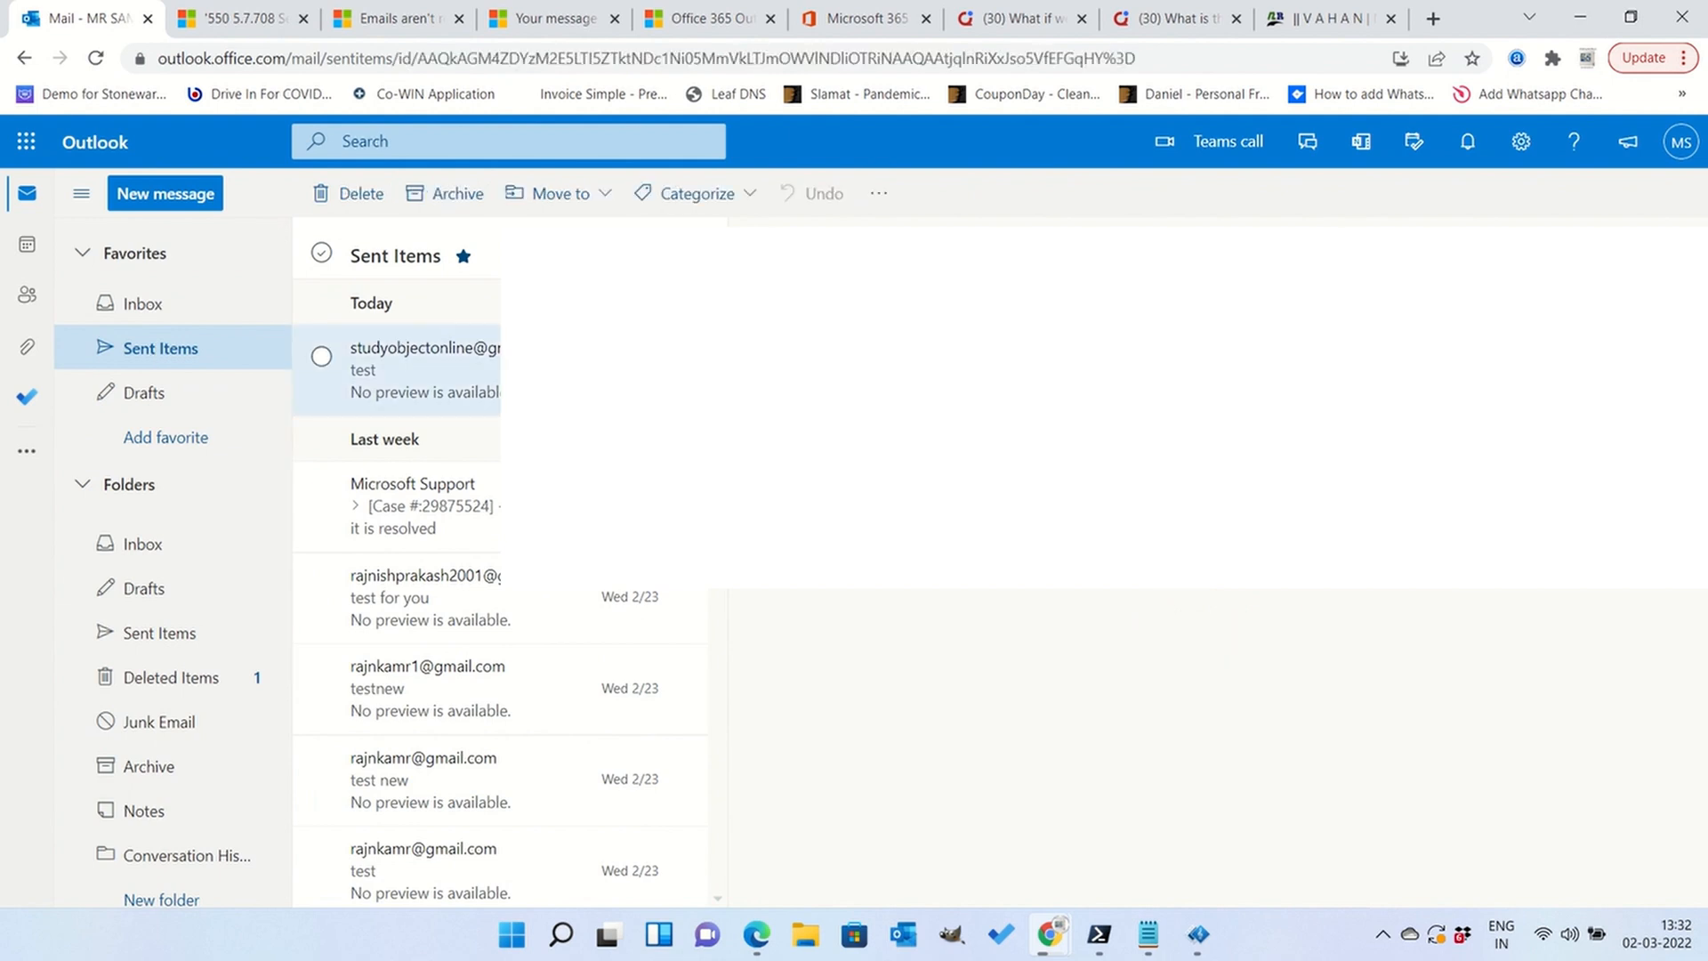
pyautogui.moveTo(141, 303)
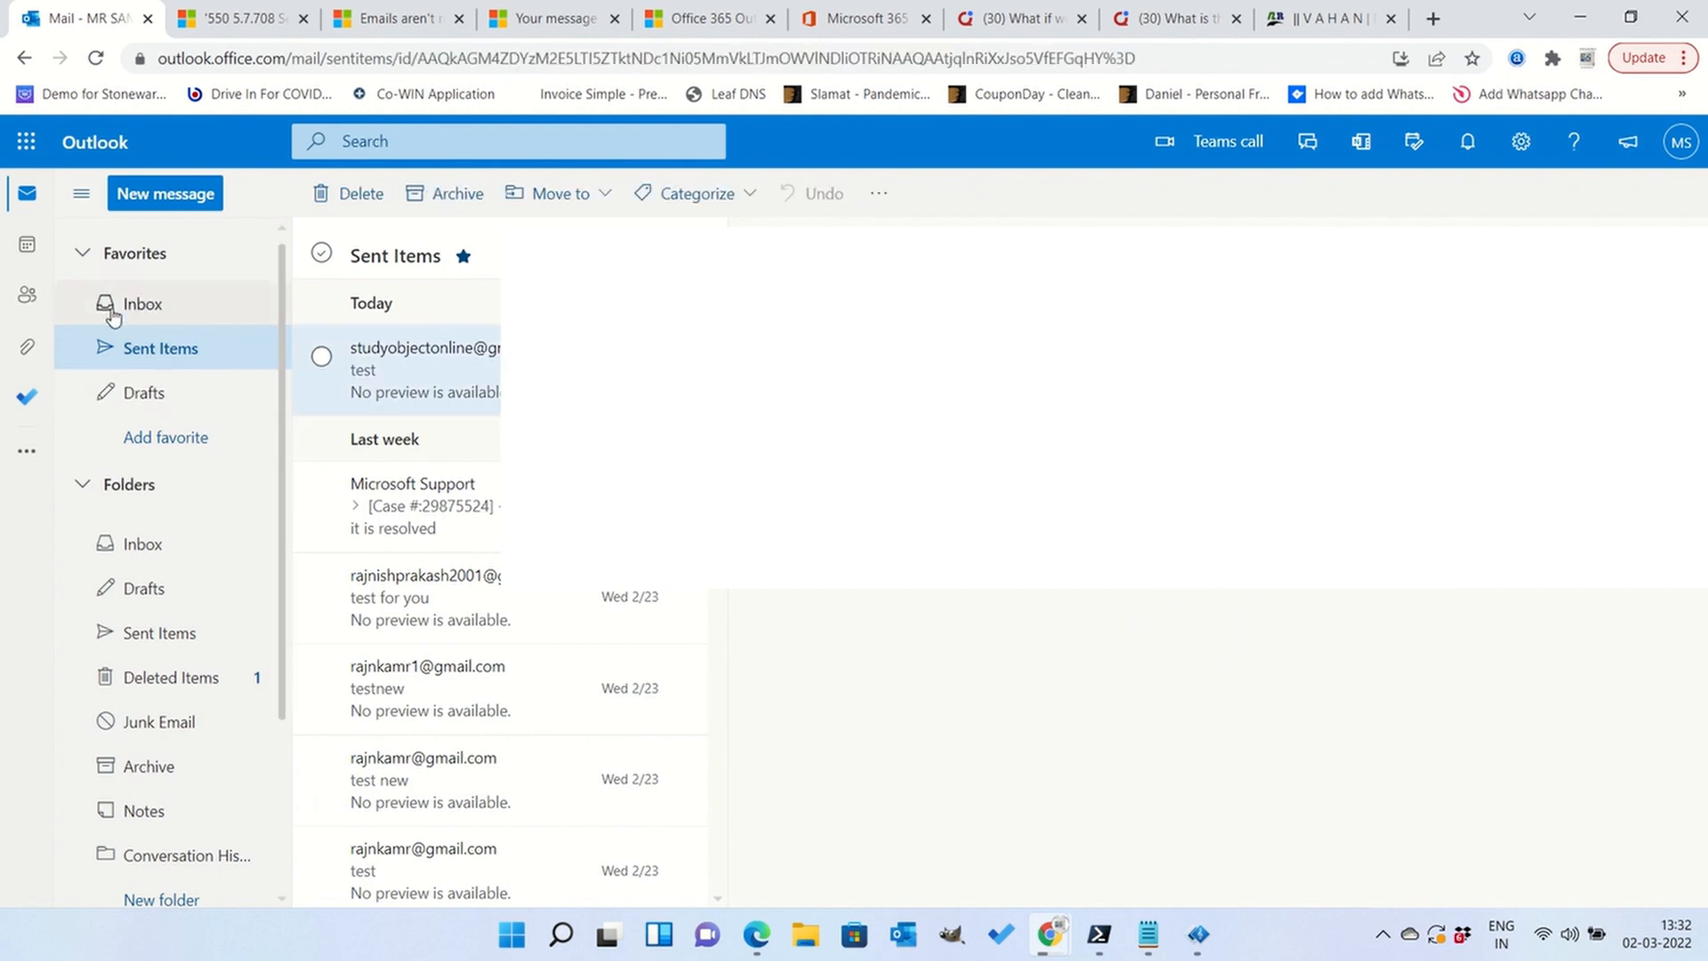
pyautogui.moveTo(161, 320)
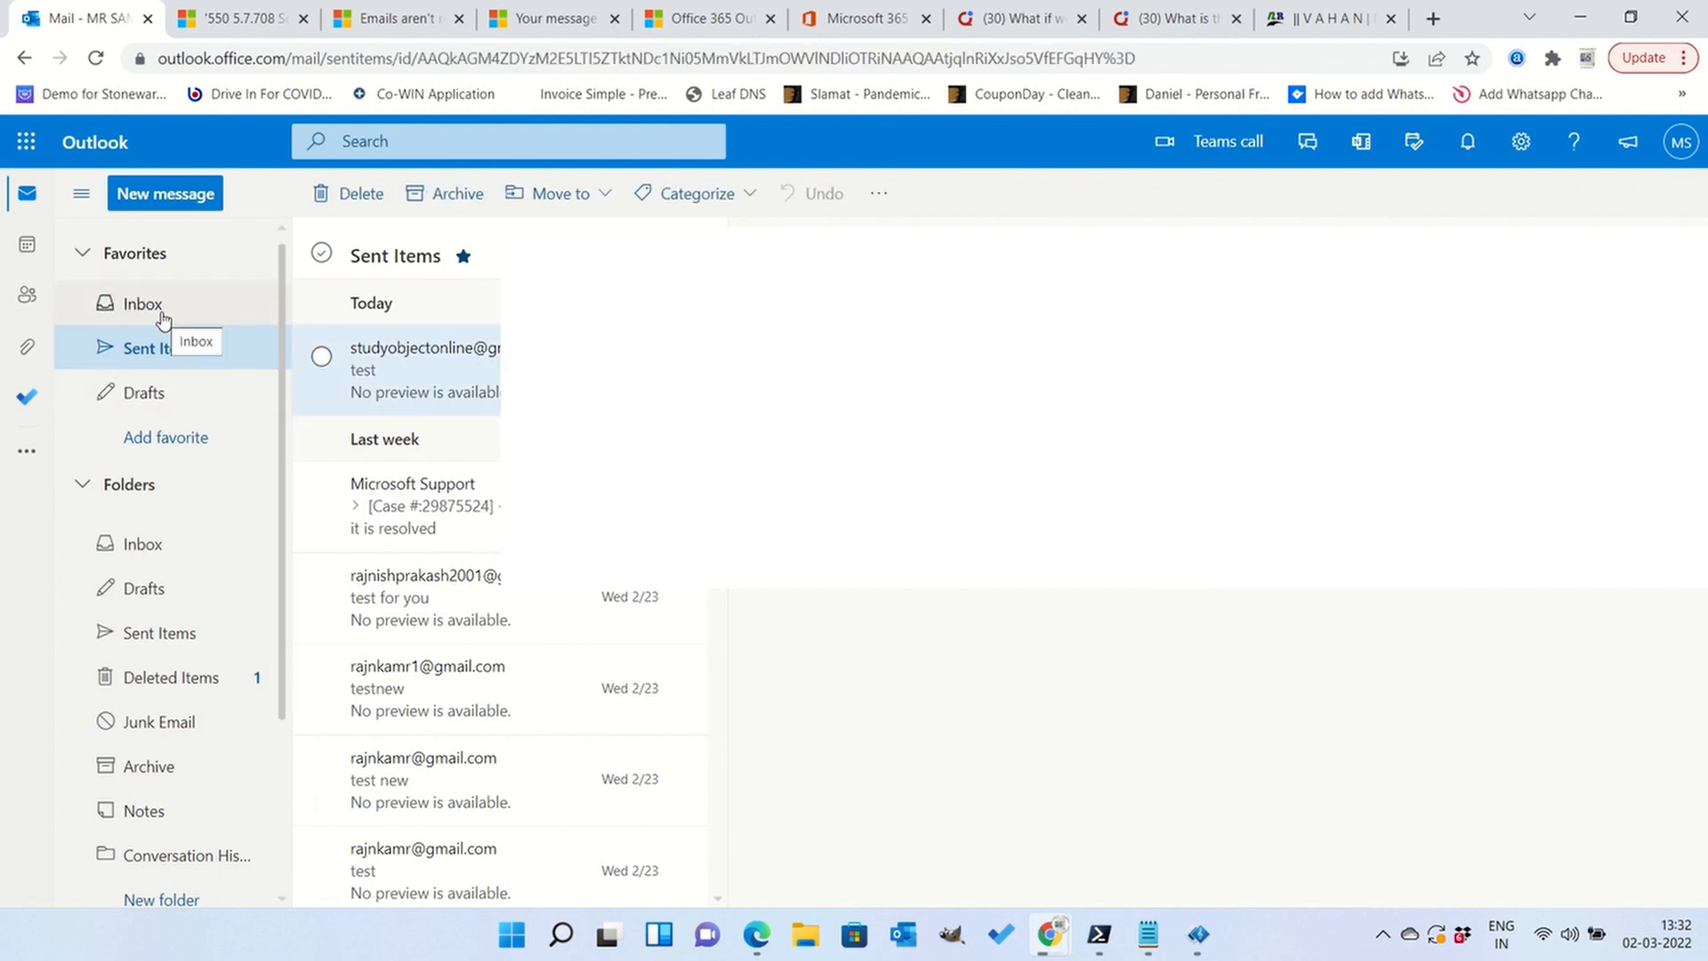